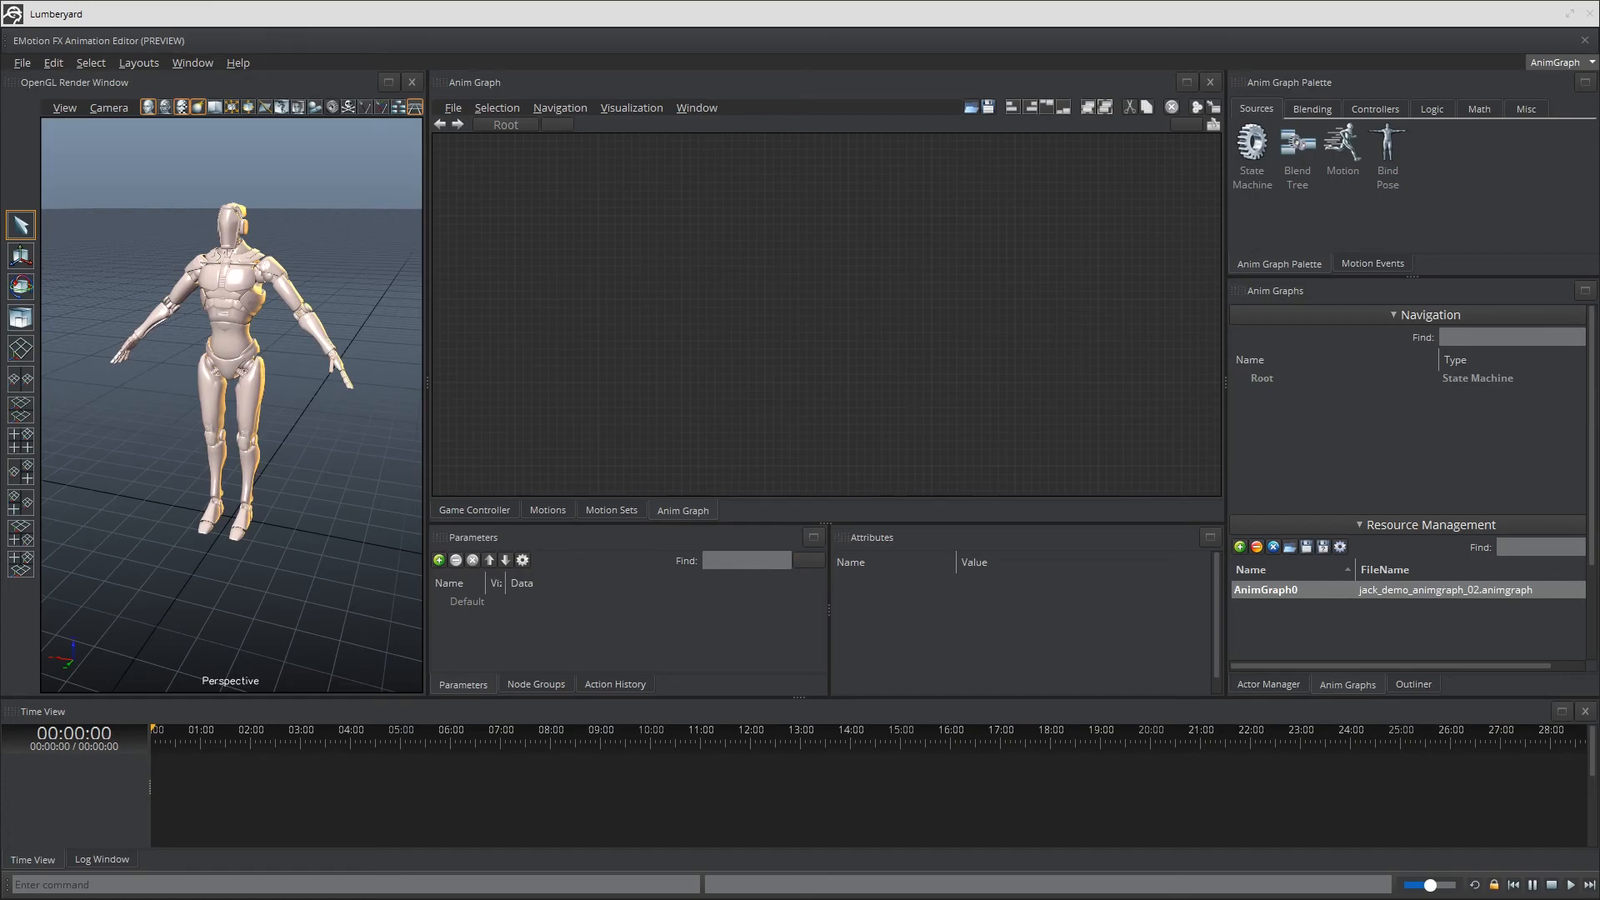
Preview the strafe run forwards aim, tight right turn aim and tight left turn aim motions.
click(610, 509)
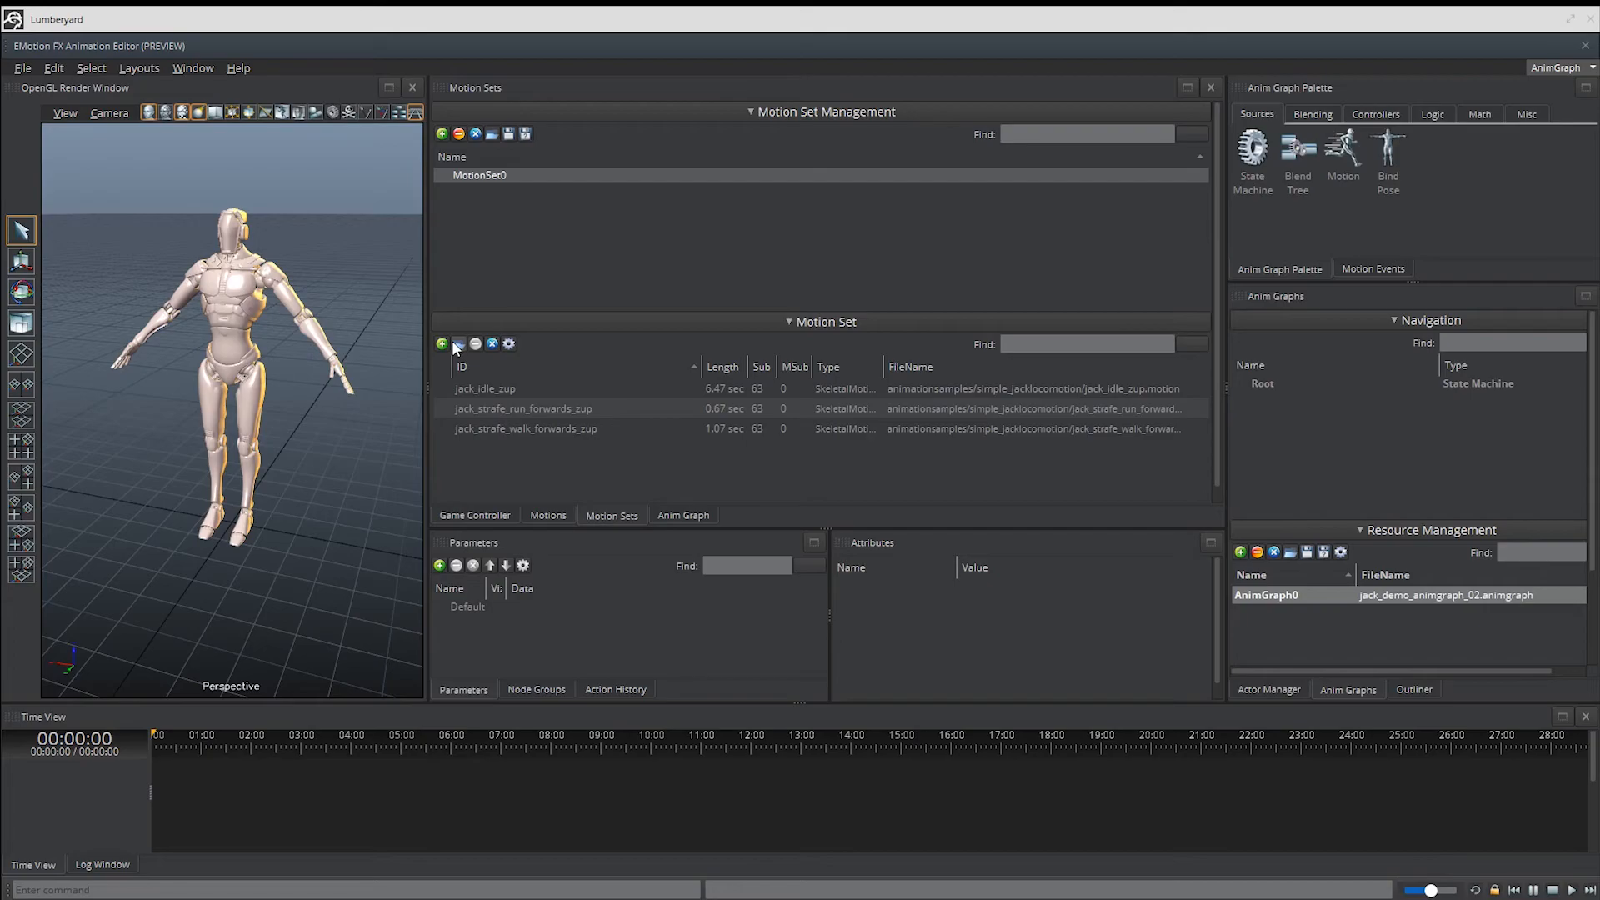
click(547, 509)
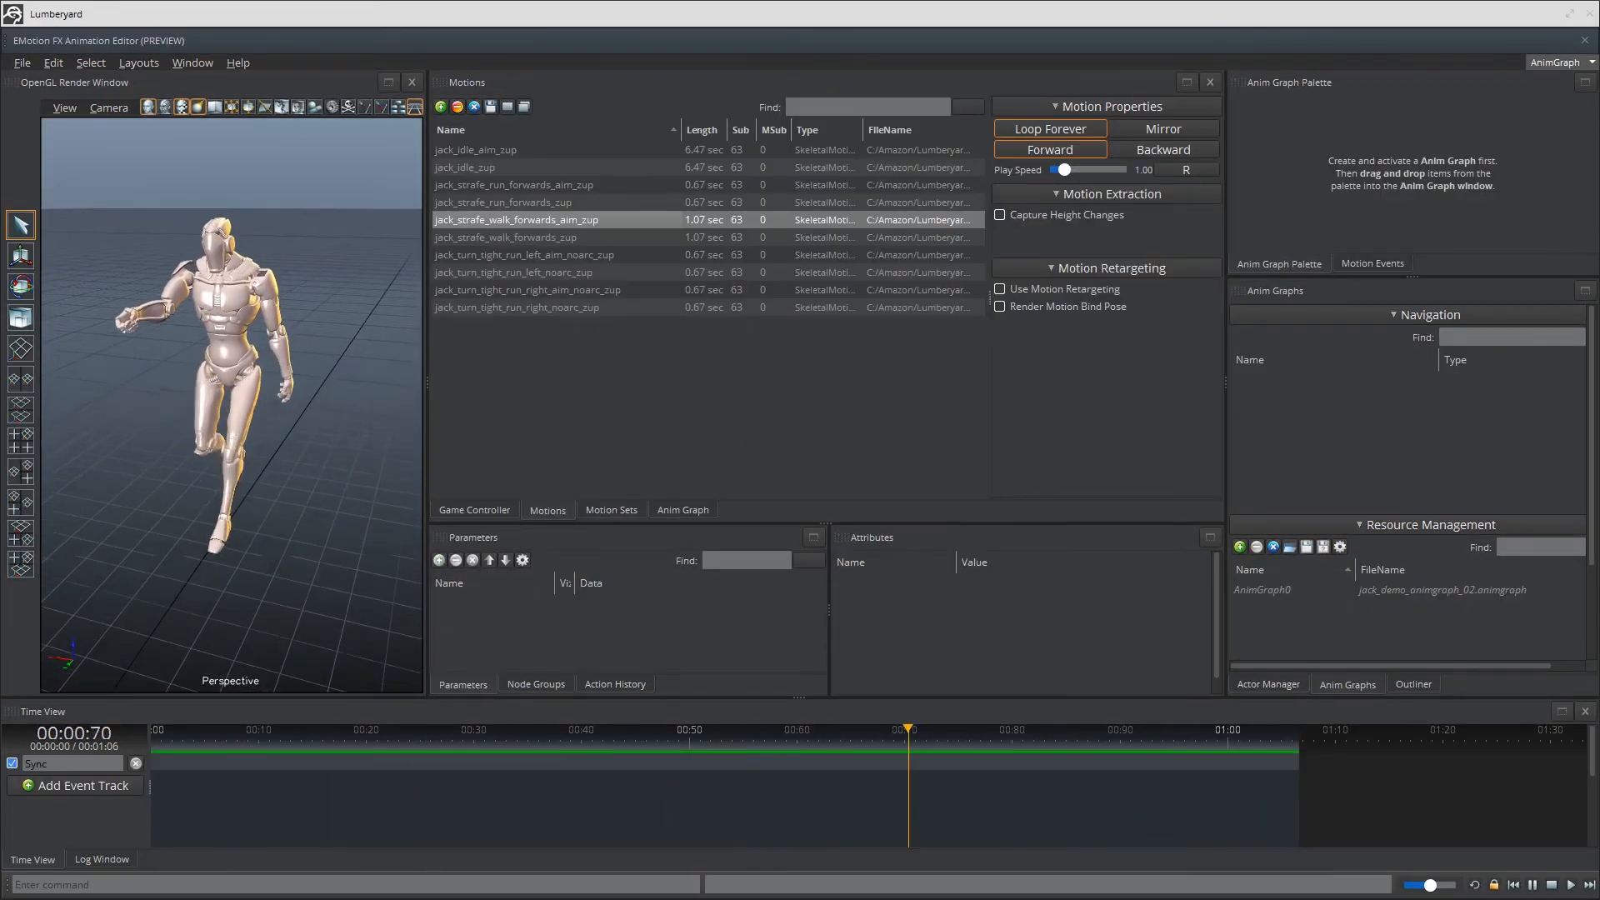
click(513, 185)
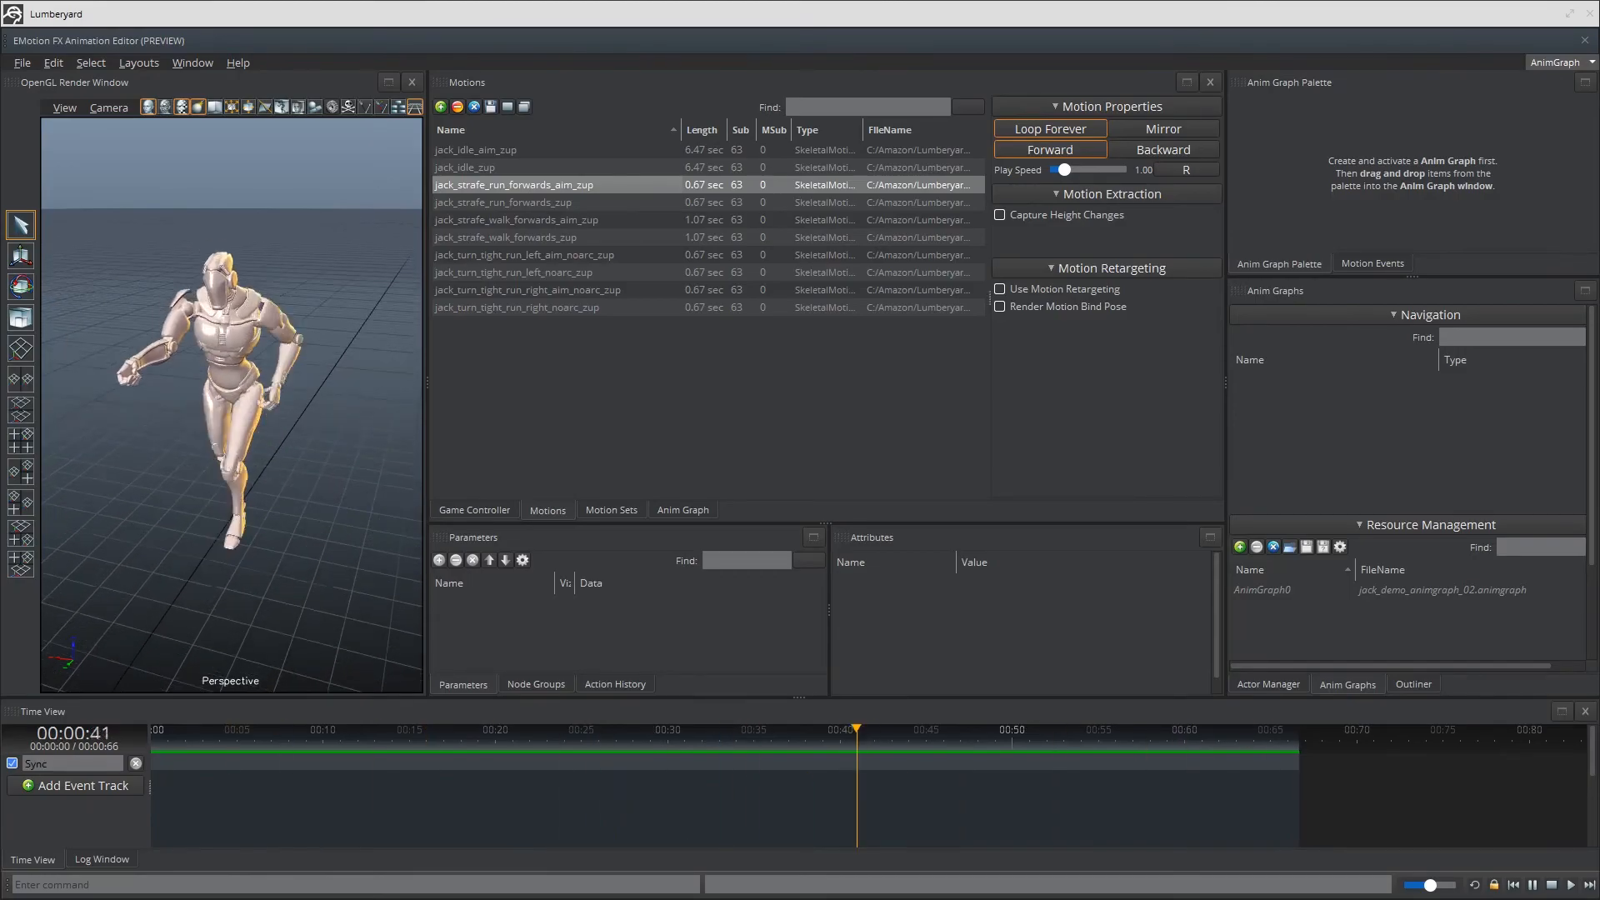
click(474, 149)
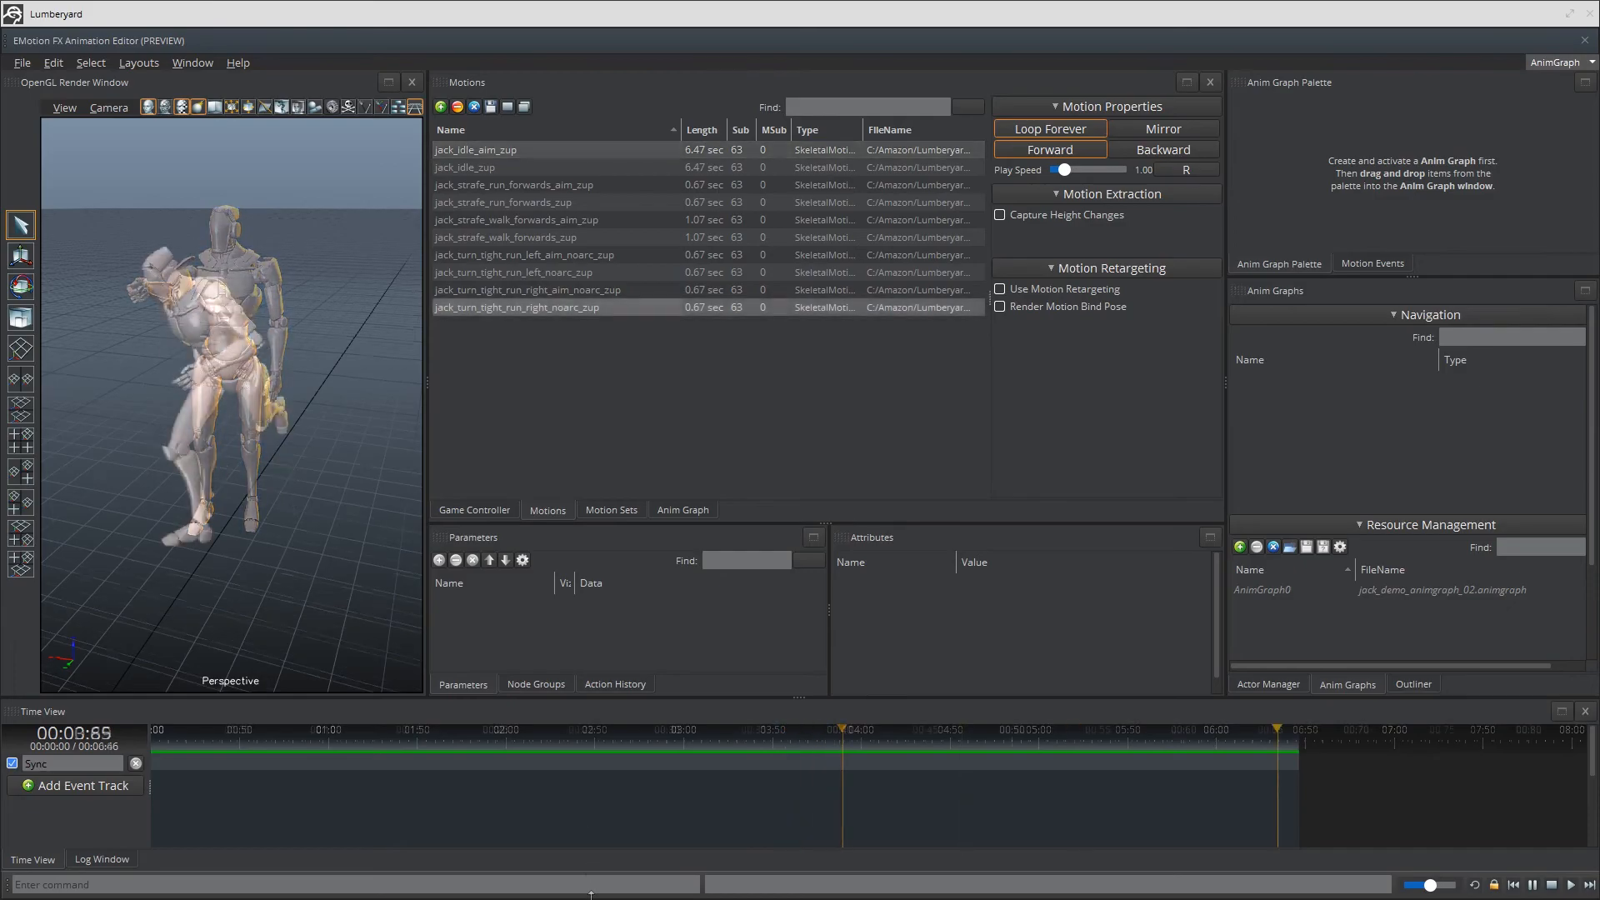
click(527, 289)
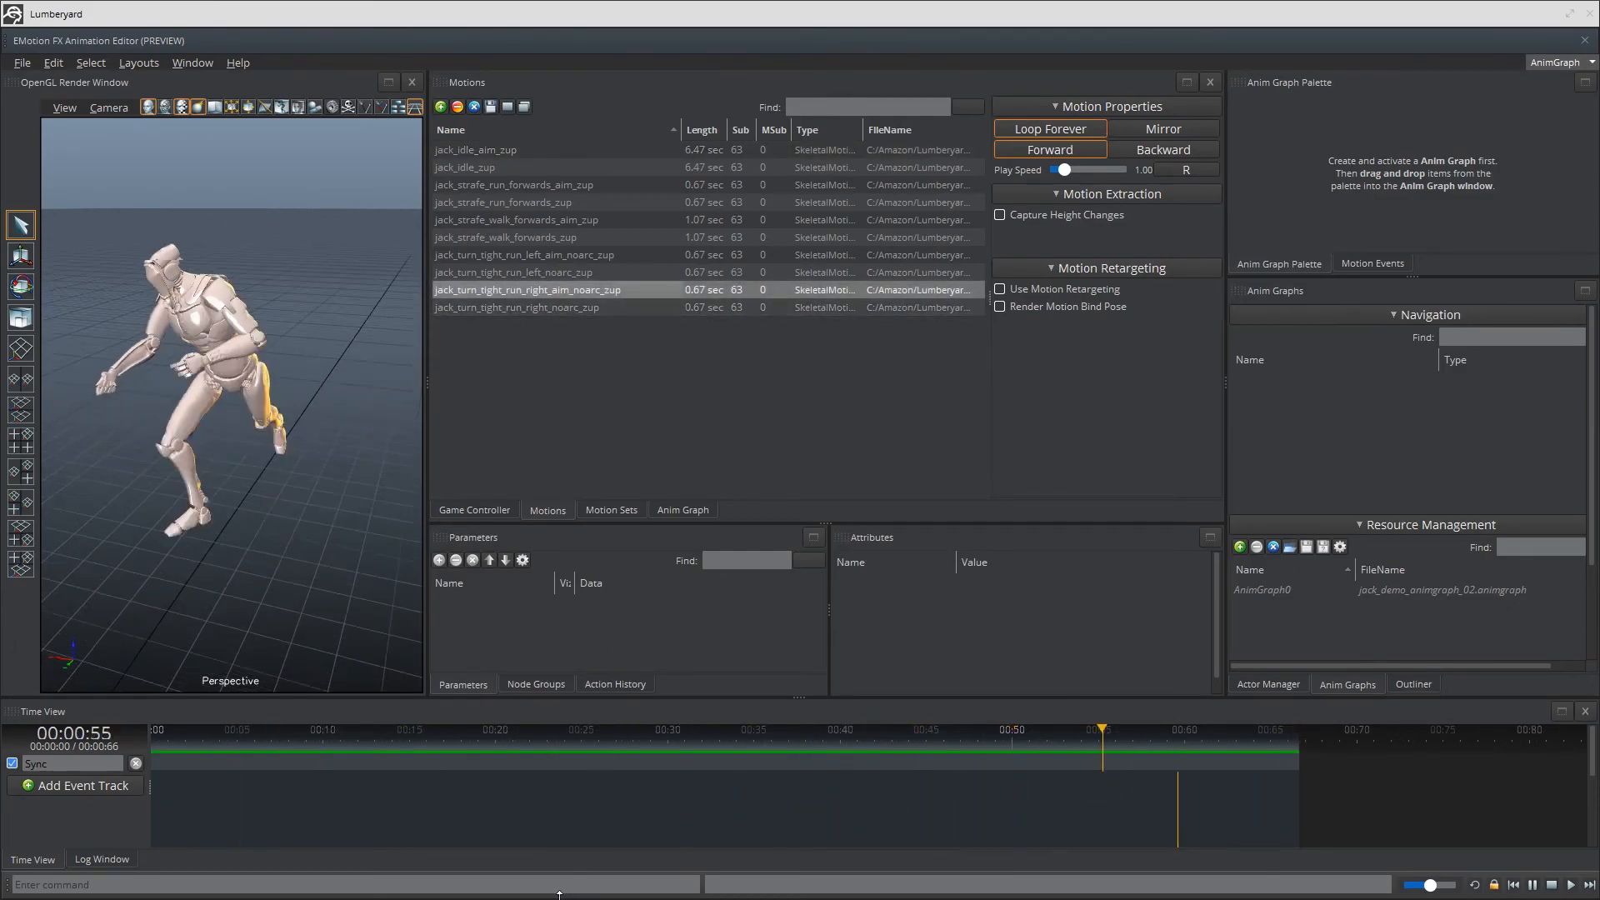
click(514, 272)
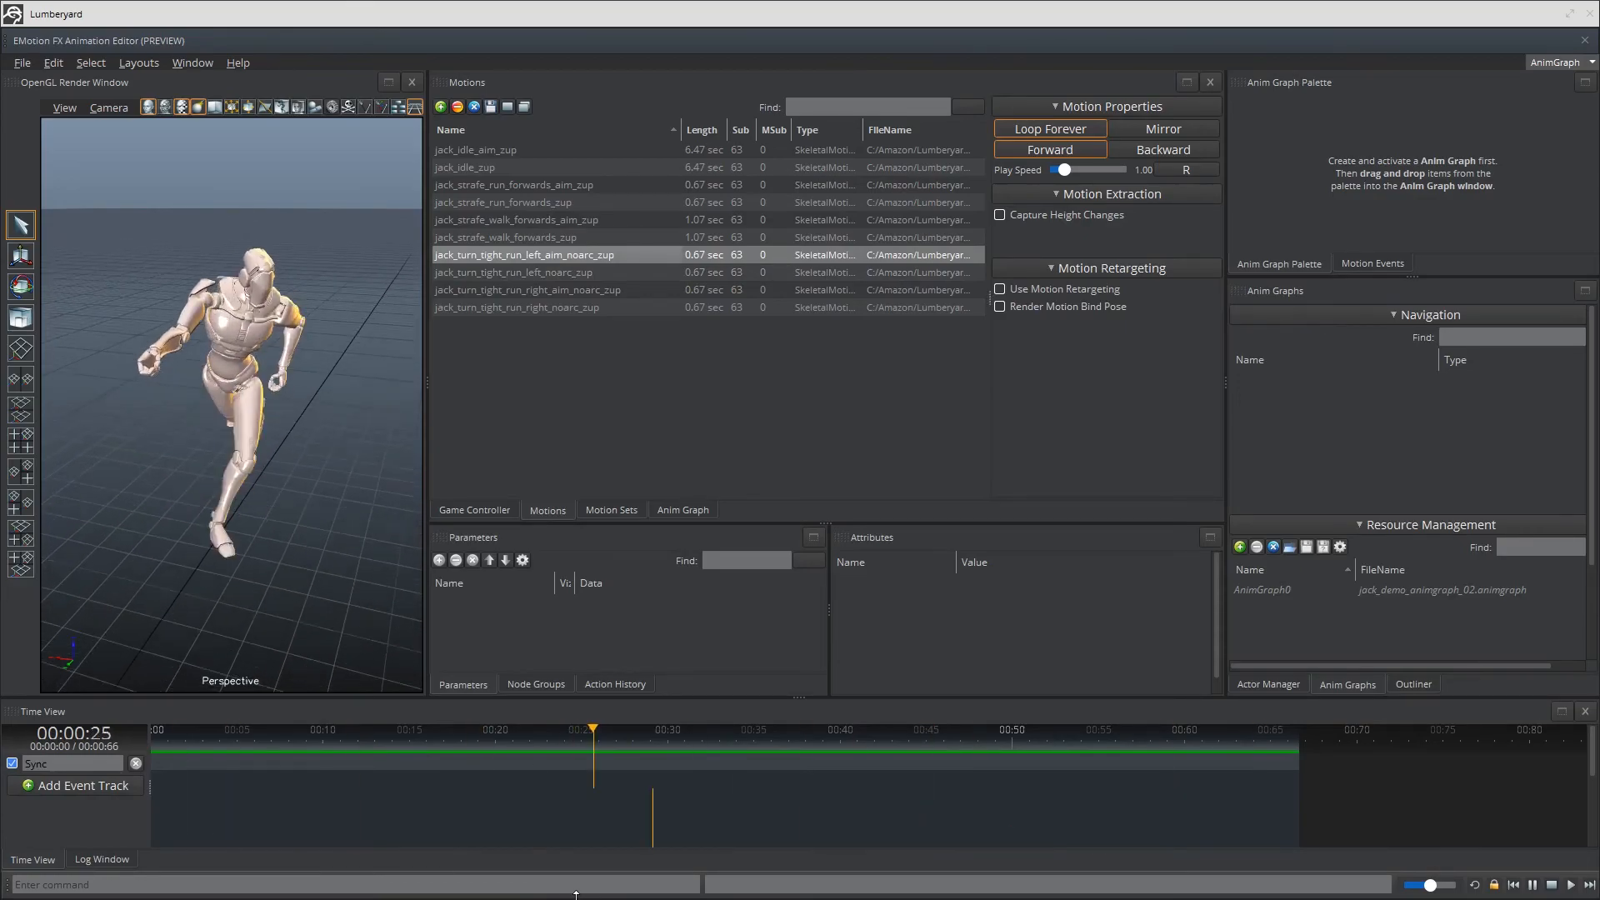
Add the chosen aim and tight-turn motions to the motion set.
click(610, 509)
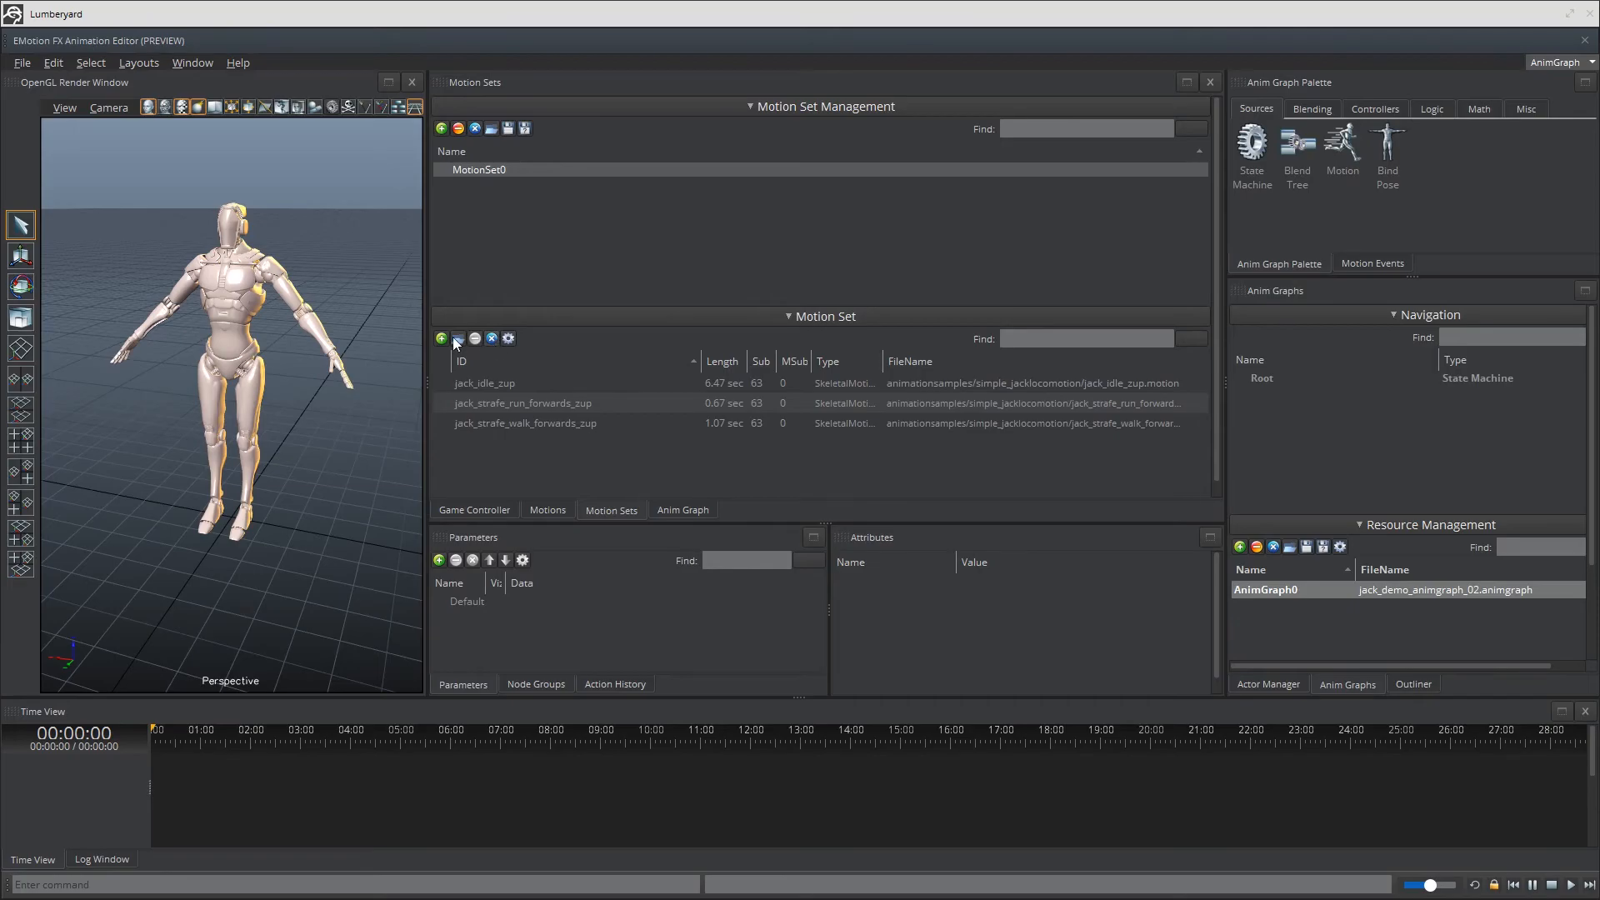
click(441, 337)
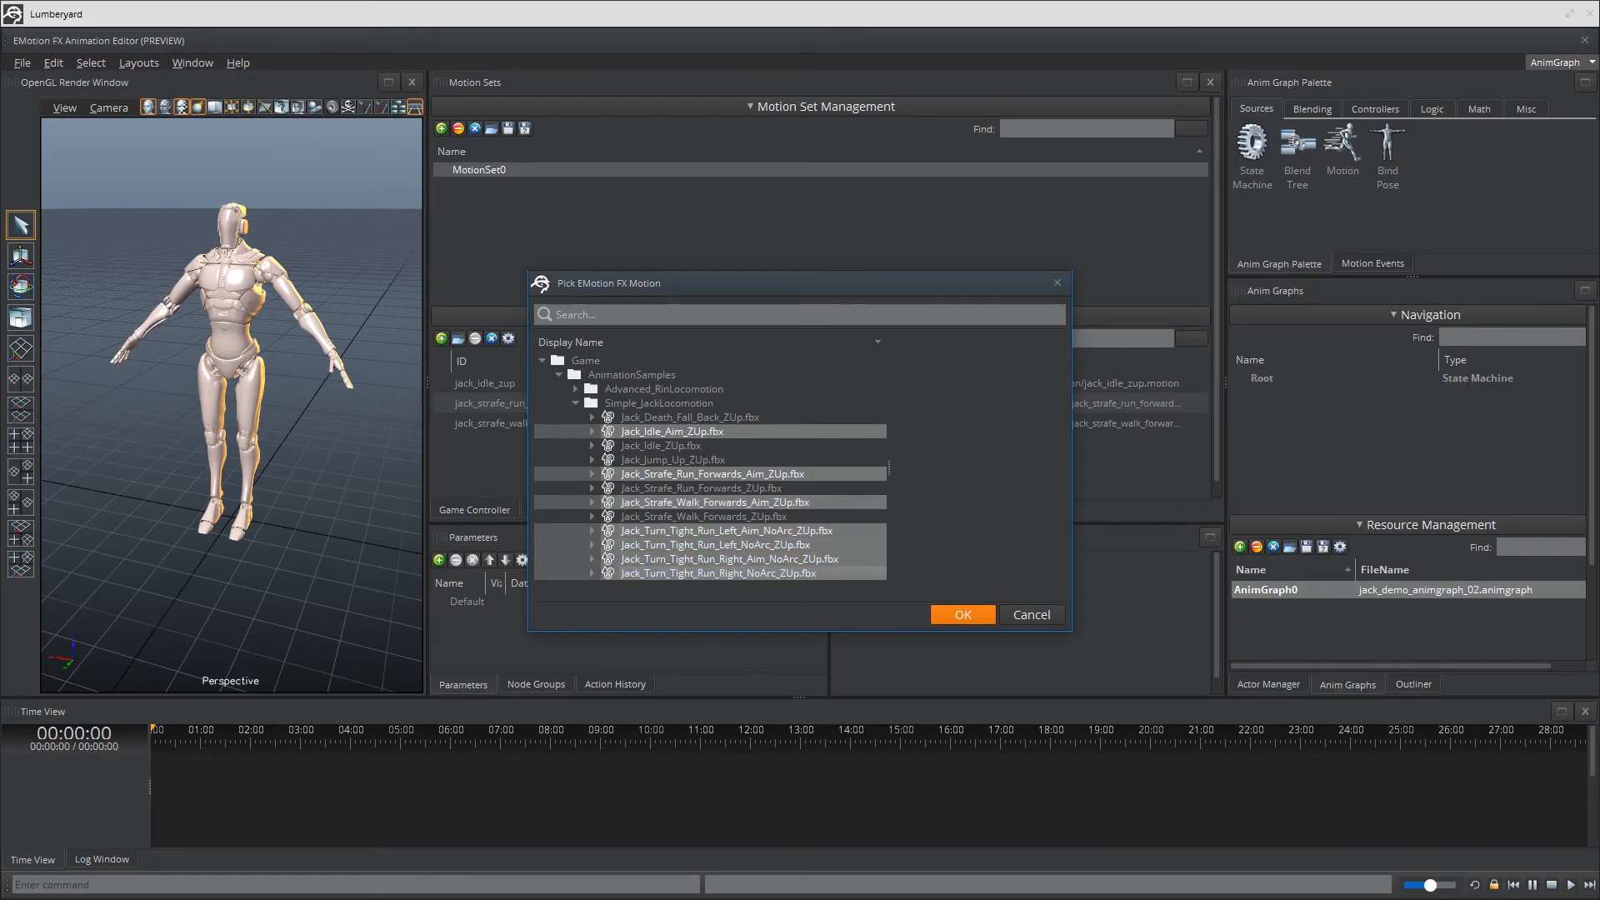
click(960, 614)
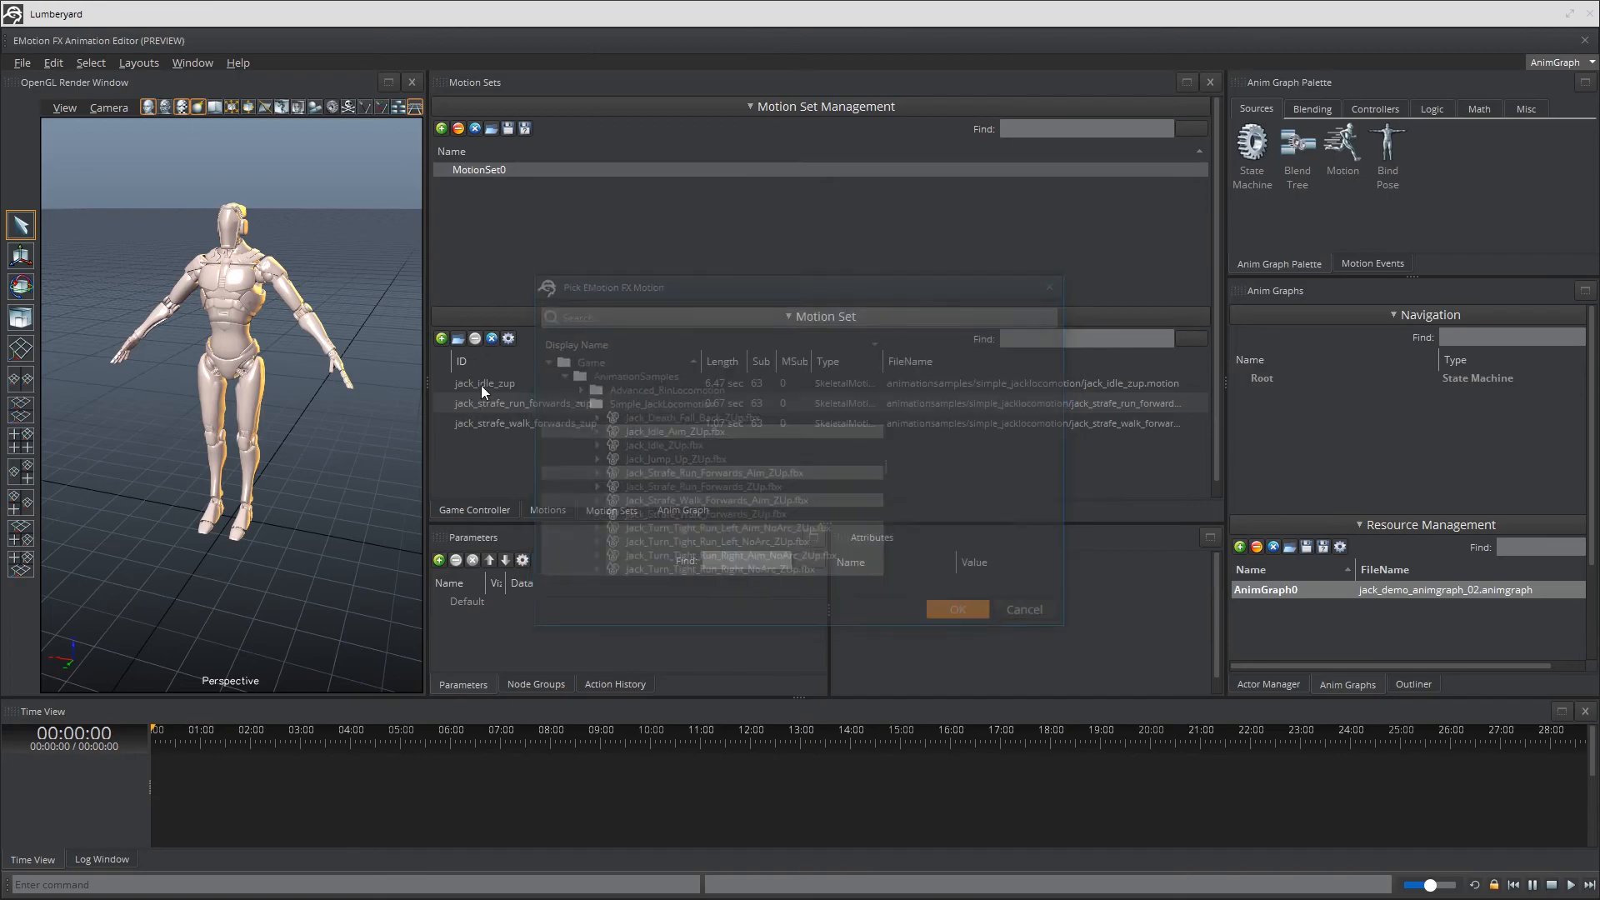
Back in the anim graph, rename StateMachine0 to IdleState.
click(682, 510)
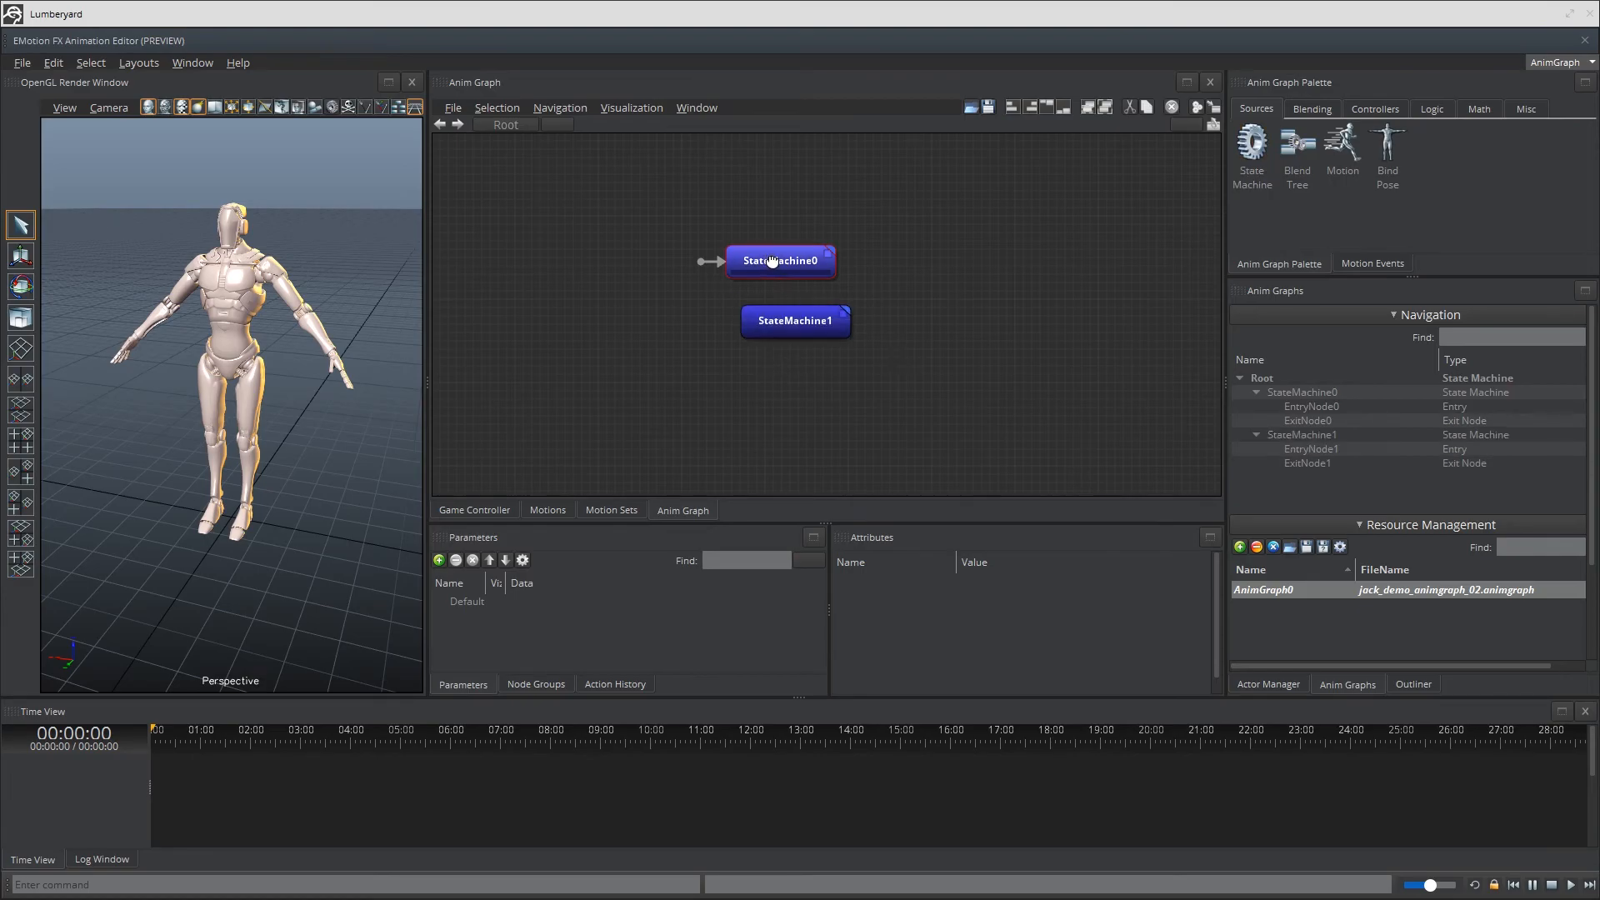
click(780, 260)
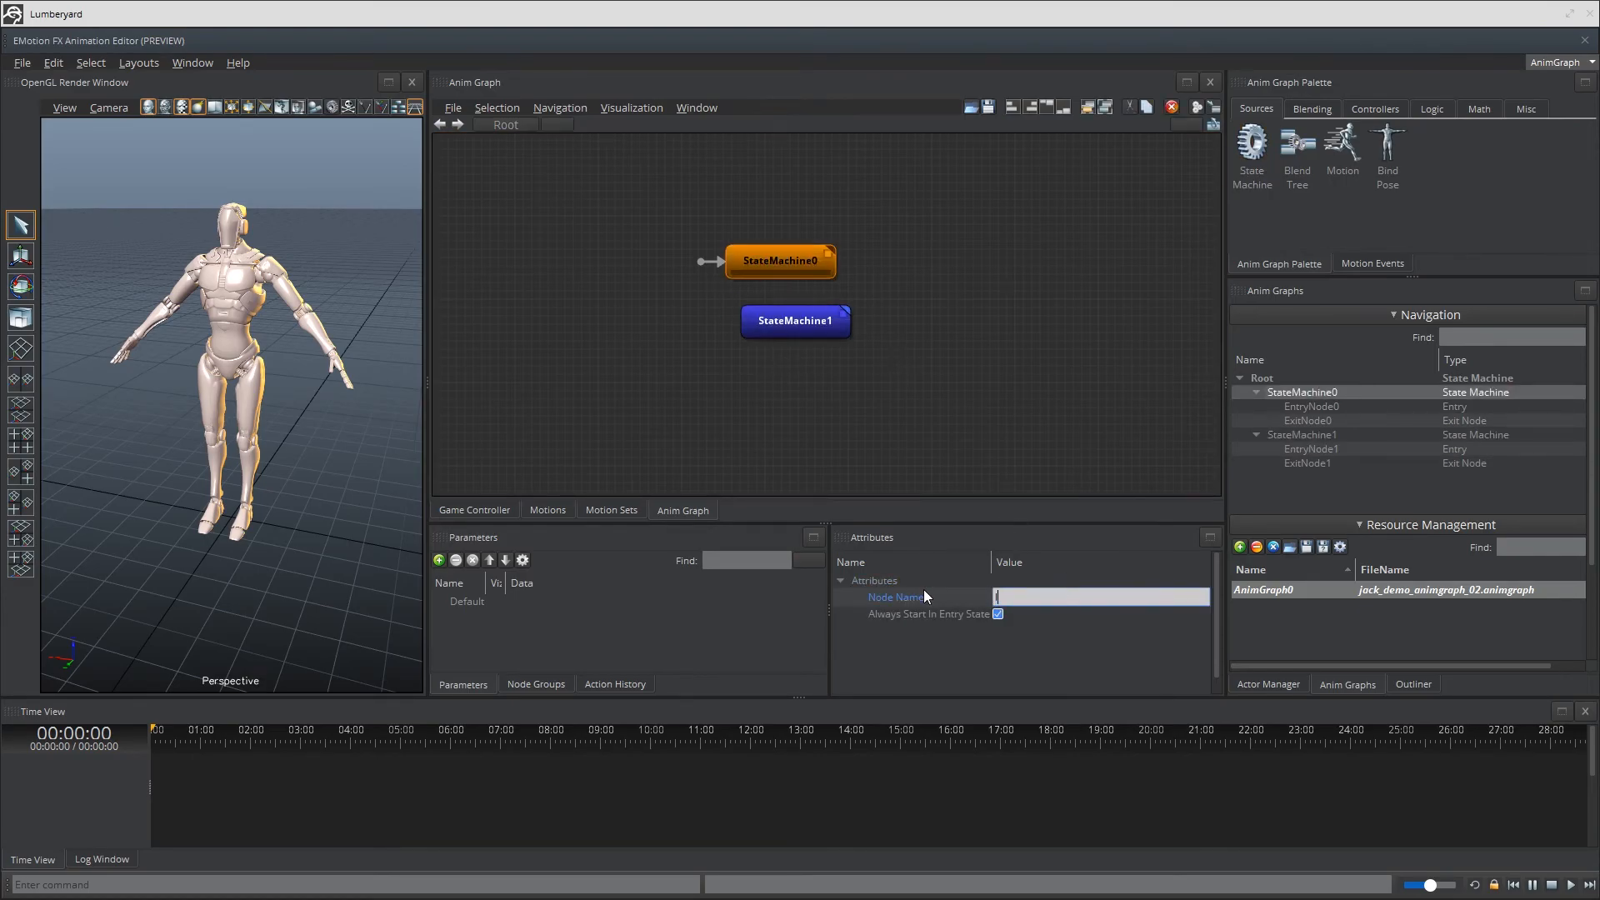
text(IdleState)
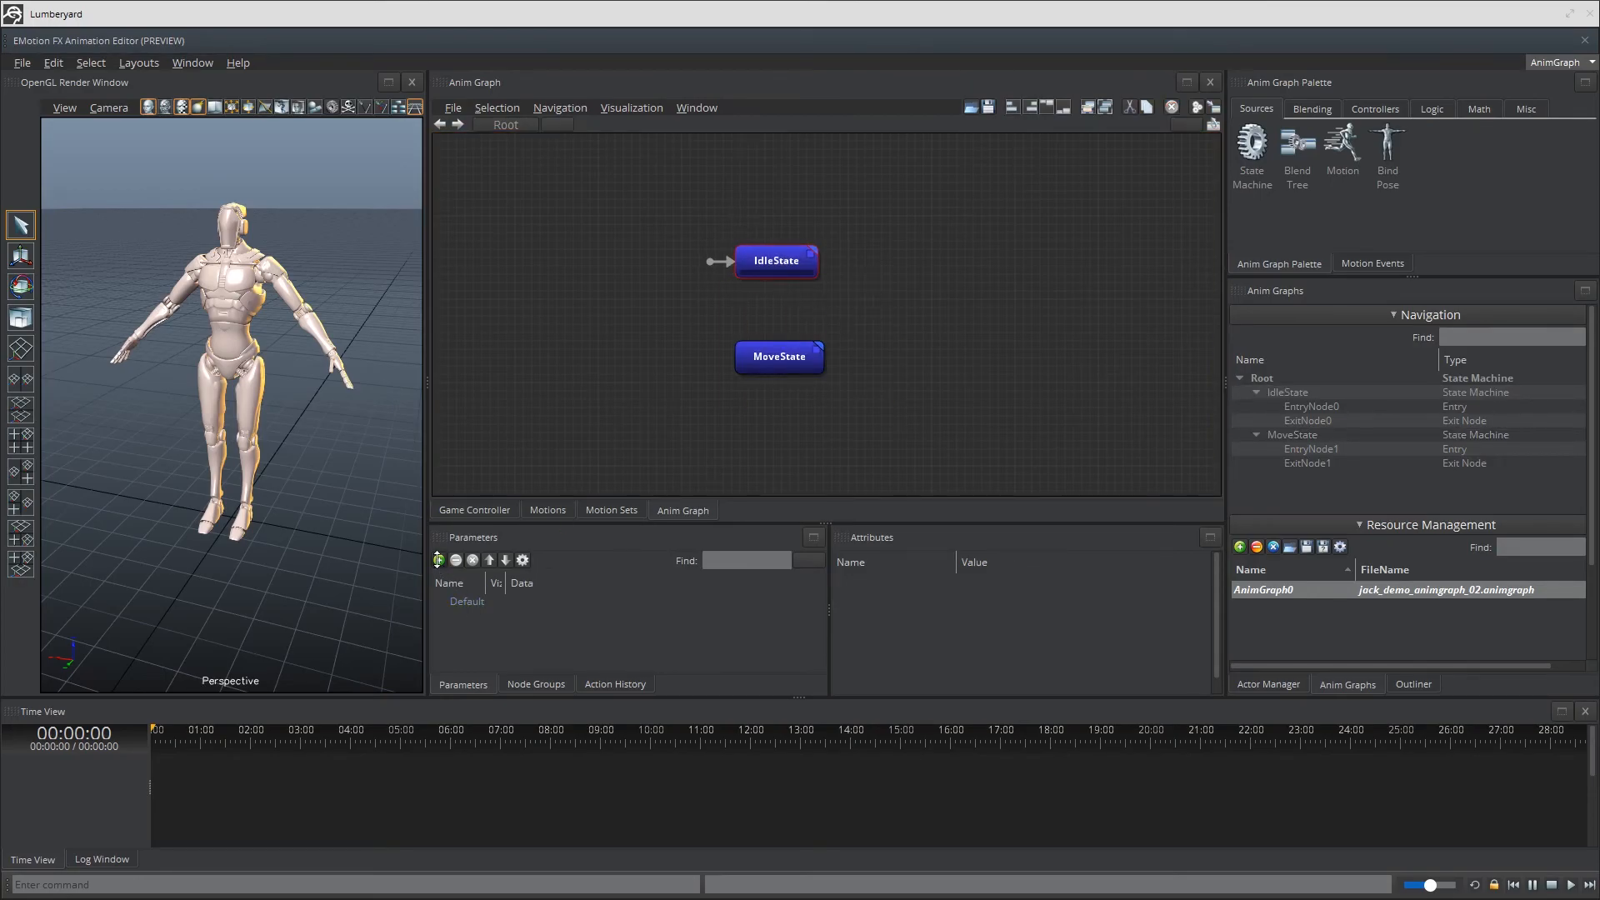
Create a new anim graph float parameter named Speed.
click(439, 559)
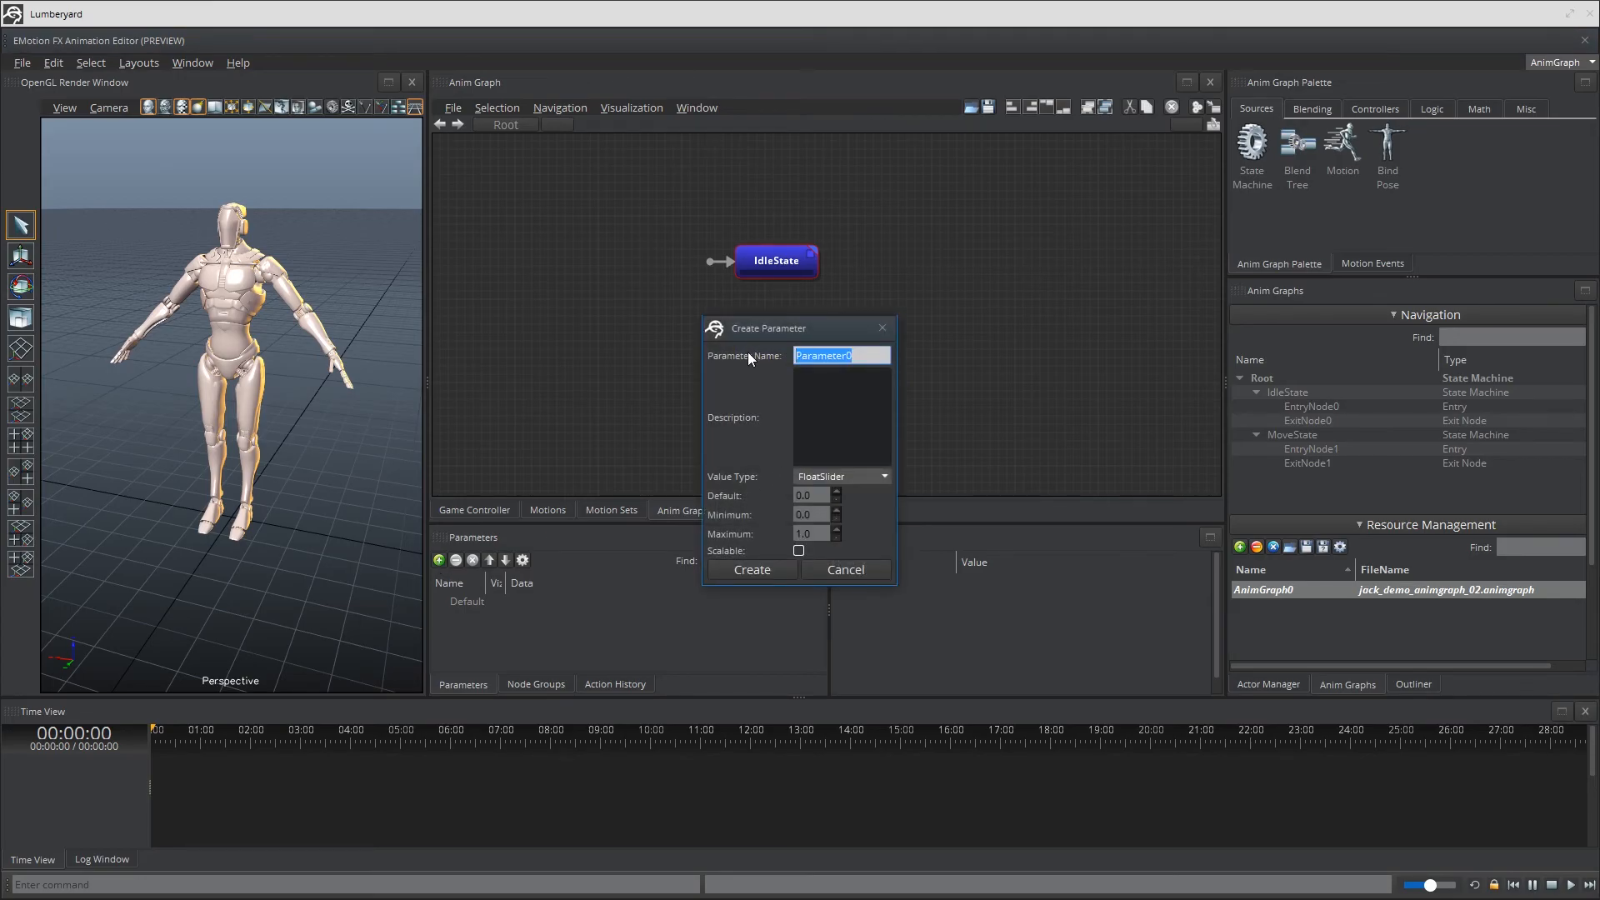
text(Speed)
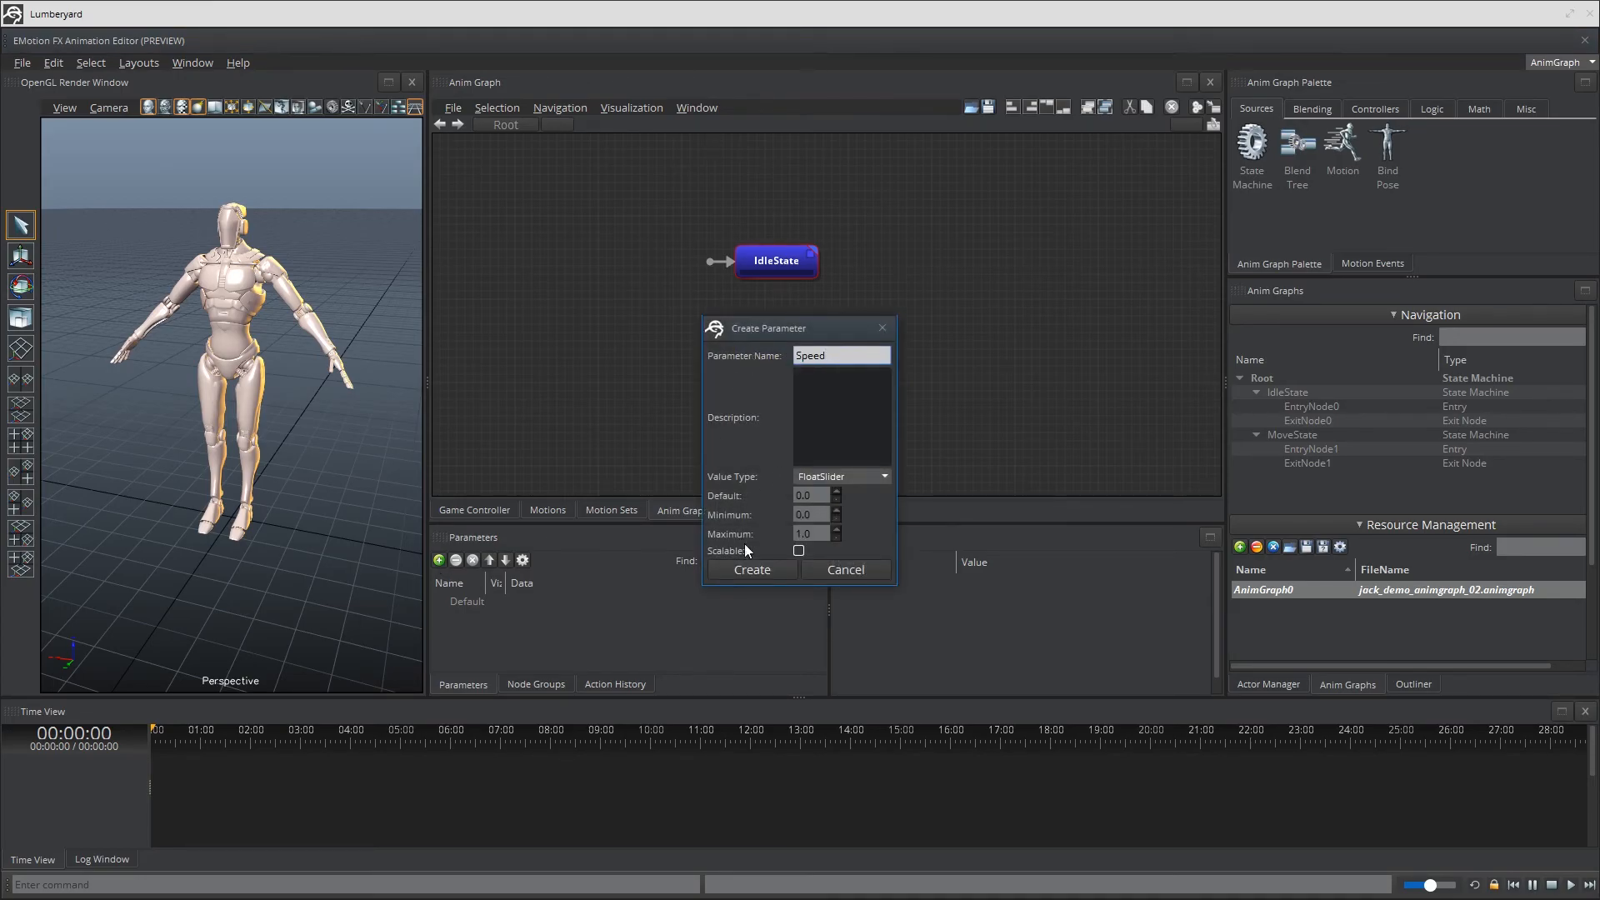
click(751, 569)
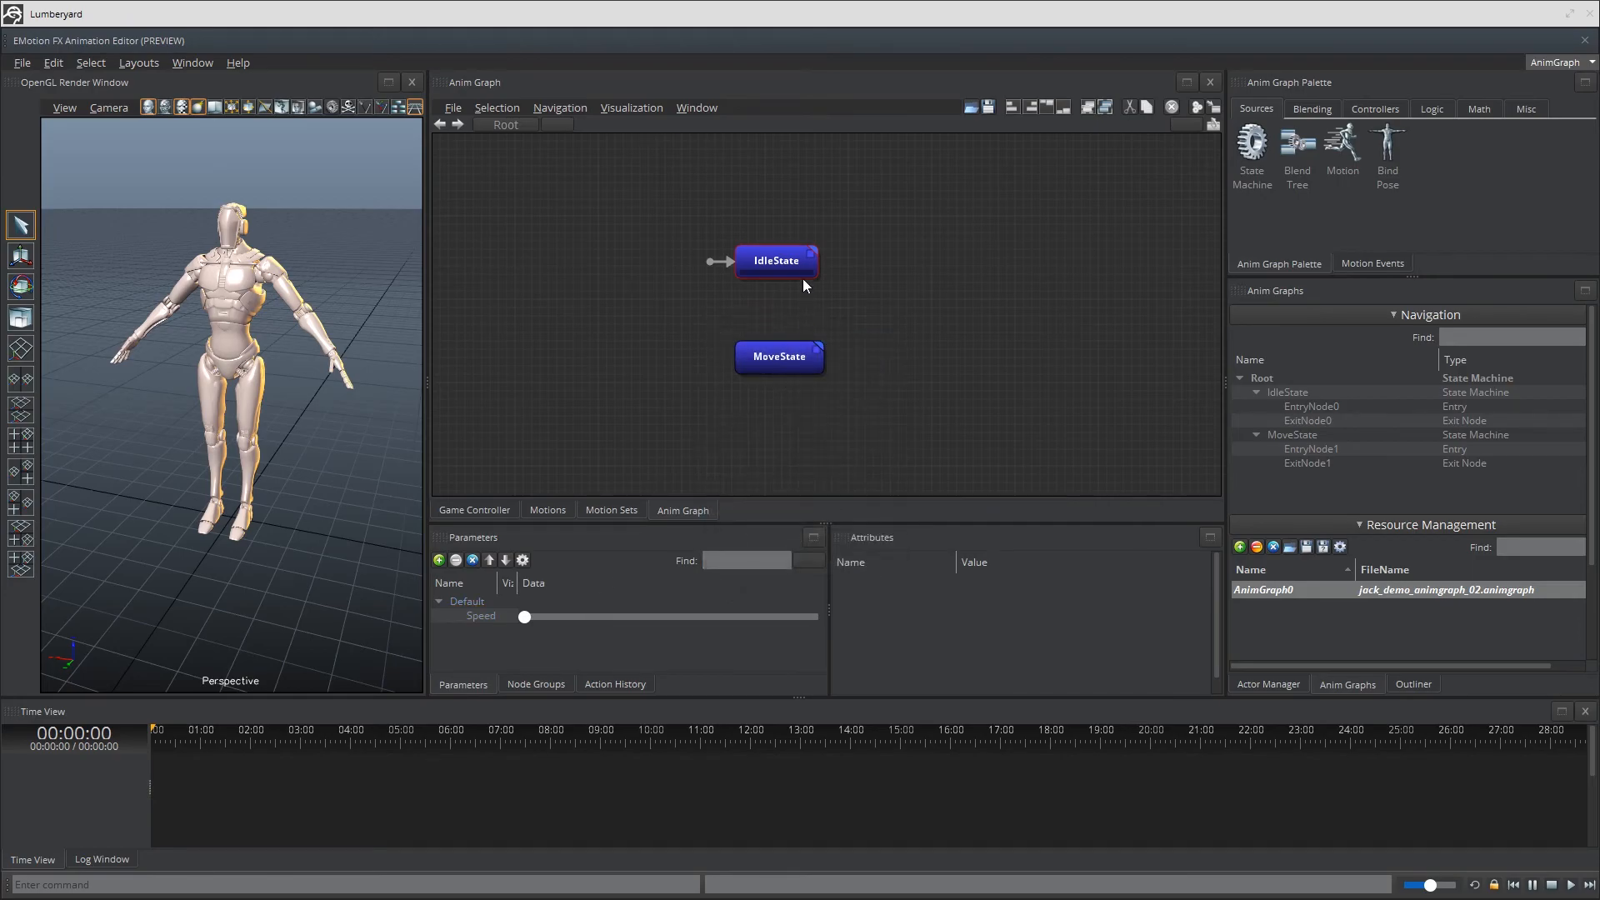
mouse_move(717, 418)
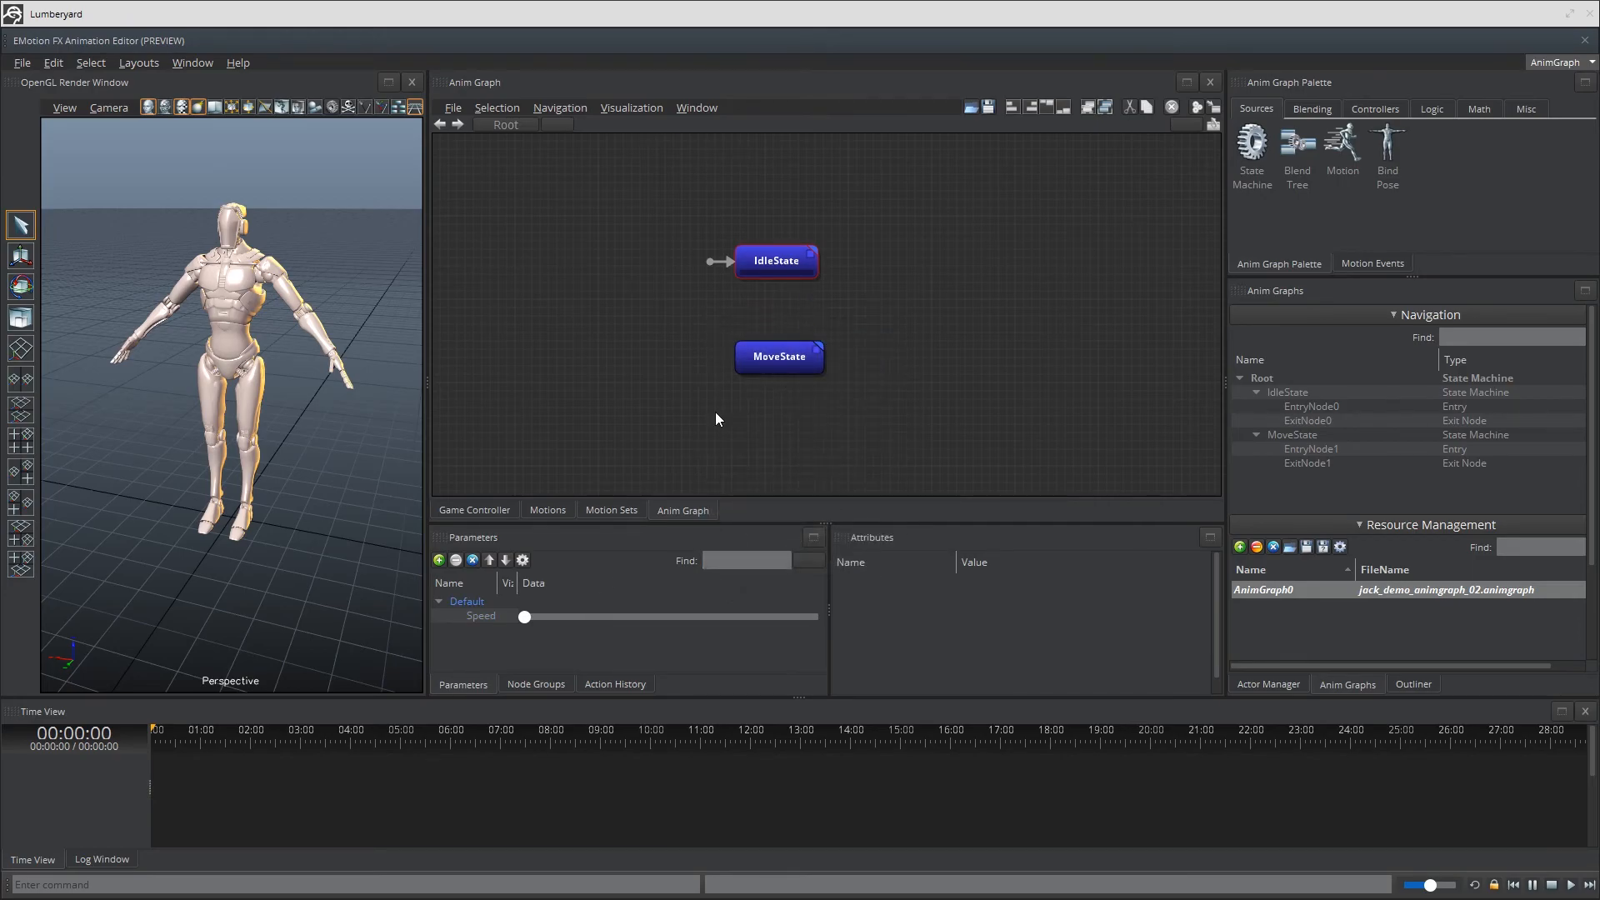
mouse_move(798, 286)
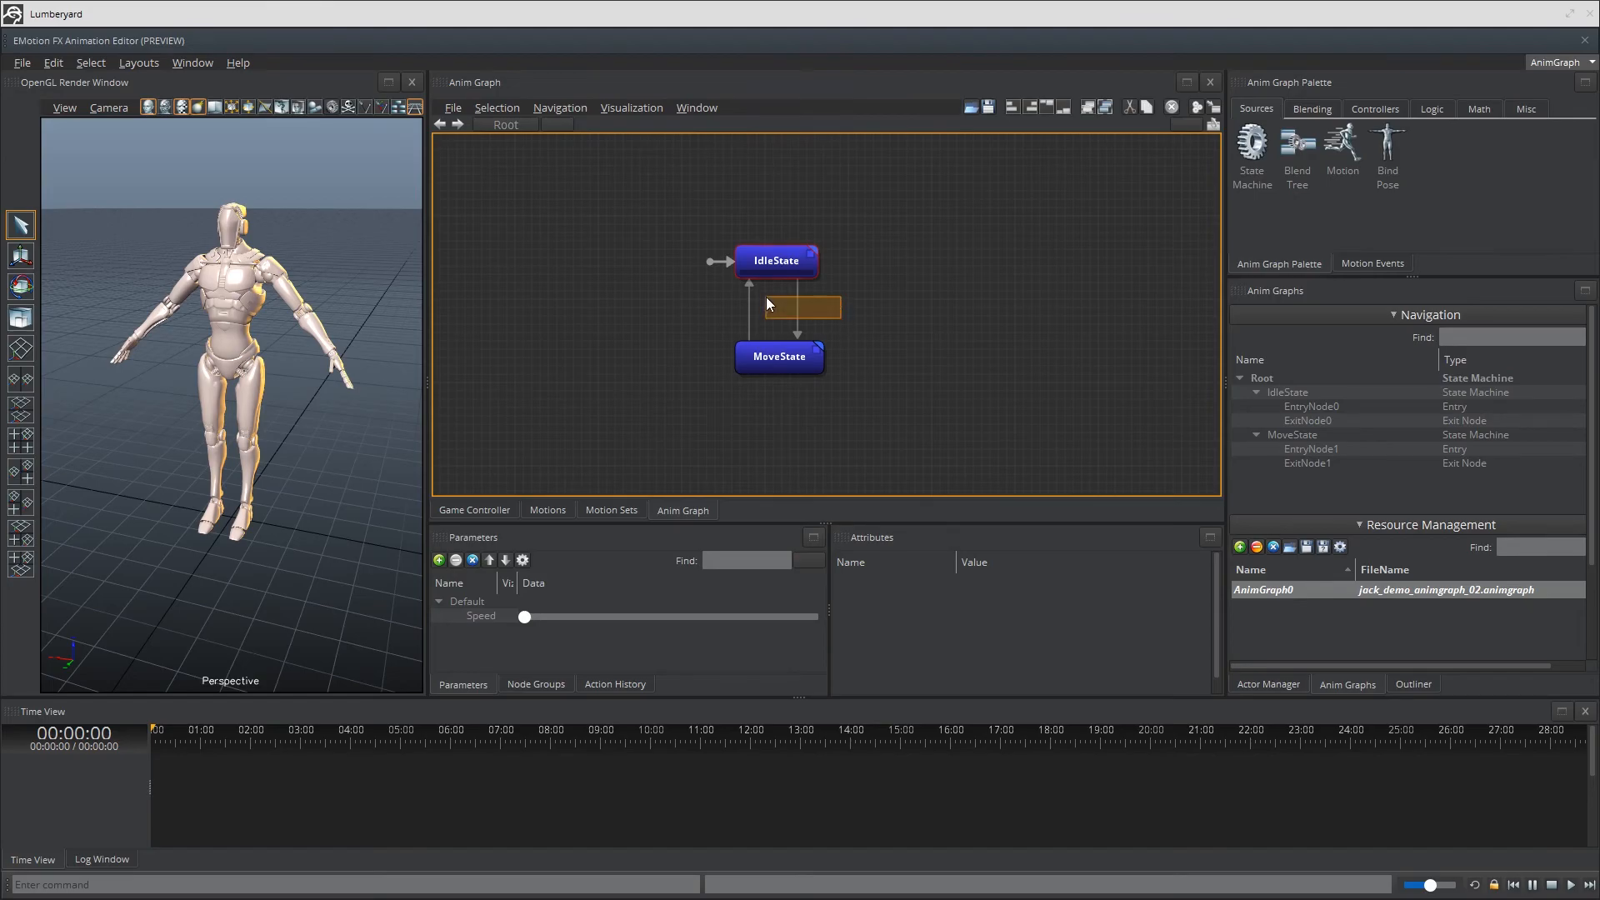
Add parameter conditions to the IdleState→MoveState and MoveState→IdleState transitions, choosing the tested parameter.
click(778, 306)
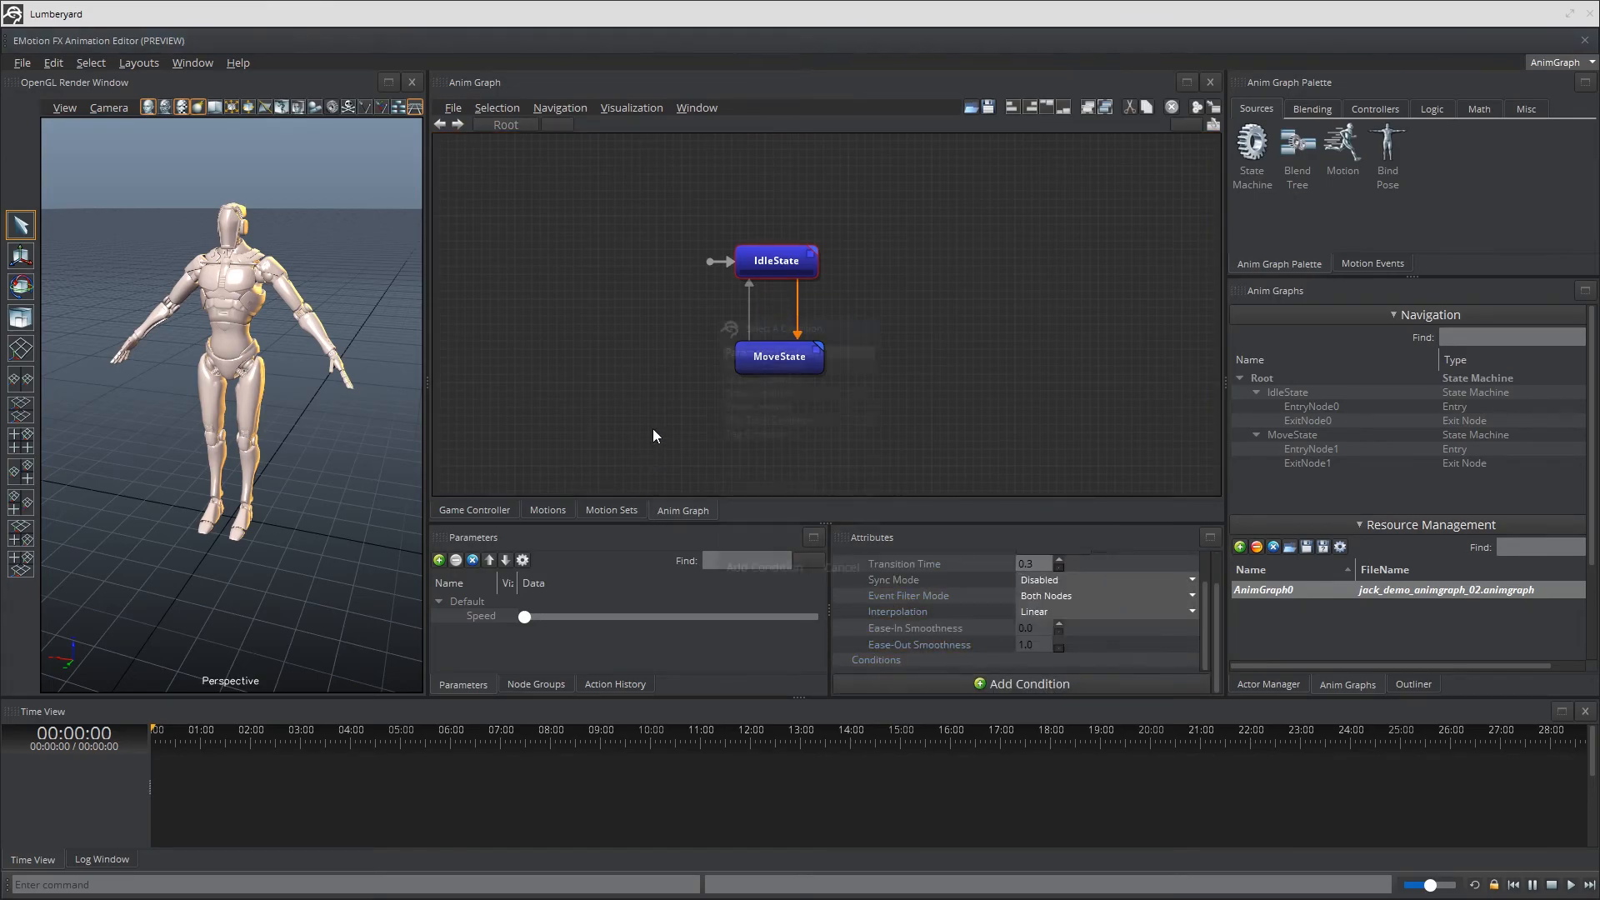
click(1020, 684)
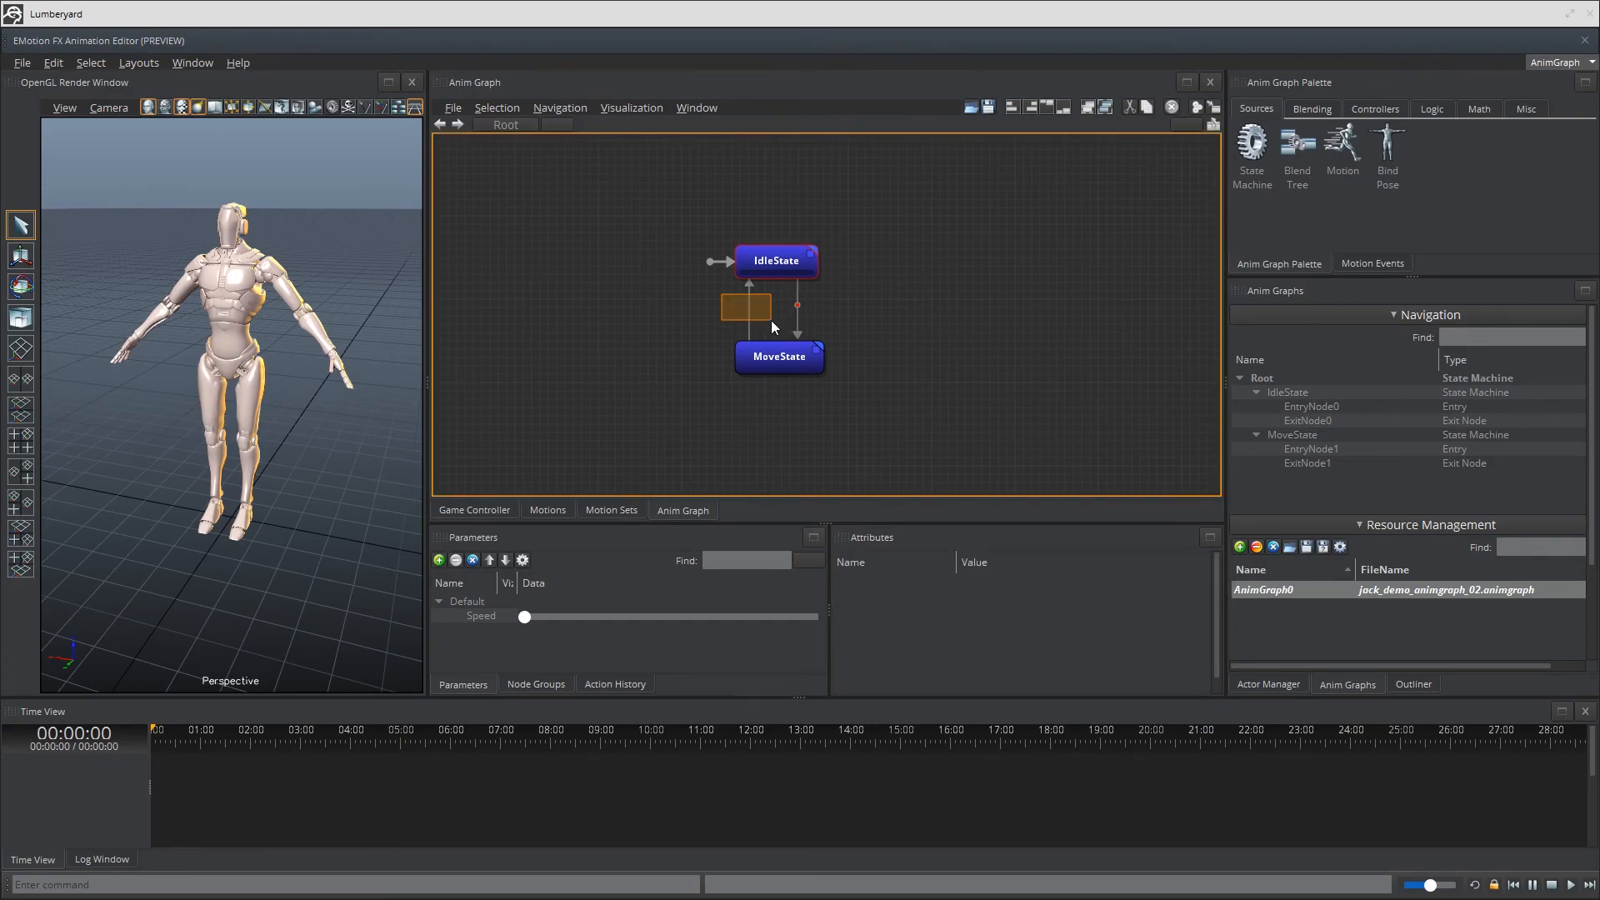
click(1027, 683)
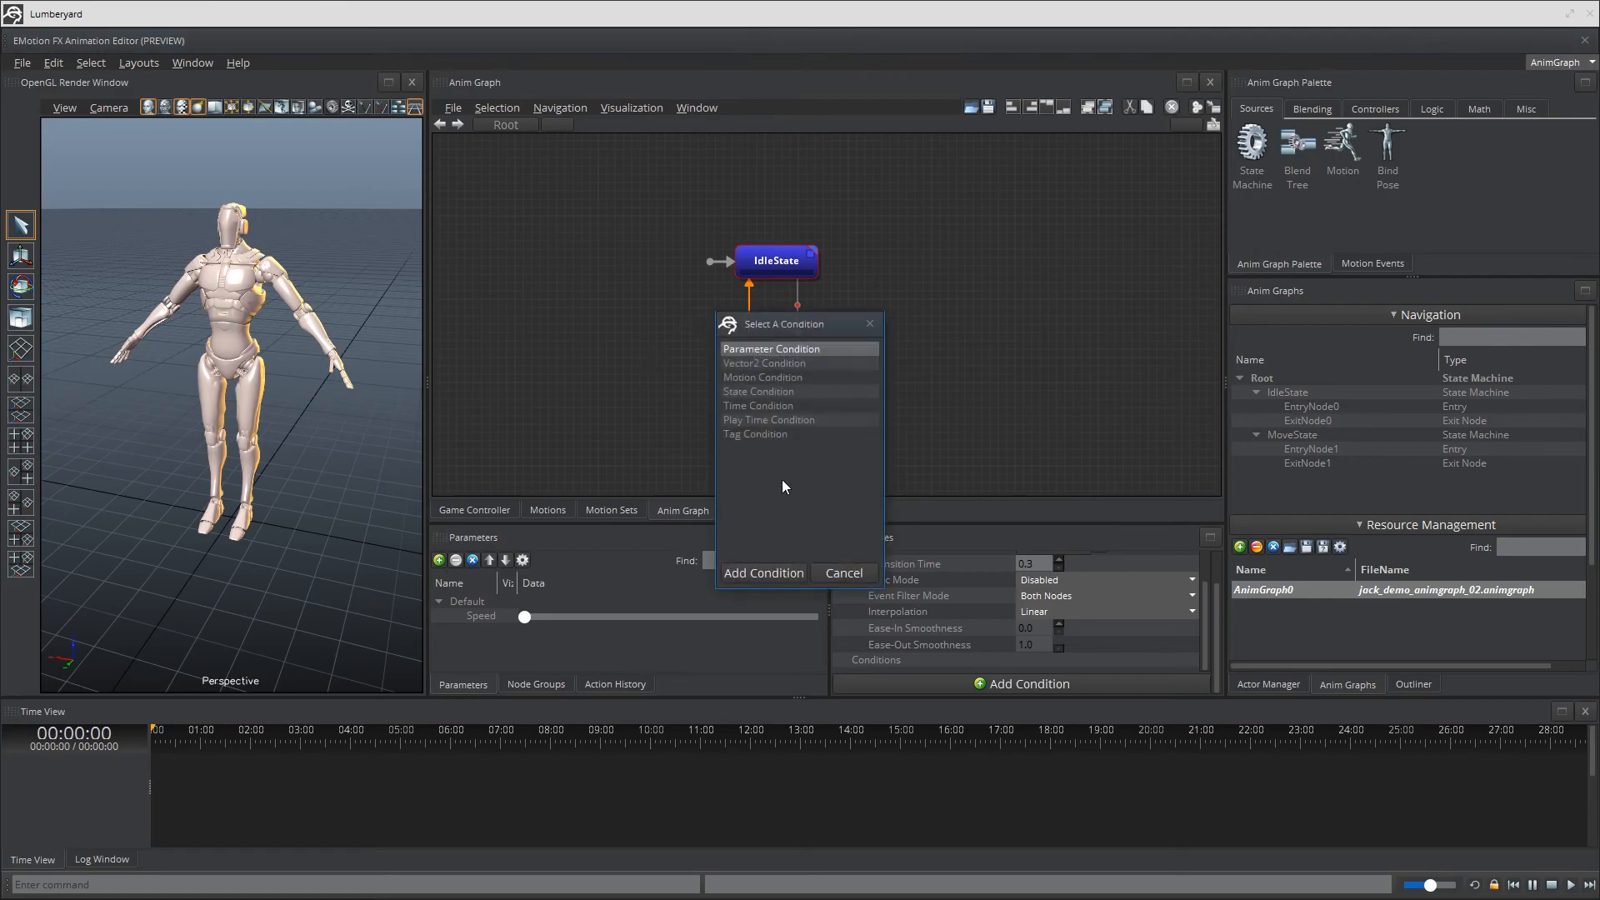
click(842, 572)
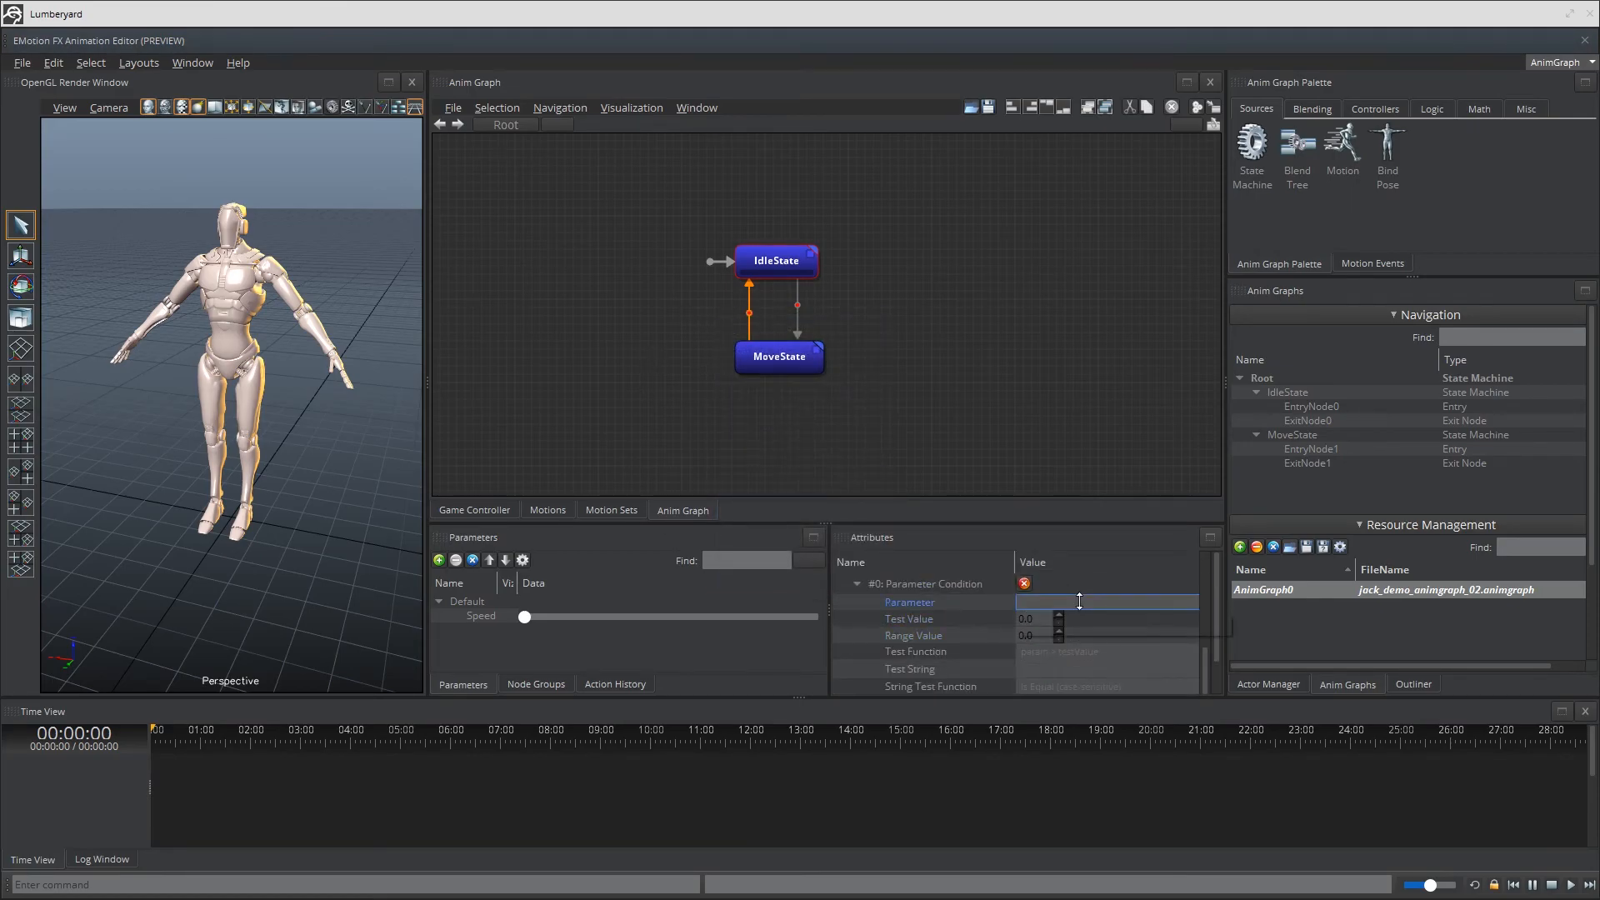
click(1107, 651)
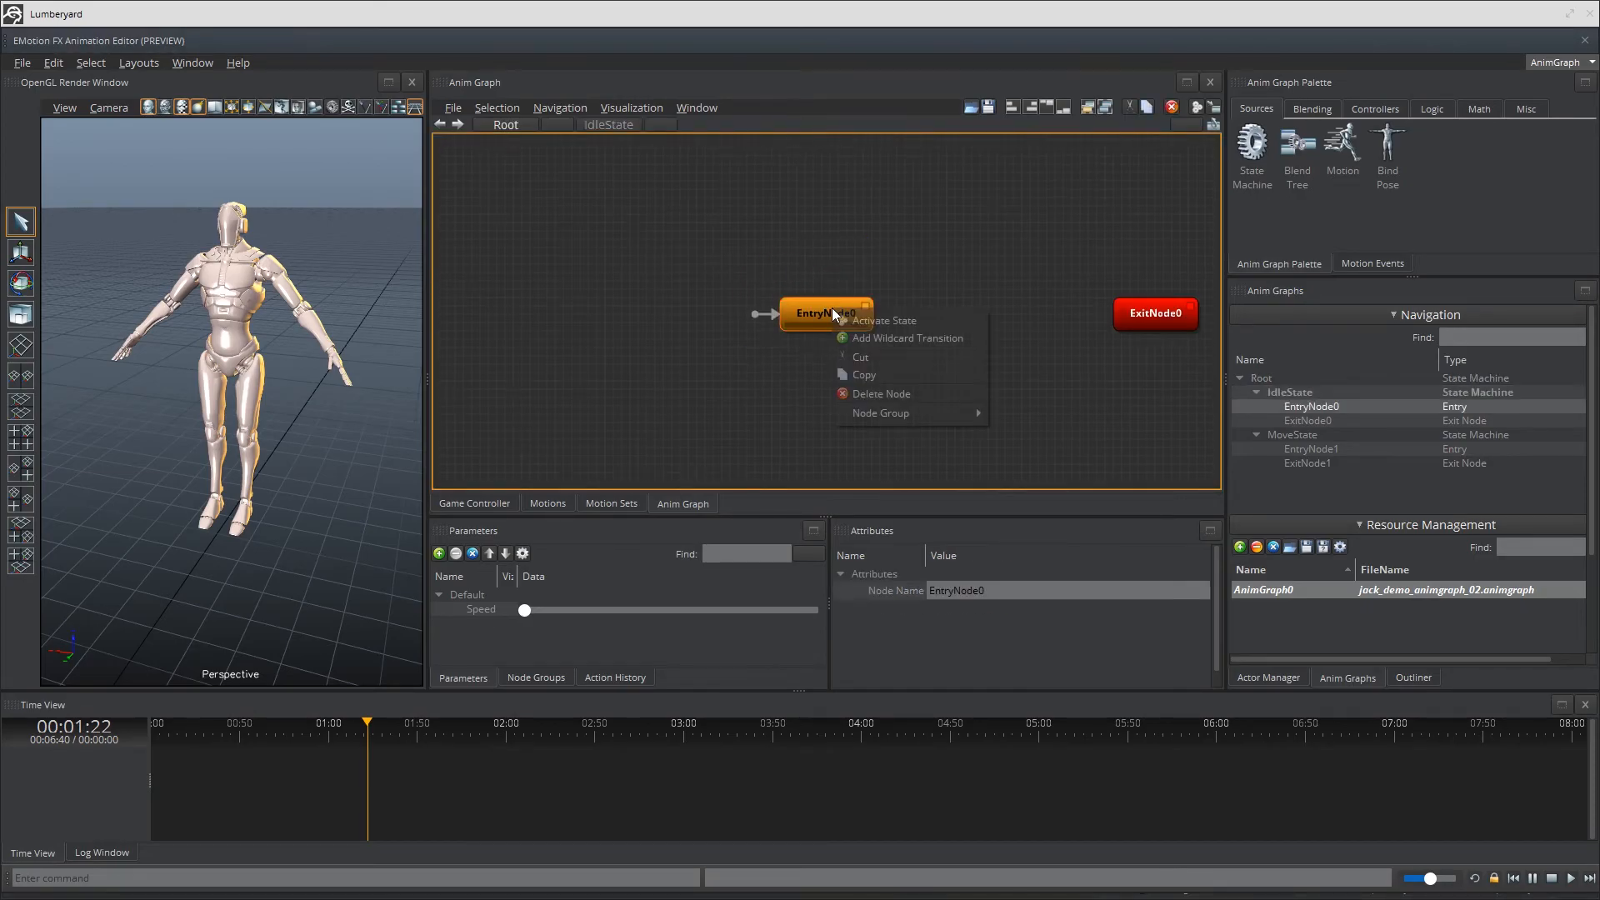
Replace IdleState's entry node with a blend tree named IdleBlend.
click(882, 392)
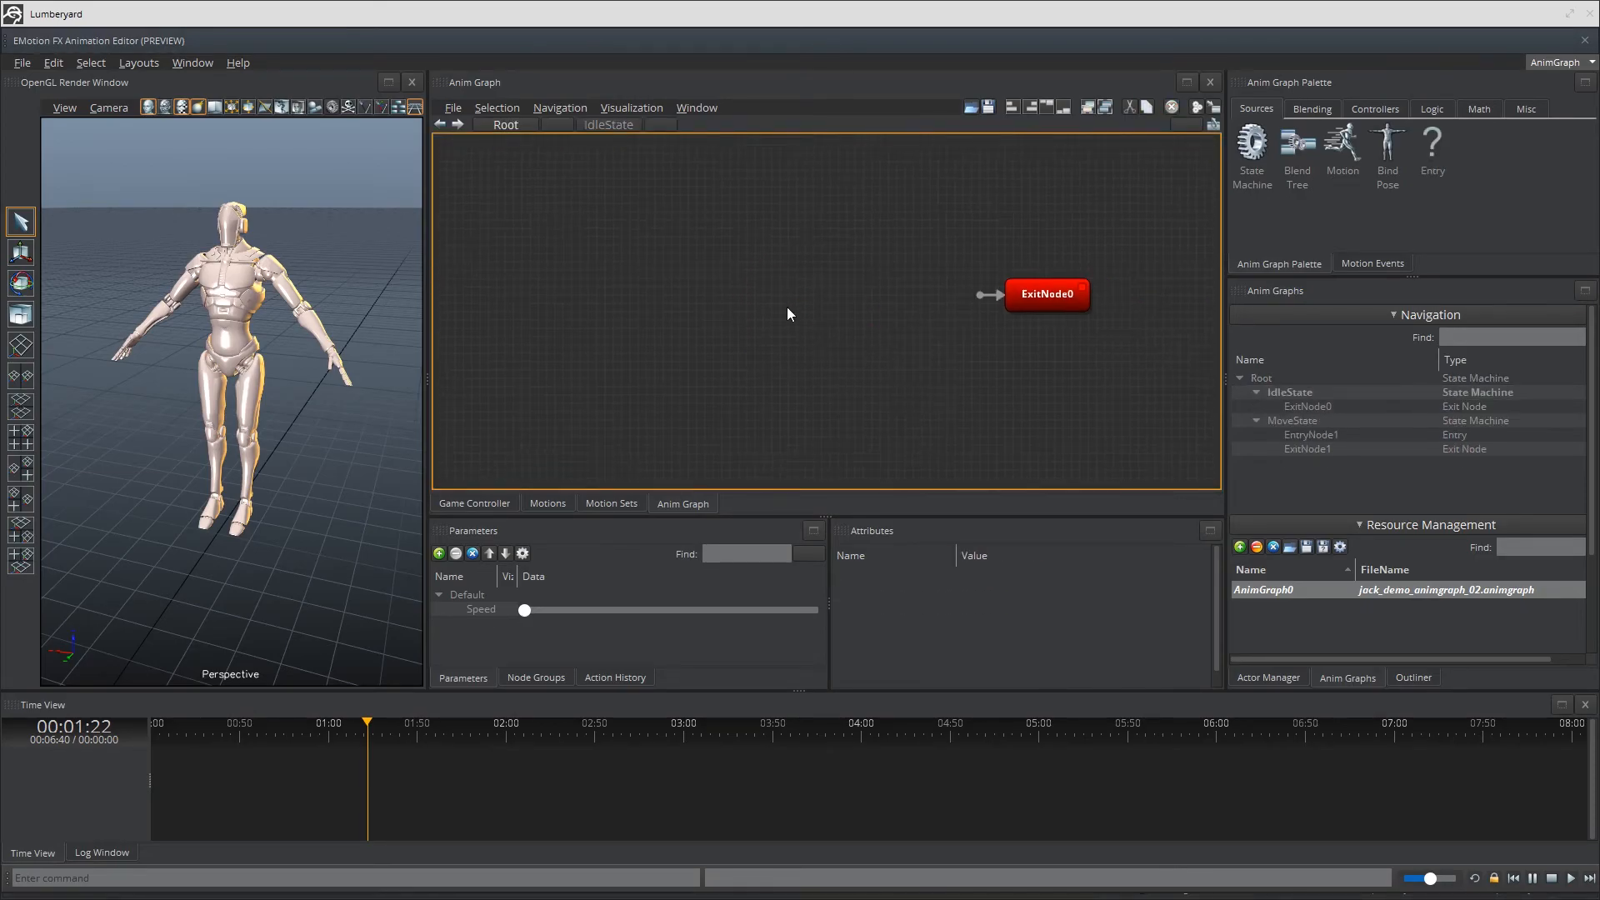
right_click(786, 313)
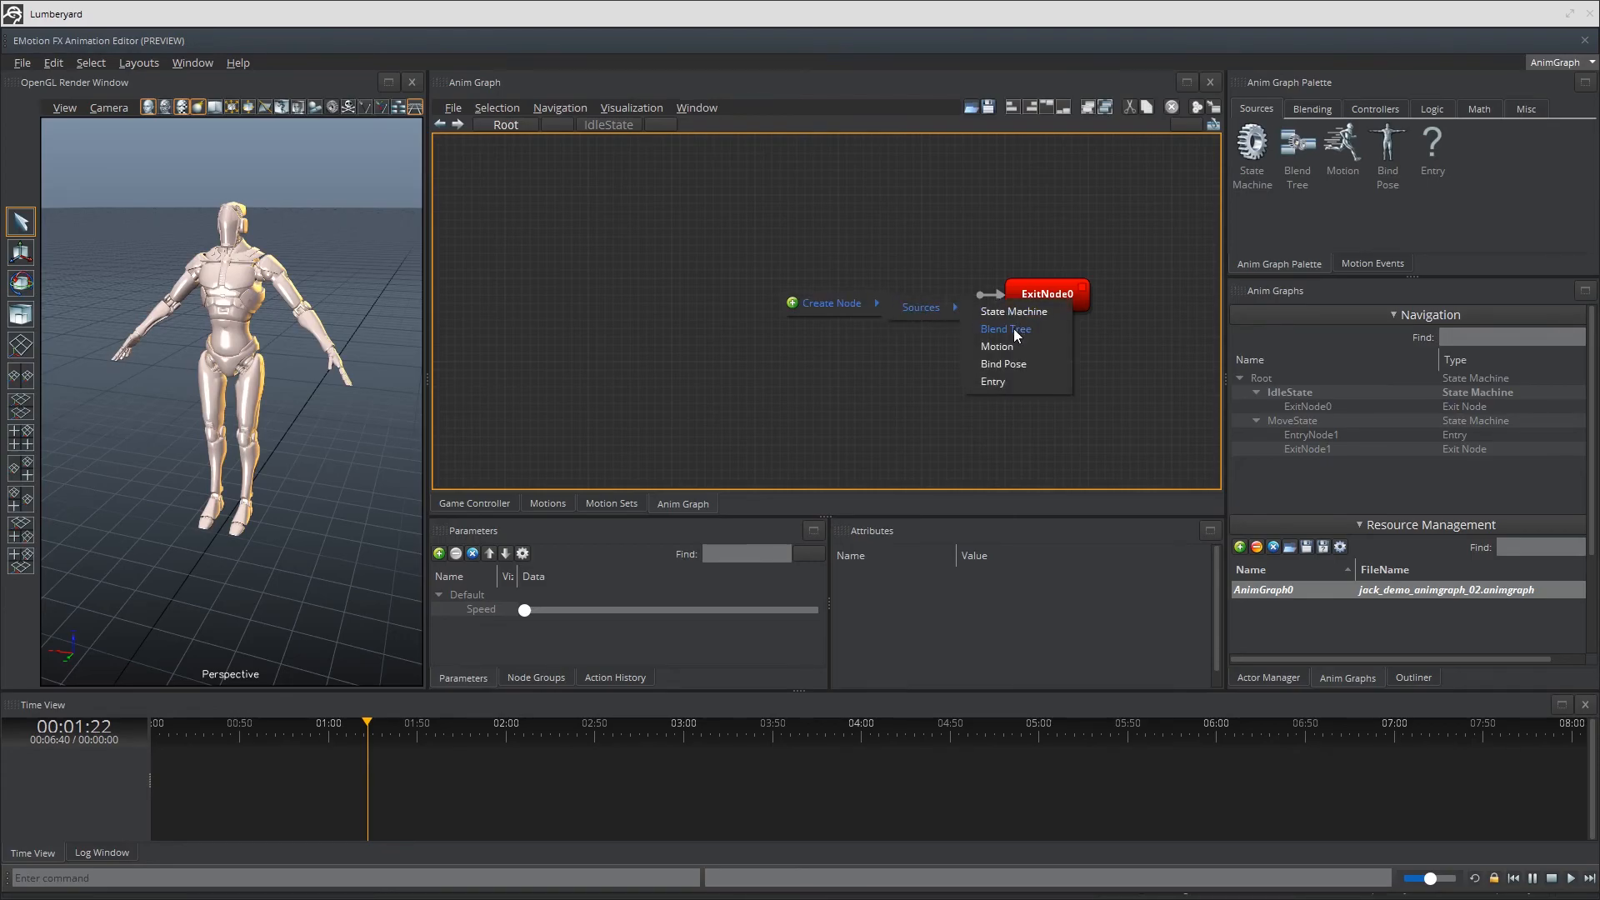
click(1005, 328)
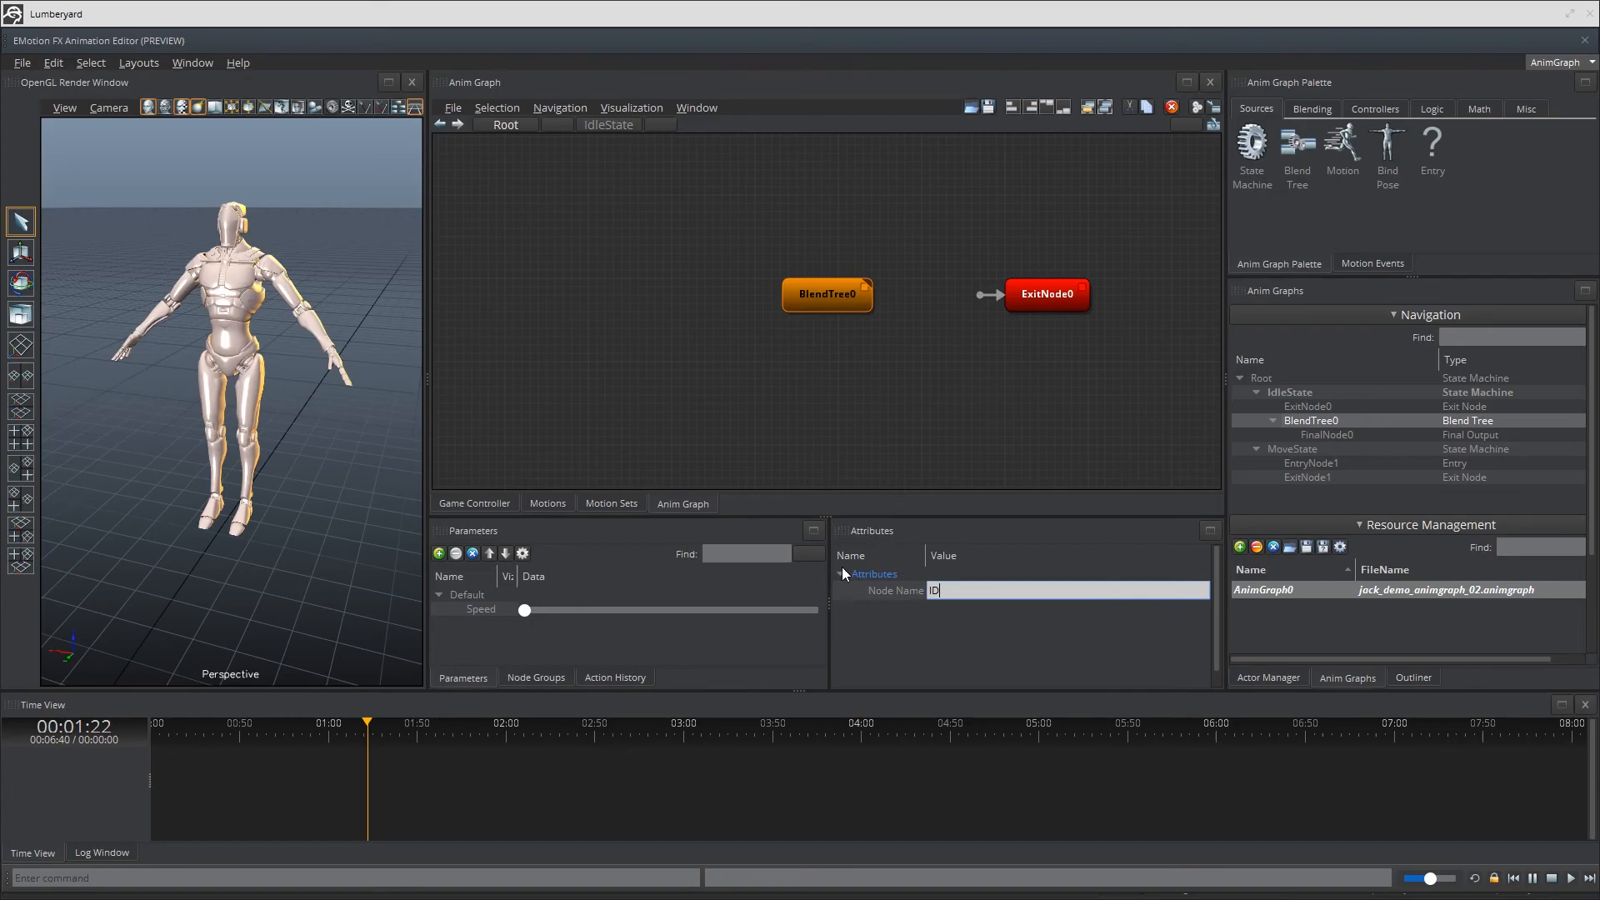
text(Idle)
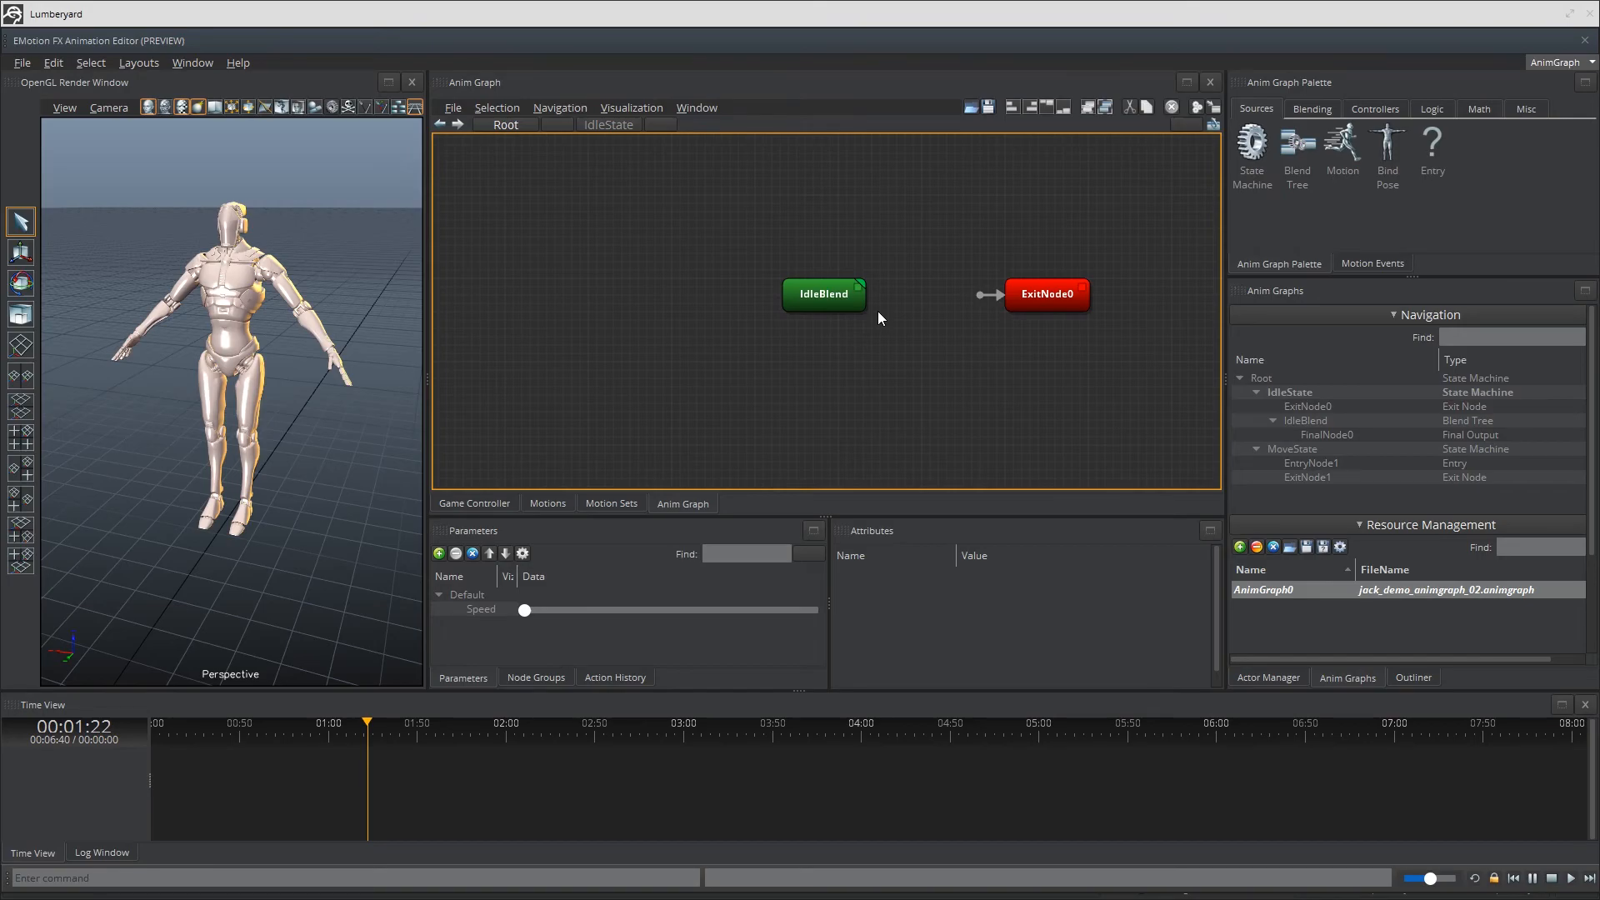
mouse_move(1001, 300)
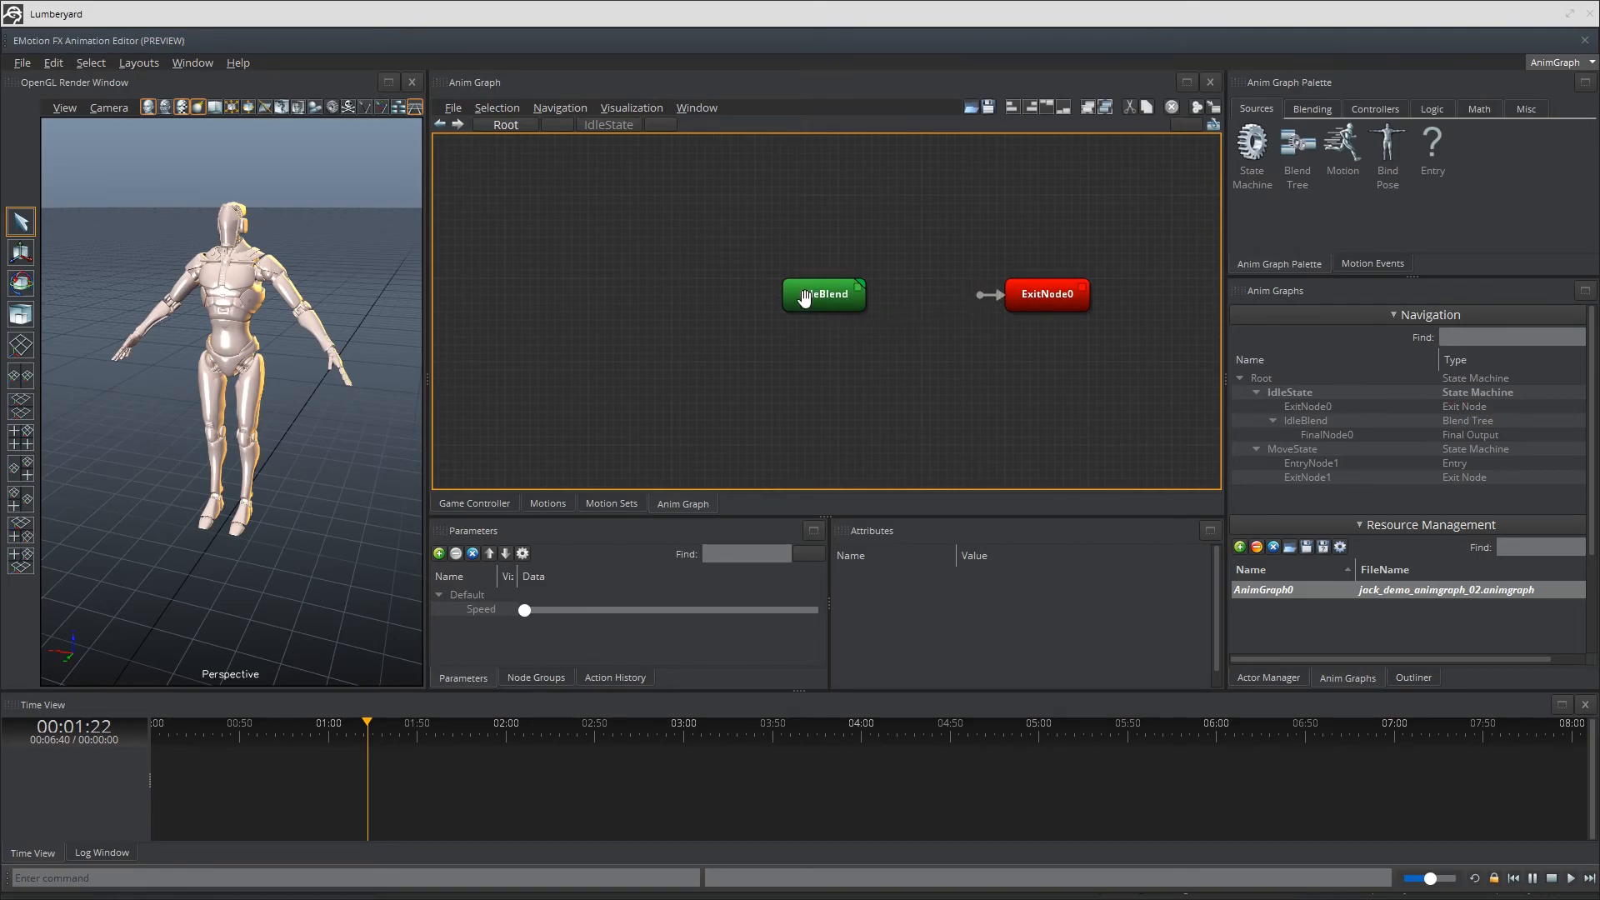
mouse_move(824, 294)
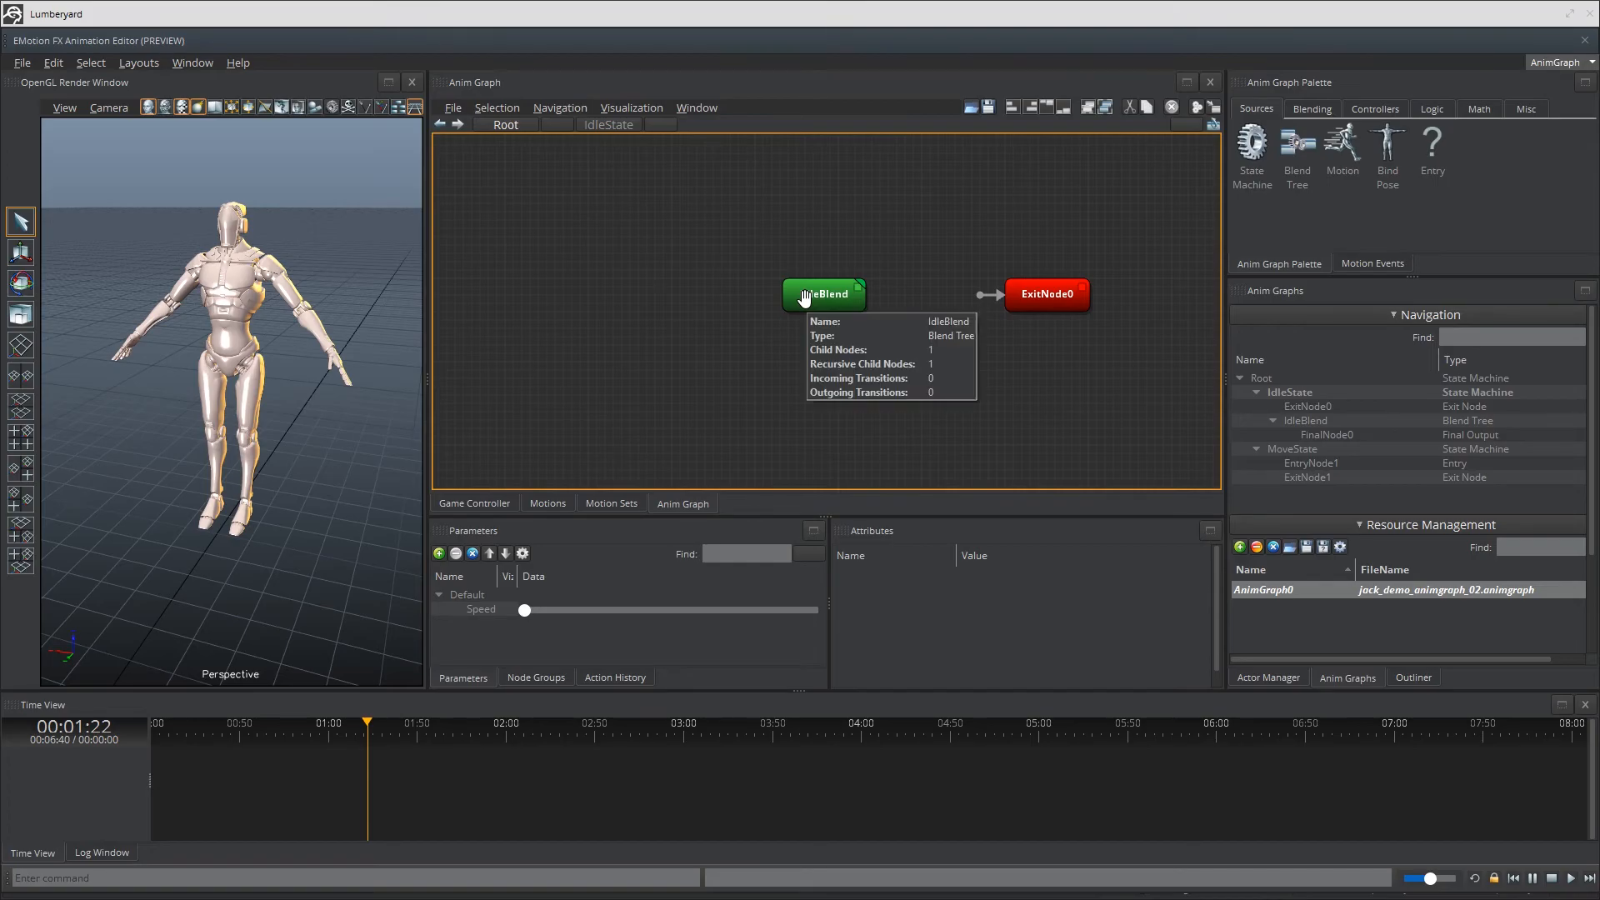
right_click(824, 294)
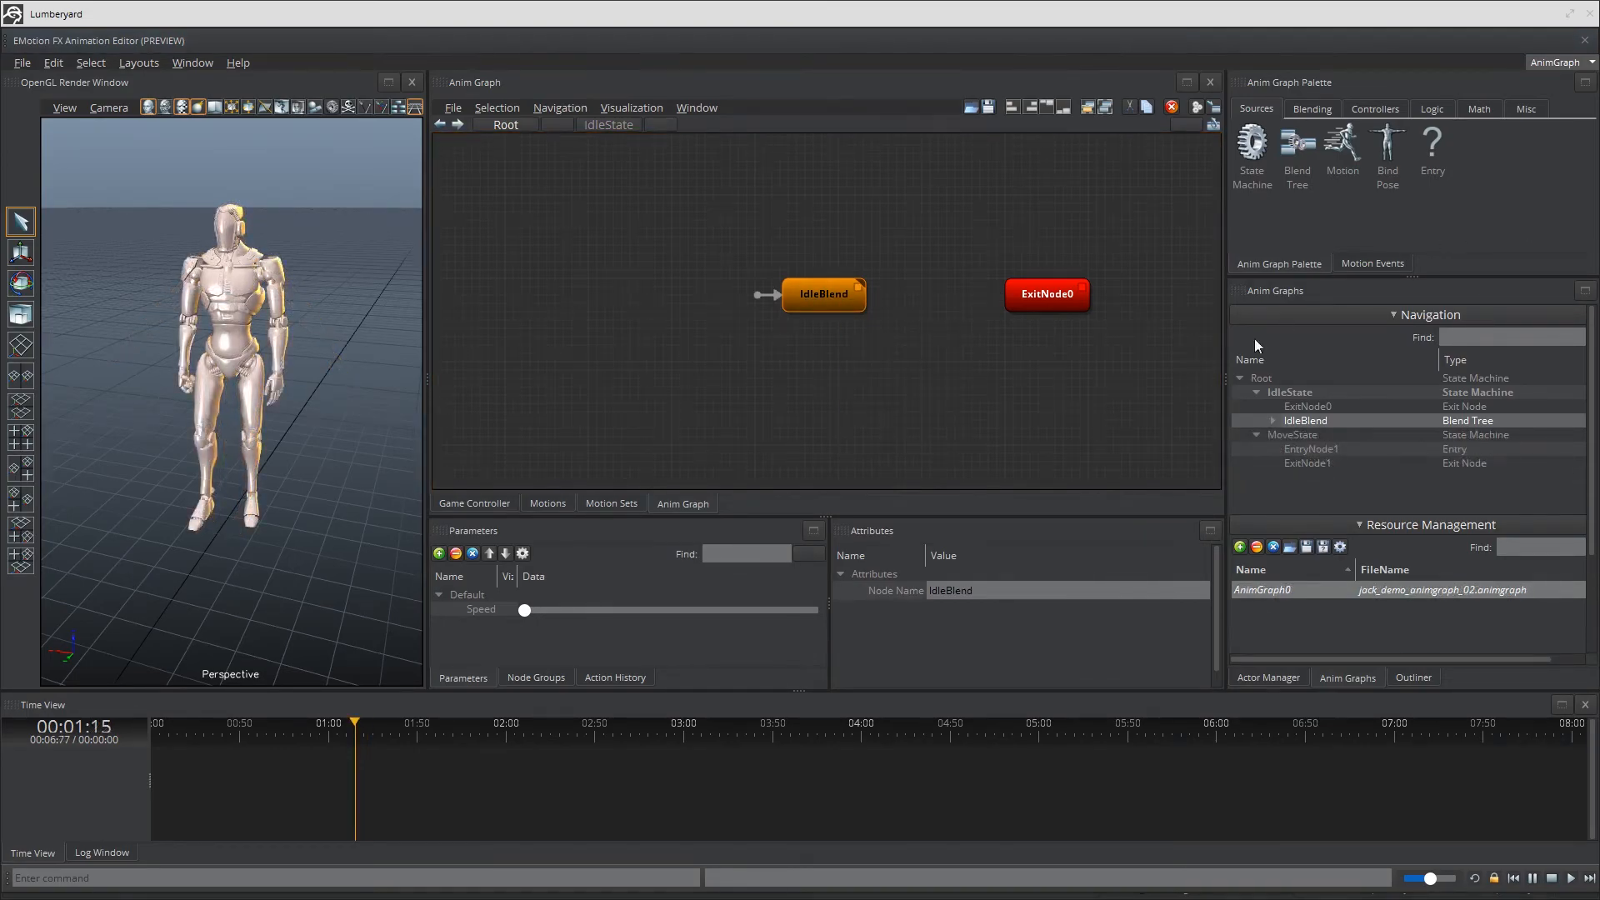
Open IdleBlend, add a motion node and select Motion0.
double_click(823, 294)
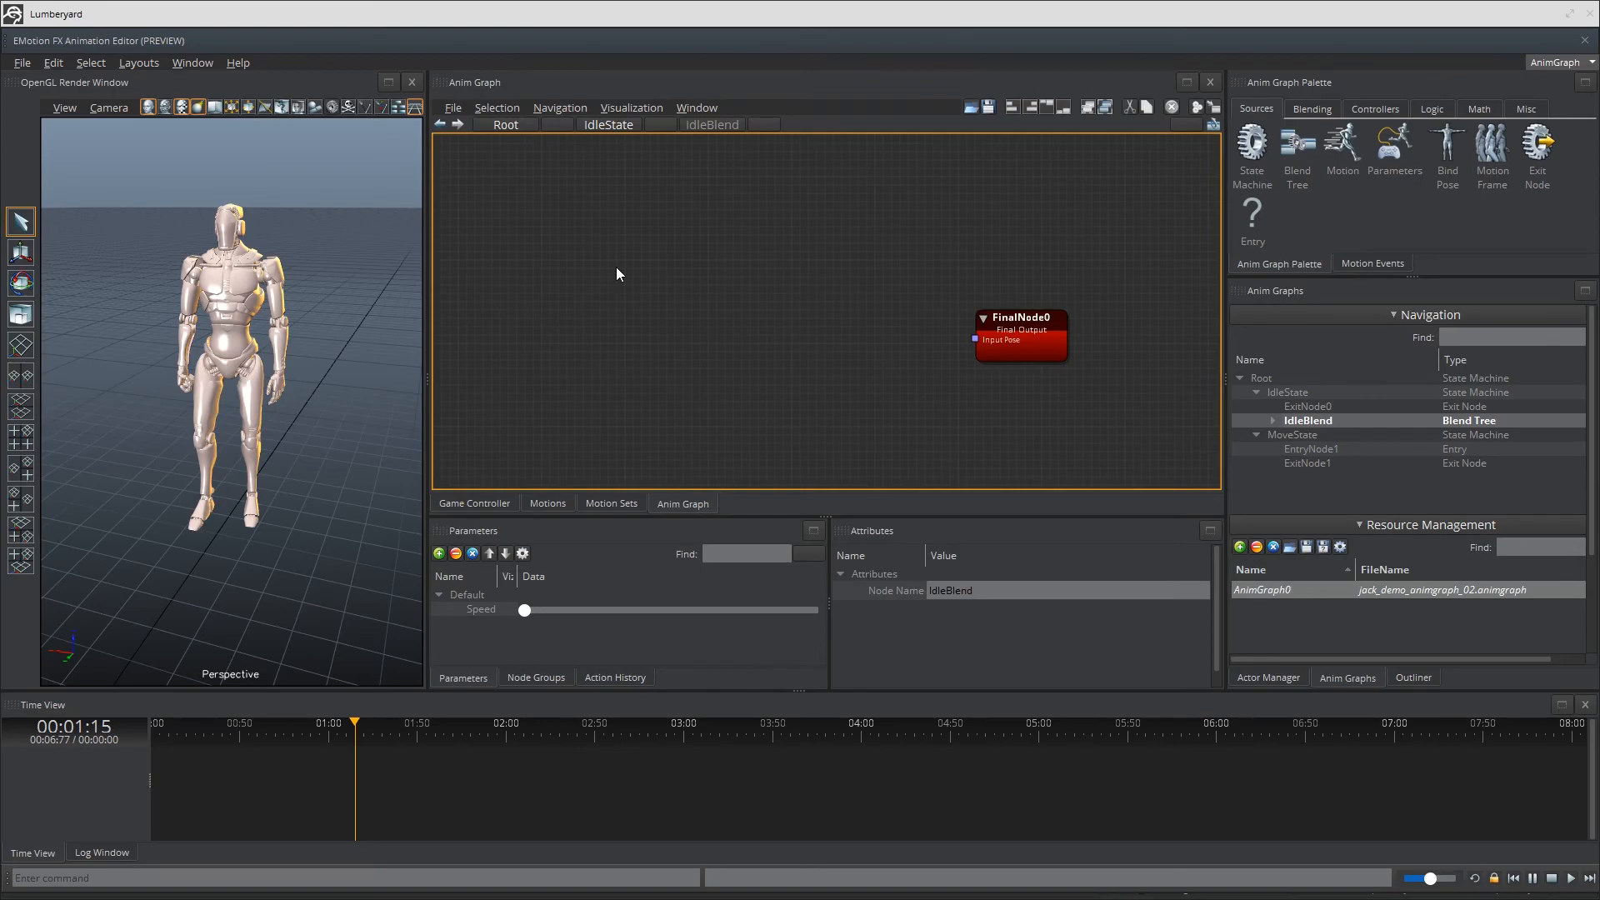
right_click(617, 273)
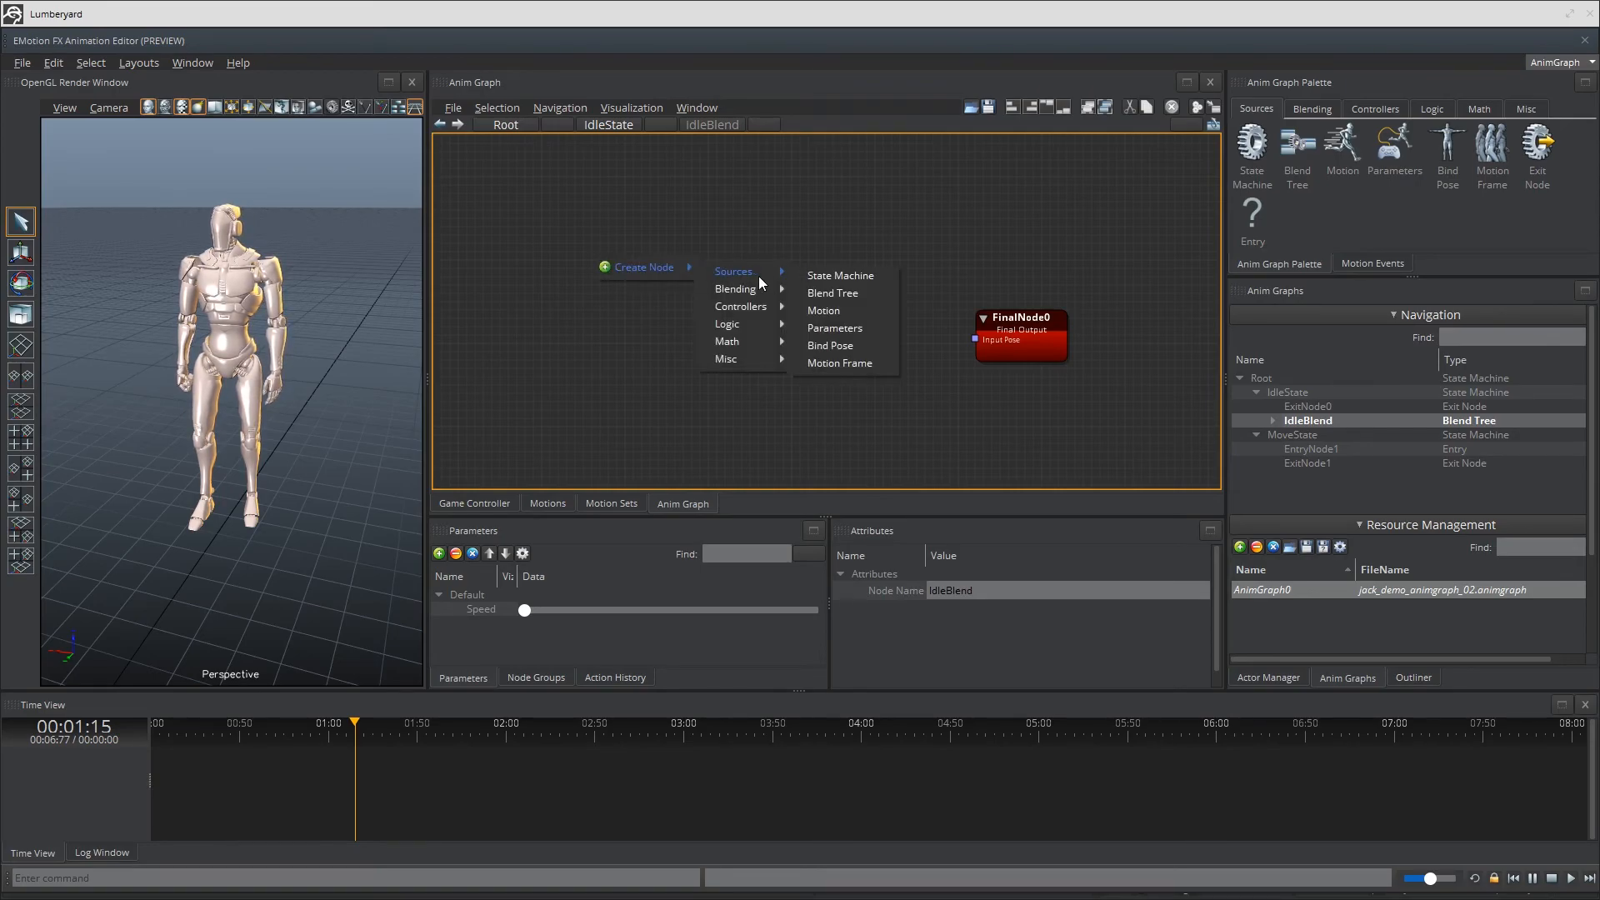
click(823, 310)
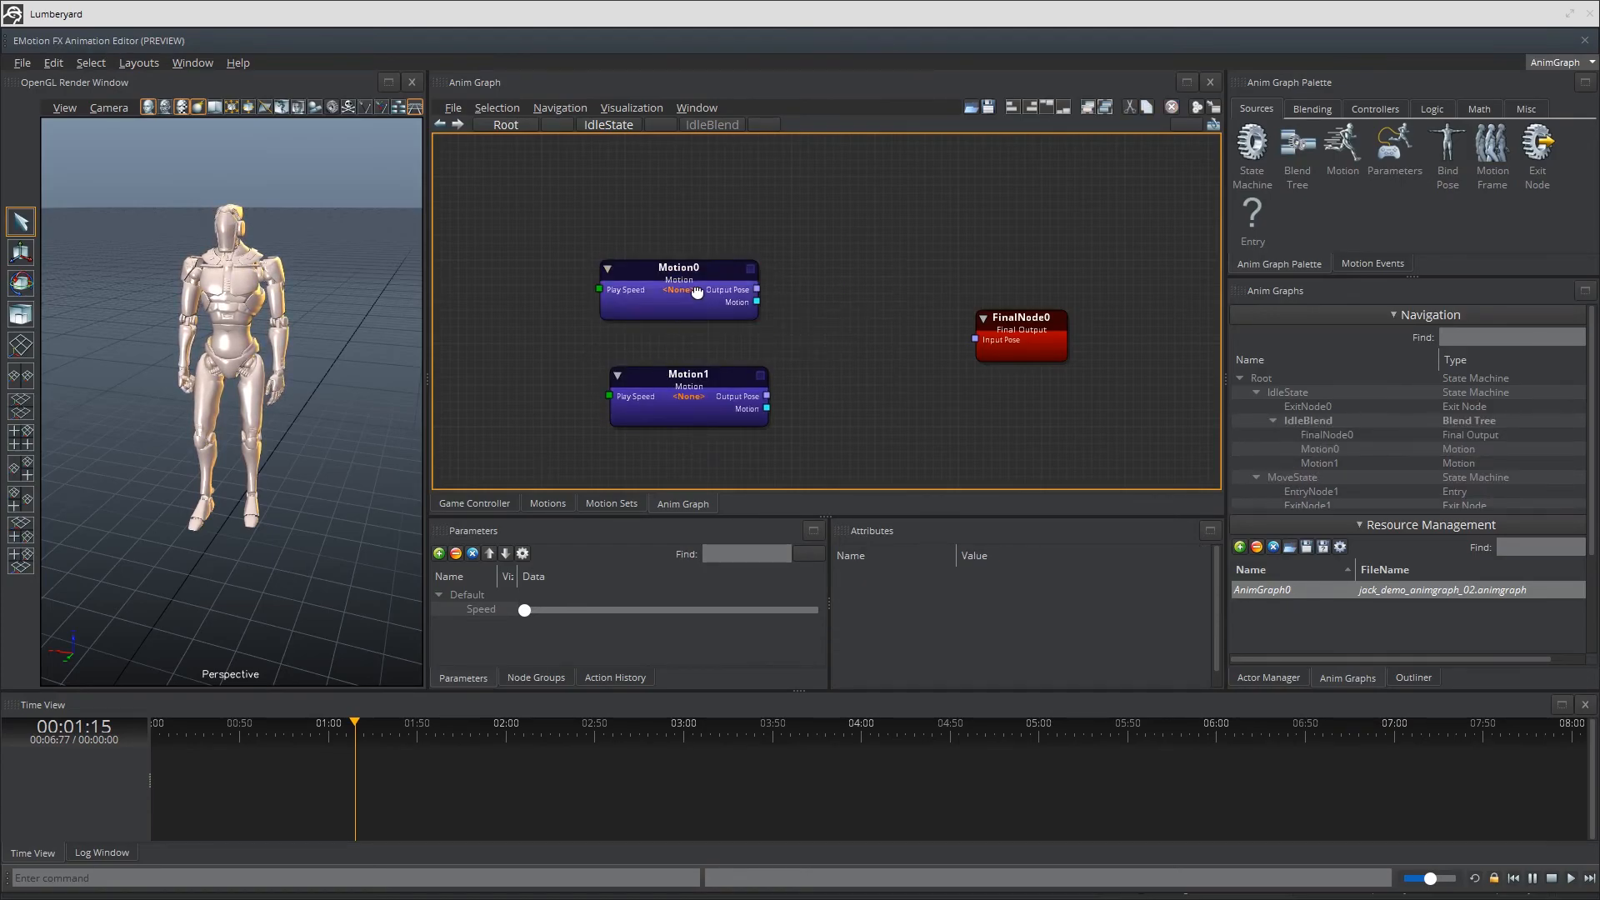
click(678, 289)
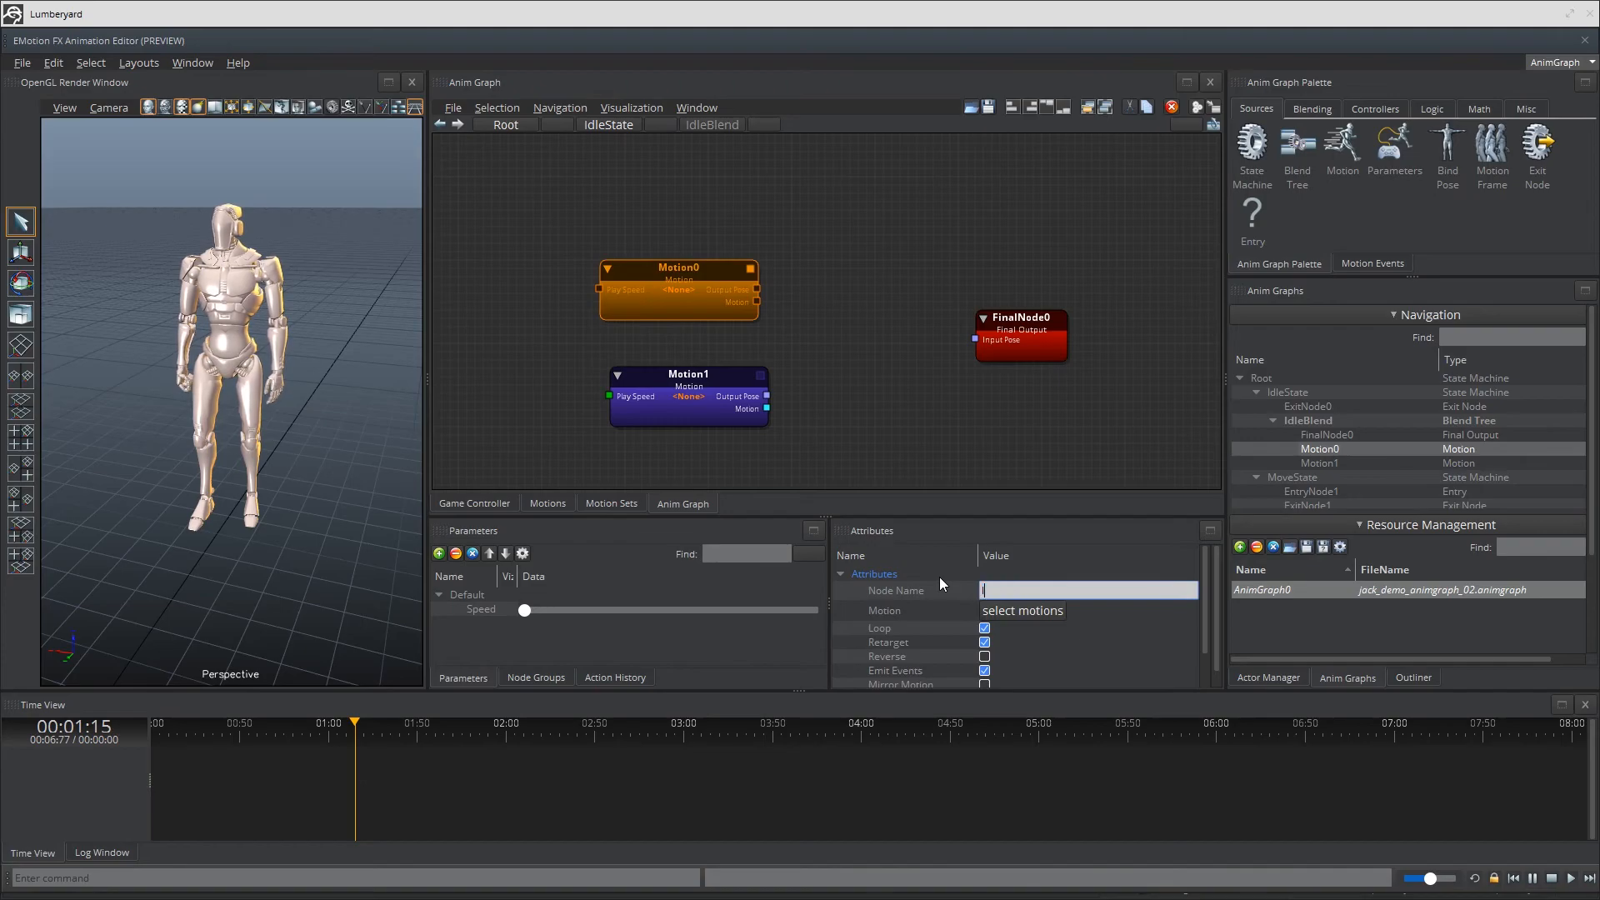
Assign jack_idle_zup to the Idle node and jack_idle_aim_zup to IdleAim.
click(1020, 610)
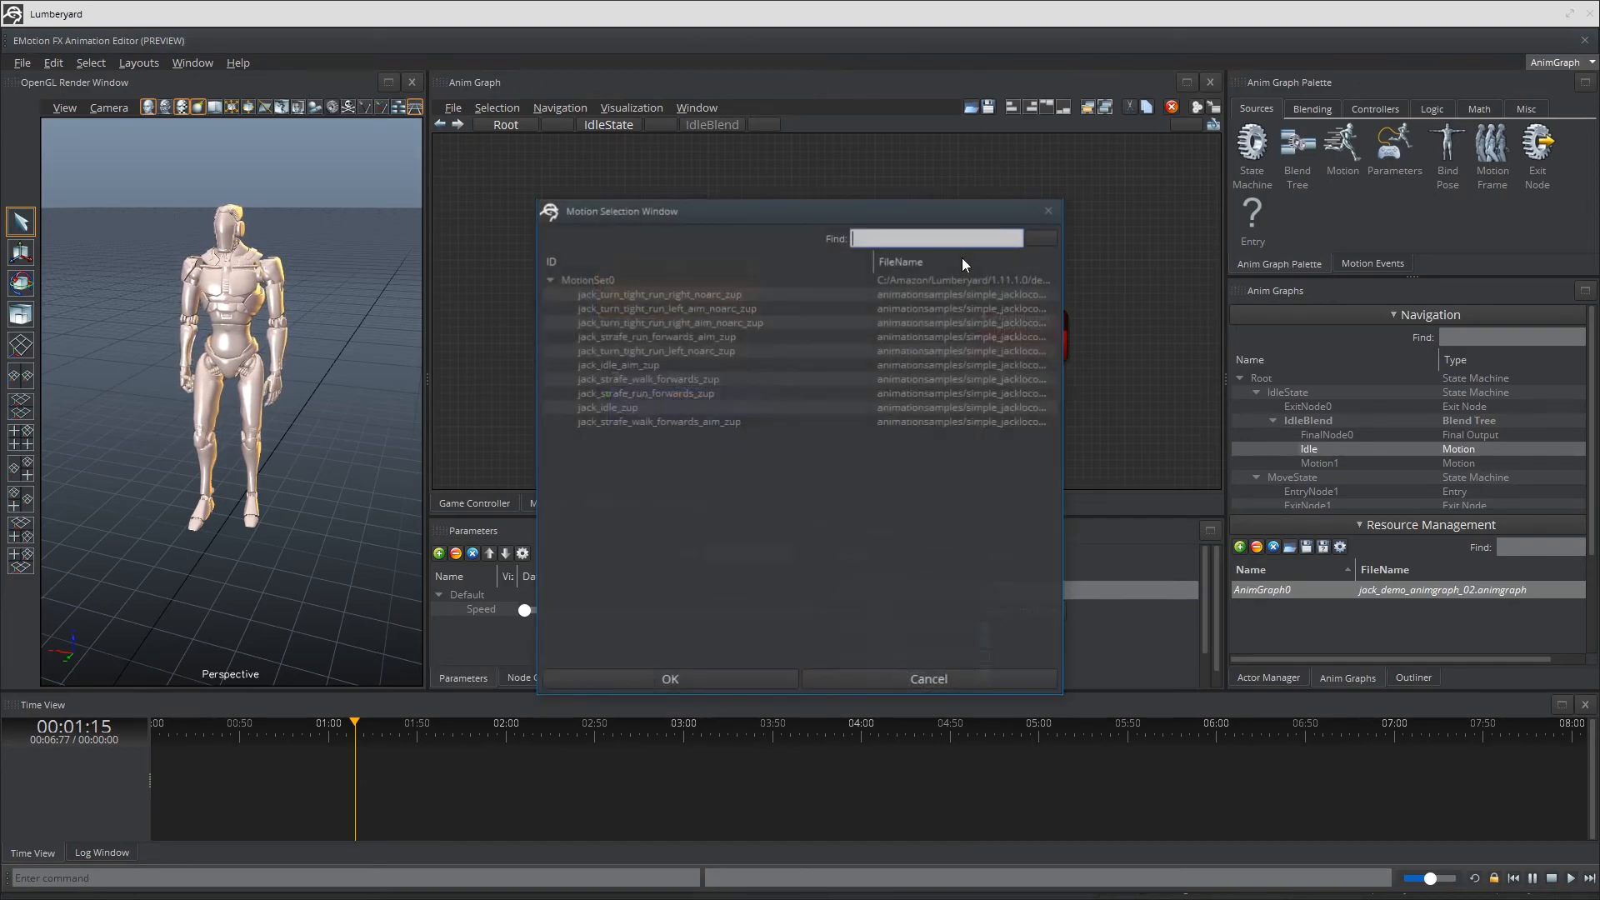
text(idle)
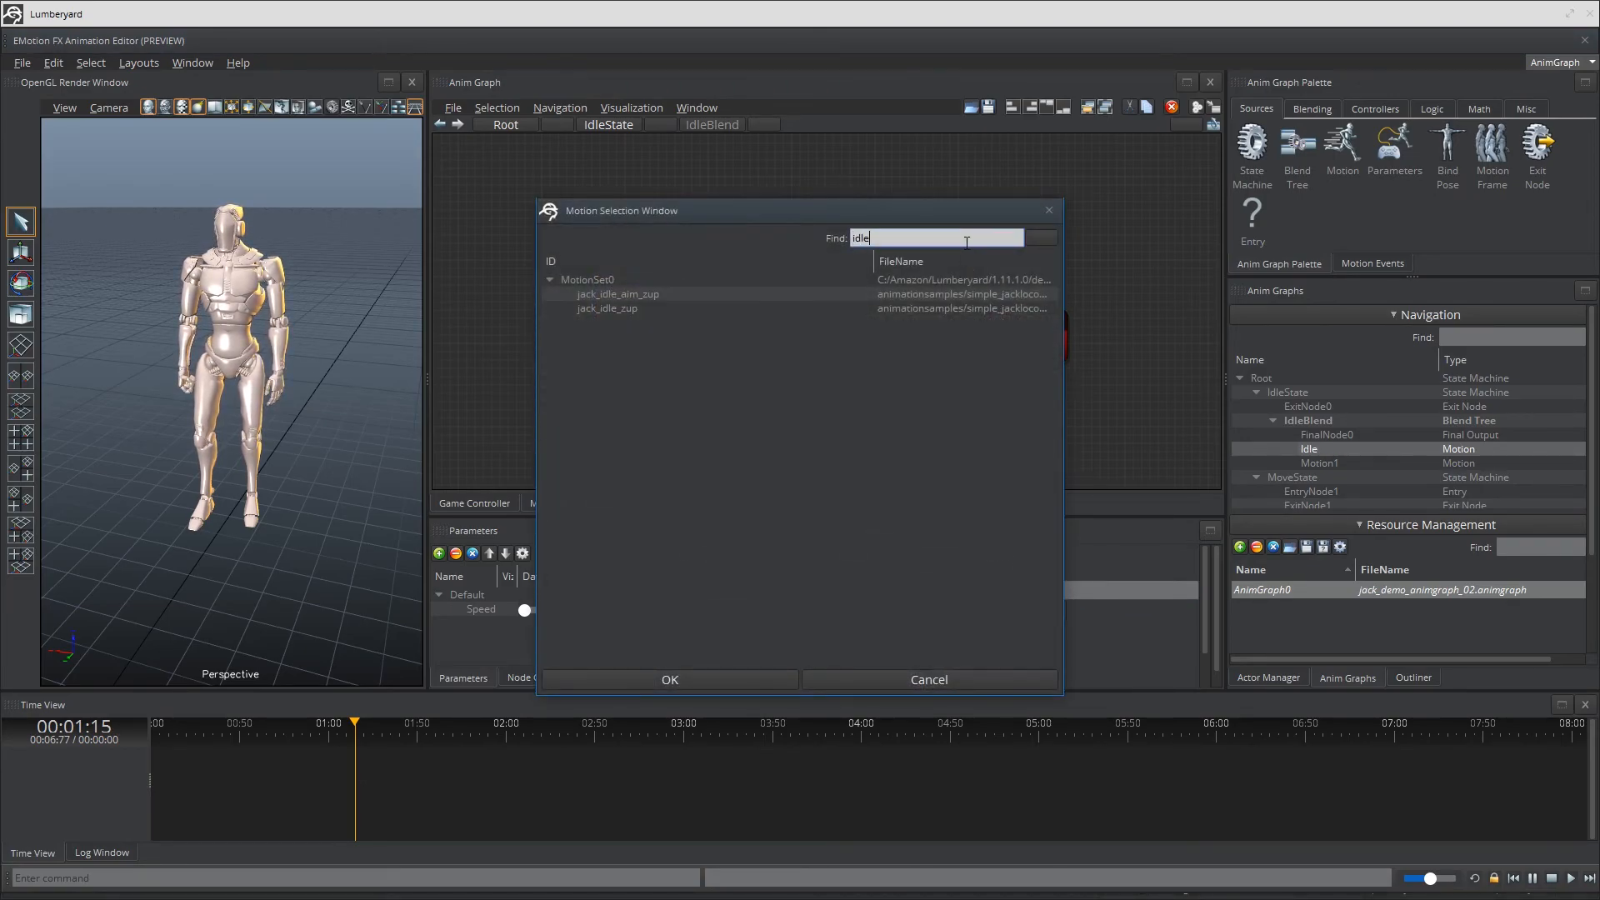
click(669, 680)
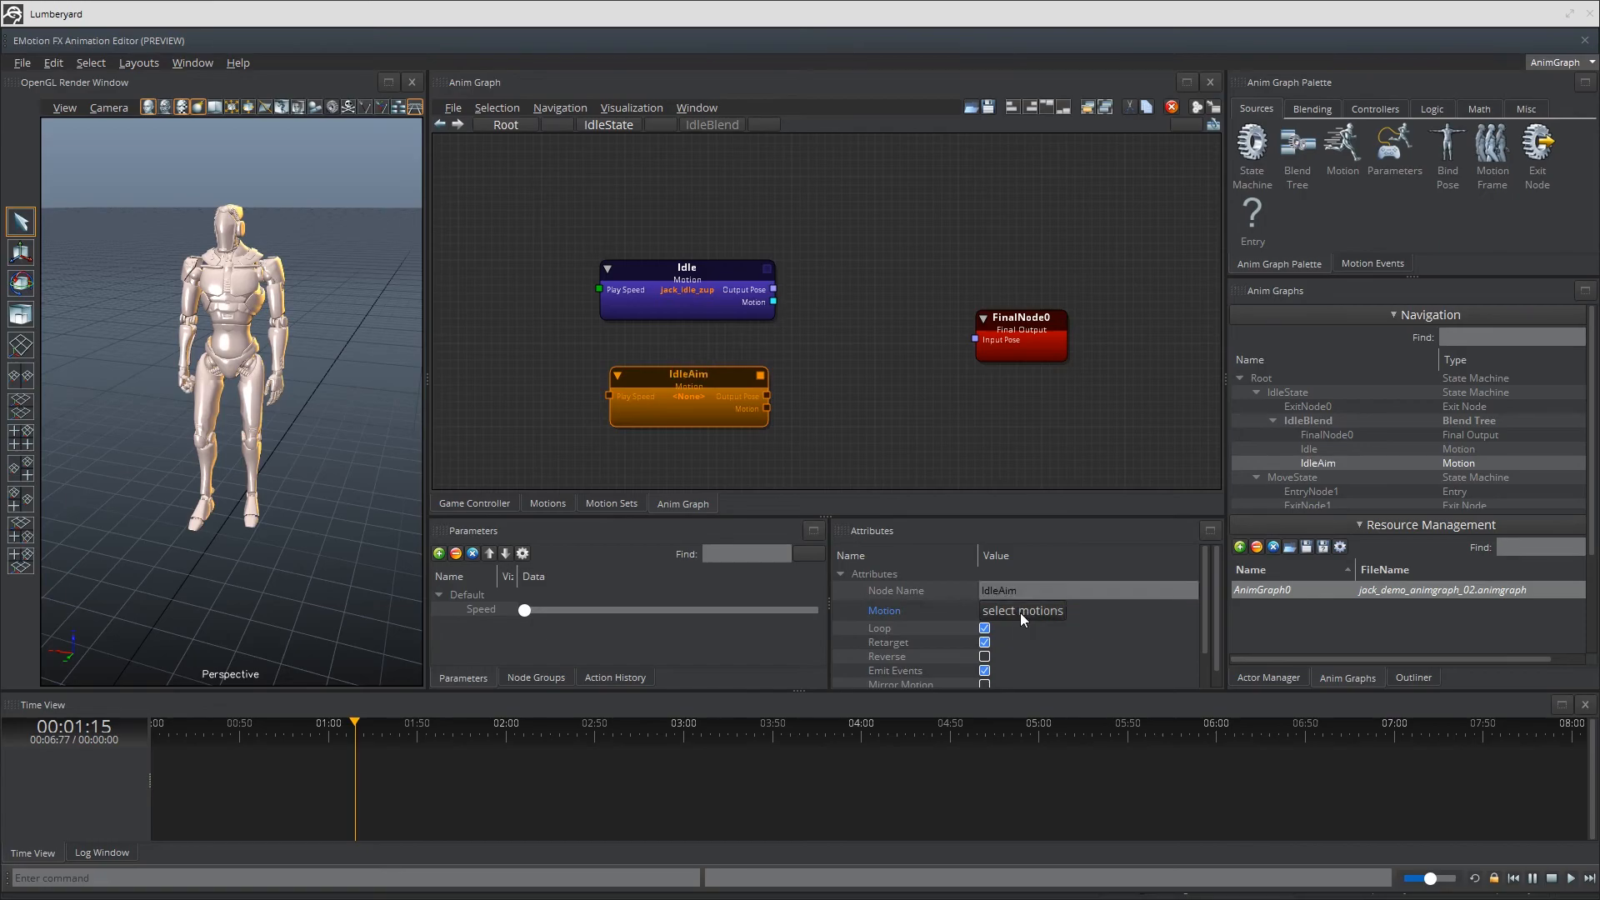
click(1020, 610)
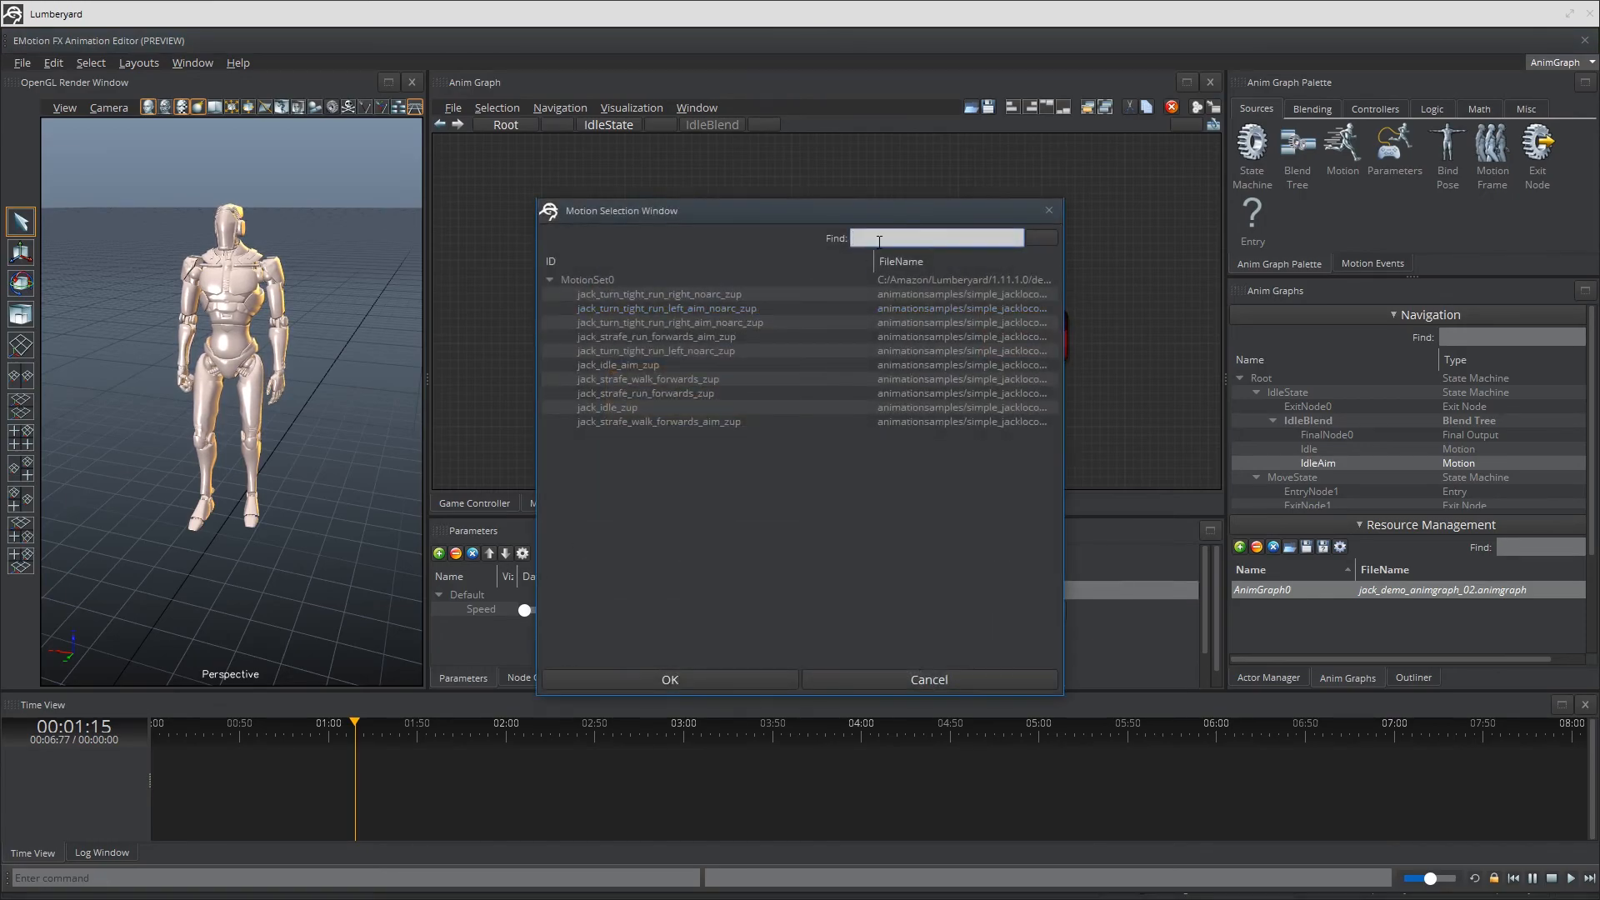
text(idle)
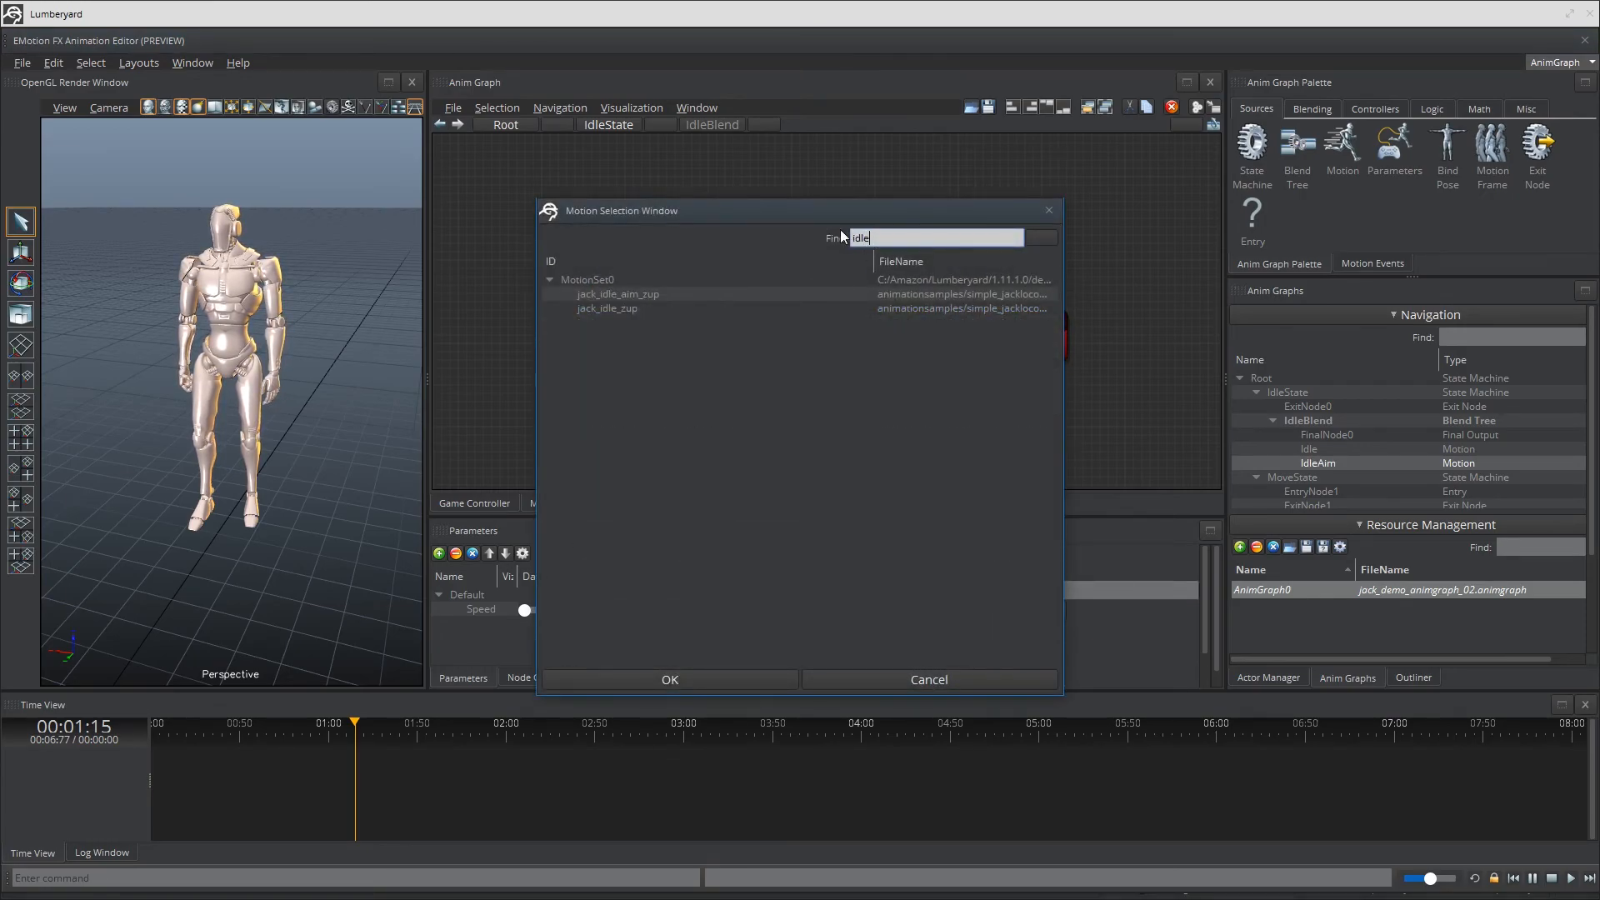
click(669, 680)
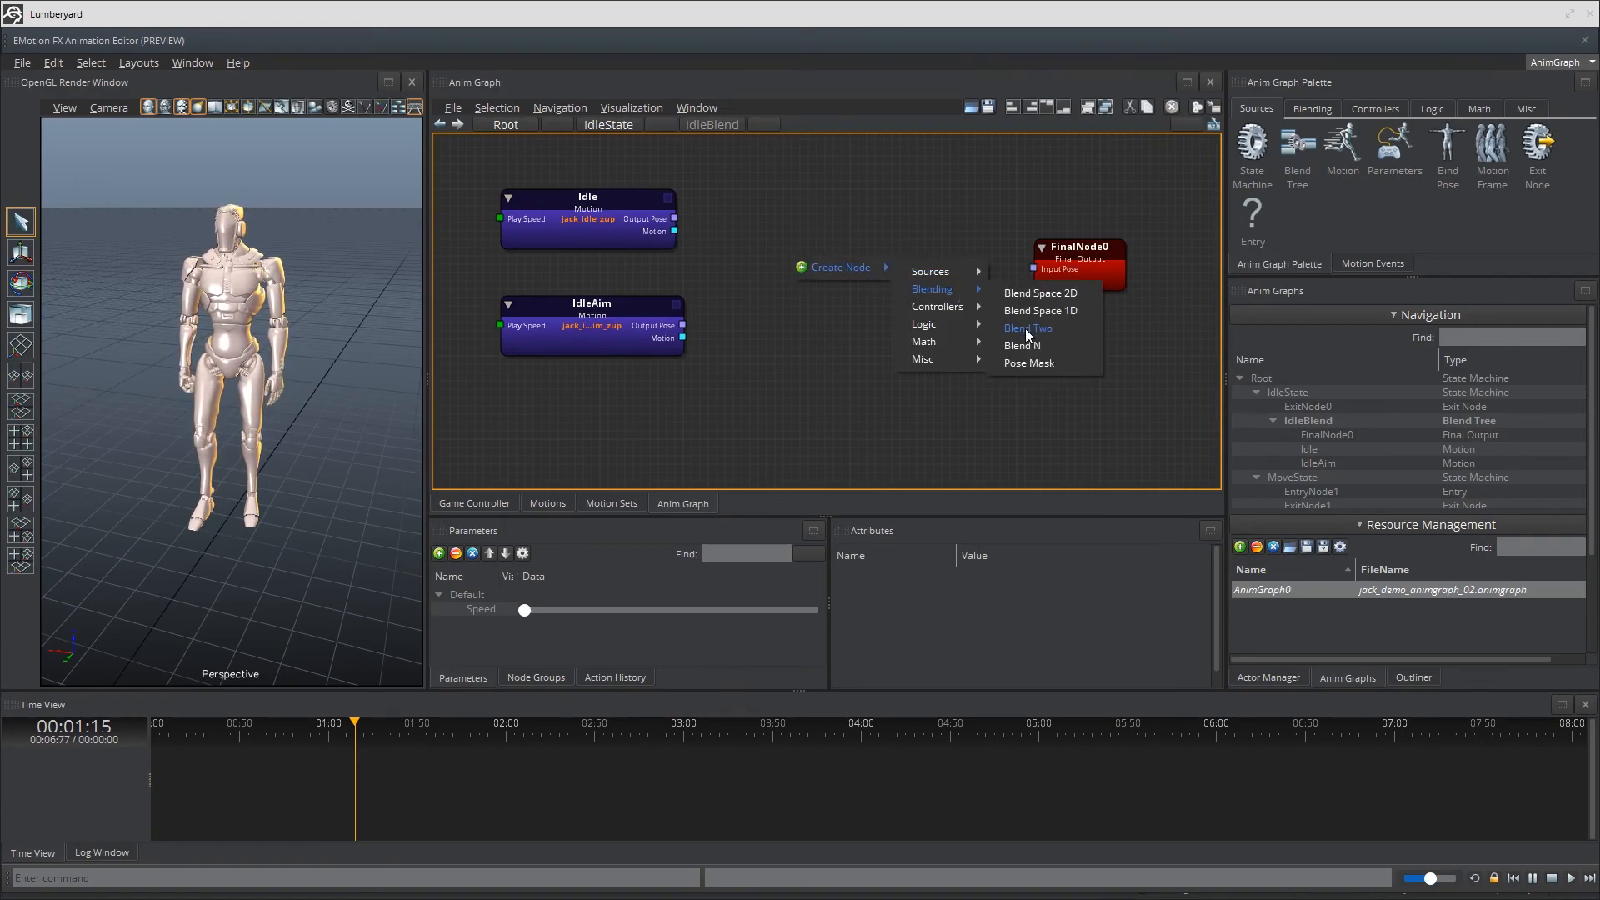
Add a Blend Two node to IdleBlend and name it Idle BlendTwo.
click(1027, 328)
text(IdleBle)
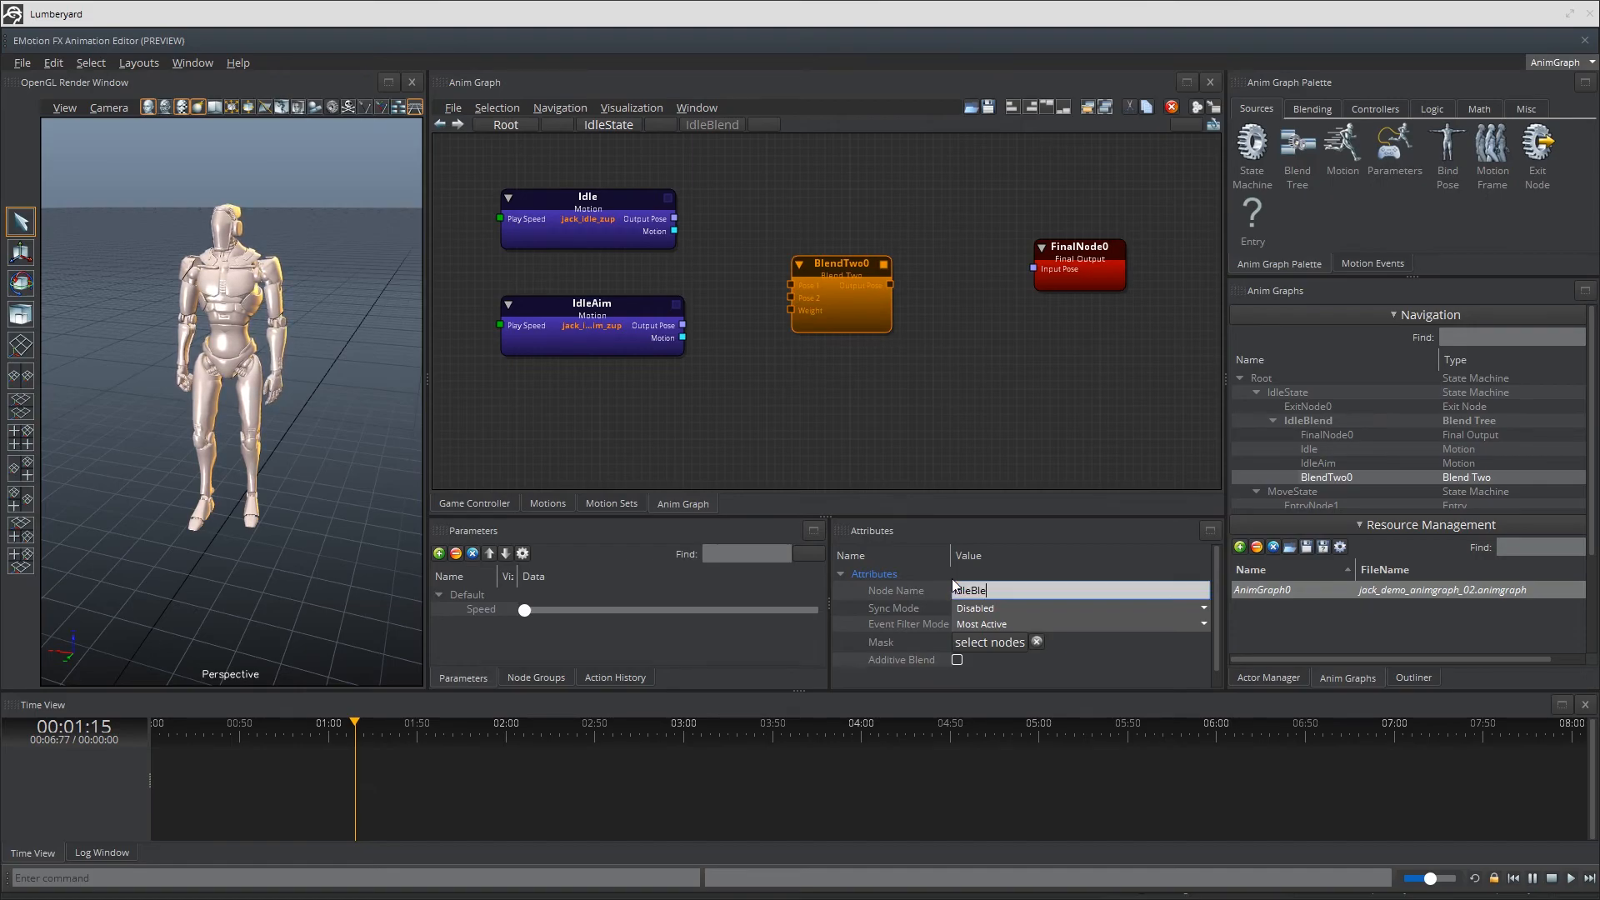
text(ndTwo)
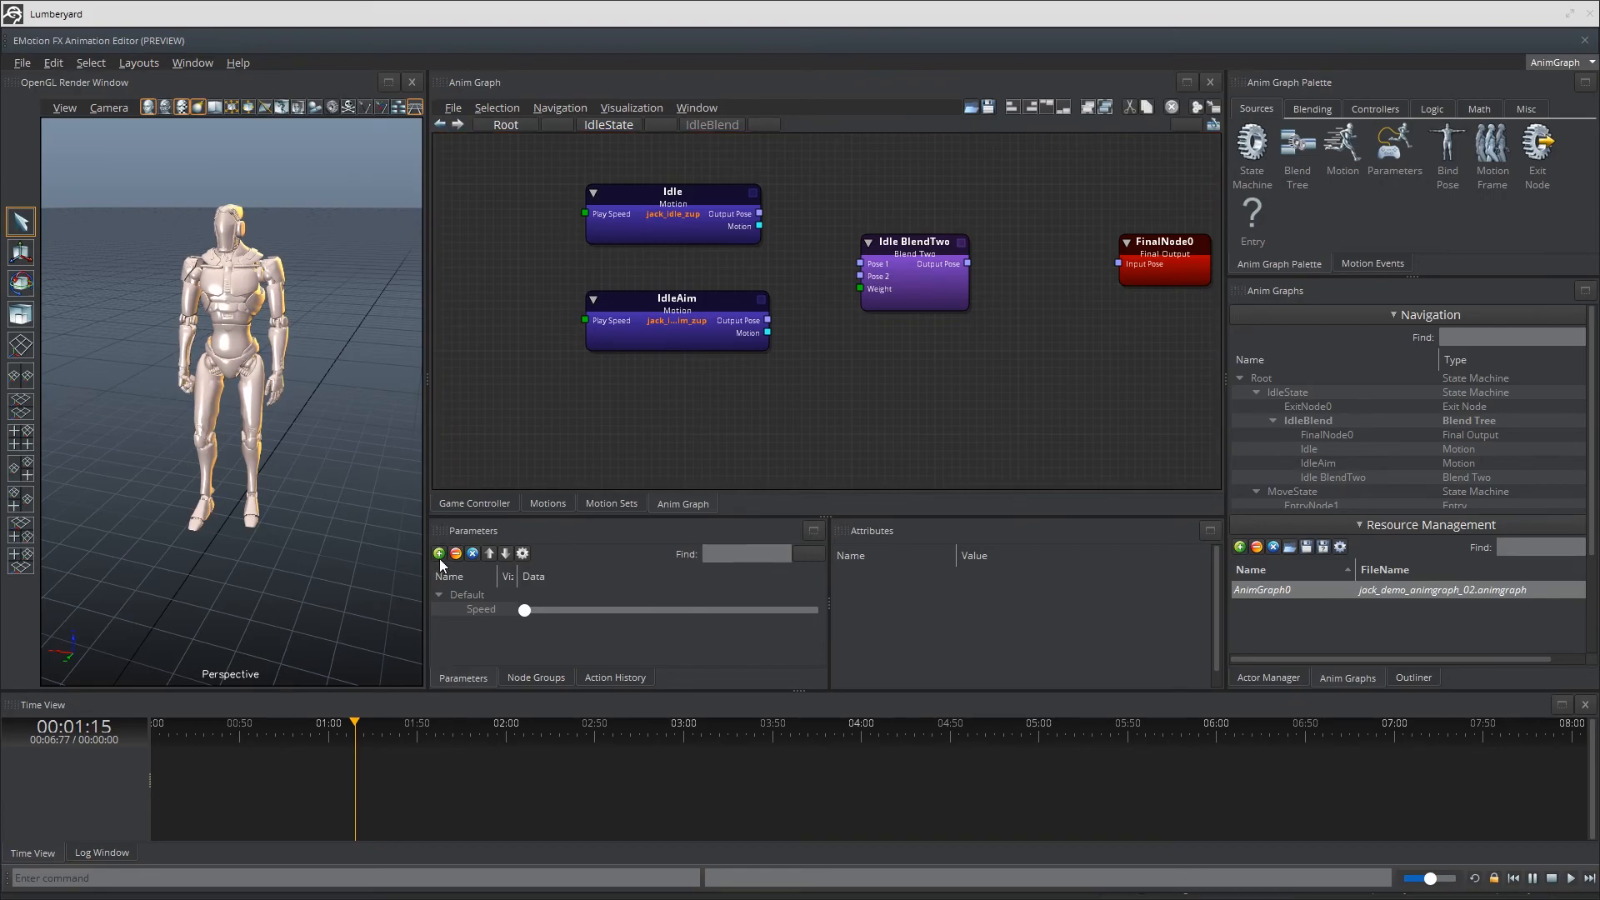
Create a float parameter named Aim in the Parameters panel.
click(439, 553)
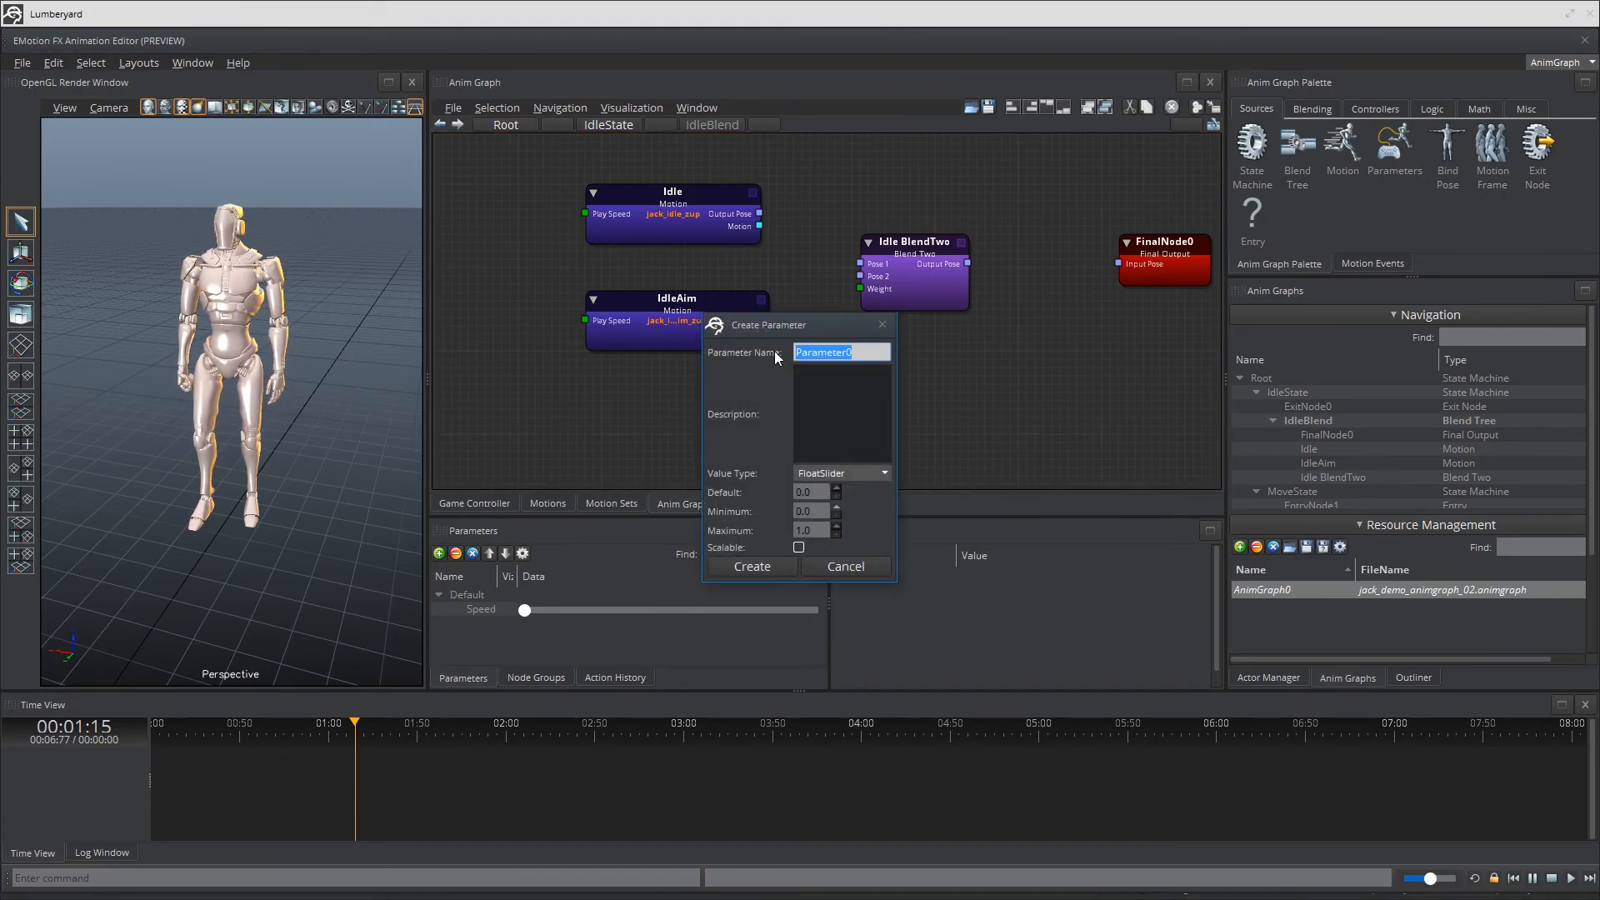
text(Aim)
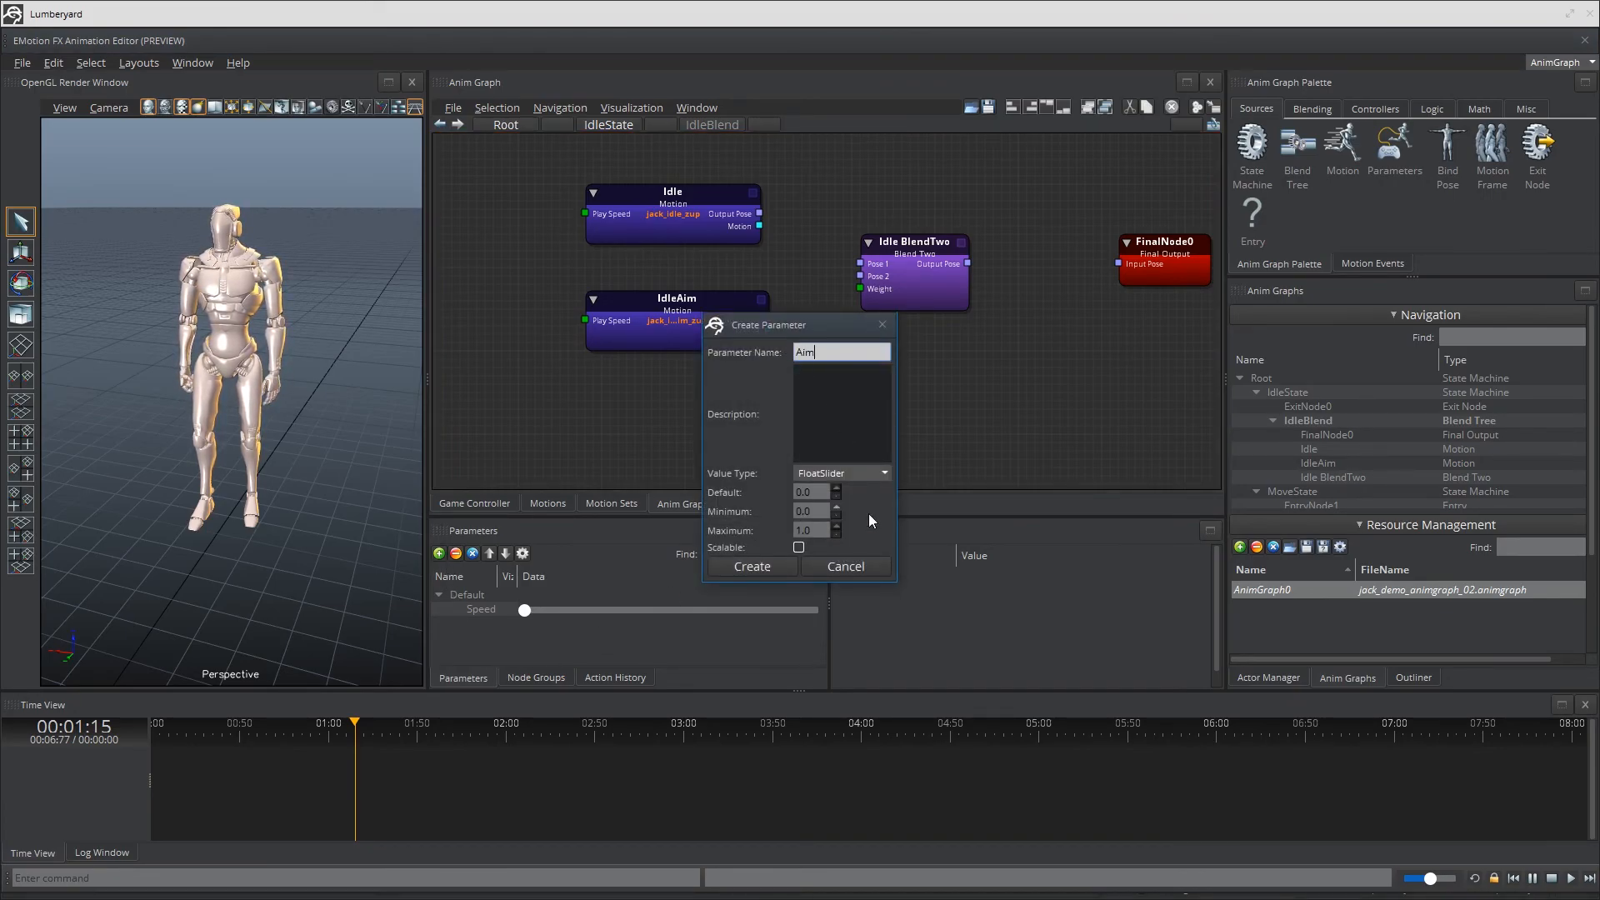
click(751, 566)
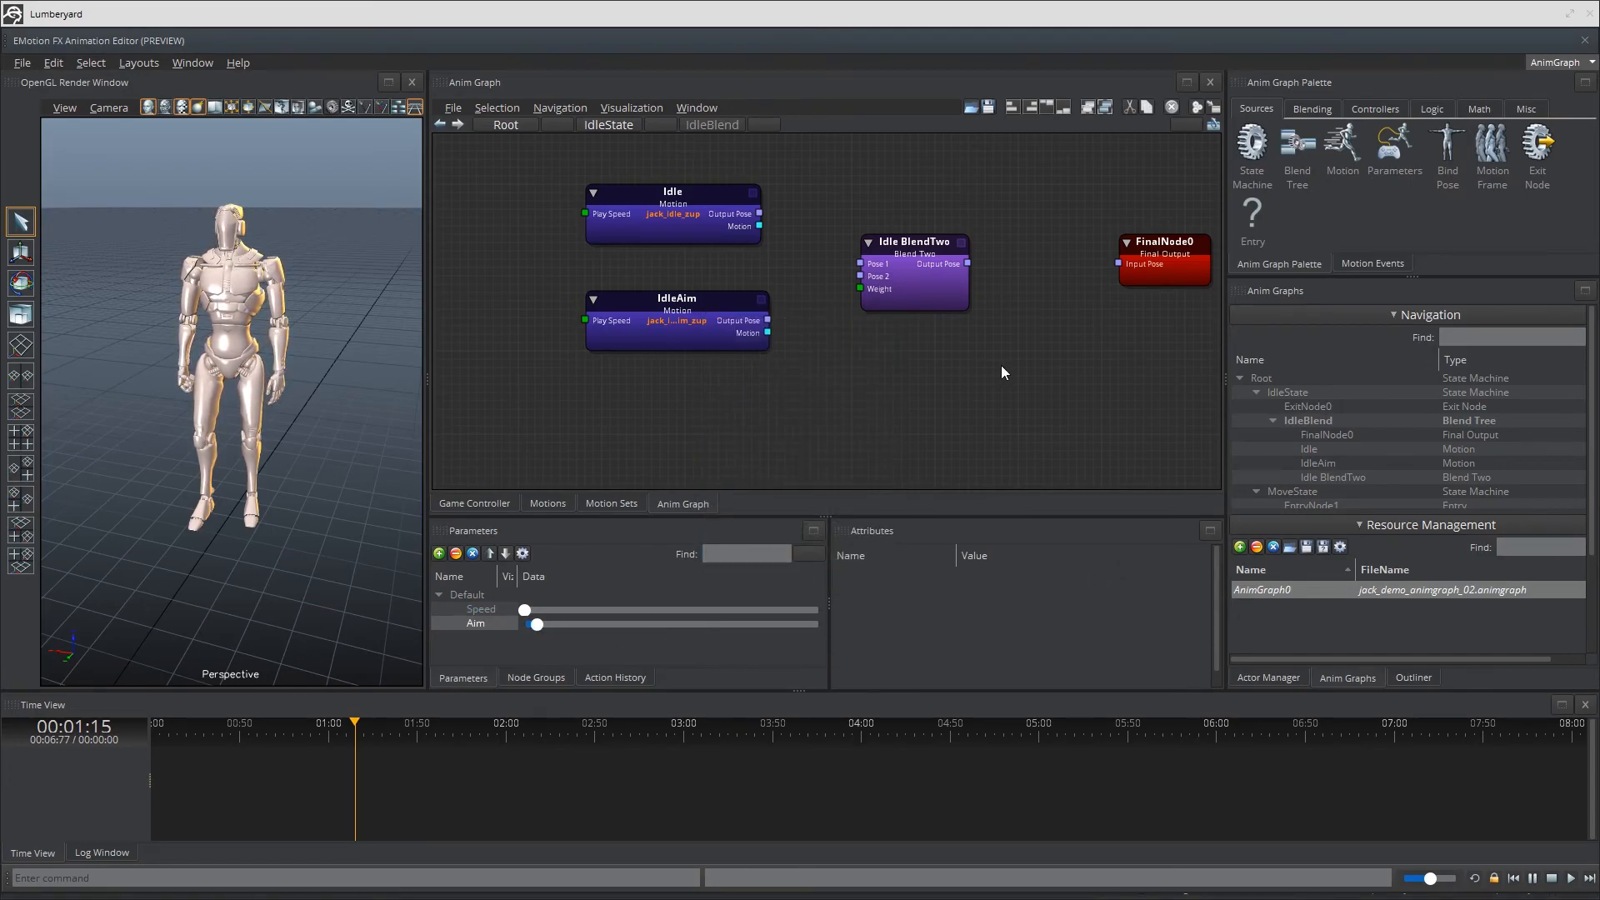
right_click(612, 451)
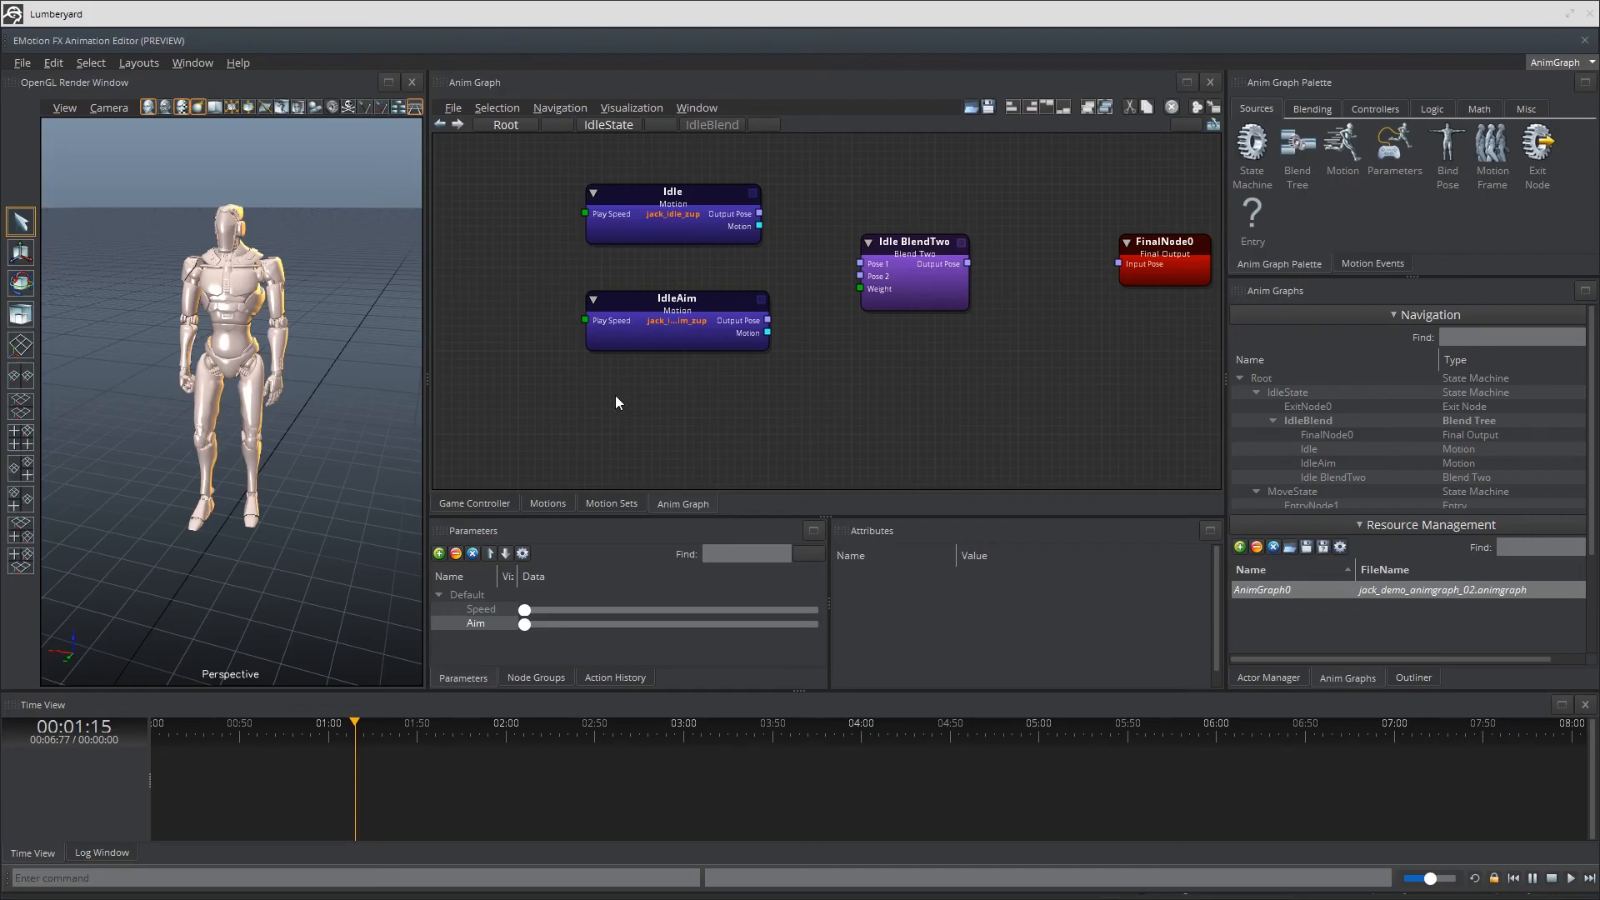
mouse_move(619, 392)
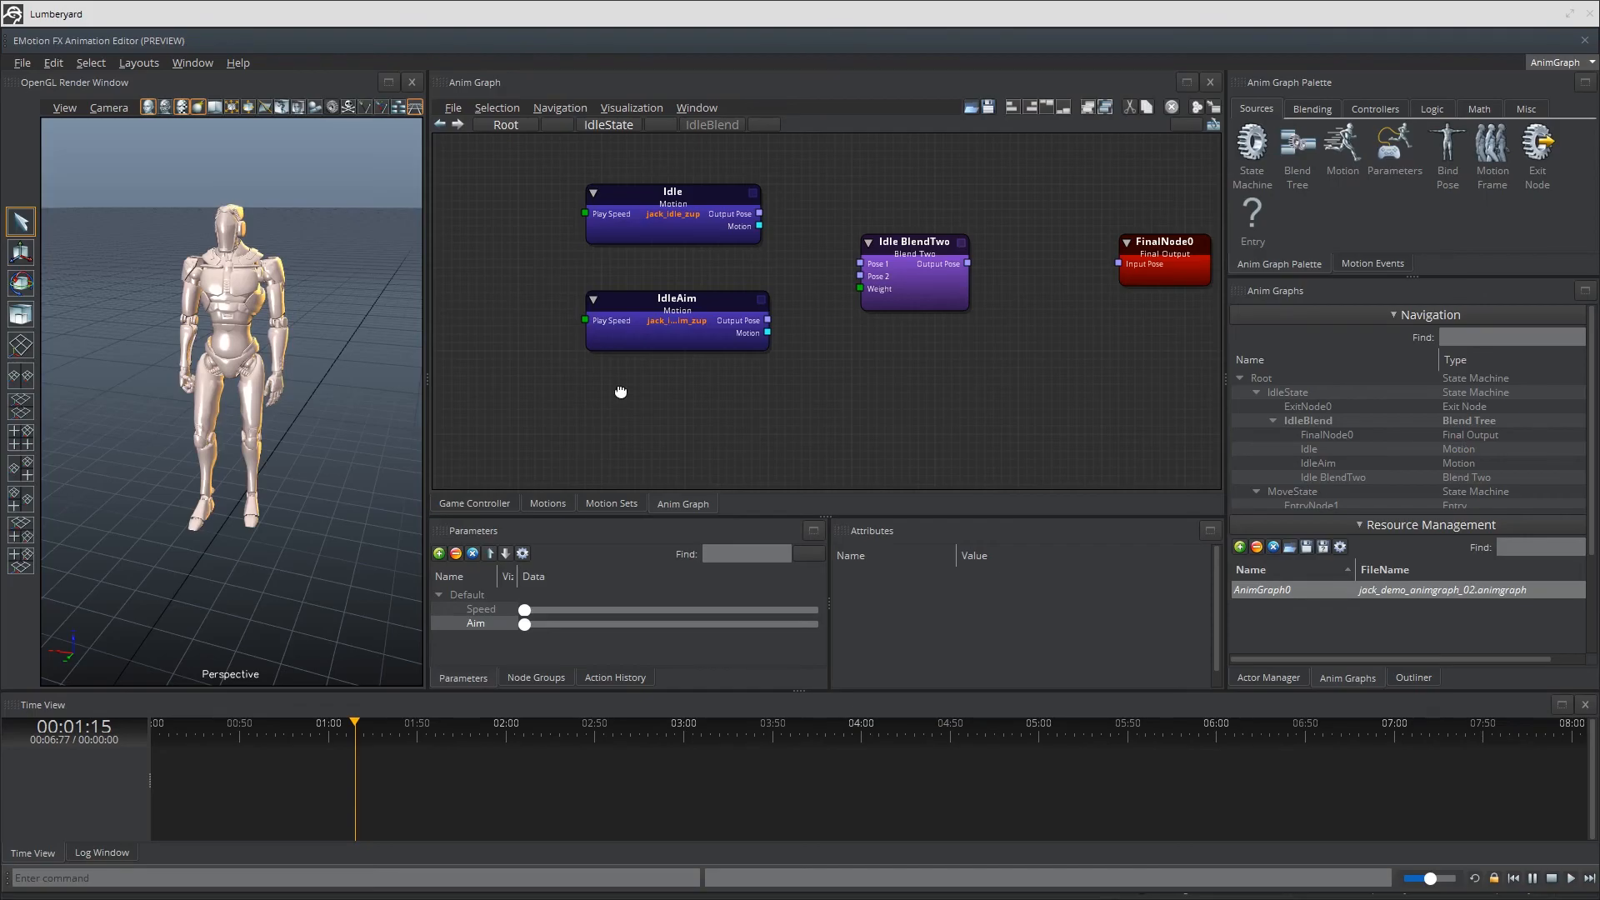
Add a Parameters node named Aim Parameter that outputs only Aim.
right_click(619, 392)
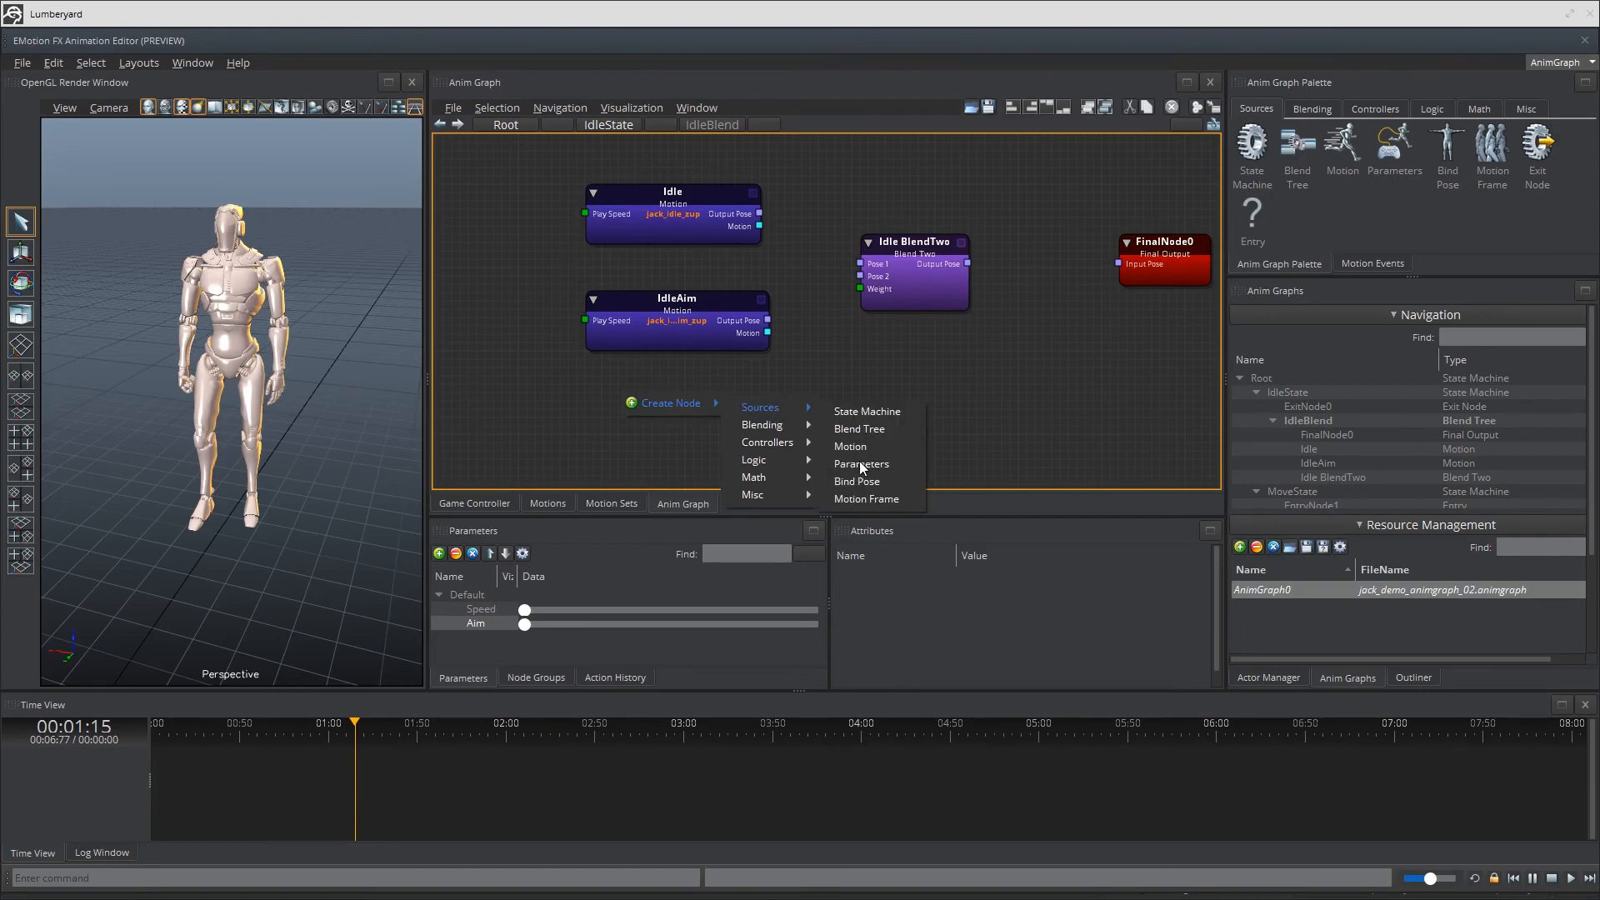
click(861, 463)
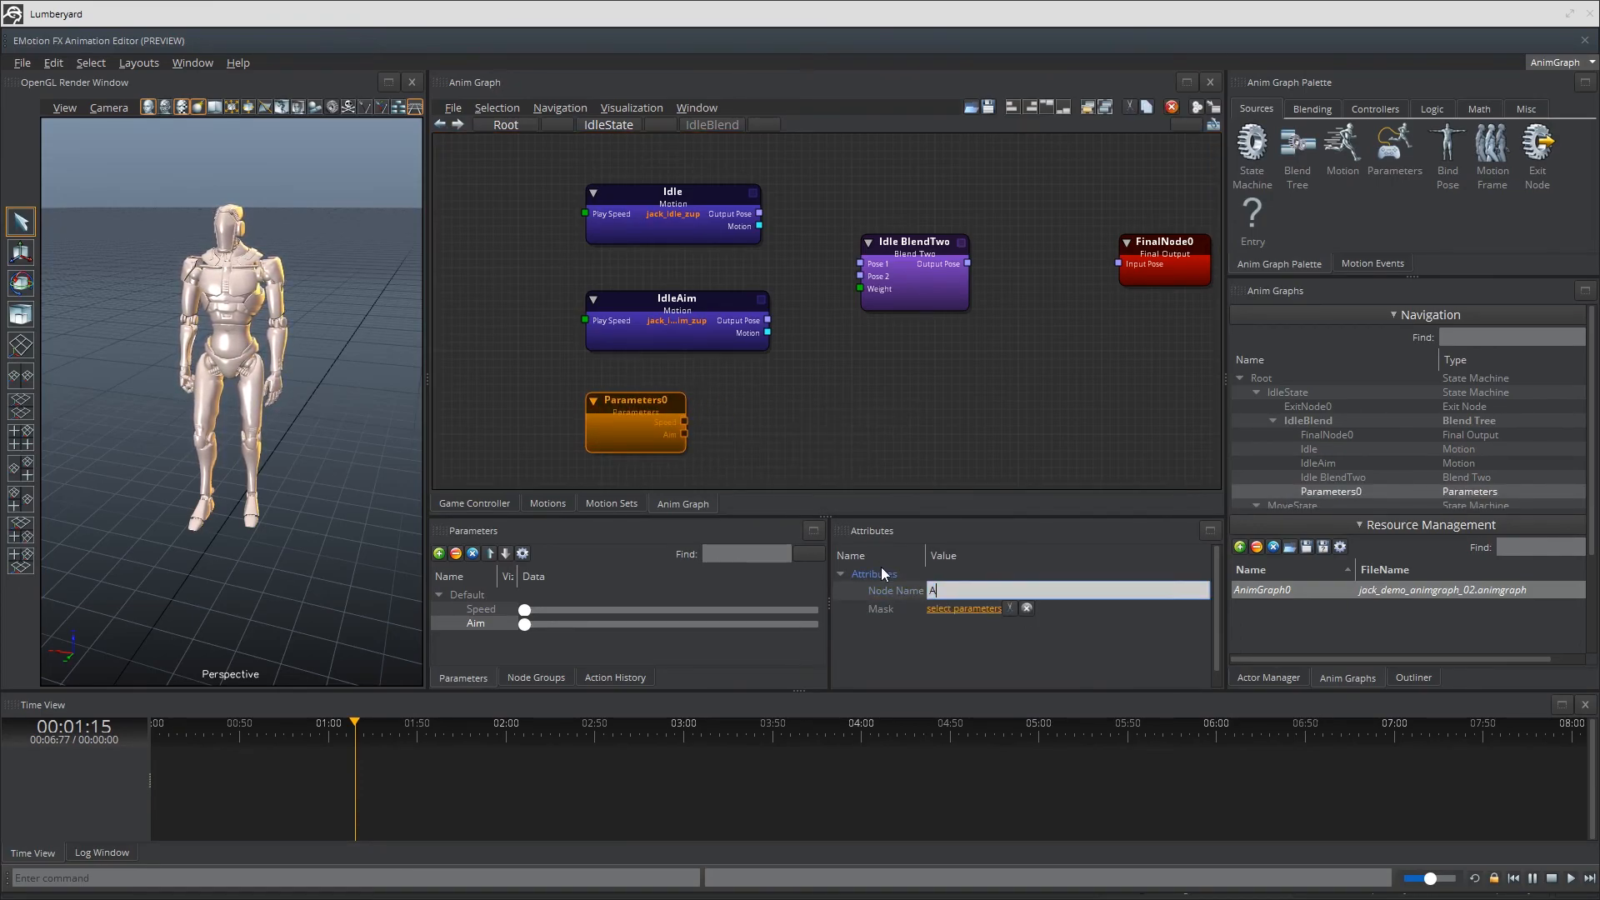
text(Aim Parameter)
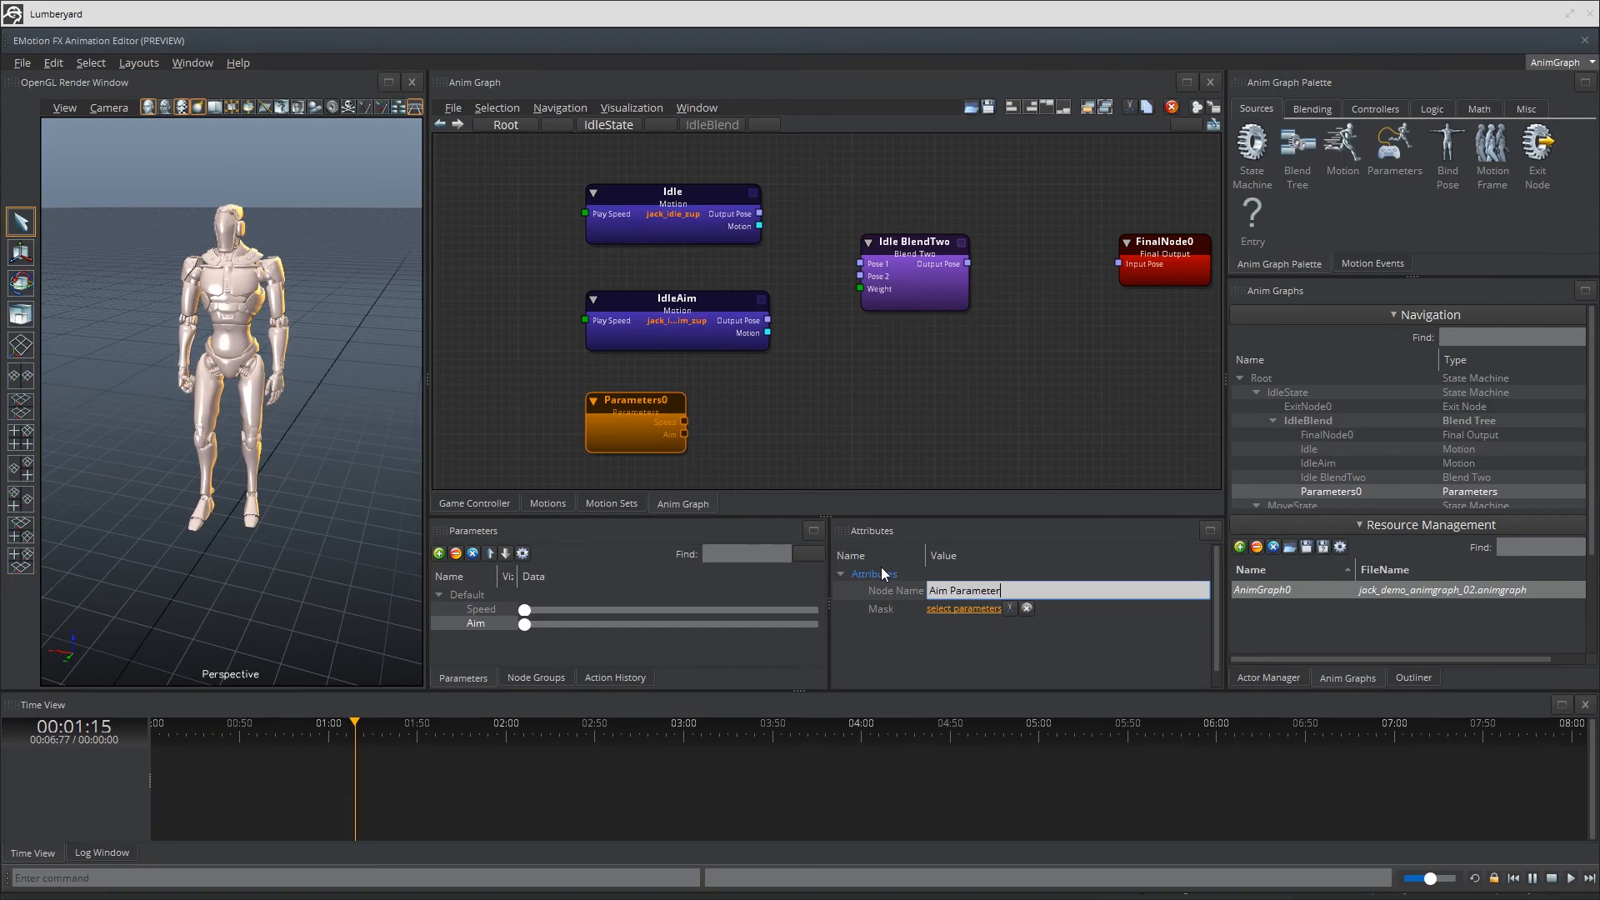
click(963, 608)
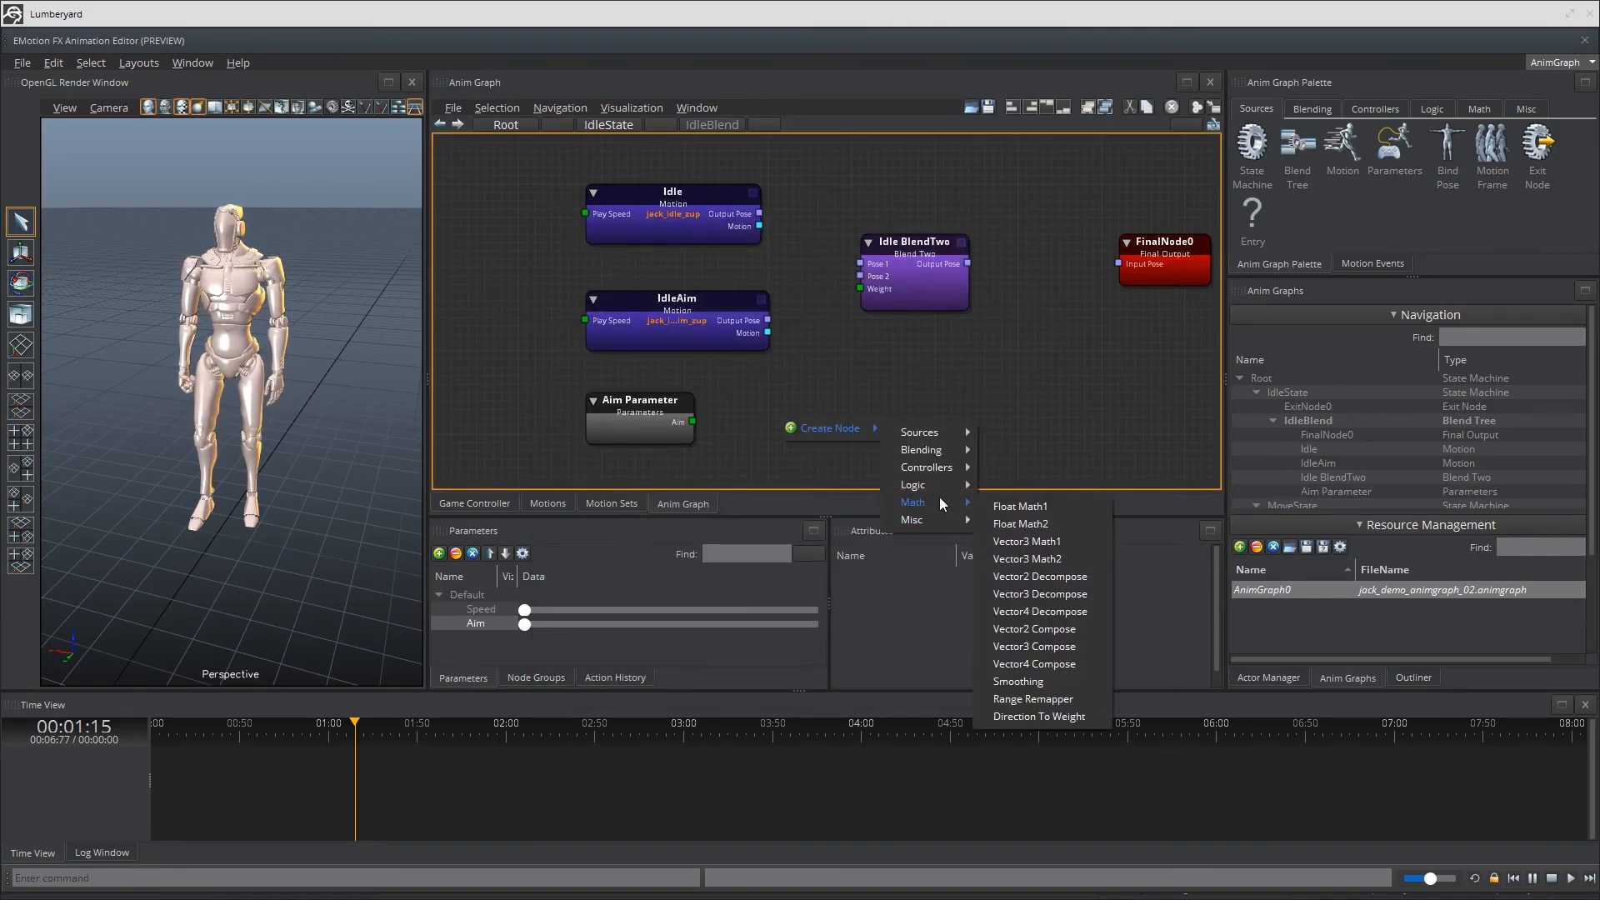
Add a Smoothing node and connect Idle BlendTwo's output to FinalNode0.
click(1017, 680)
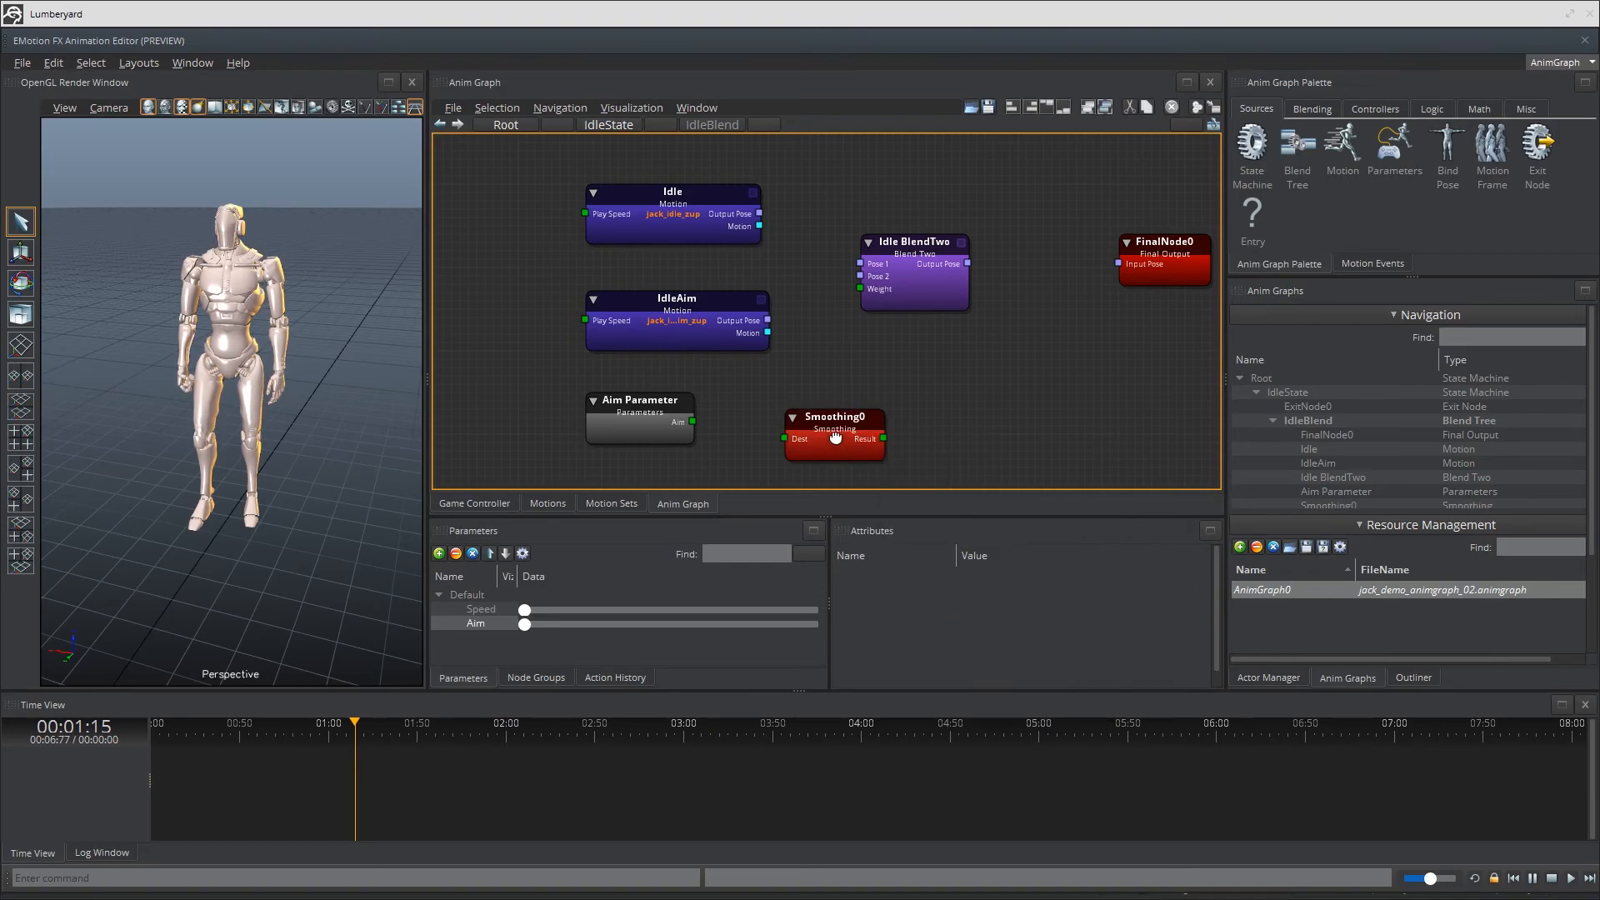
click(833, 429)
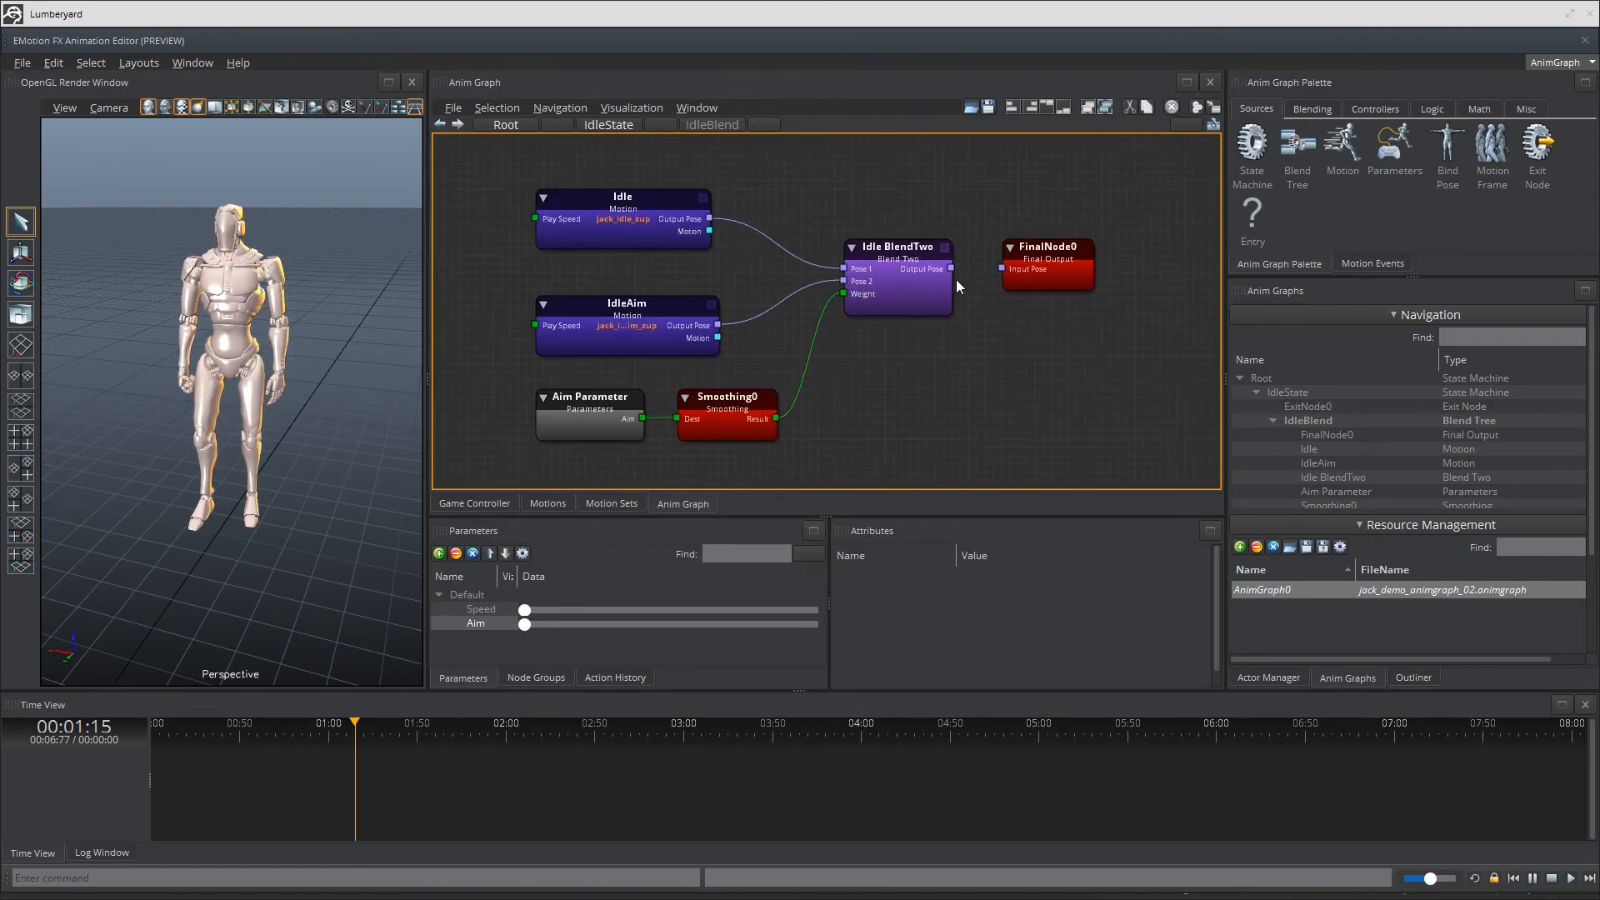
click(897, 281)
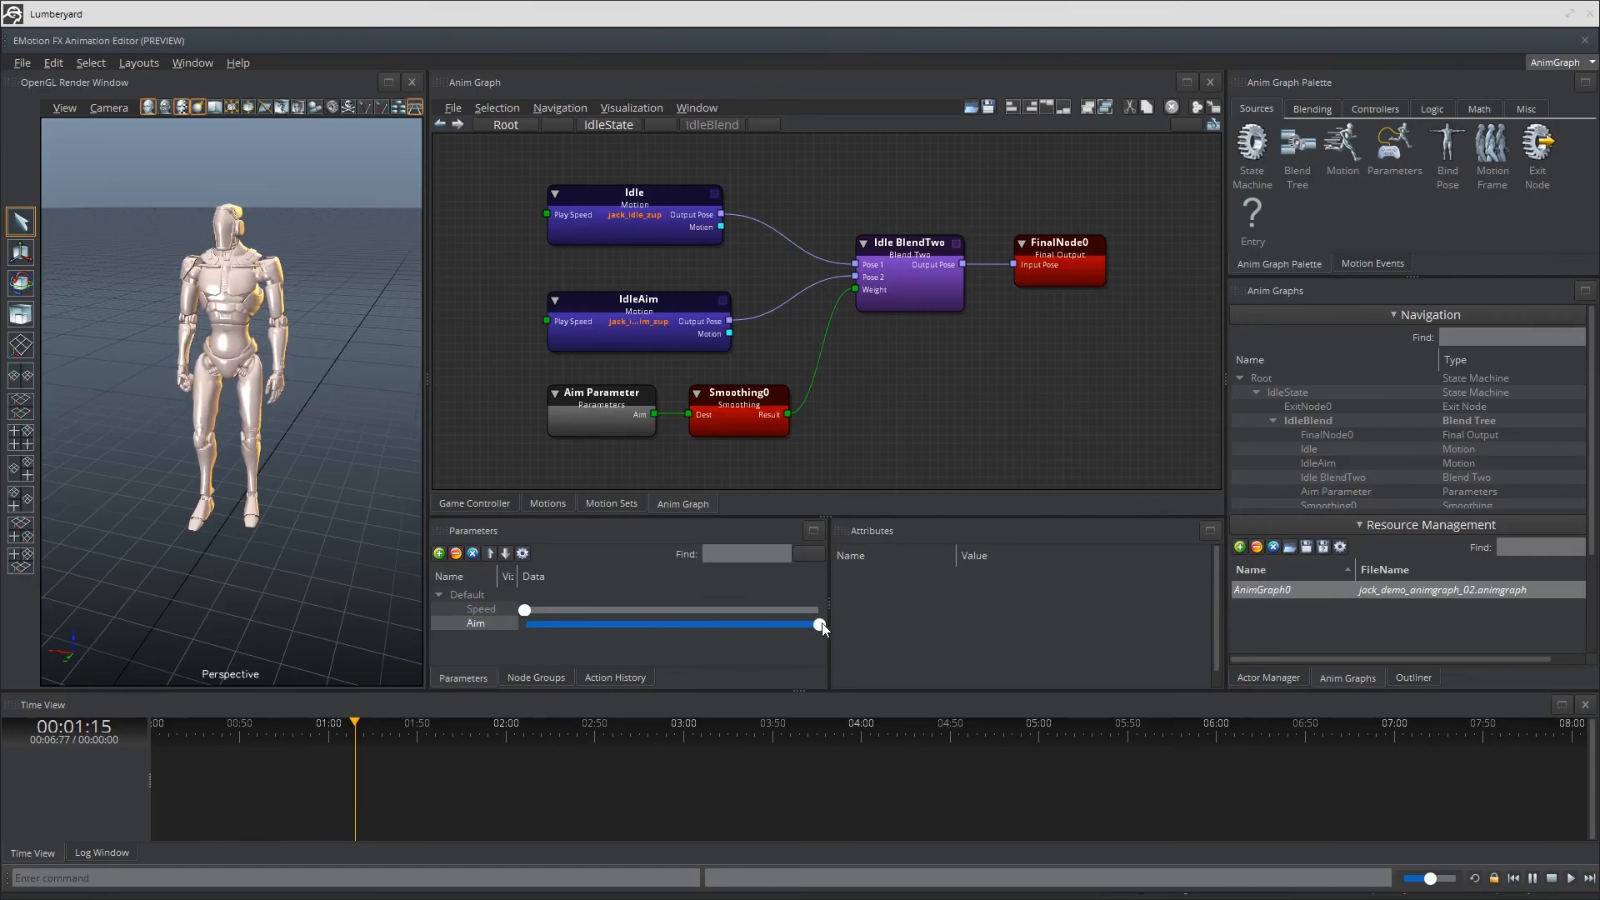
Save AnimGraph0 with Save Selected Anim Graphs in Resource Management.
right_click(1262, 589)
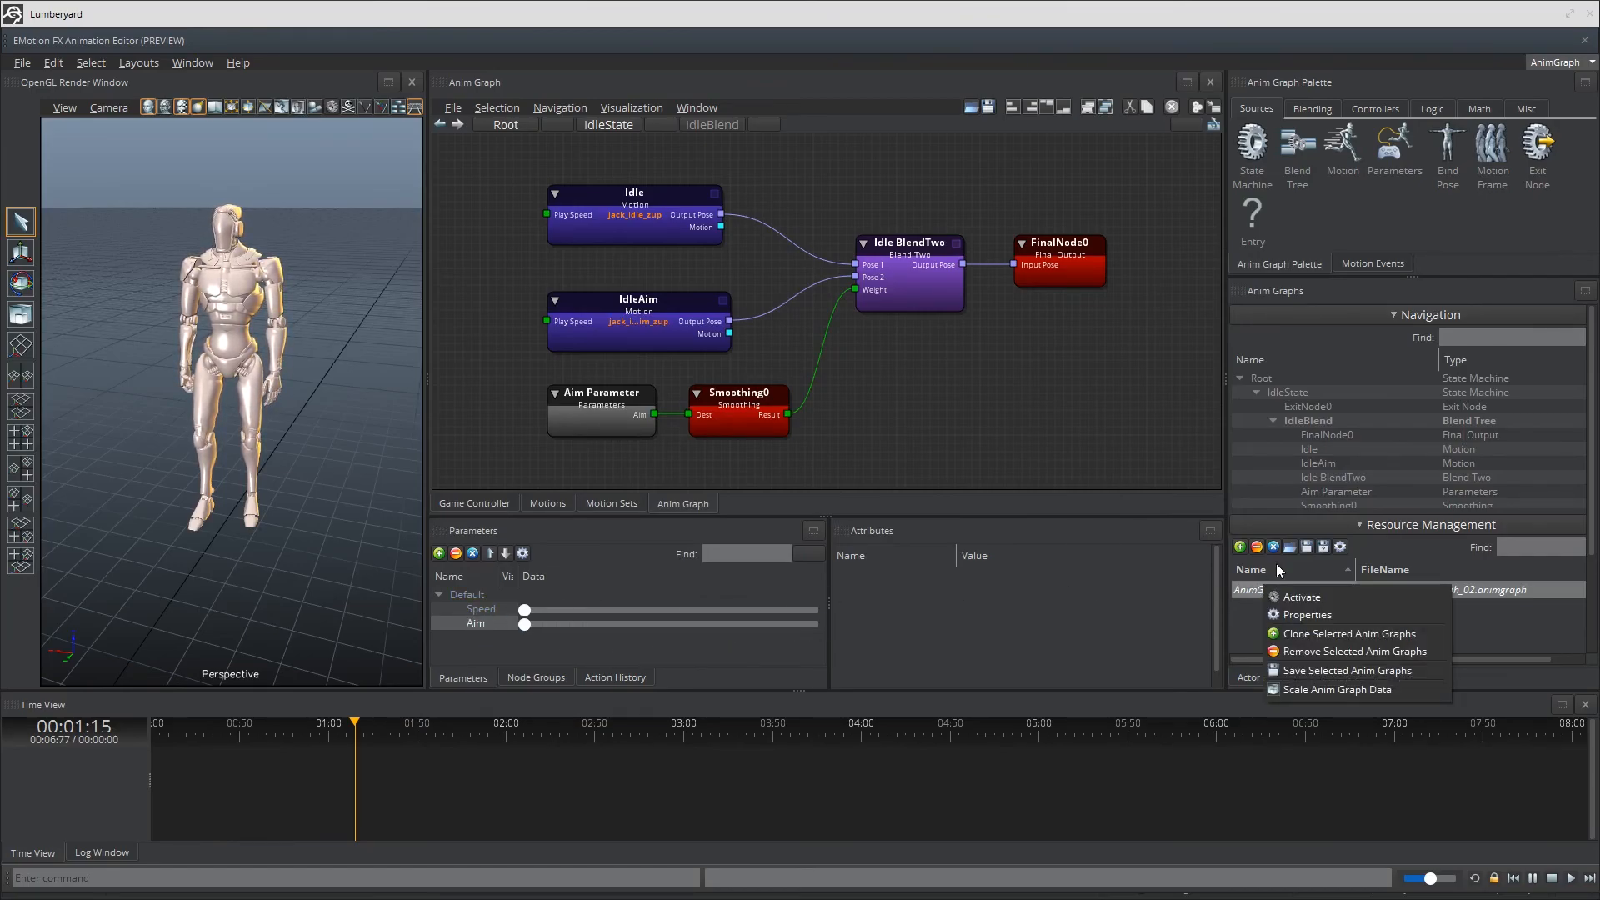
click(1301, 595)
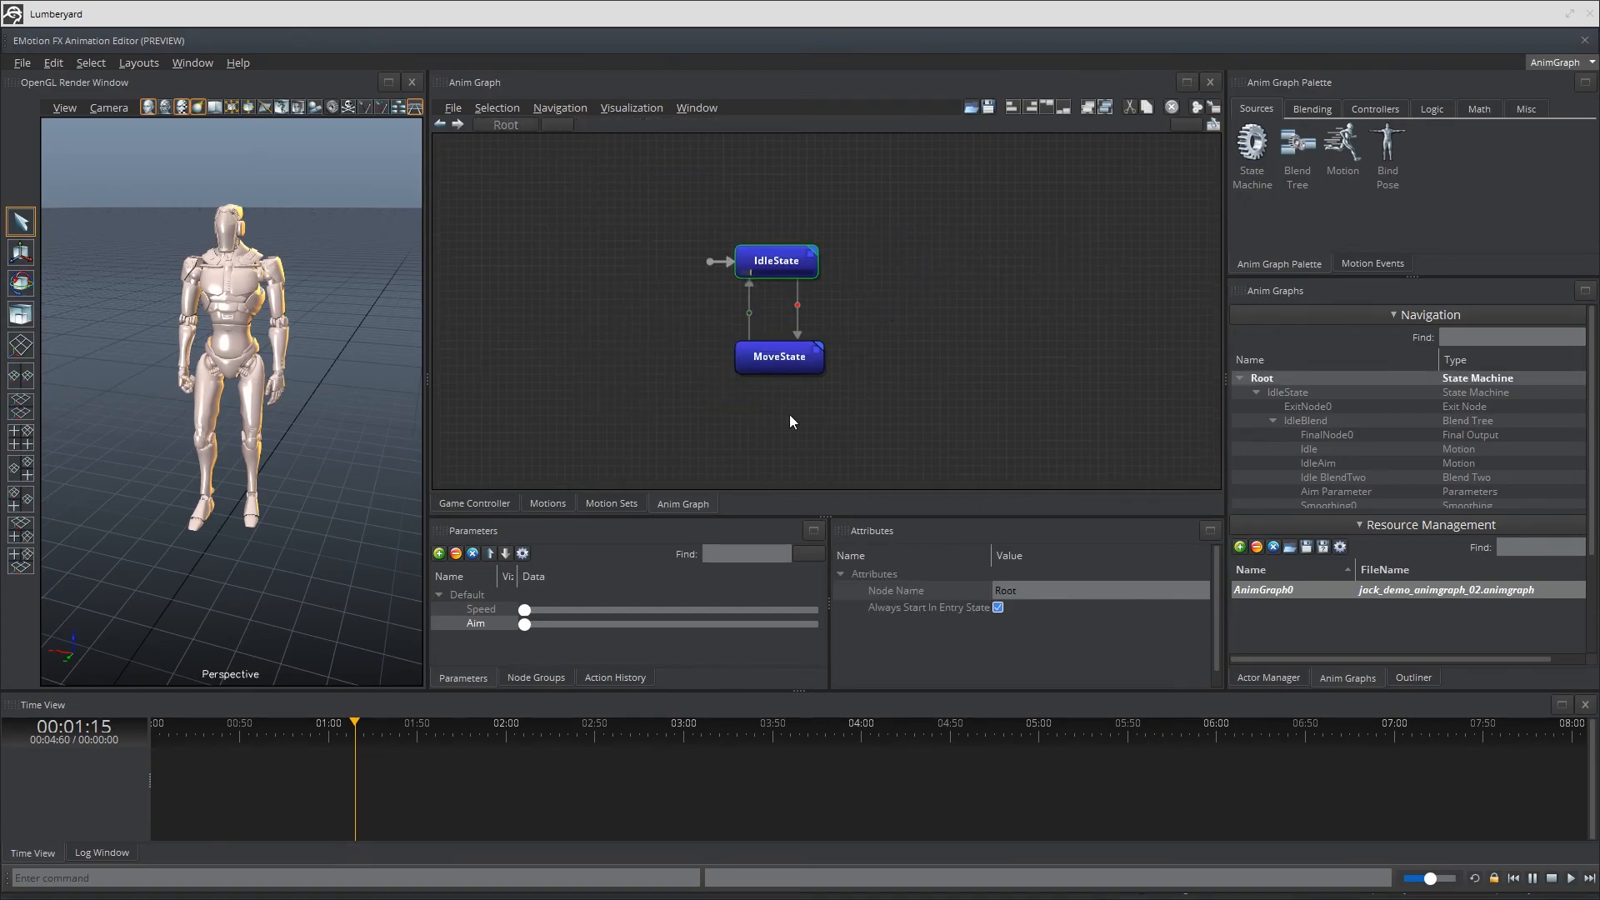
Inside MoveState, create a Blend Tree node named MoveBlend and enter it.
click(778, 356)
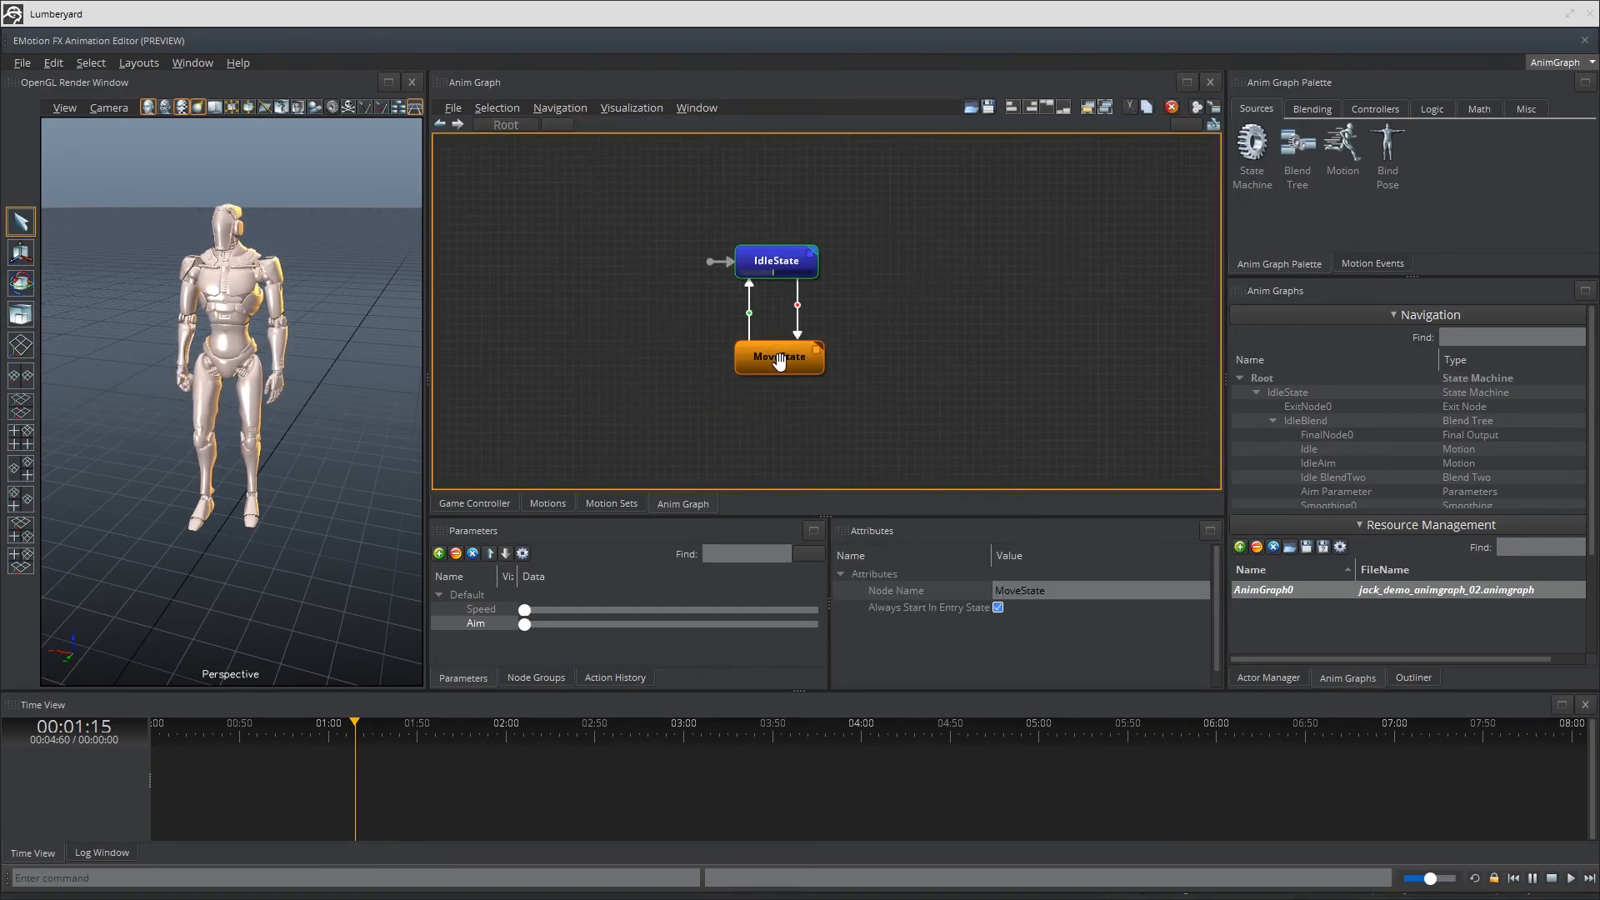
double_click(778, 355)
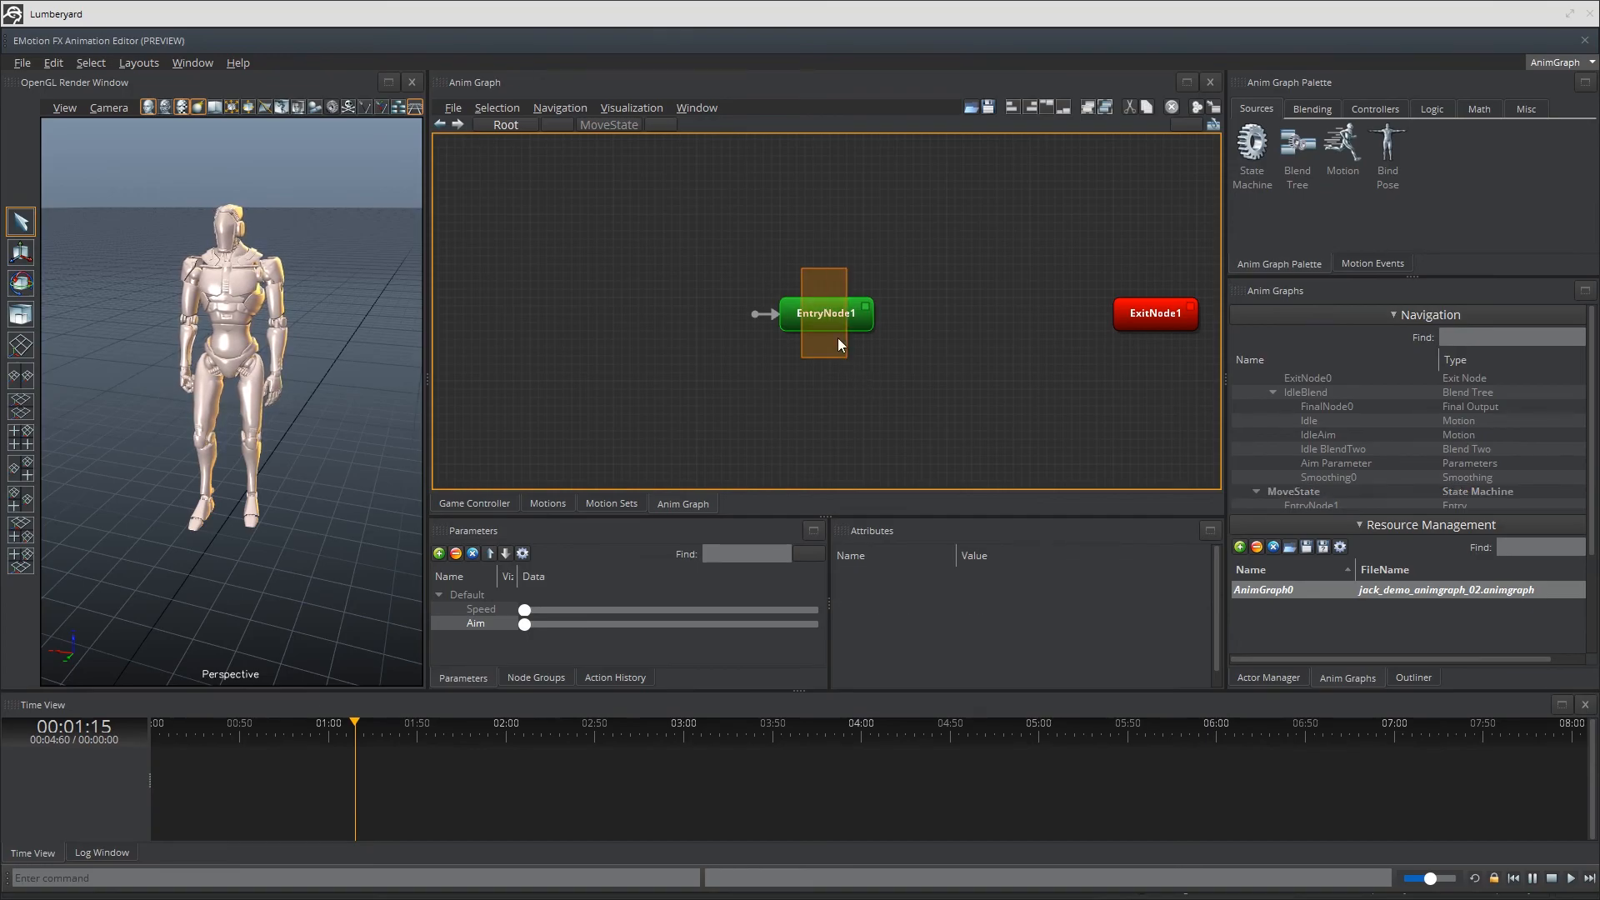
key(Delete)
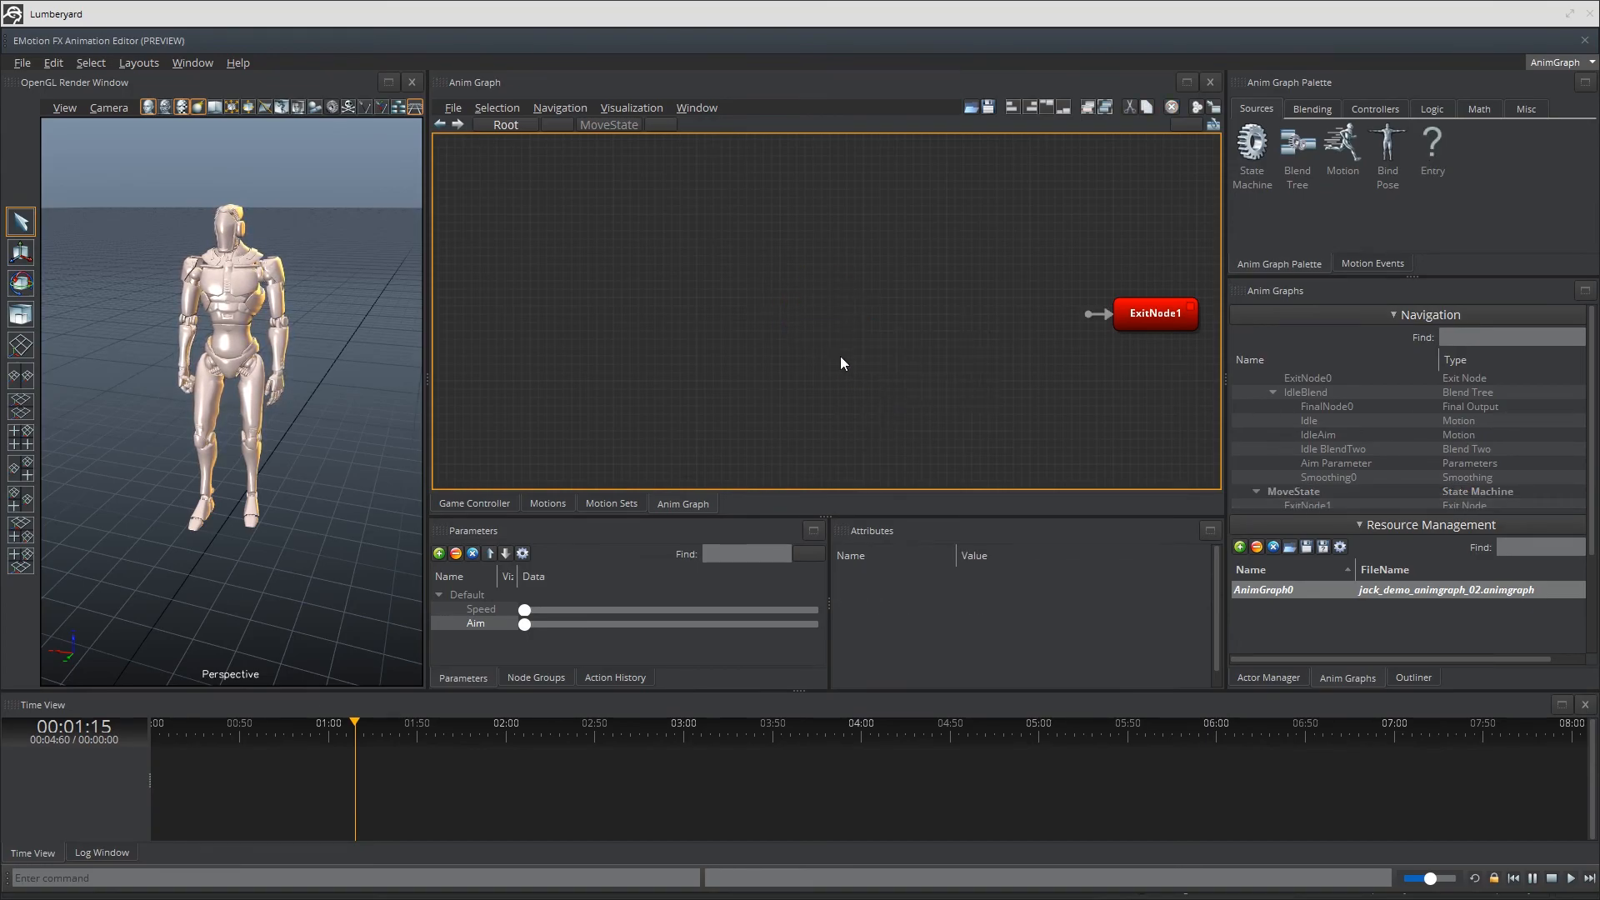
right_click(841, 364)
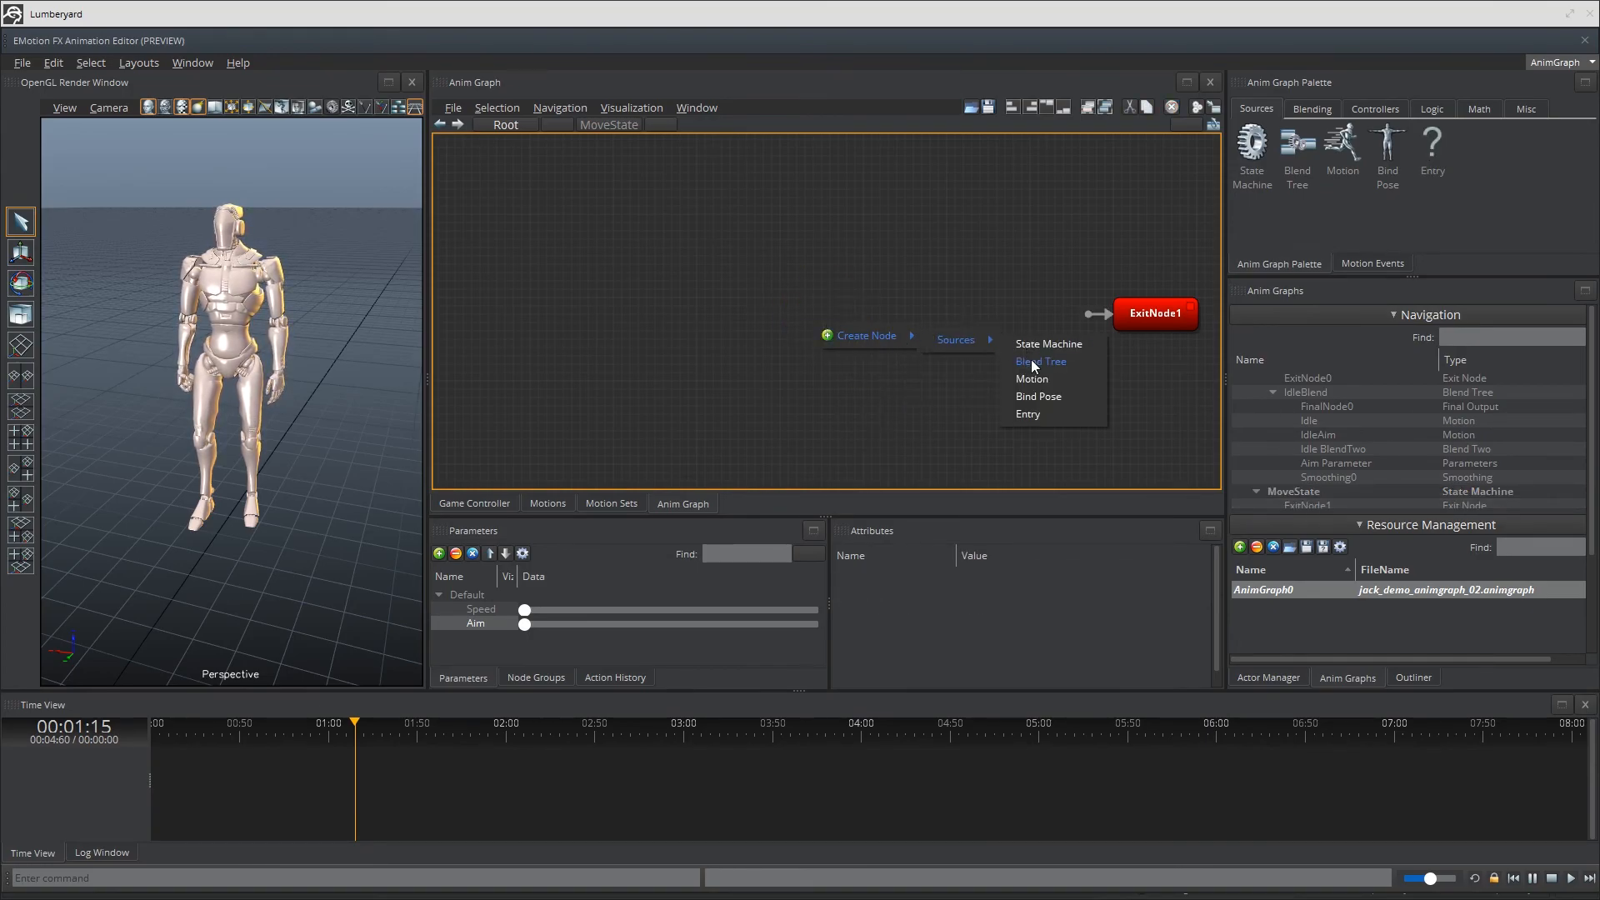
click(1040, 361)
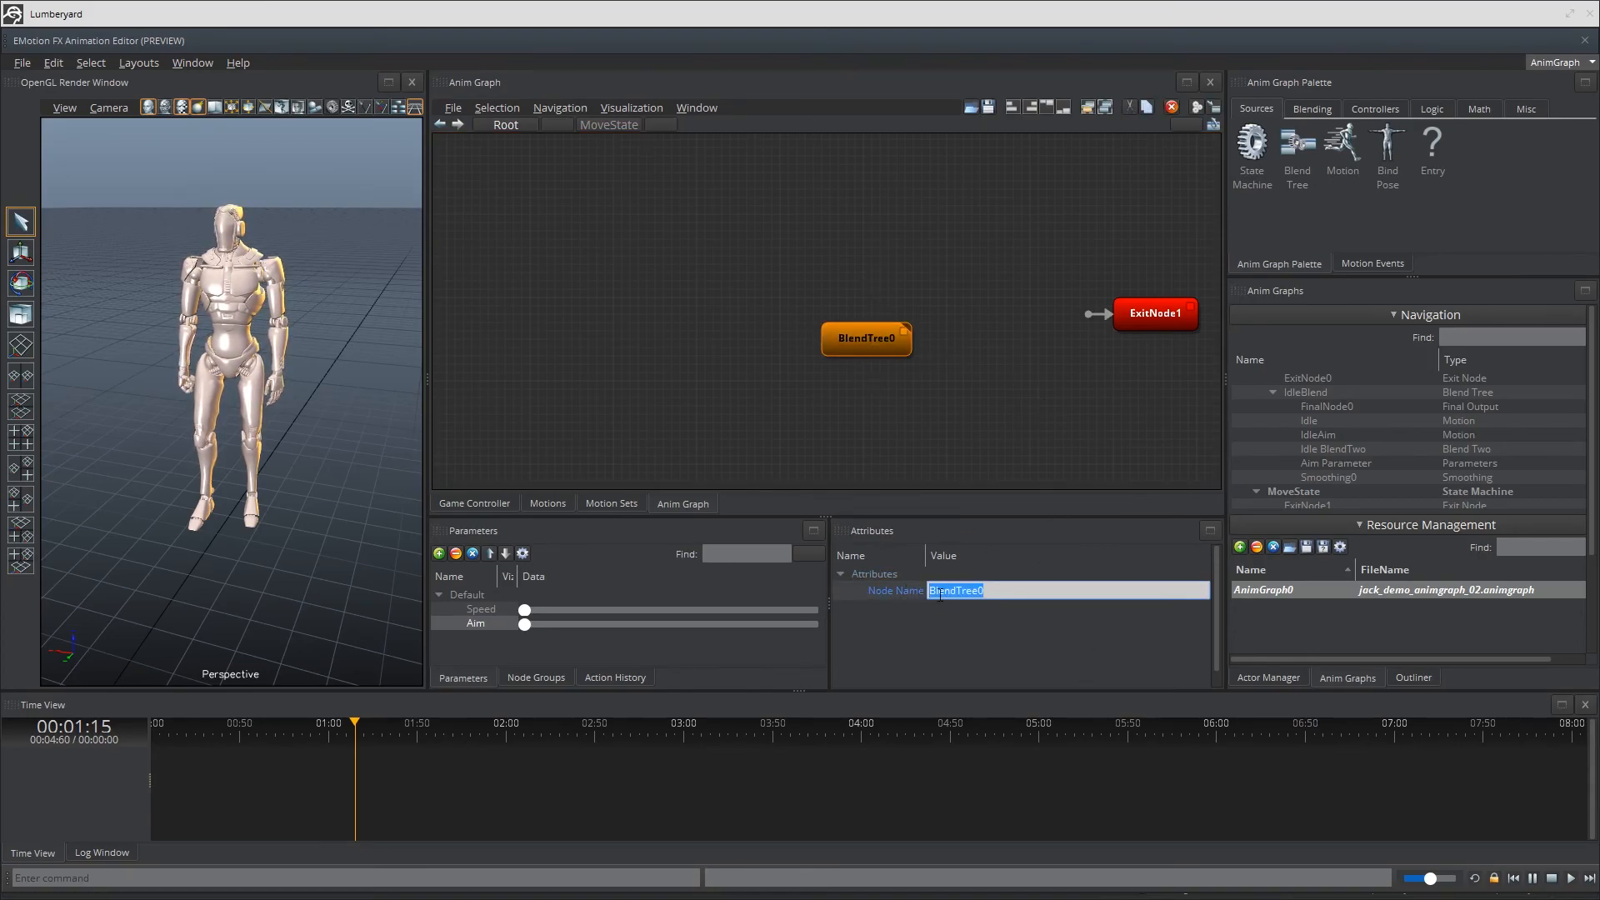
text(MoveBle)
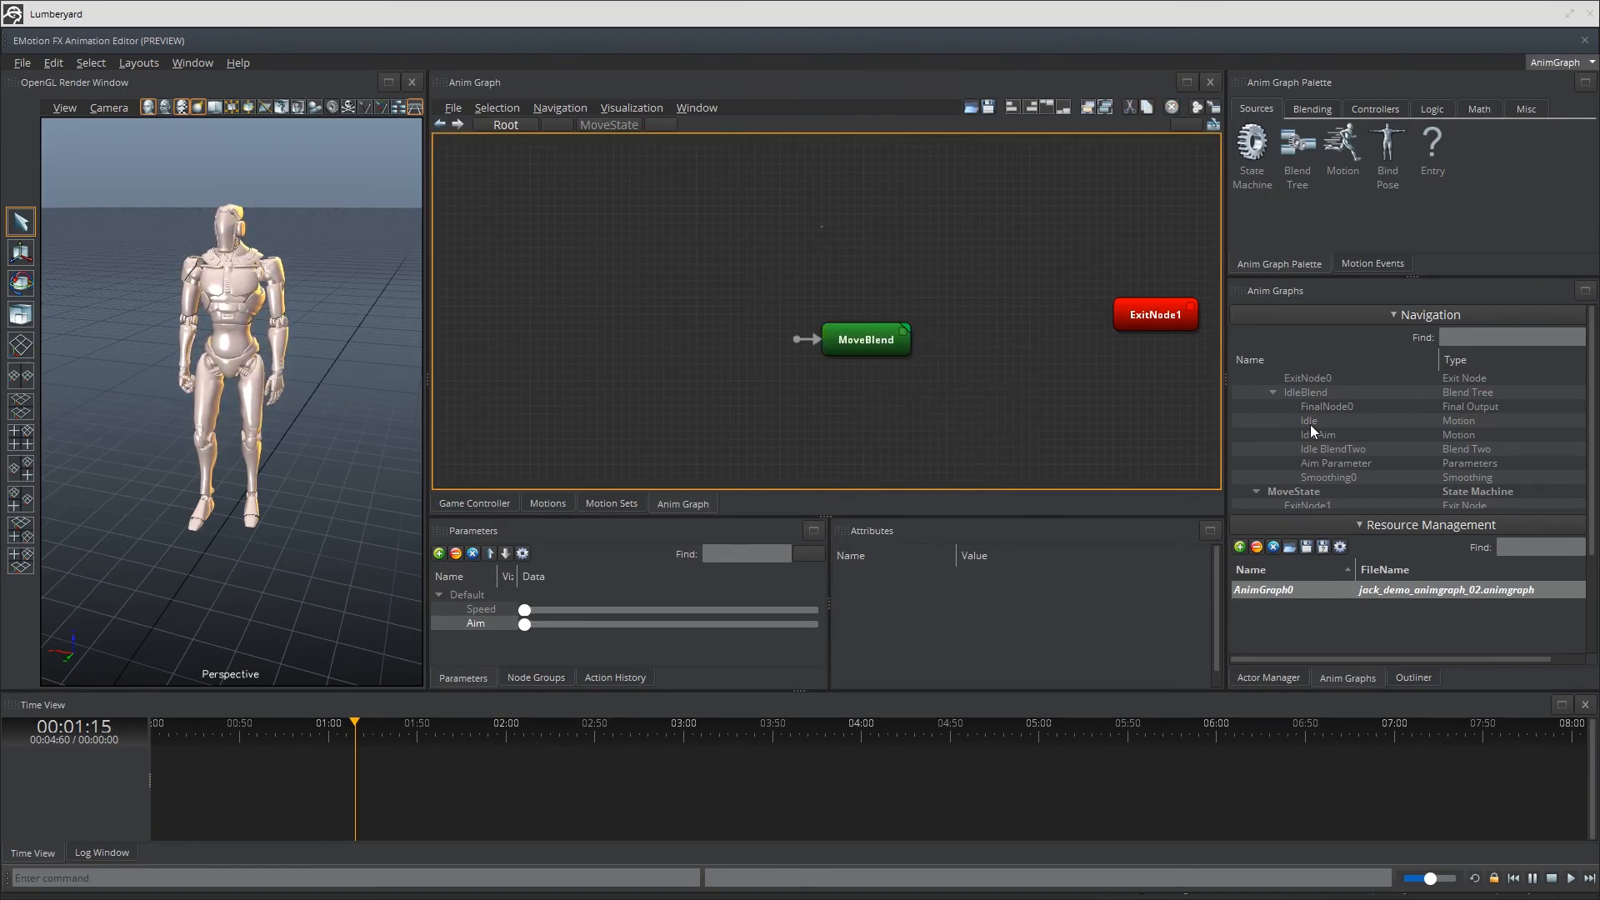
double_click(865, 340)
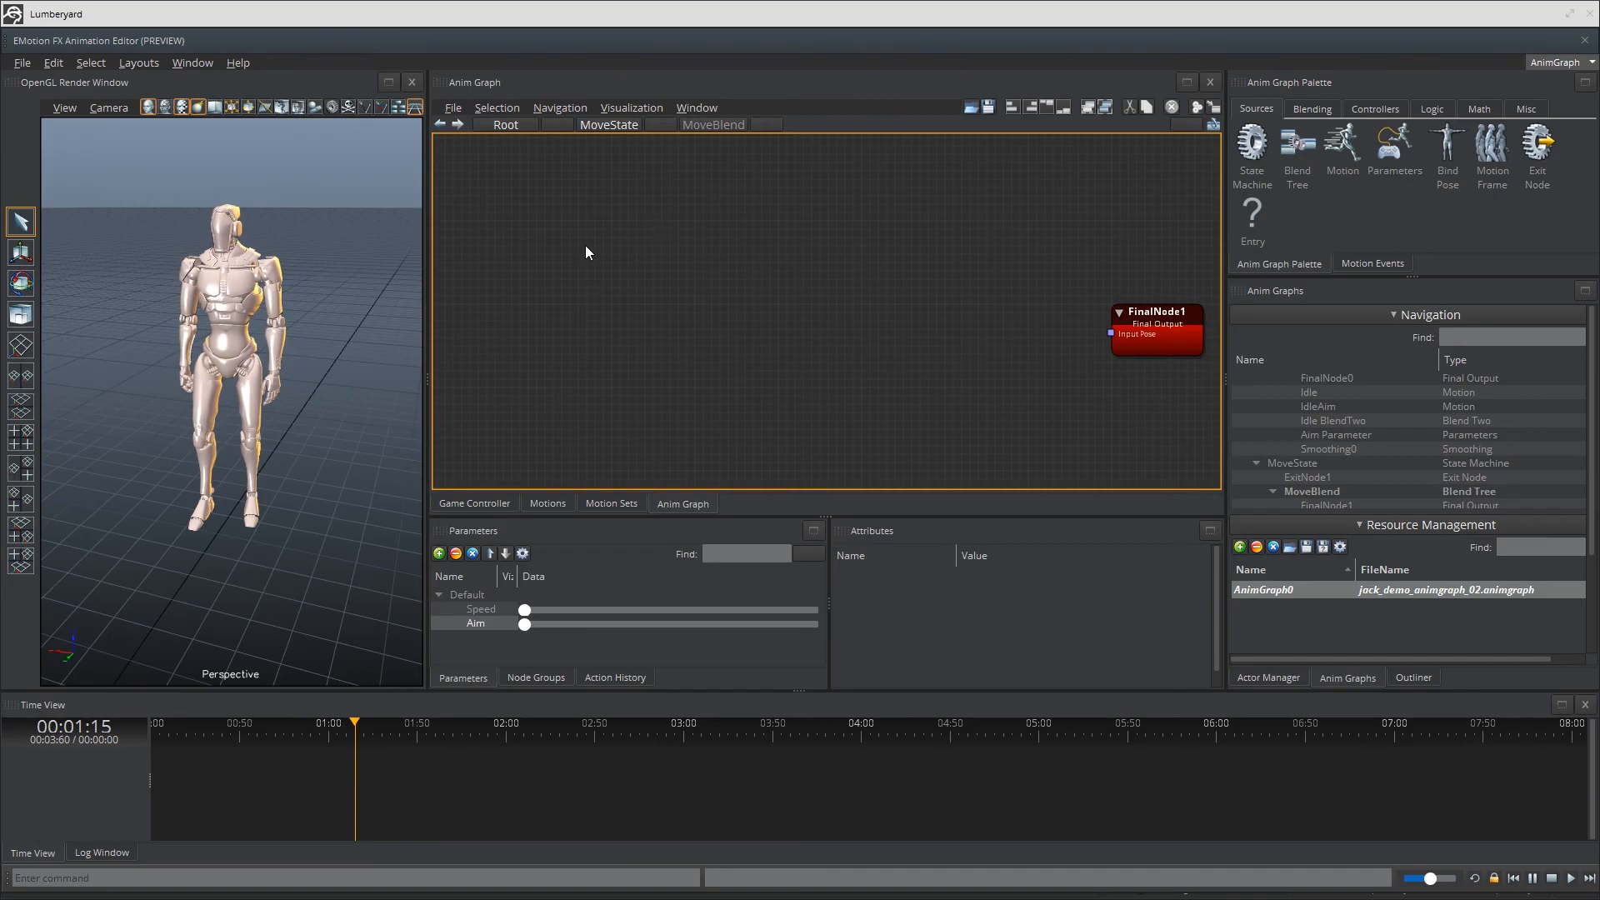
Add motion nodes and make RunLeft play jack_turn_tight_run_left_noarc_zup.
right_click(586, 252)
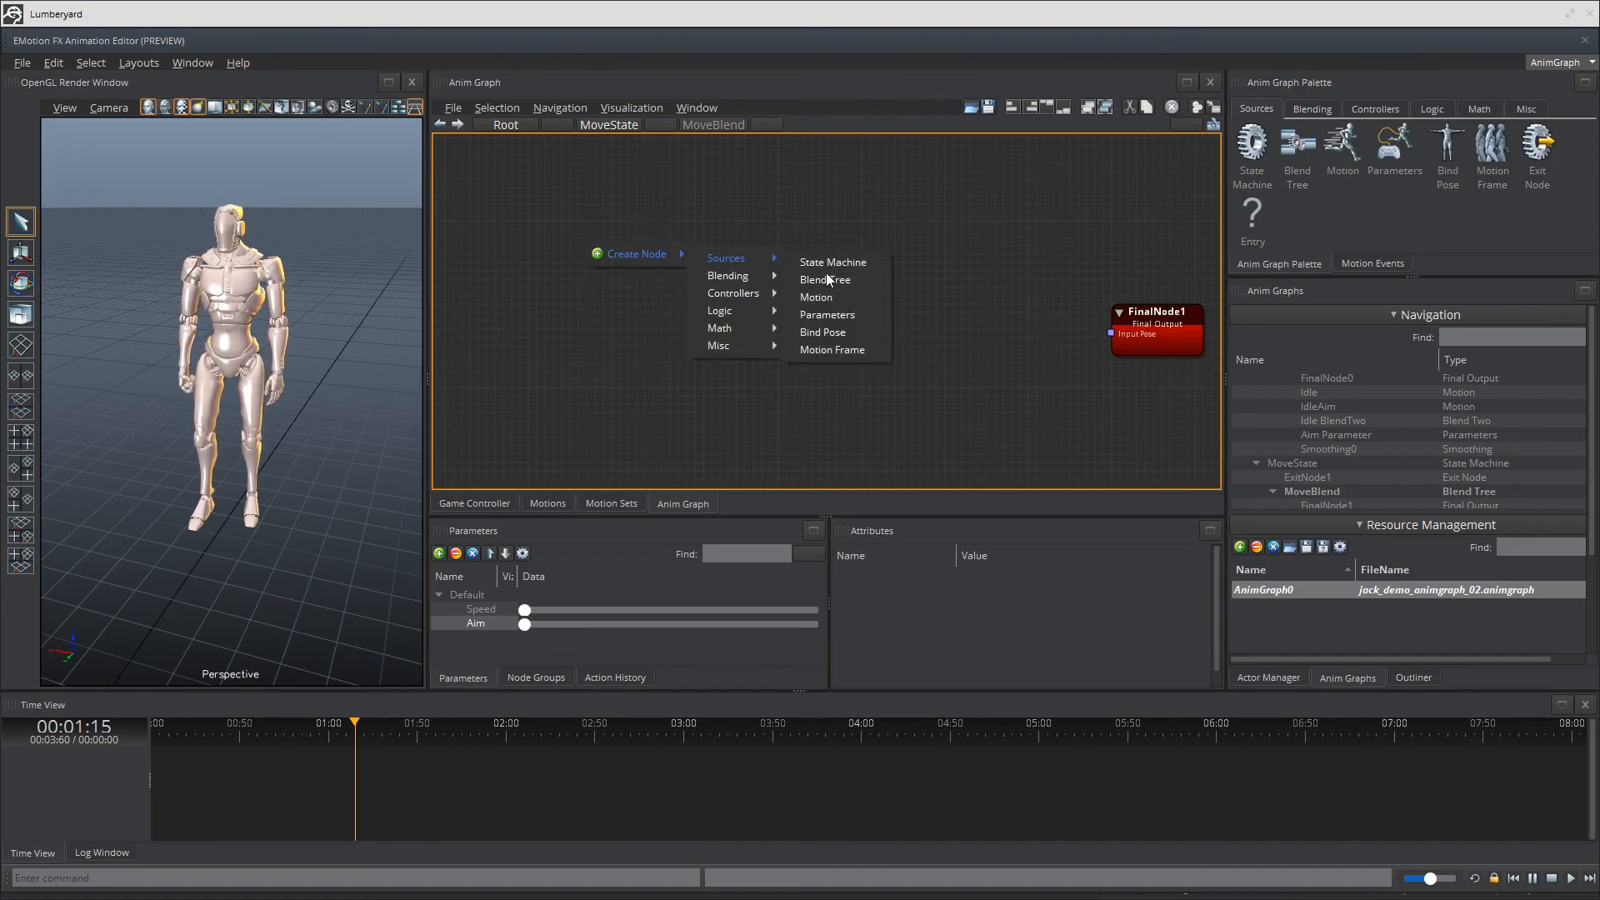
click(817, 297)
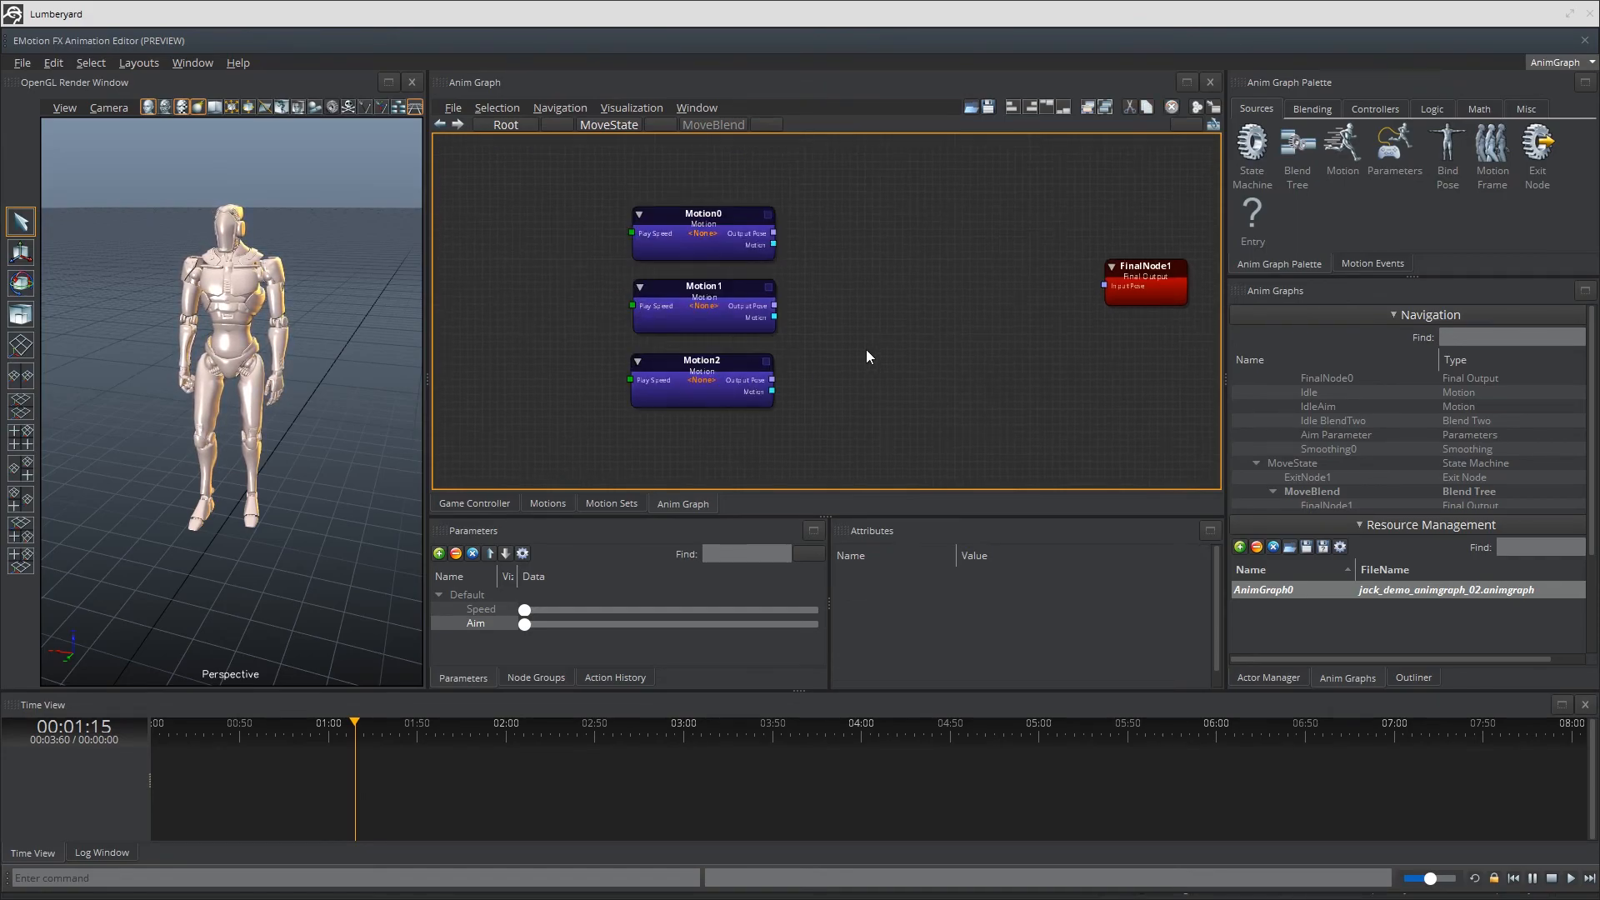
click(702, 214)
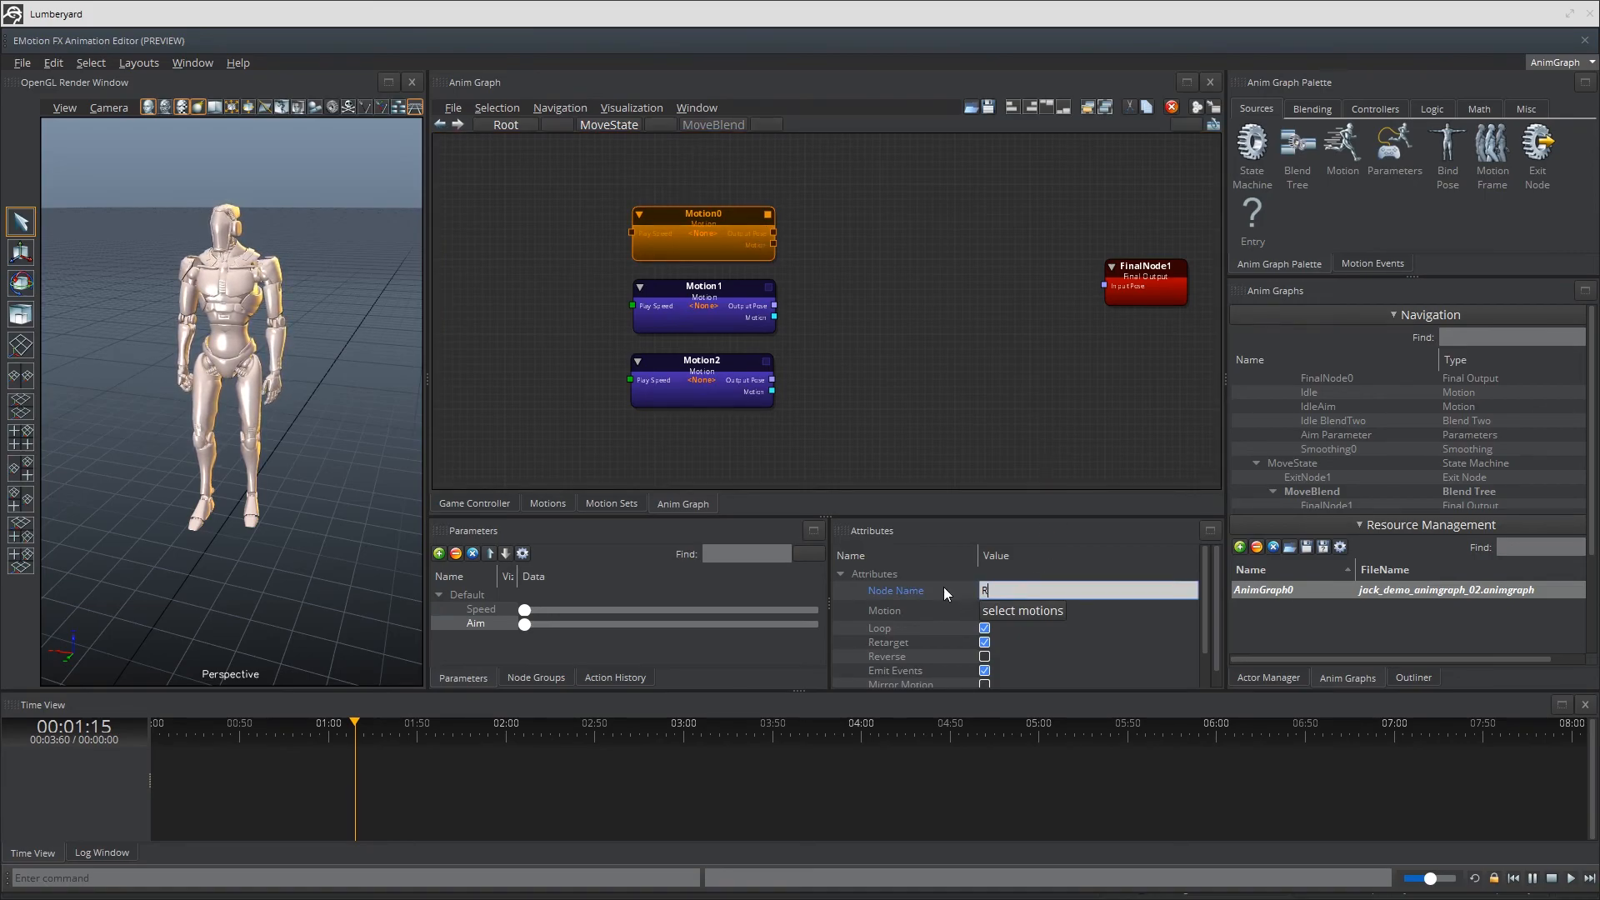
text(RunLeft)
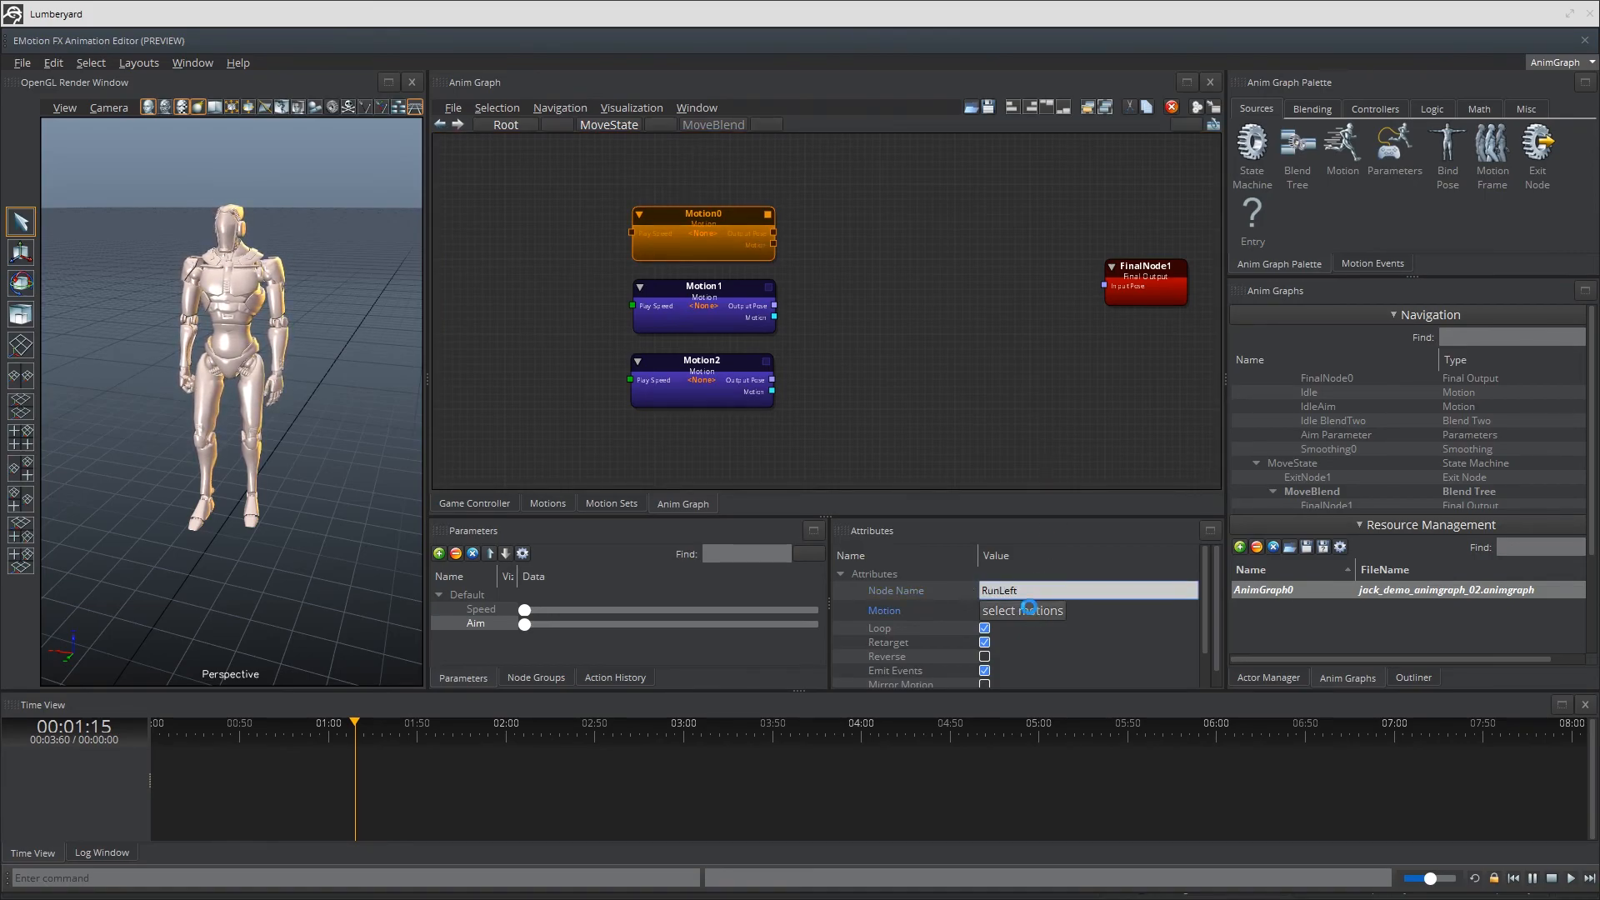
click(1020, 610)
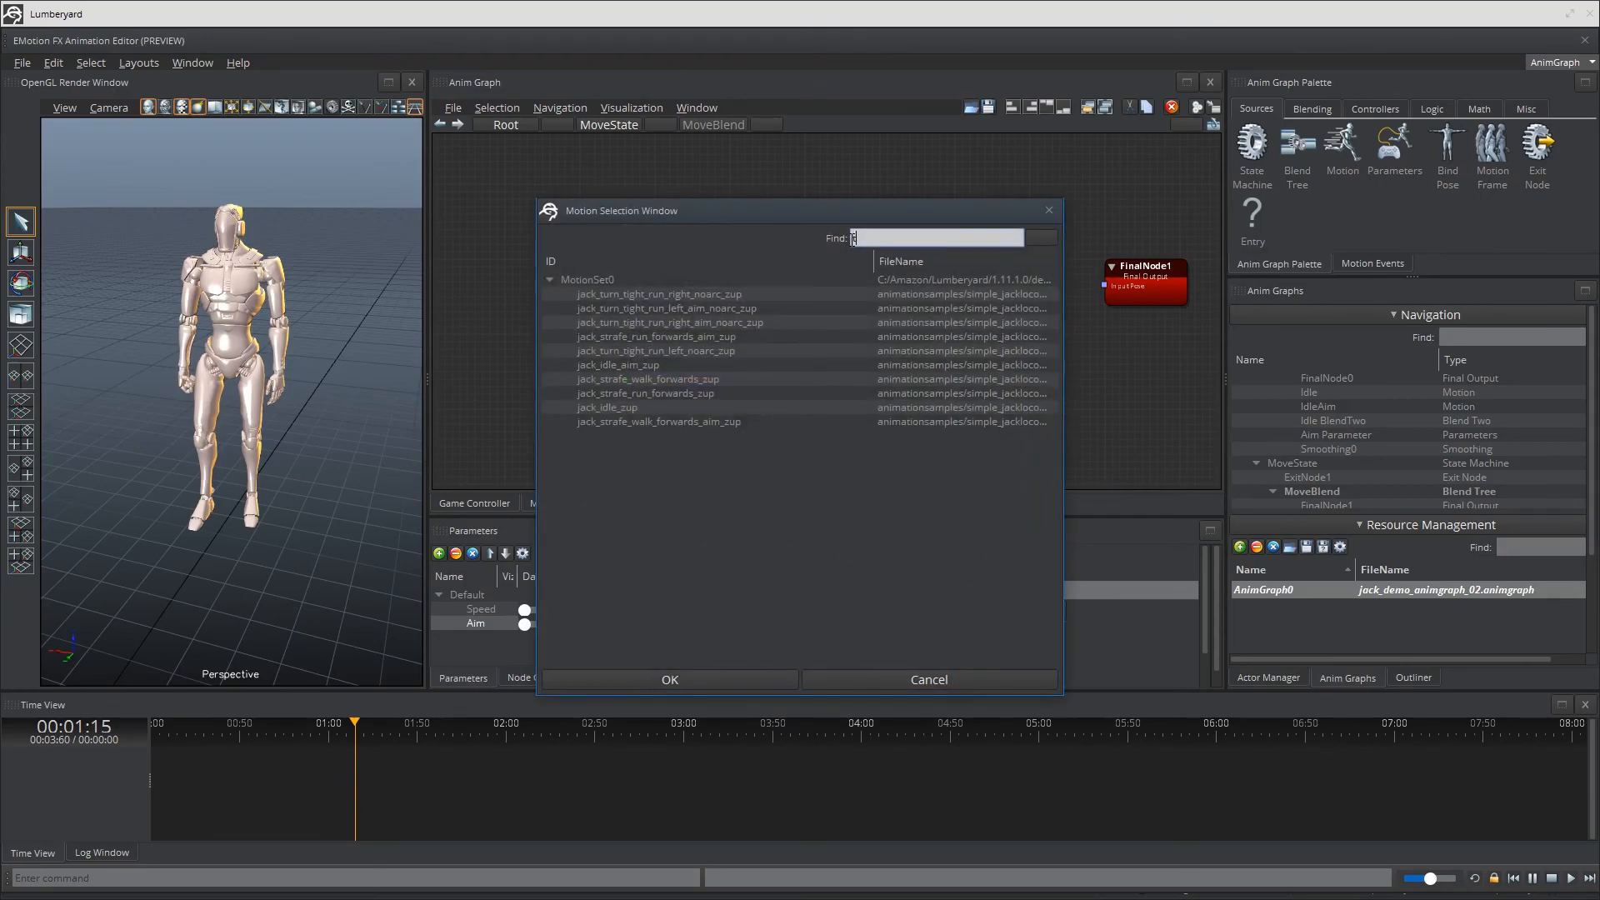
text(turn)
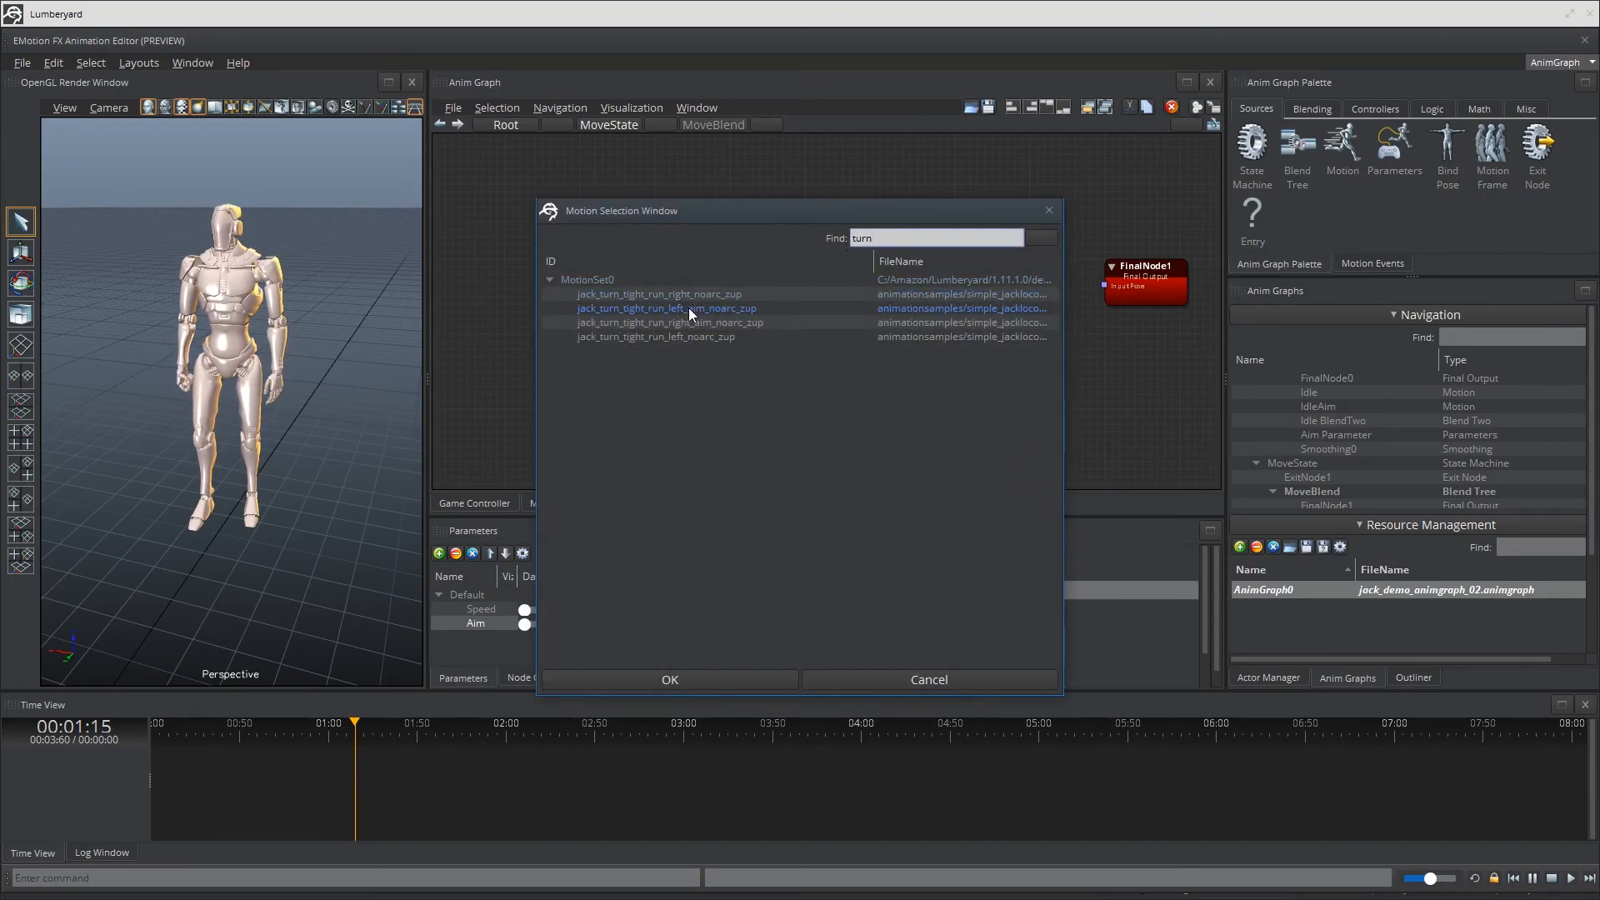
click(656, 336)
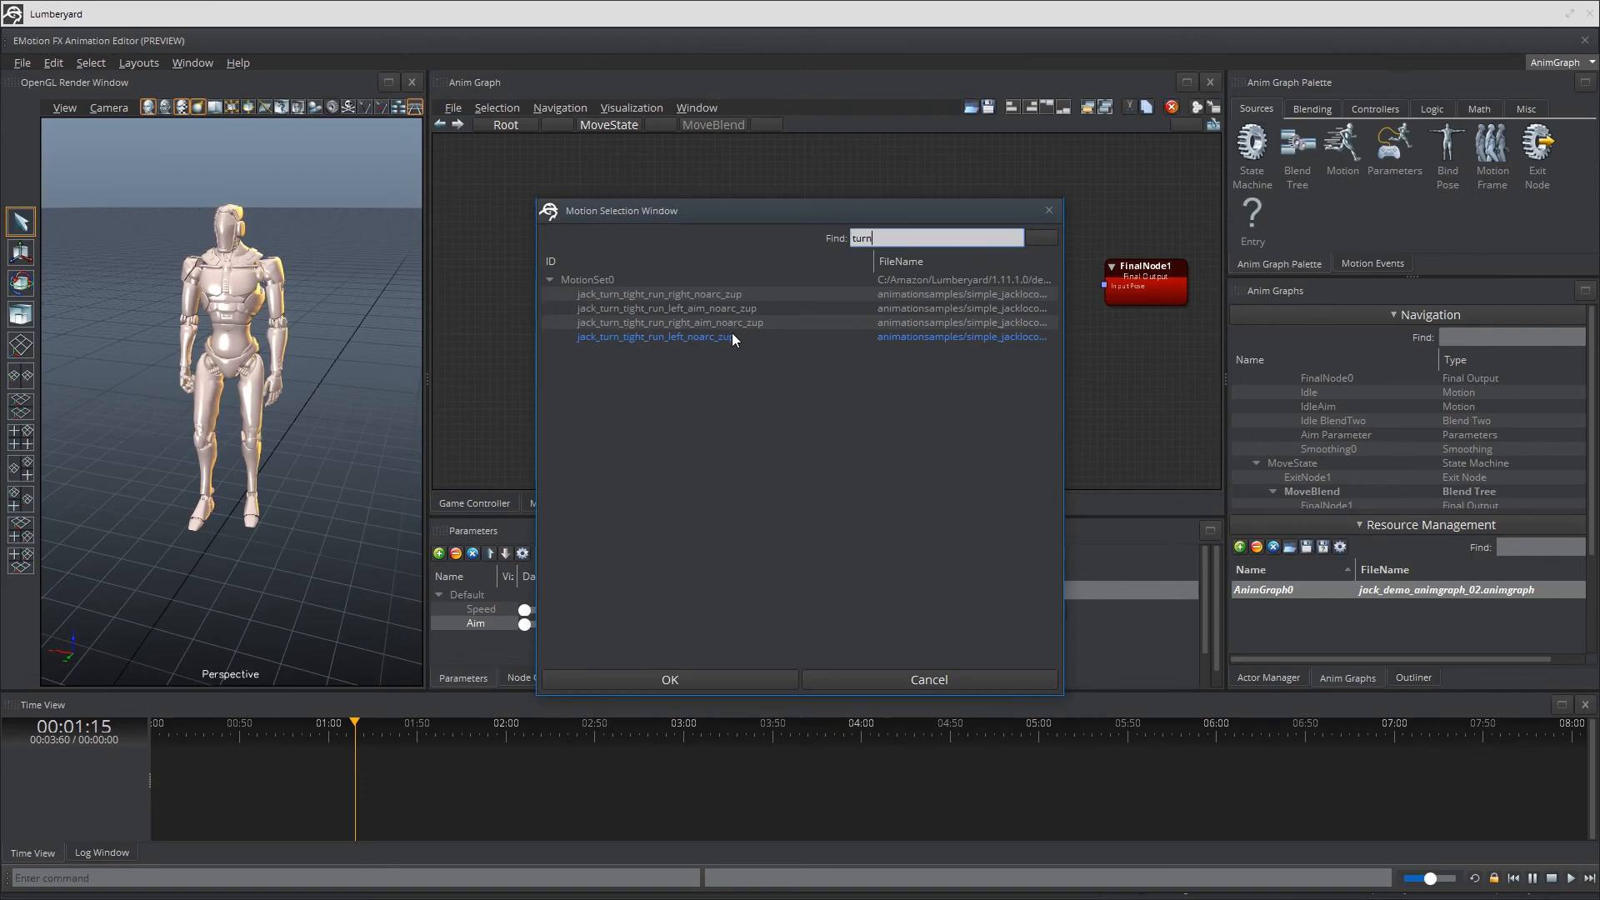
click(669, 680)
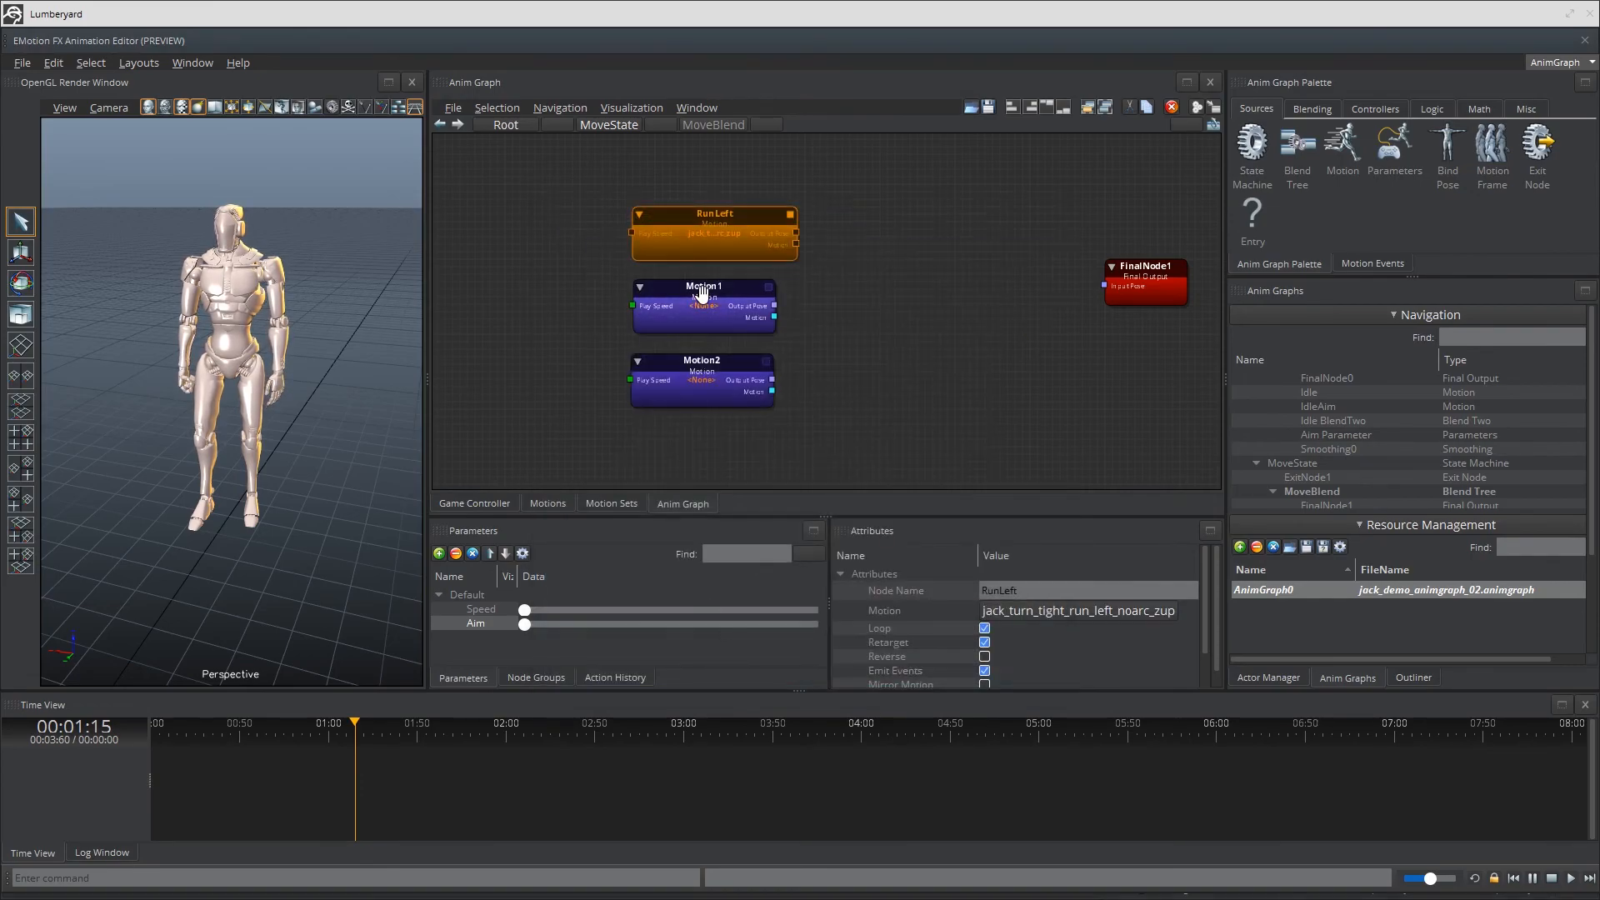
Rename the second motion node RunForward, playing jack_strafe_run_forwards_zup.
click(701, 286)
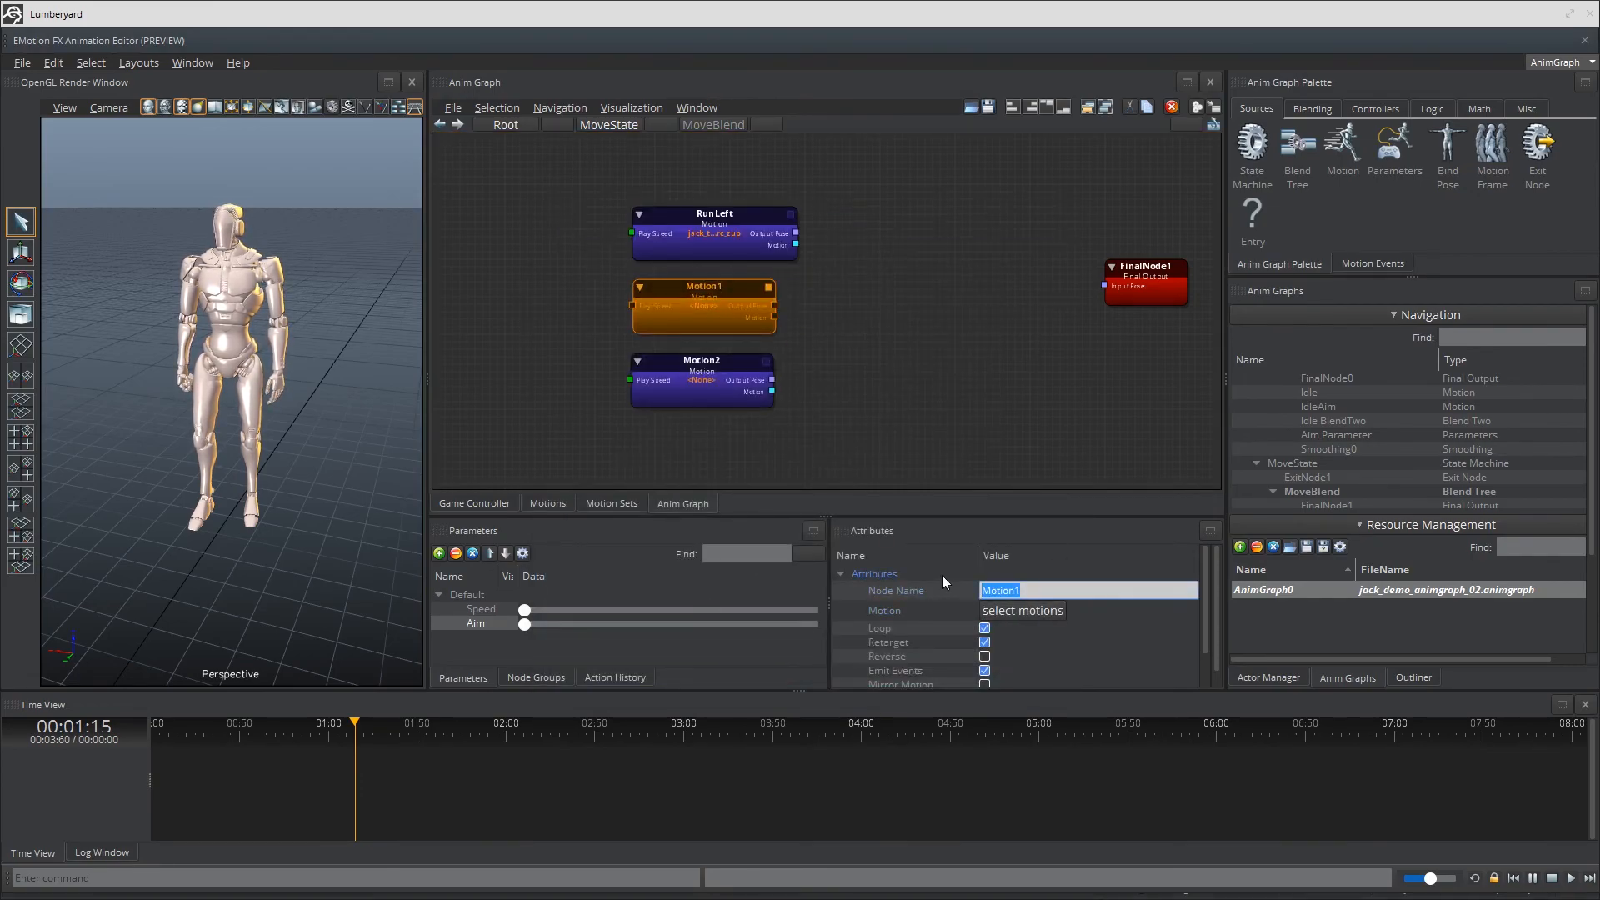
text(RunForward)
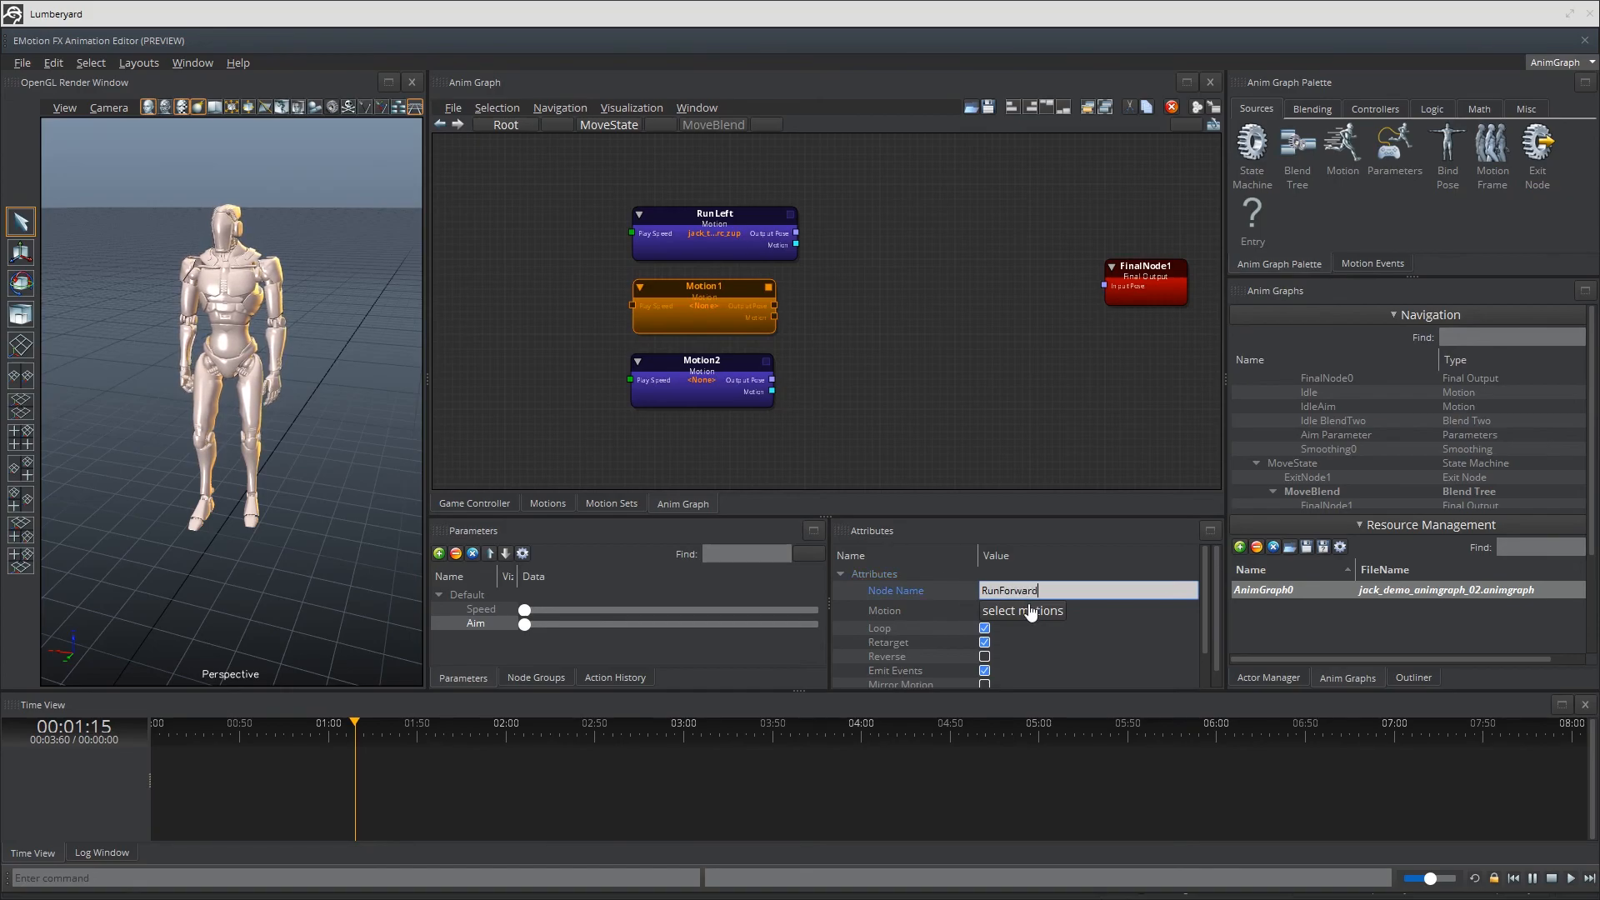
click(1022, 610)
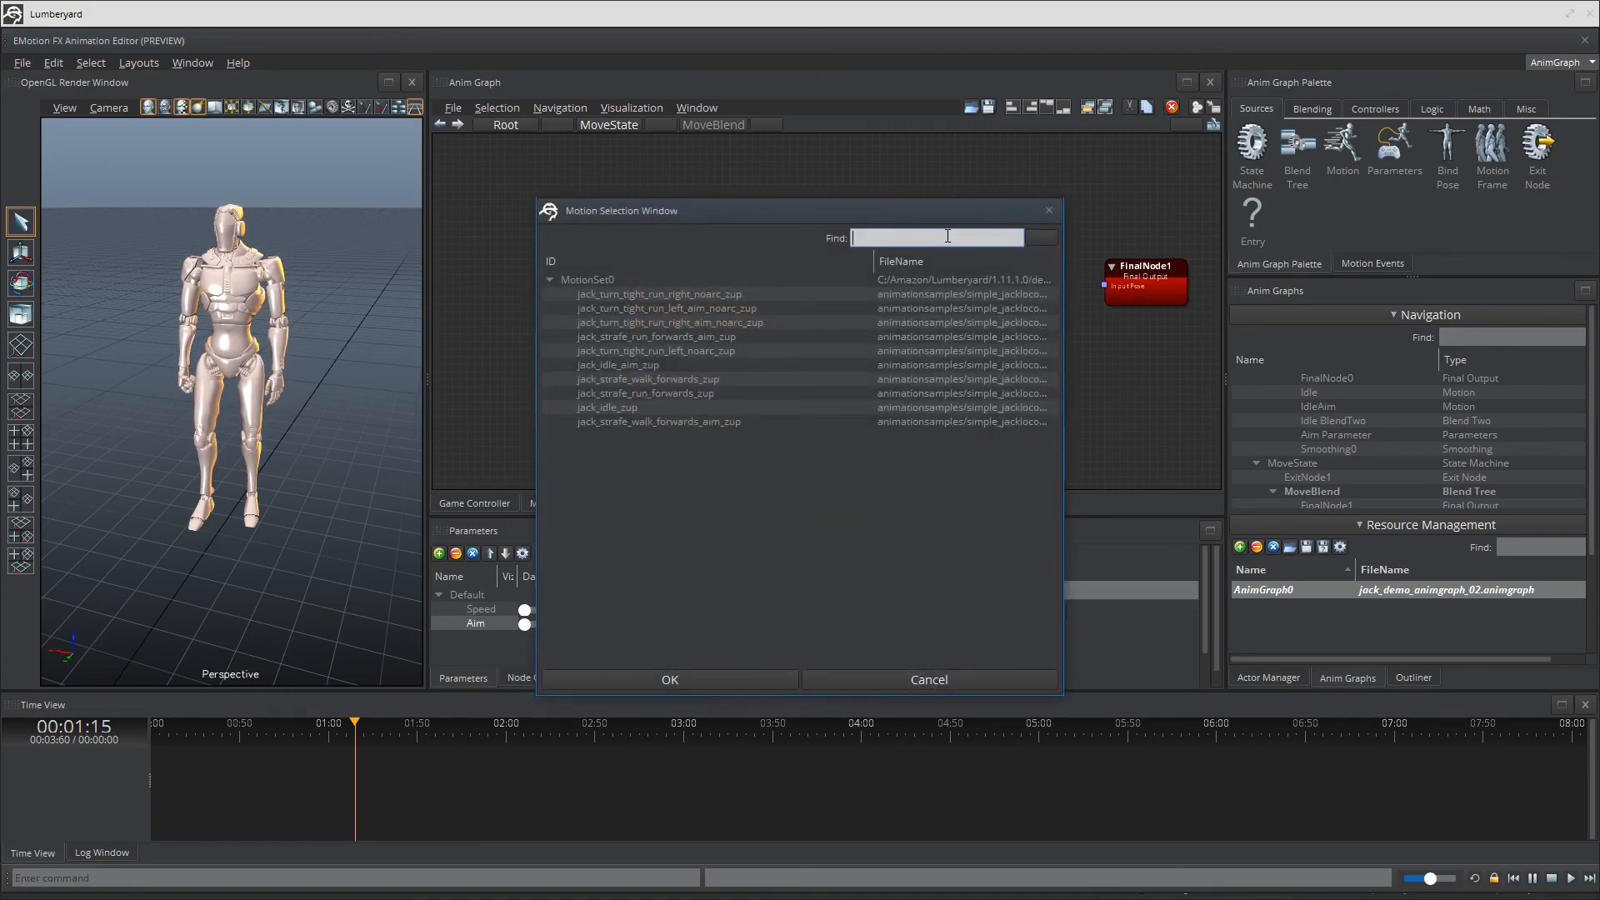
text(run)
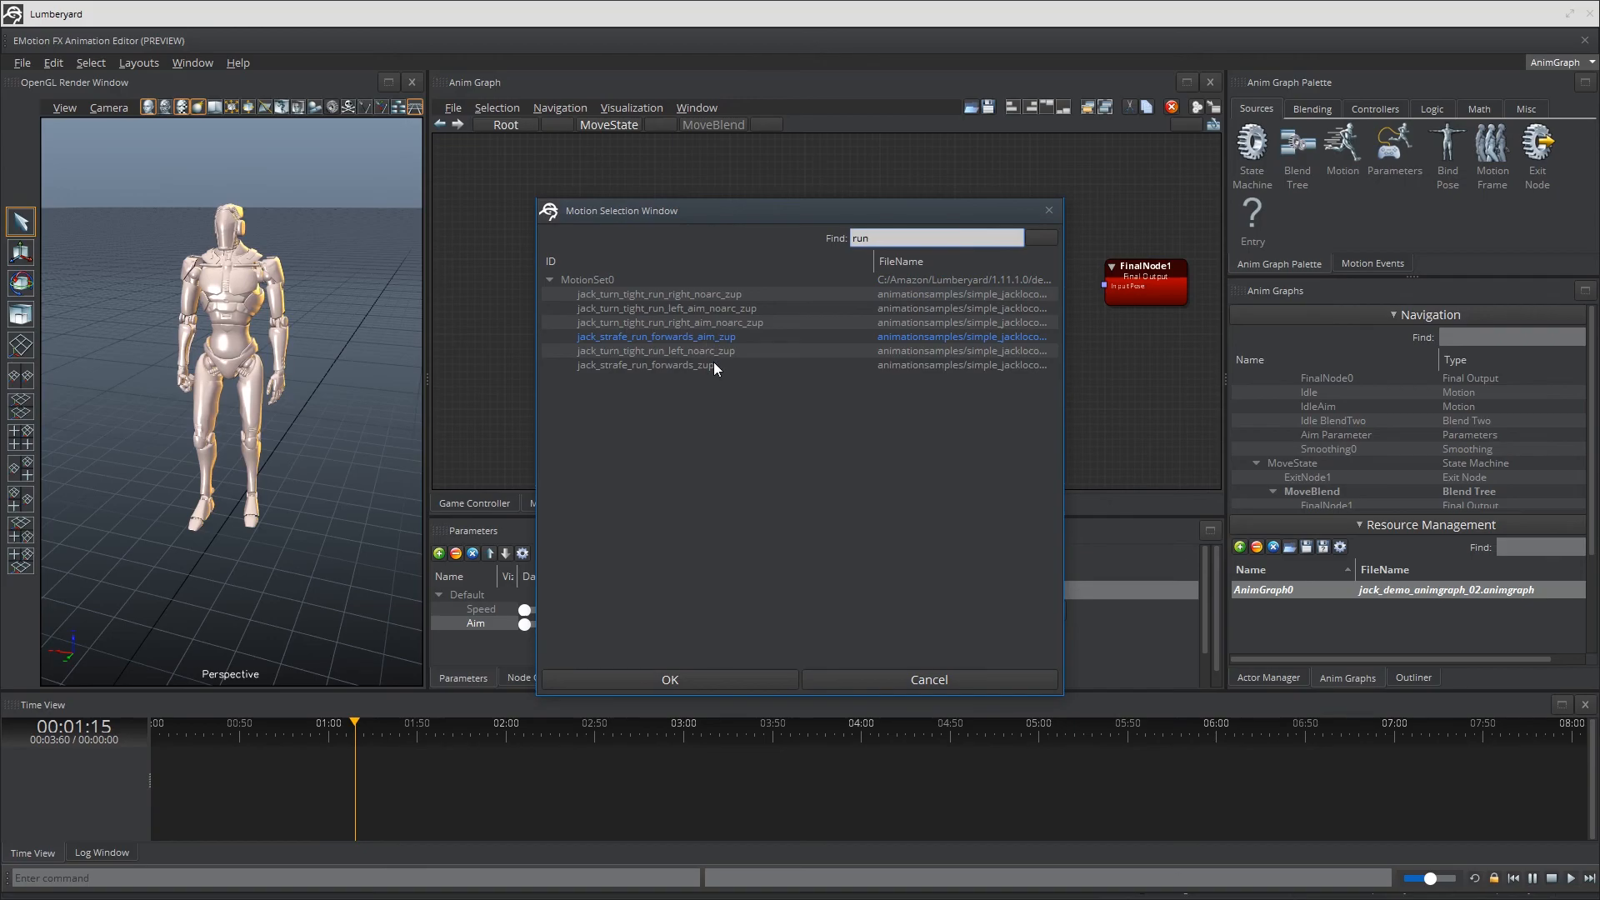
click(645, 365)
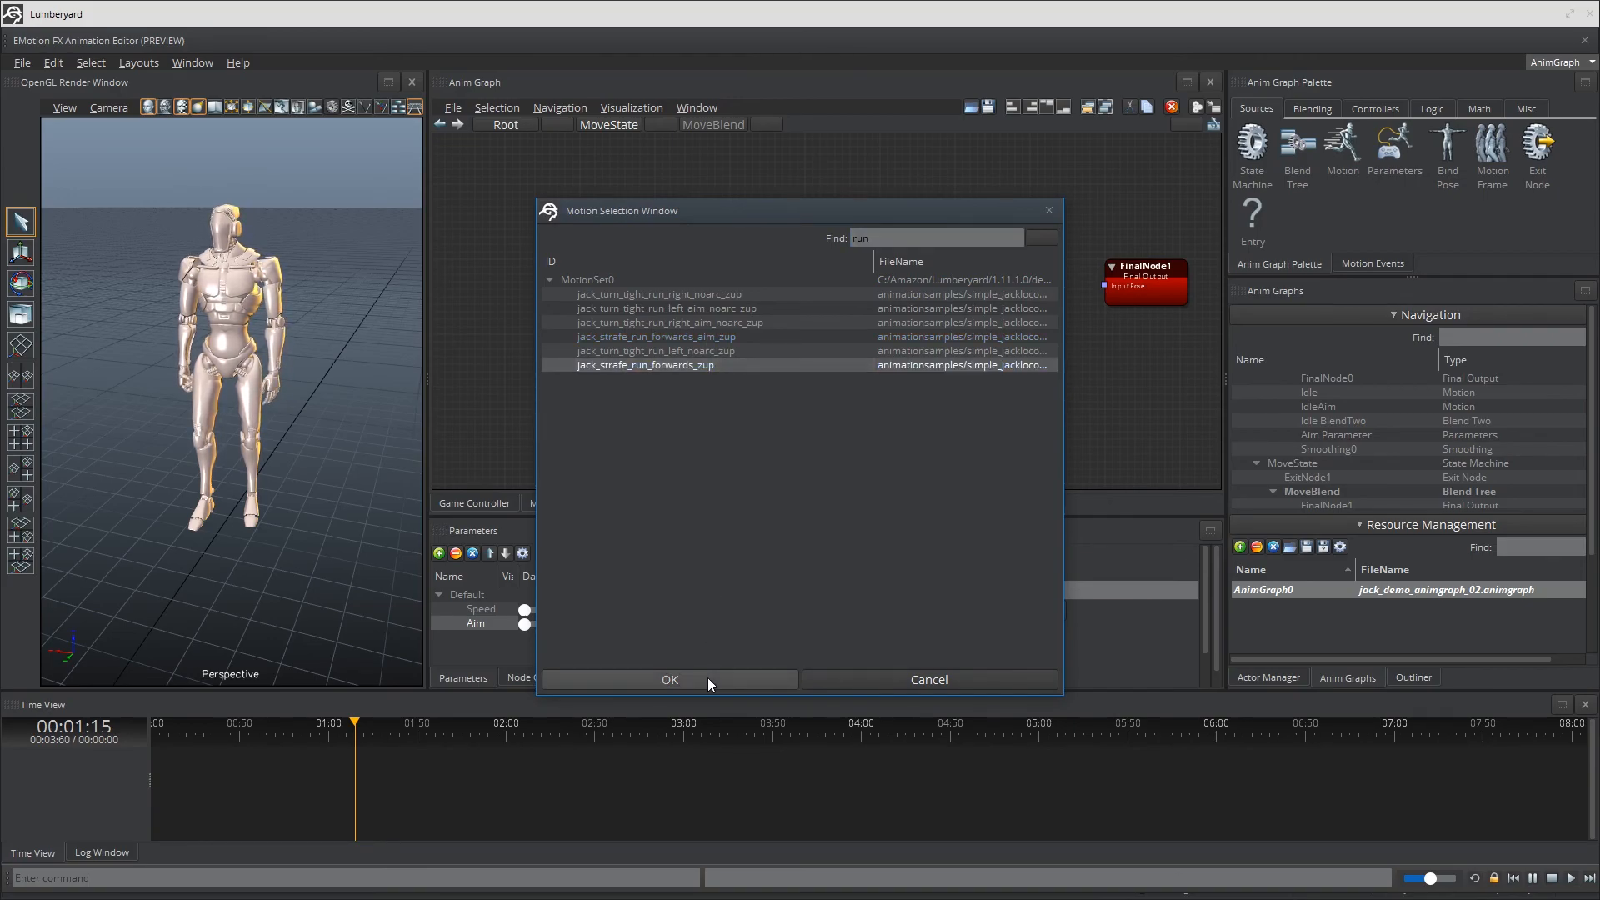
click(669, 680)
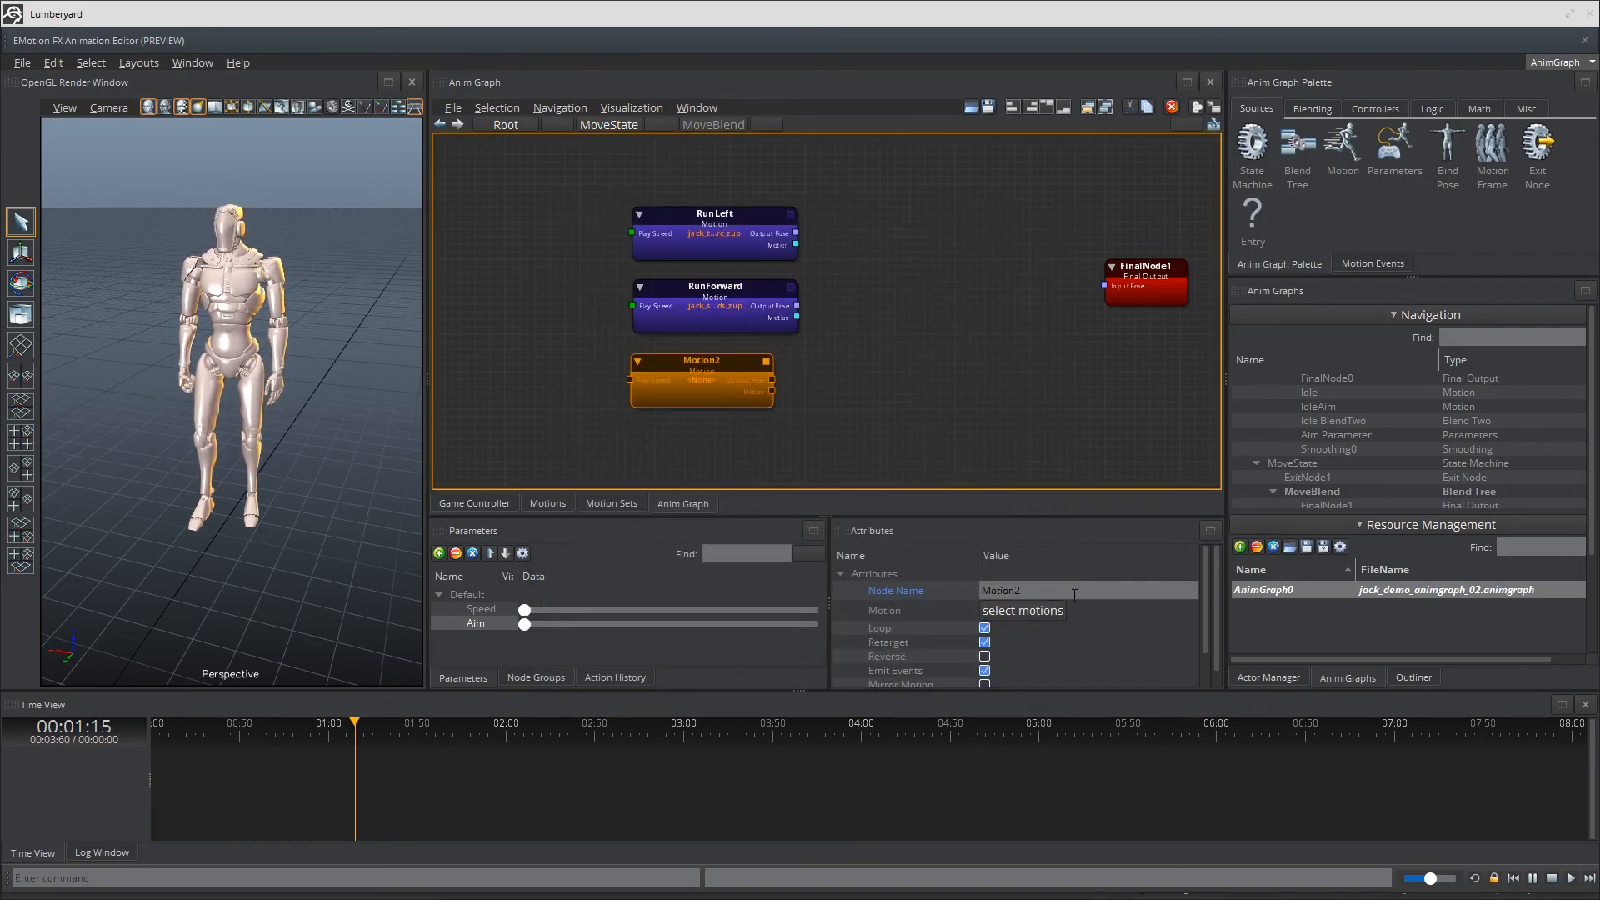
Make RunRight play the jack_turn_tight_run_right_noarc_zup motion.
text(RunR)
text(turn)
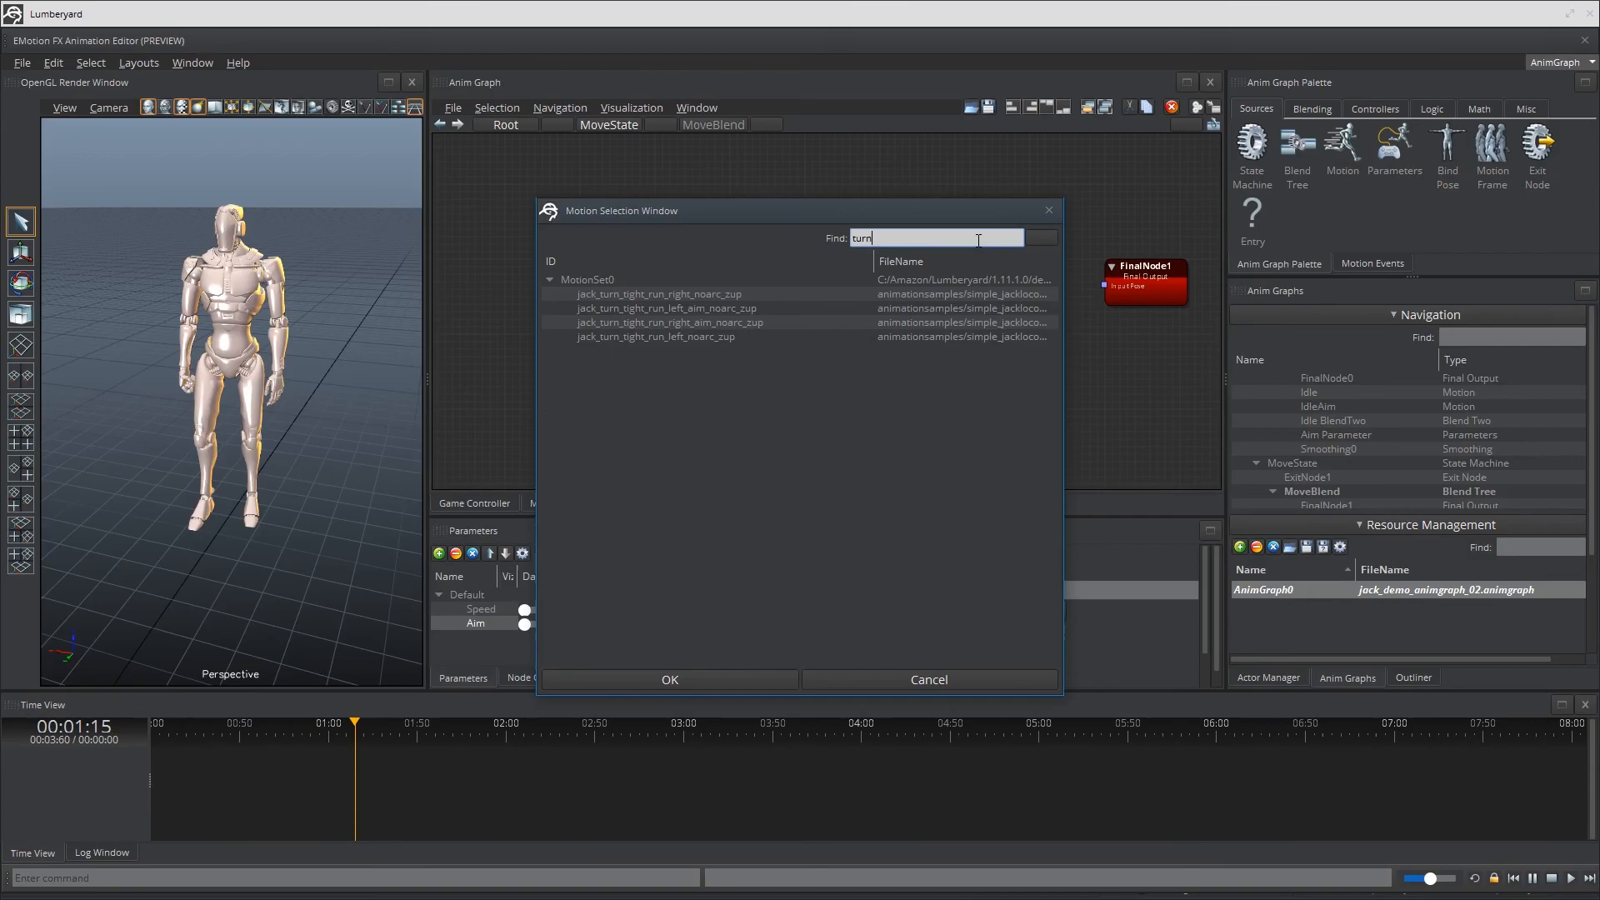
click(669, 322)
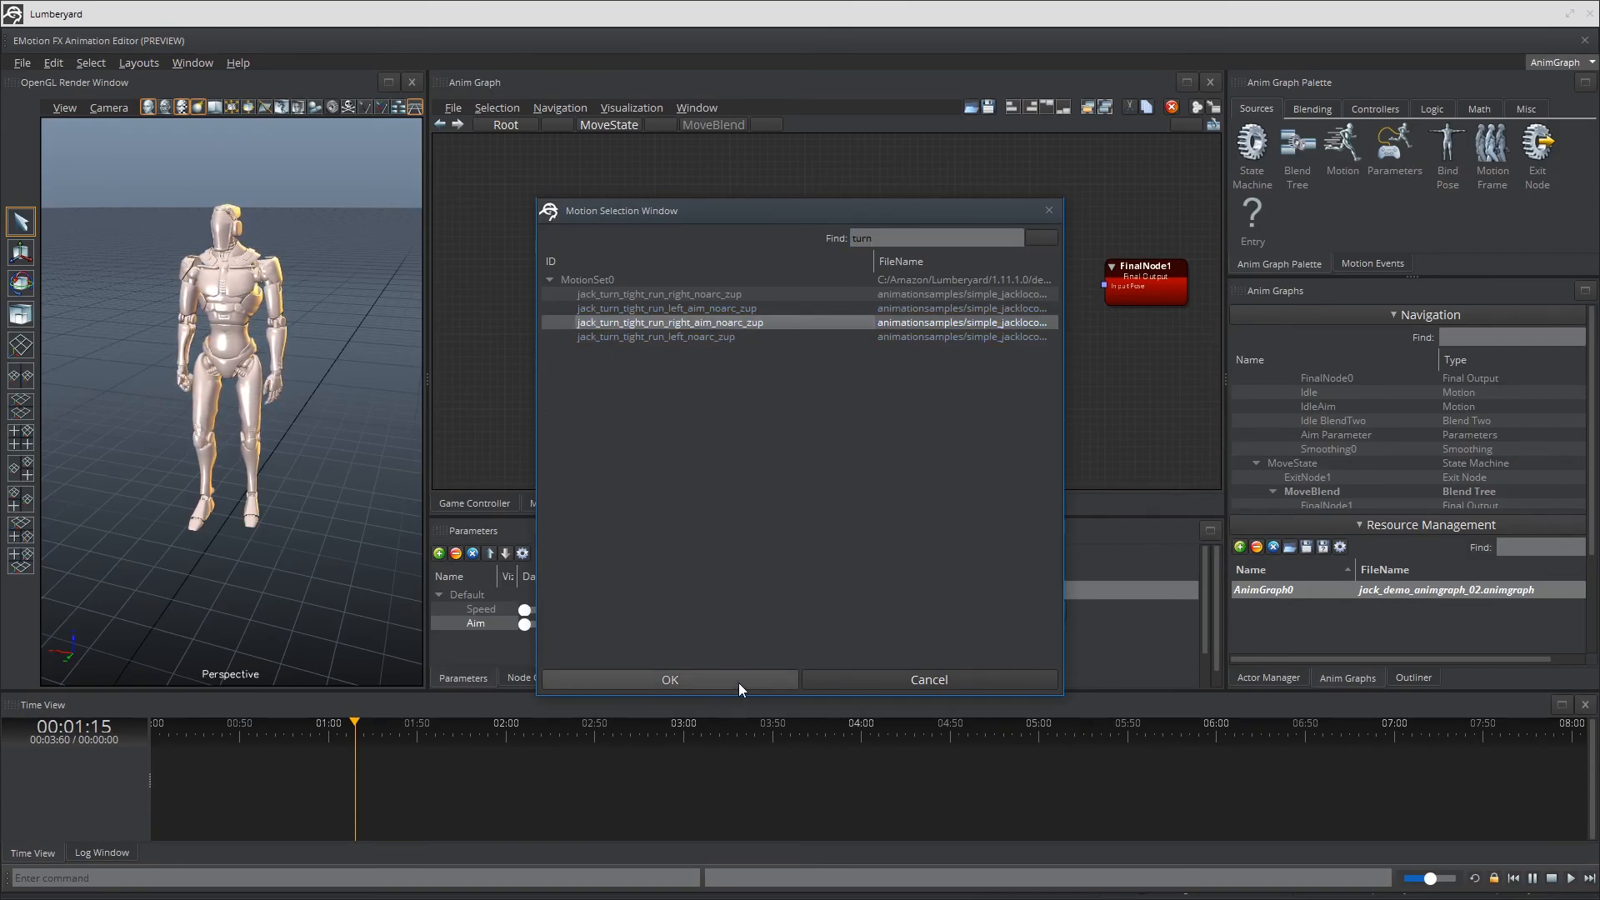
click(658, 294)
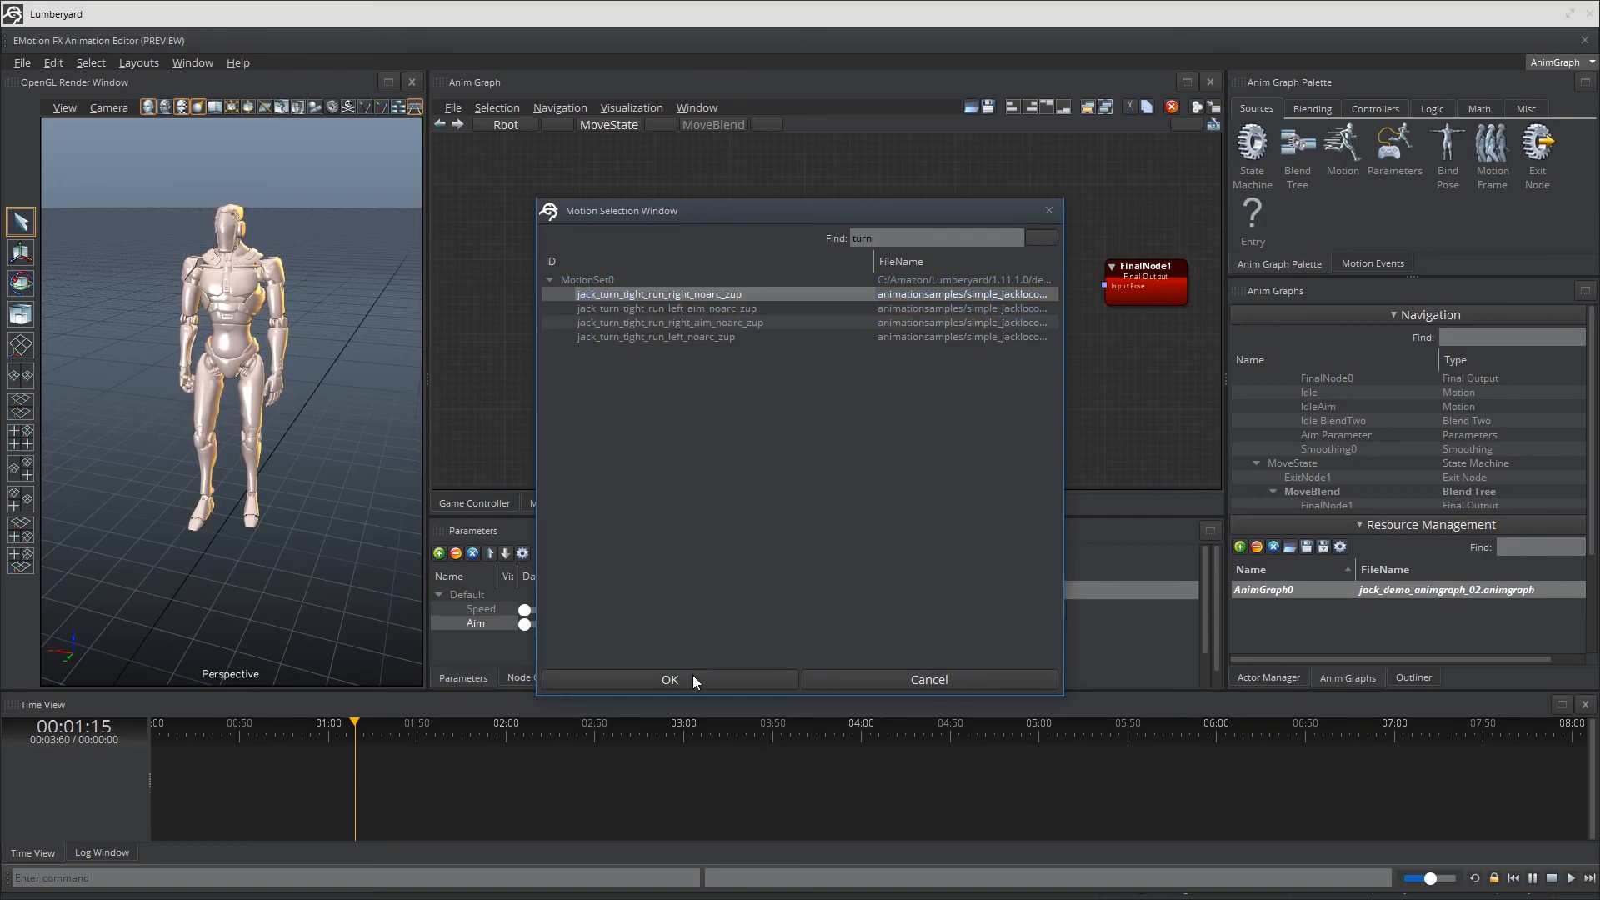
click(669, 680)
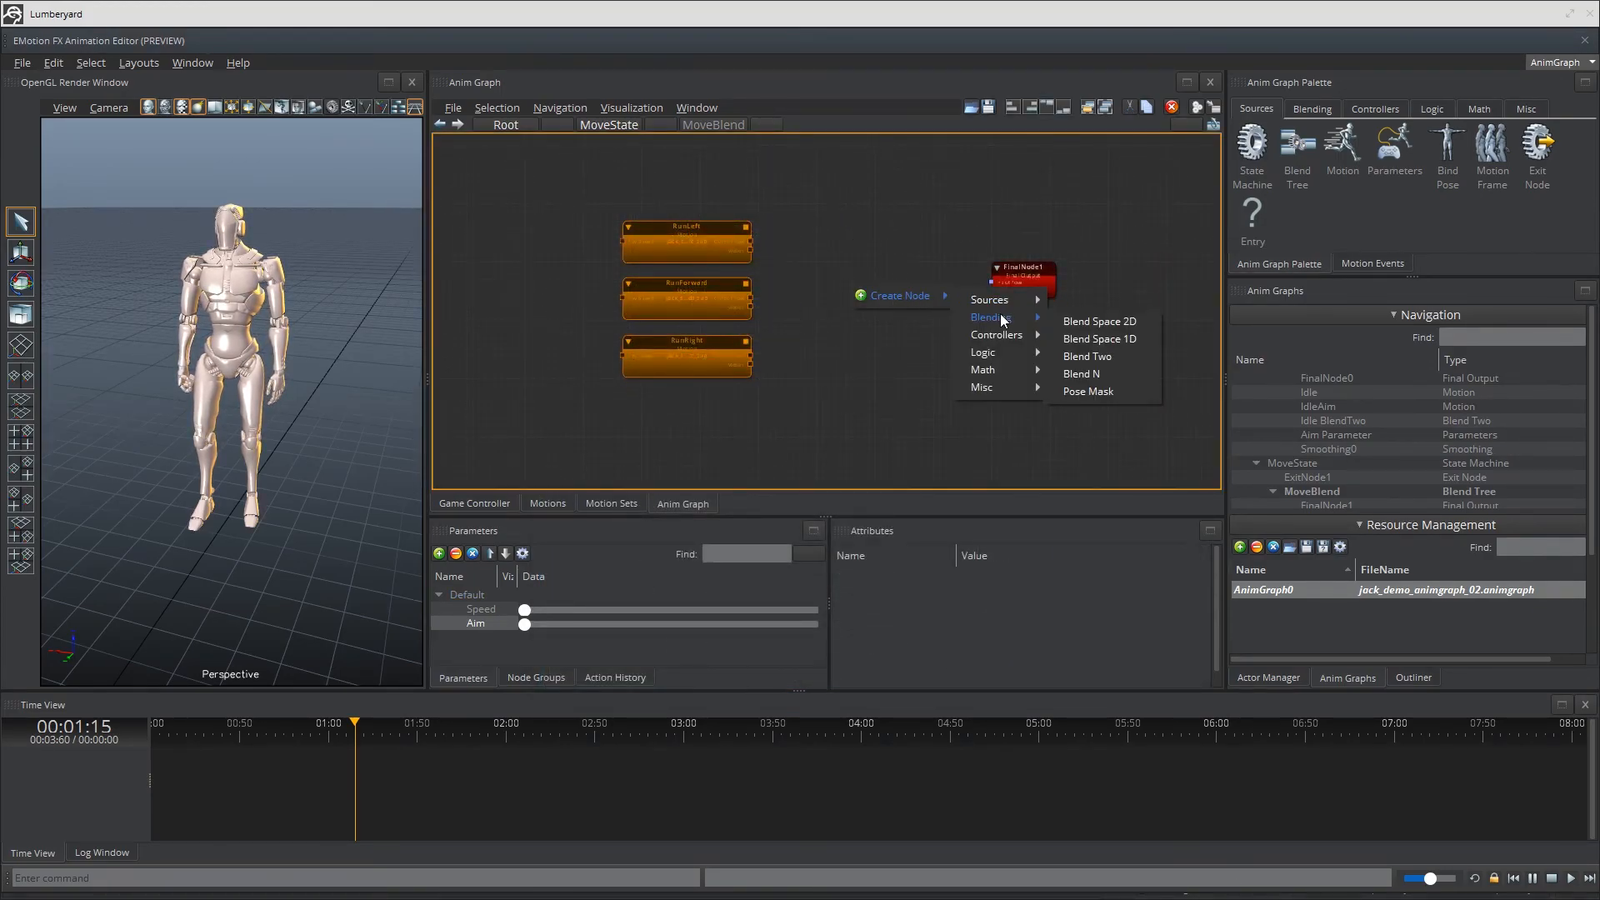
Add a Blend N node named Run BlendN and start wiring run motions into it.
click(1081, 373)
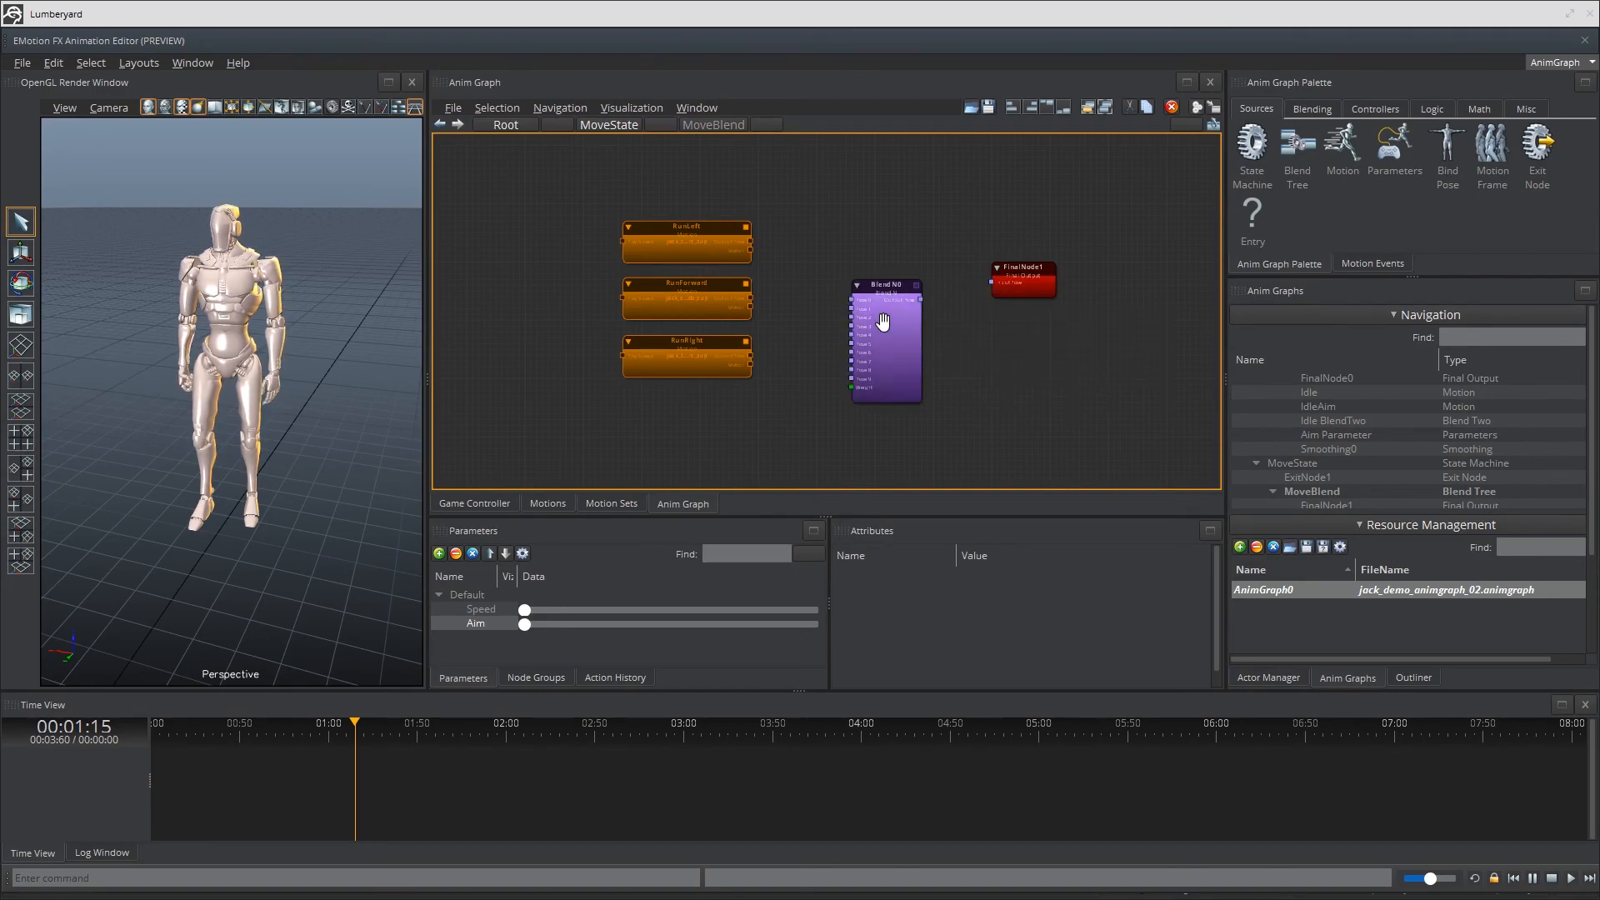
click(883, 322)
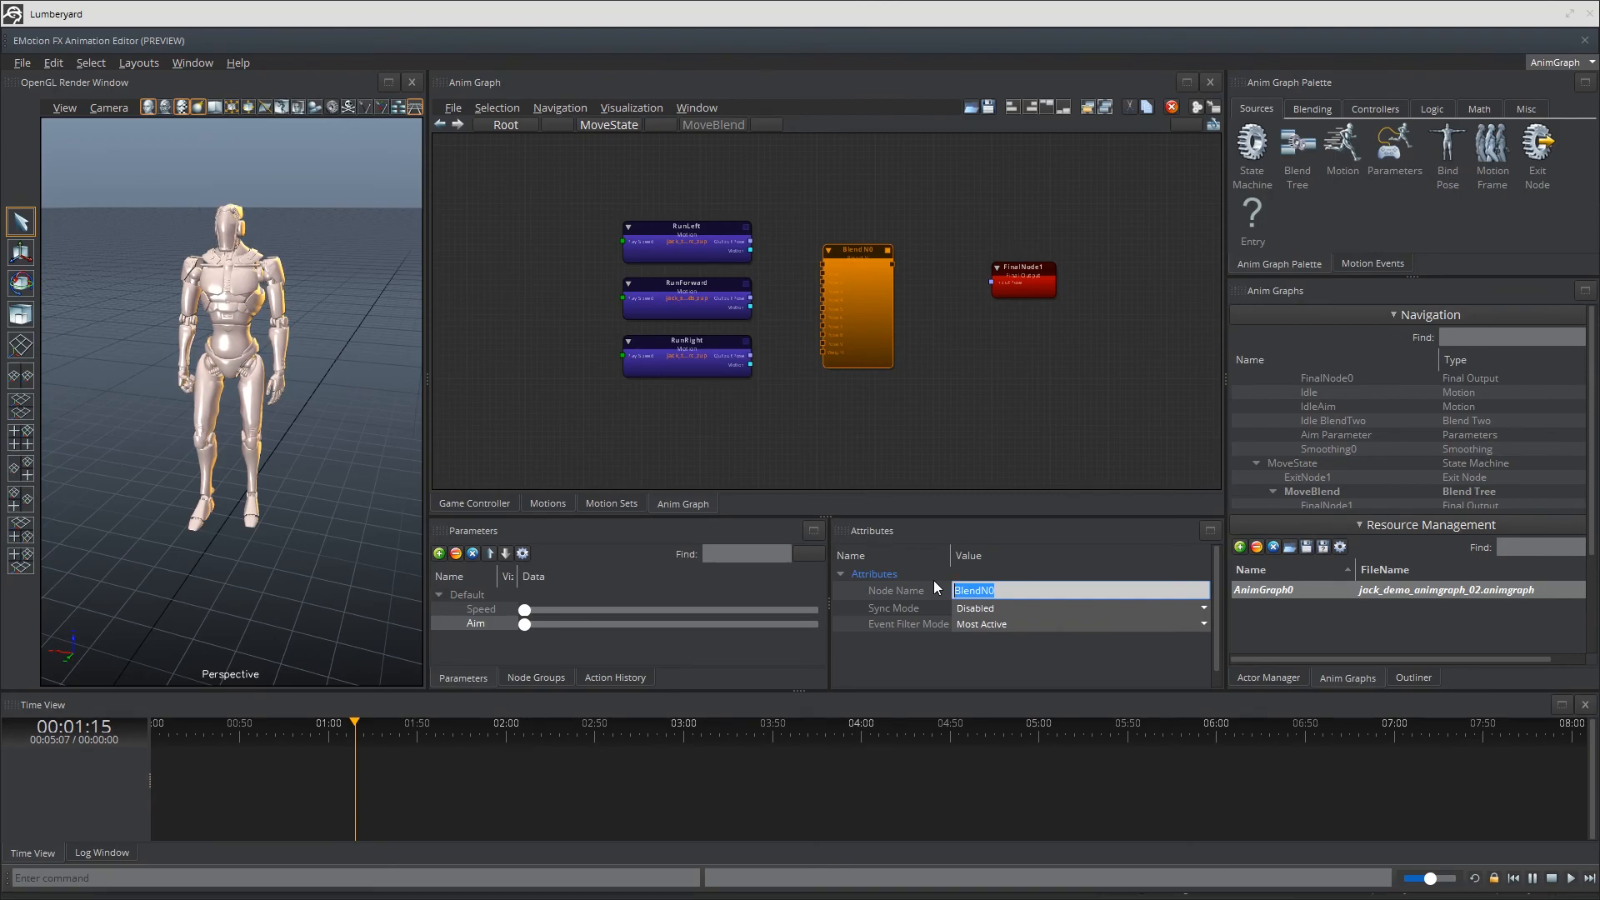
text(Run Ble)
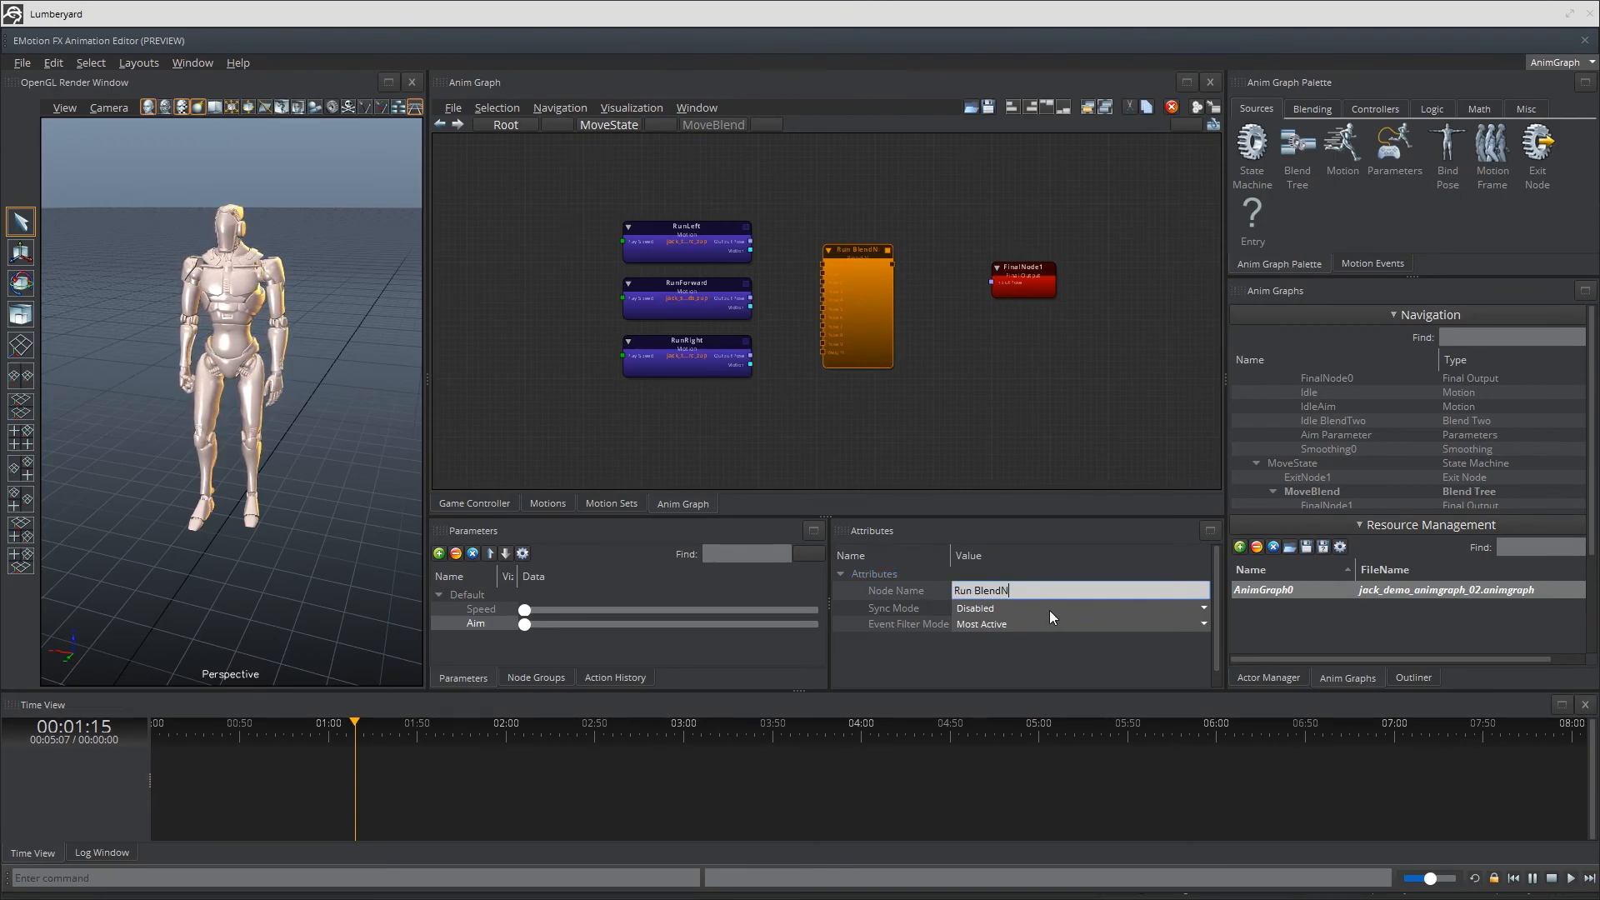
click(1076, 607)
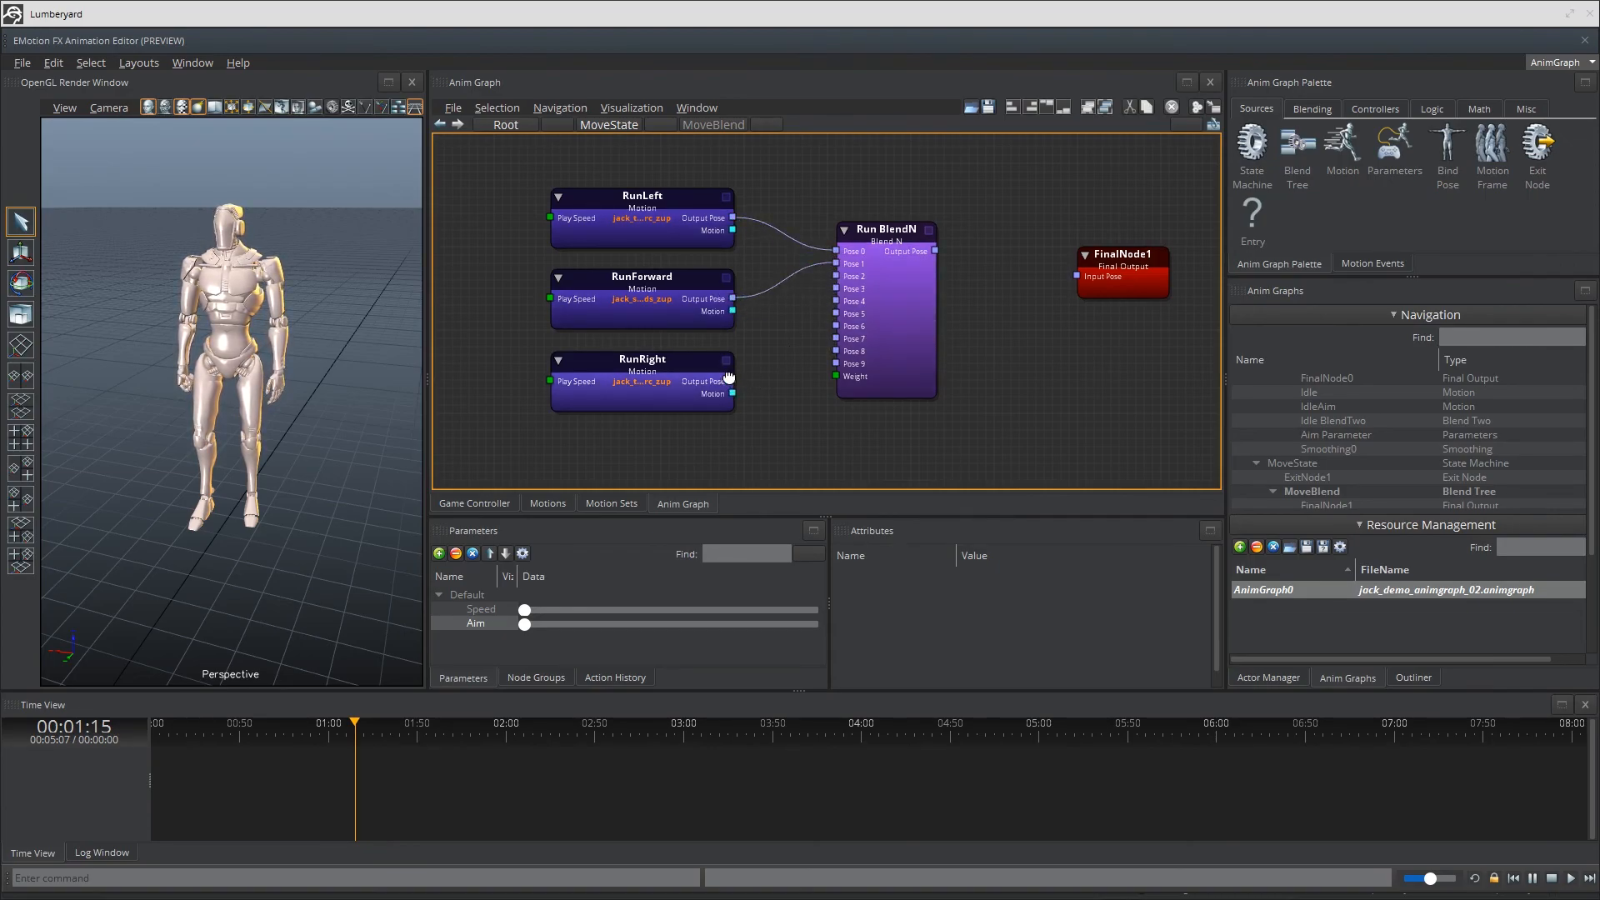
click(642, 354)
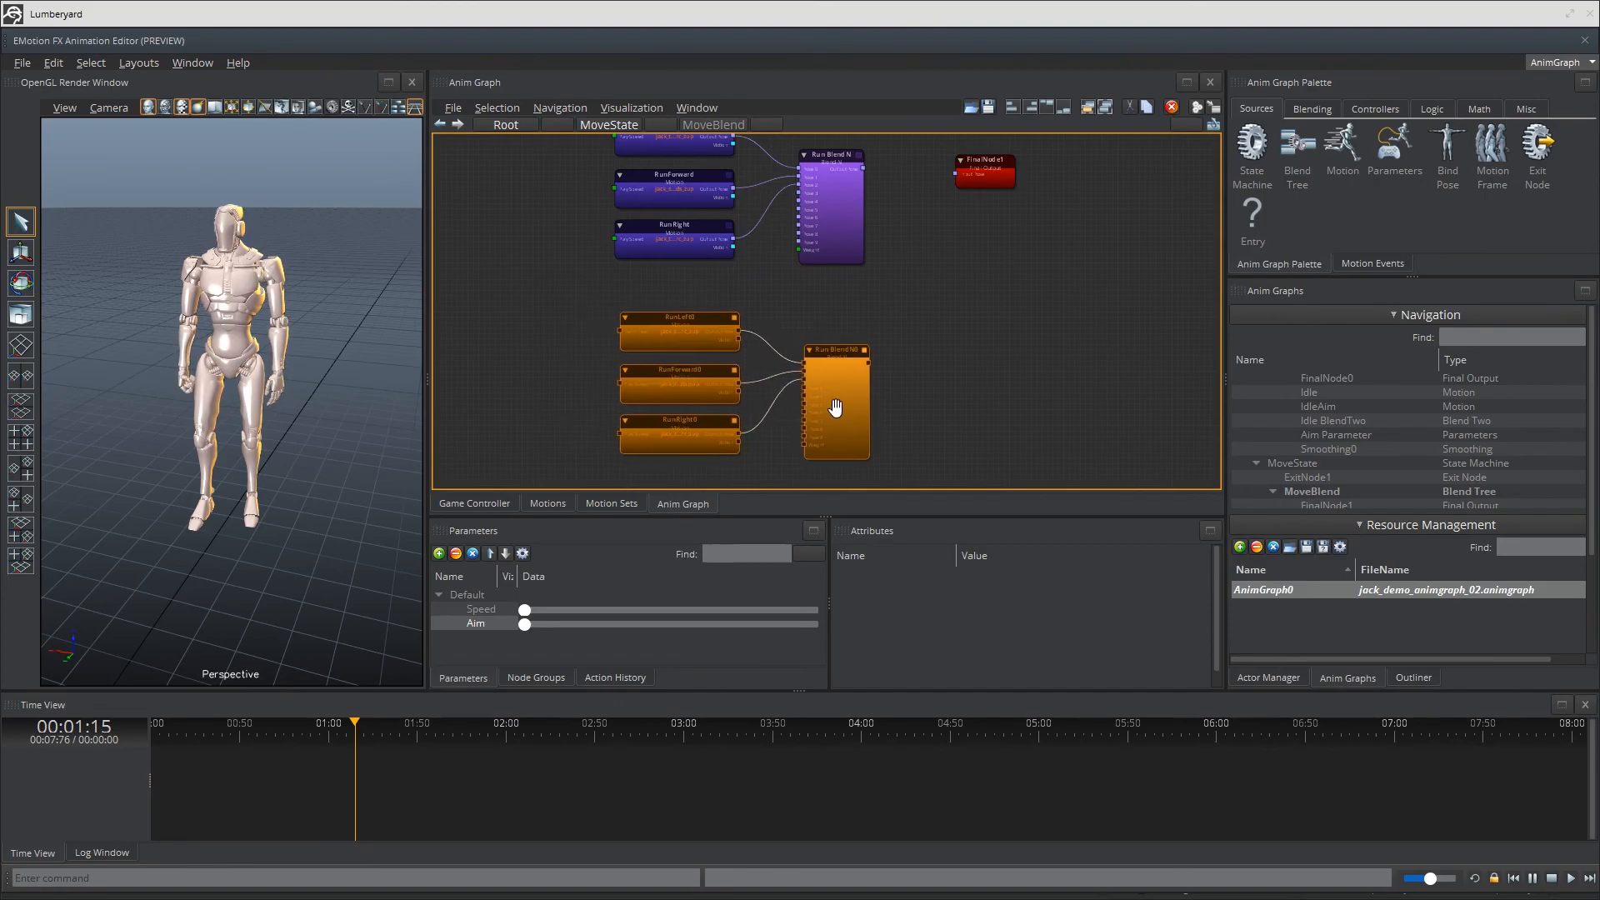
Assign left-turn and forward strafe aim clips, and set up RunRightAim's motion.
click(678, 321)
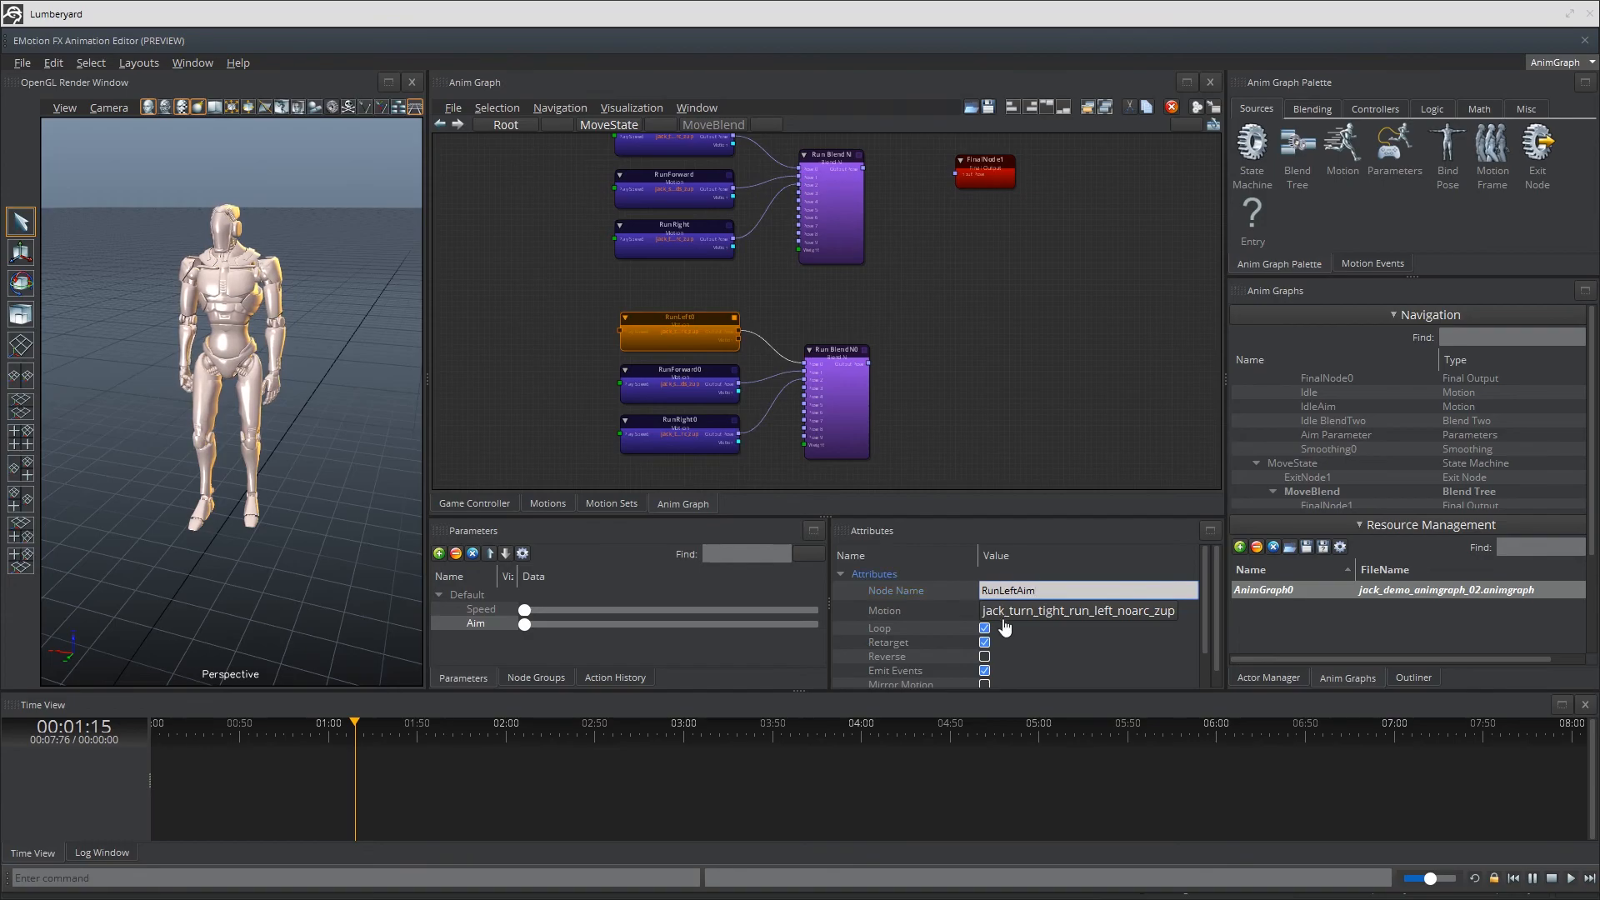
click(1078, 610)
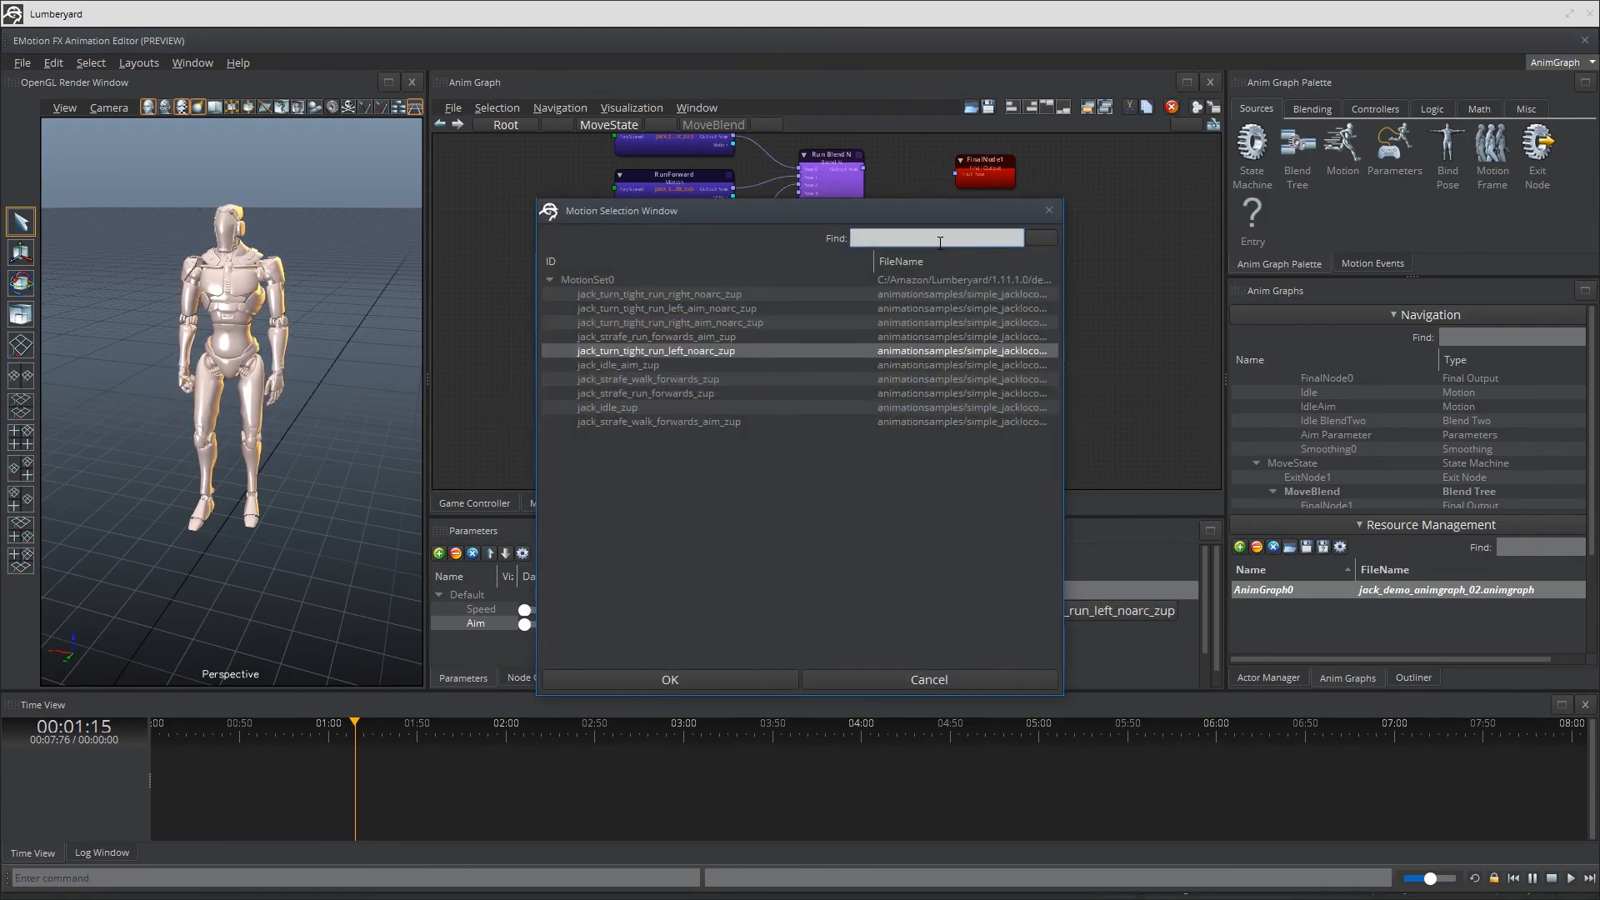
text(left)
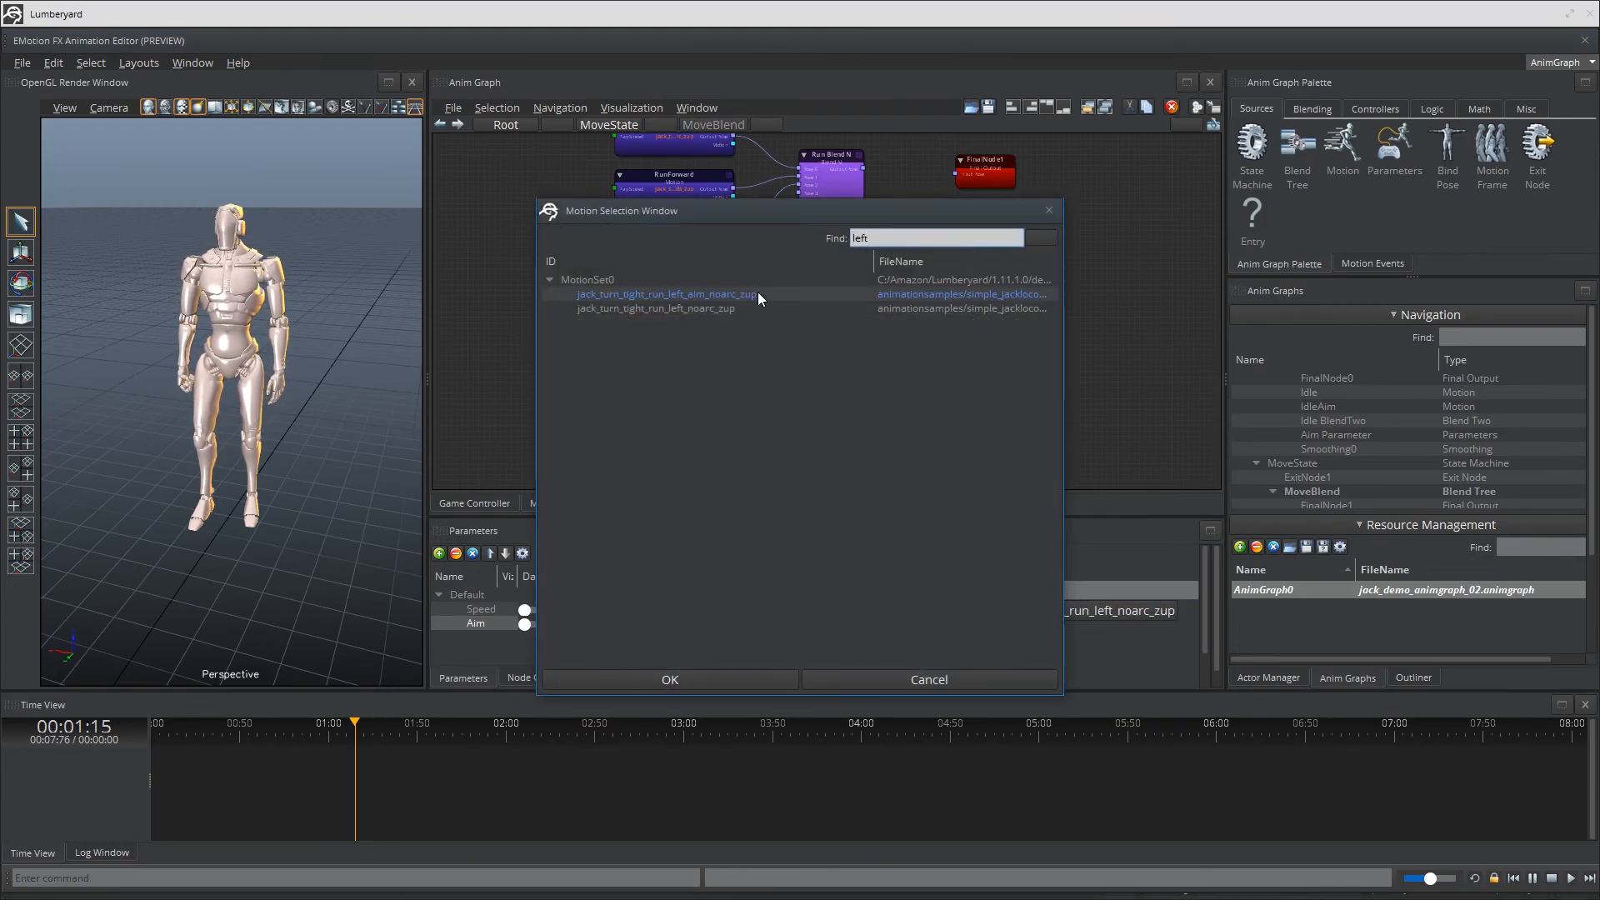
click(669, 680)
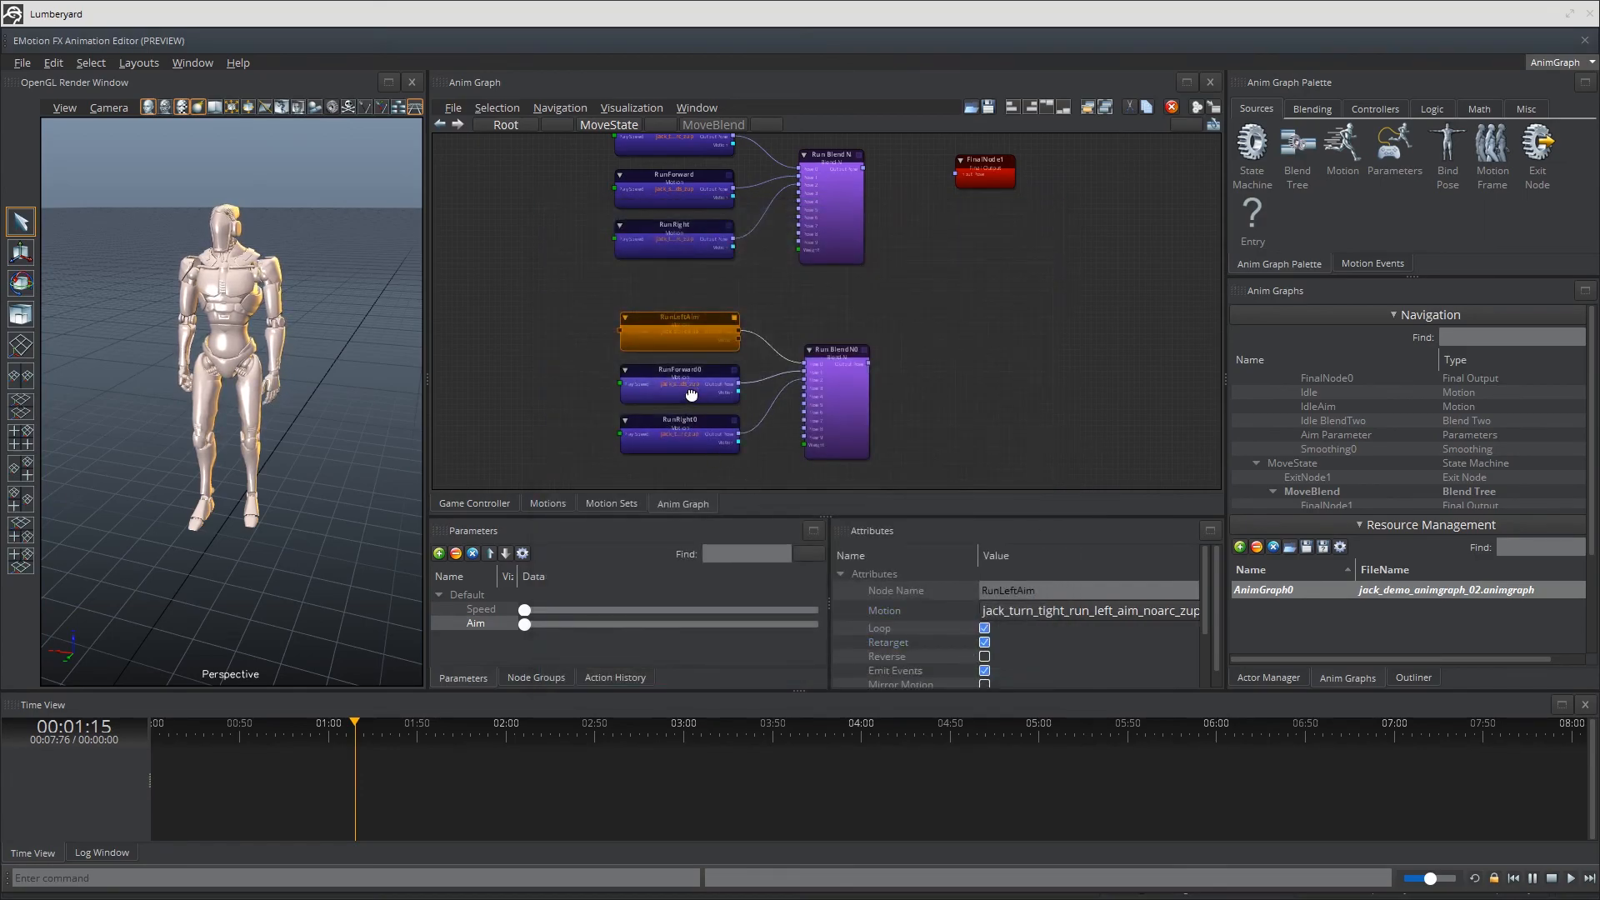
click(678, 383)
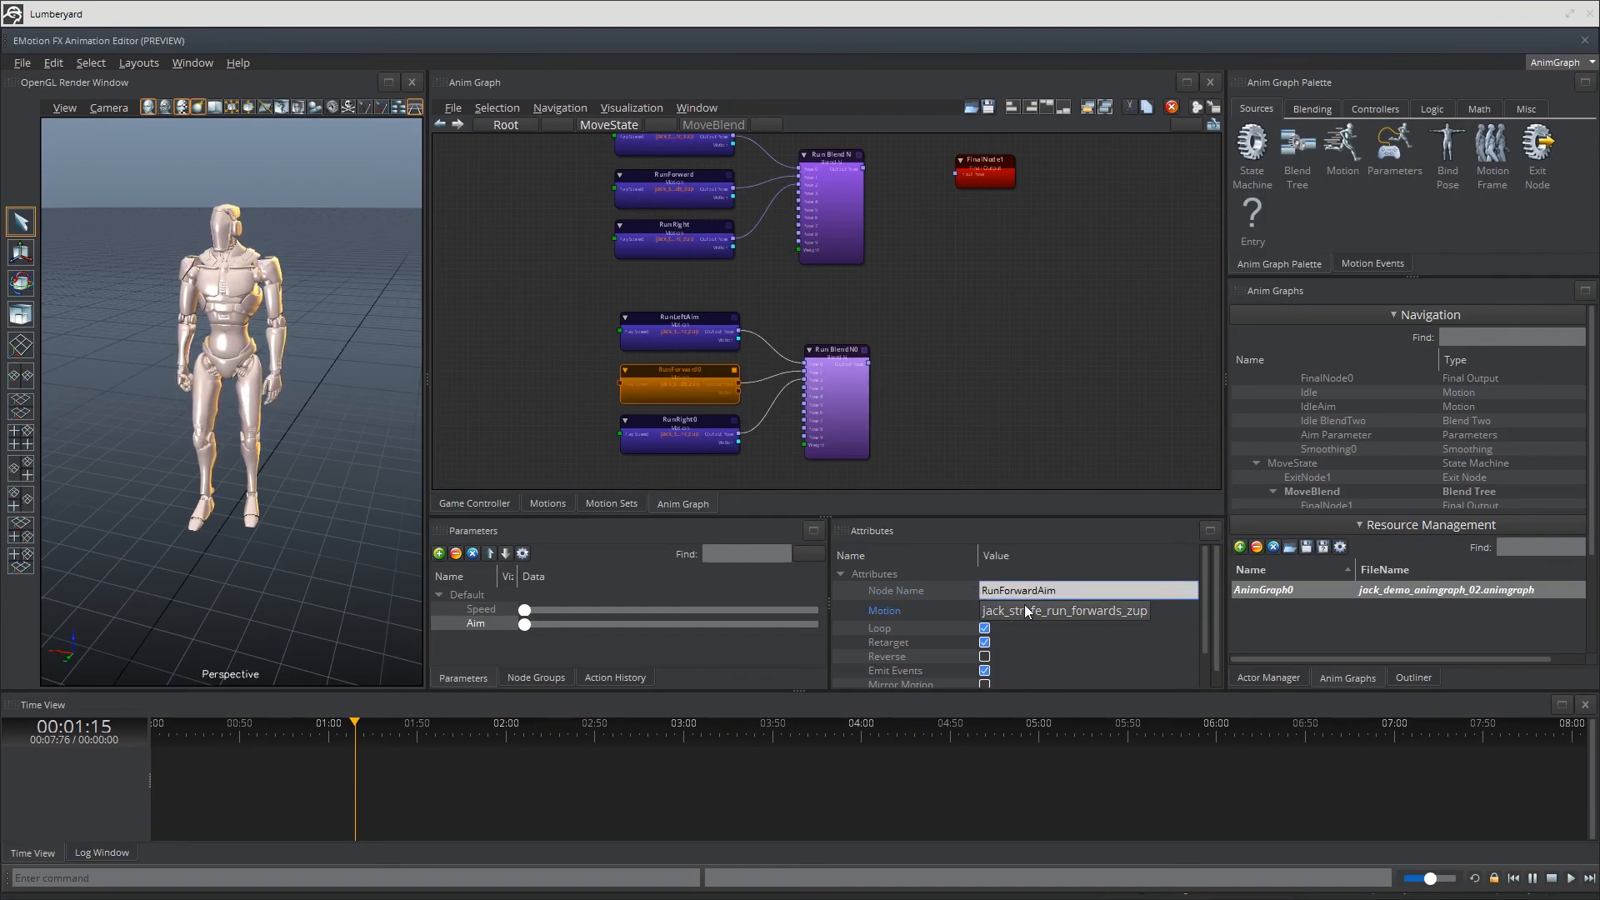
click(1063, 610)
text(forwa)
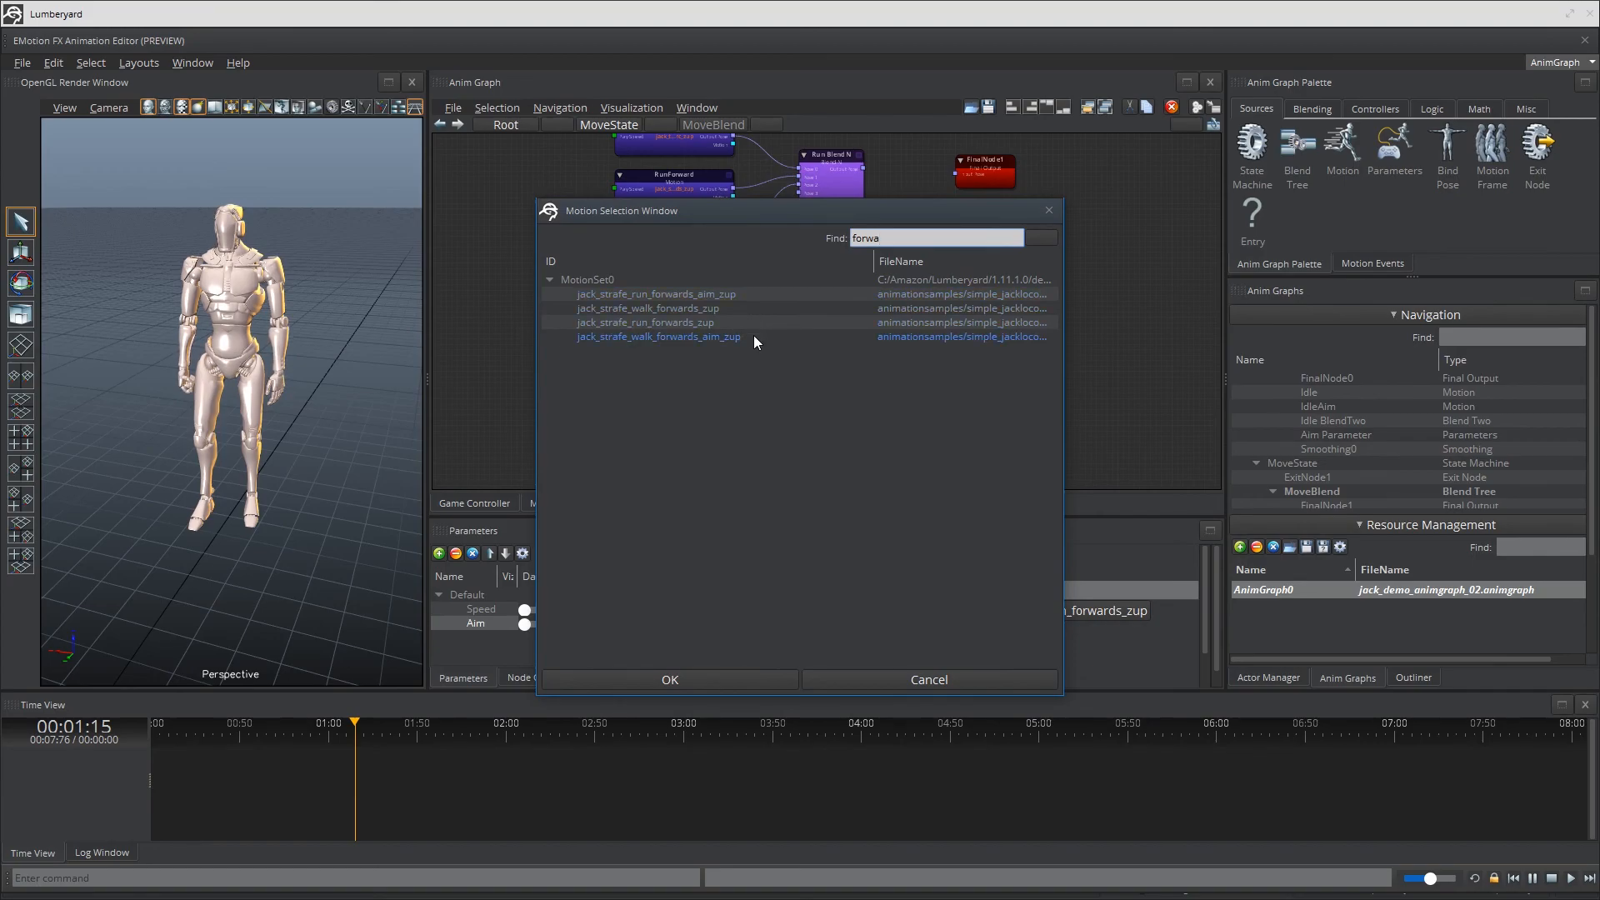
click(669, 680)
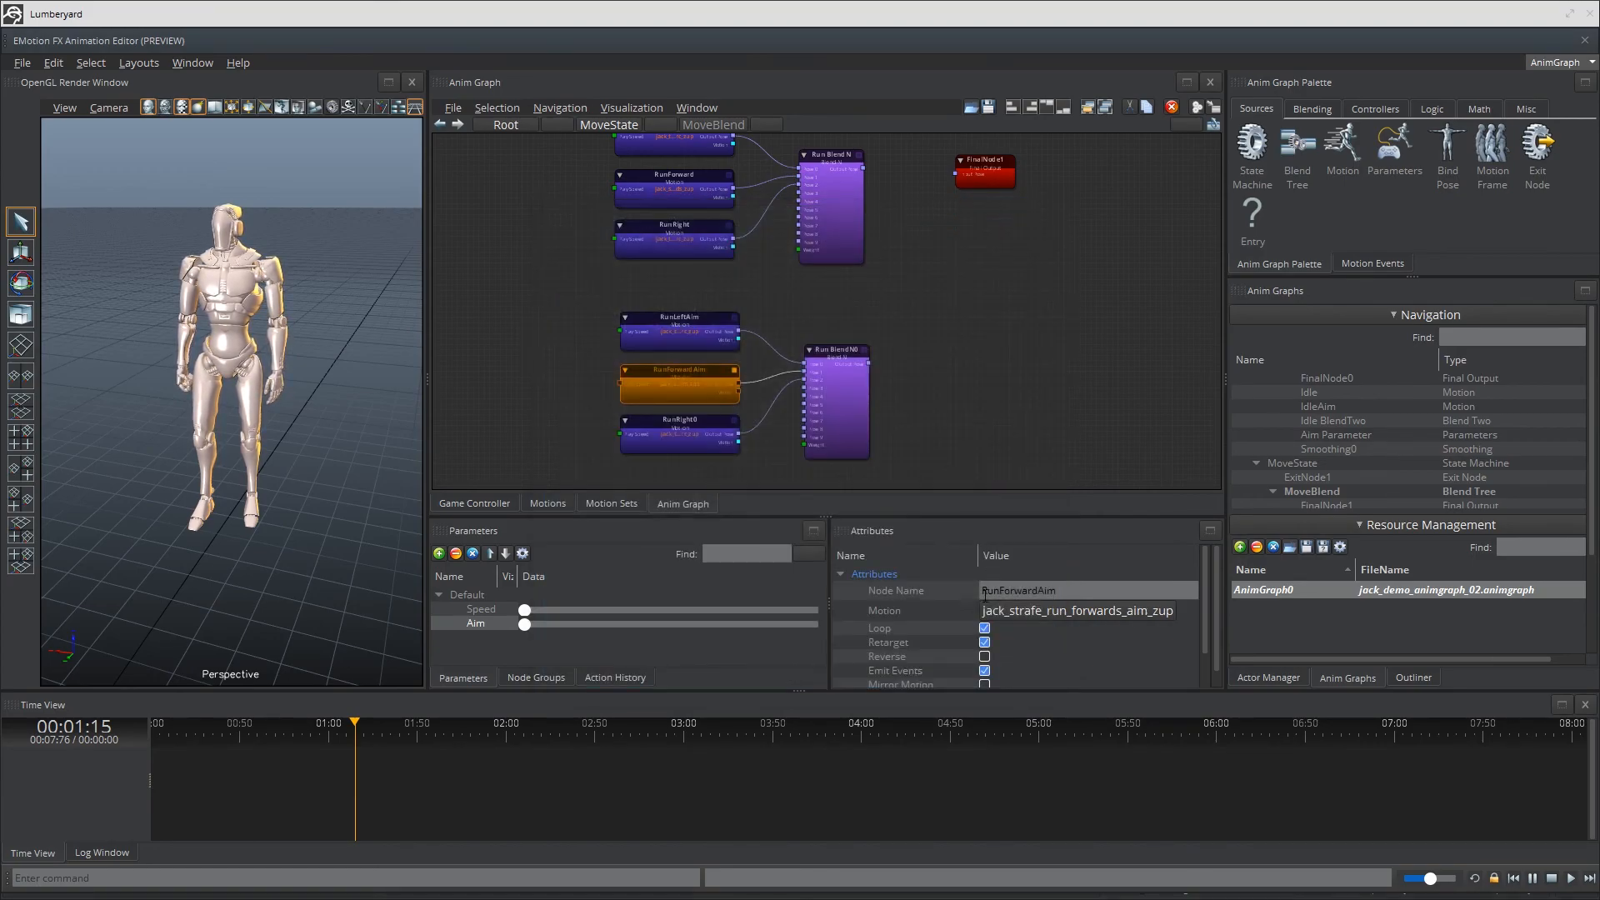
click(678, 419)
text(RunRightAim)
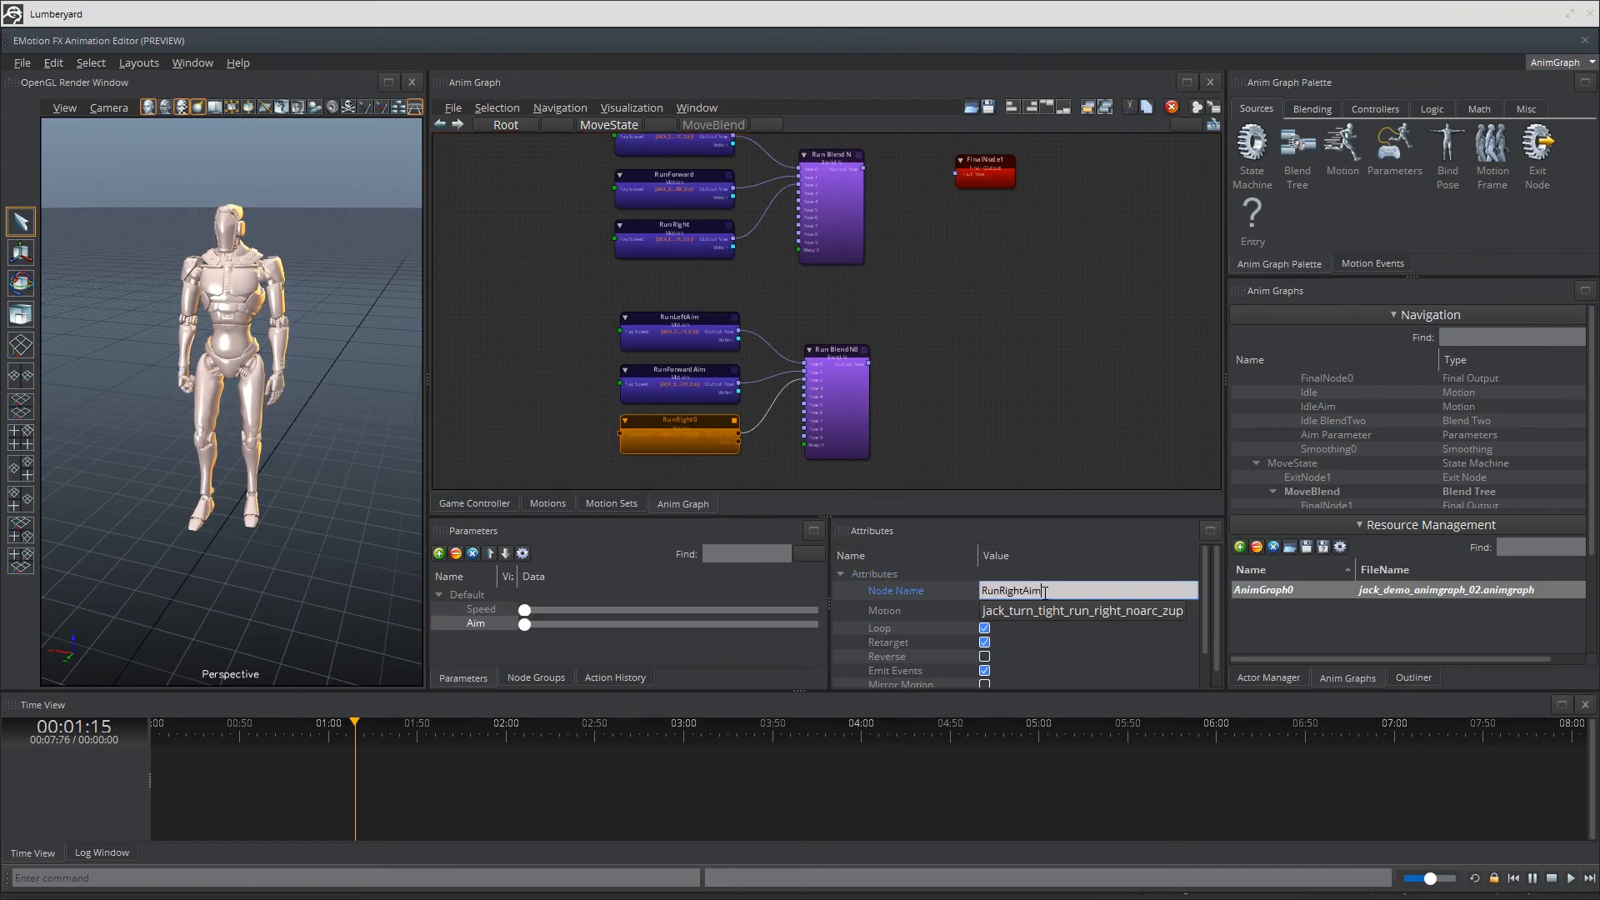
click(1081, 609)
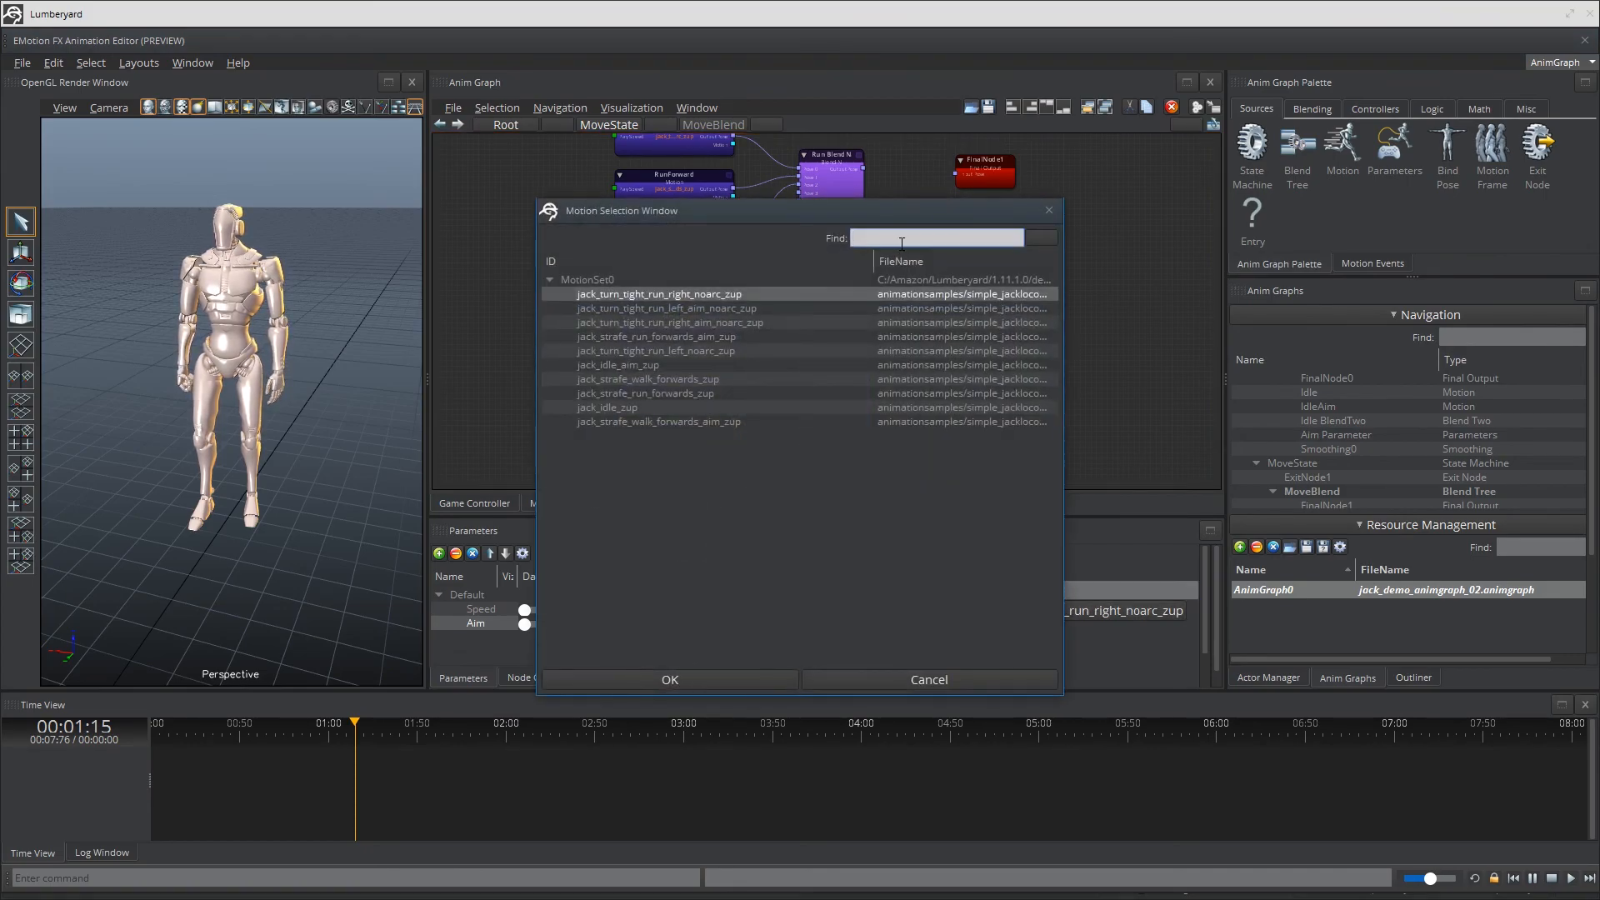
click(669, 680)
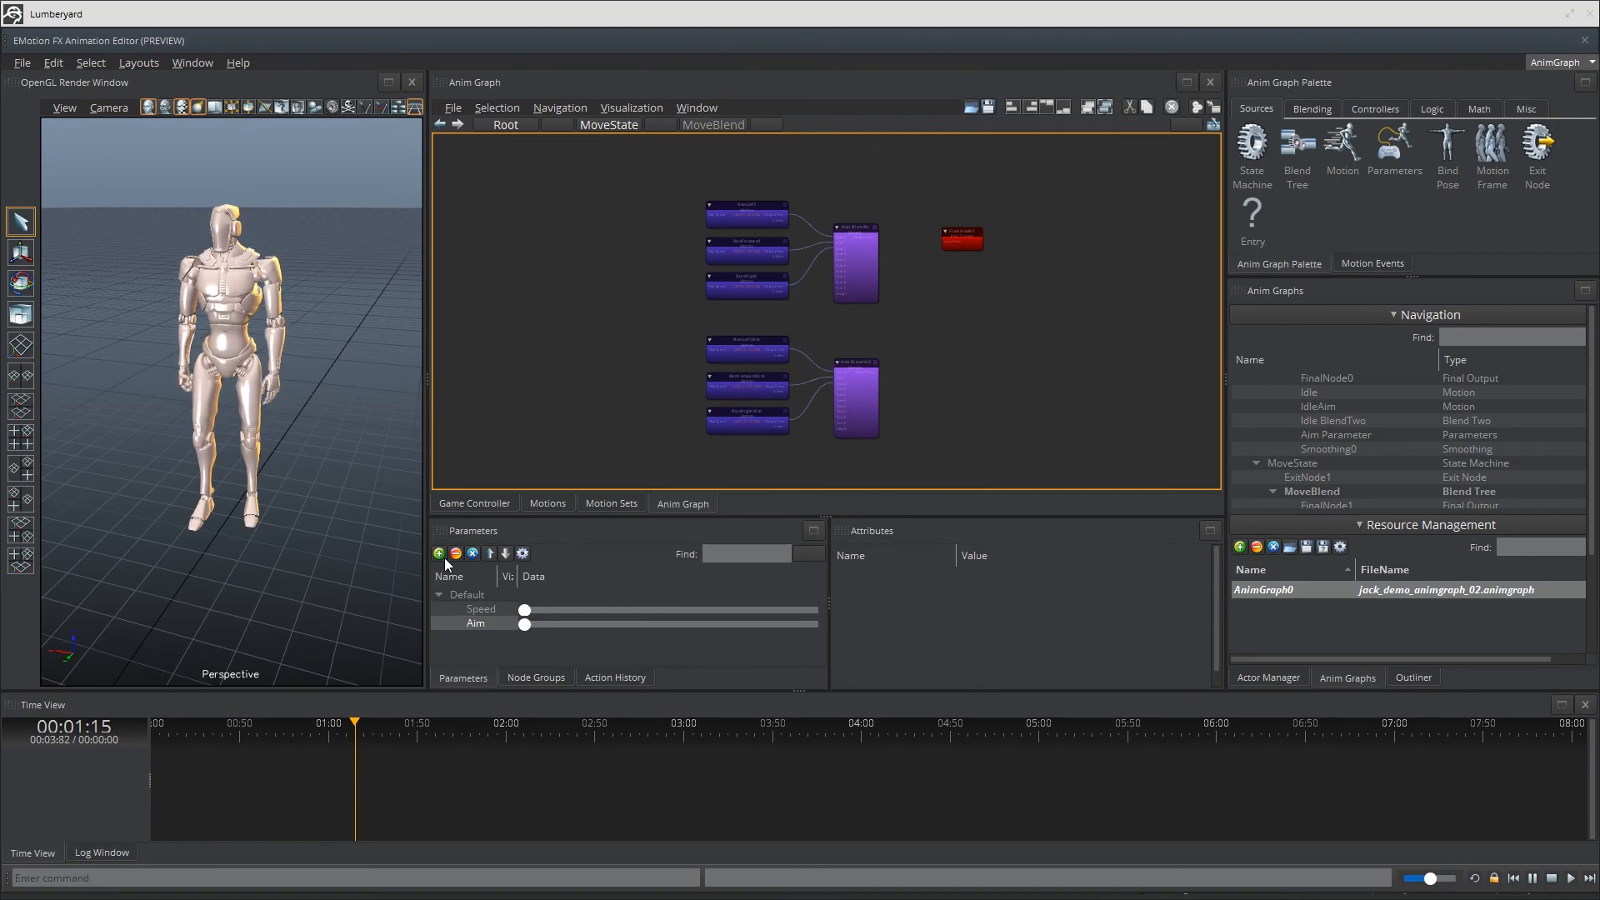
Create a TurnSpeed float parameter ranging from -1 to 1.
click(439, 553)
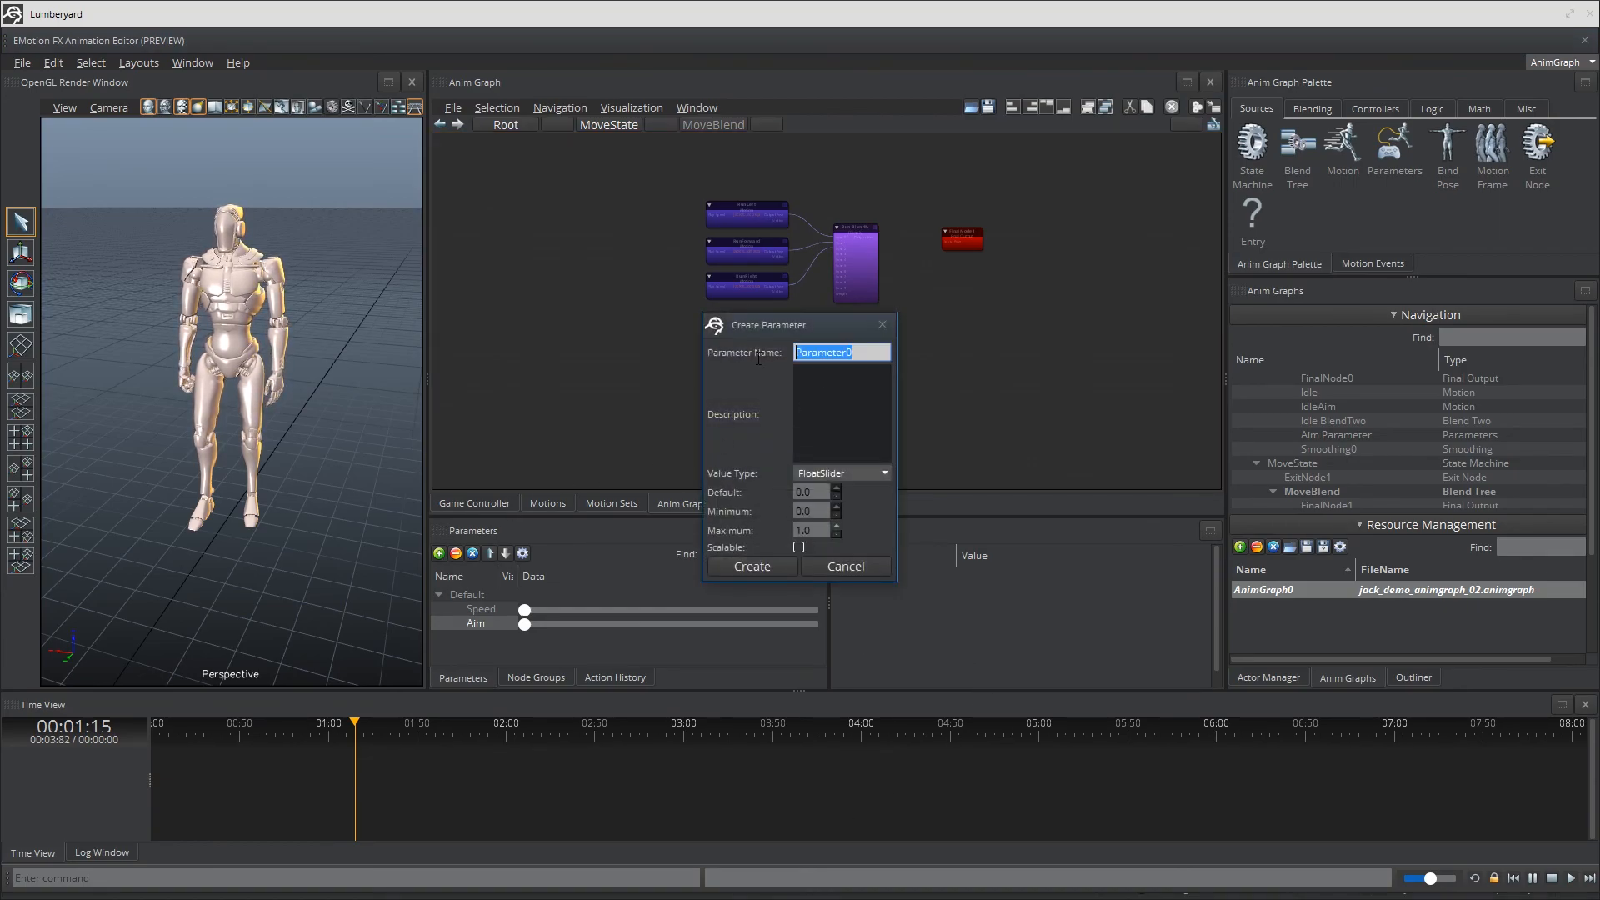
text(Turn)
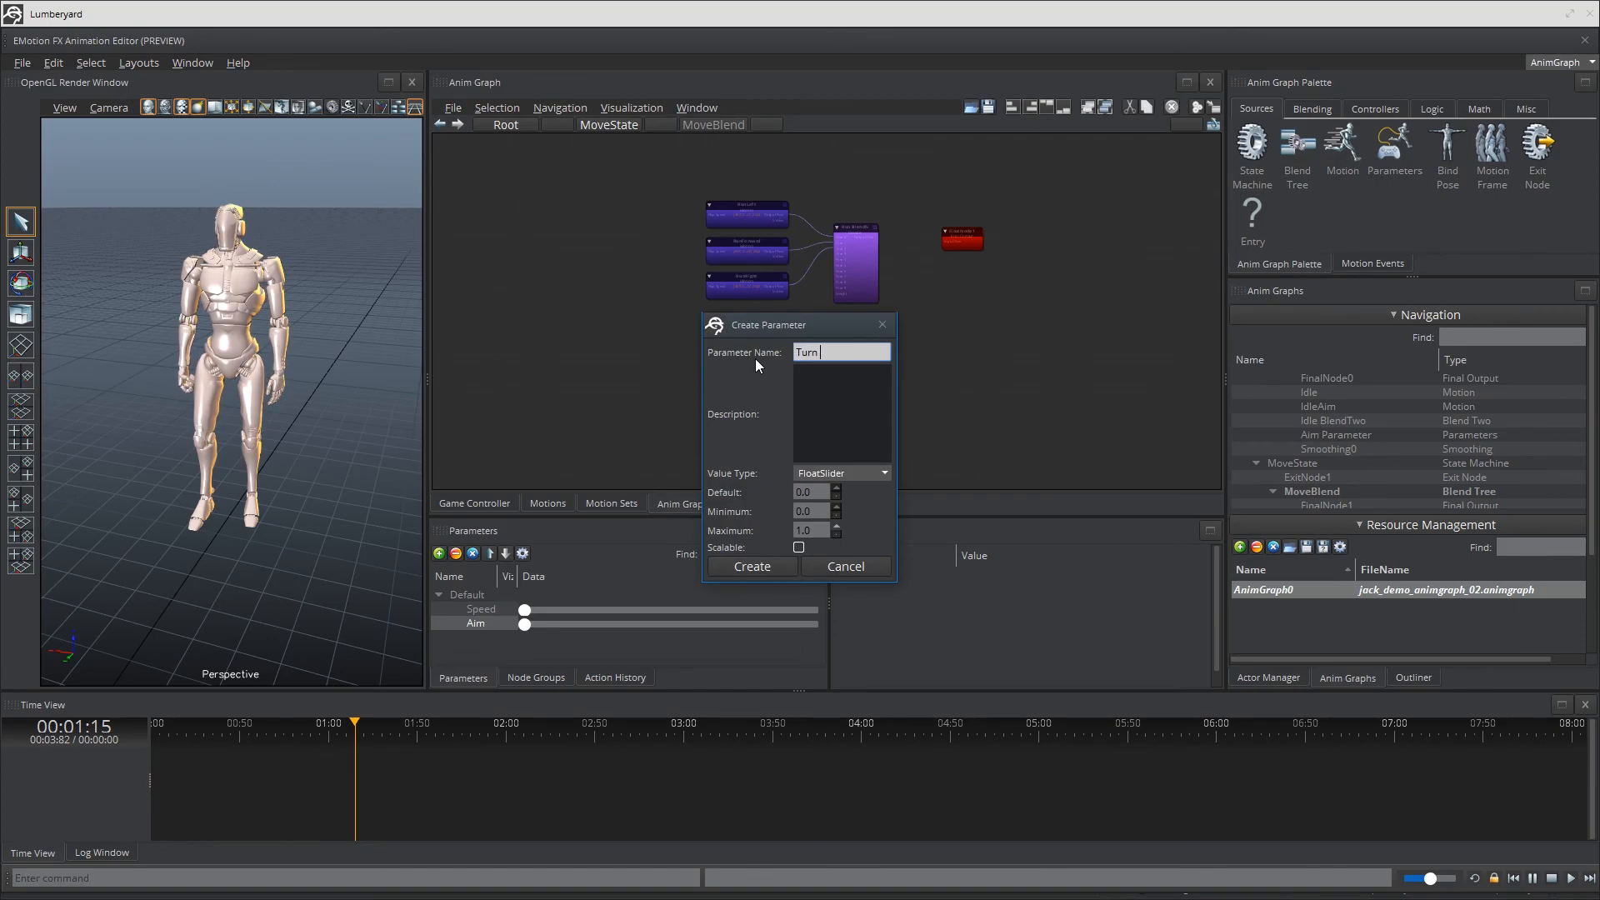
text(Speed)
click(812, 511)
text(-1)
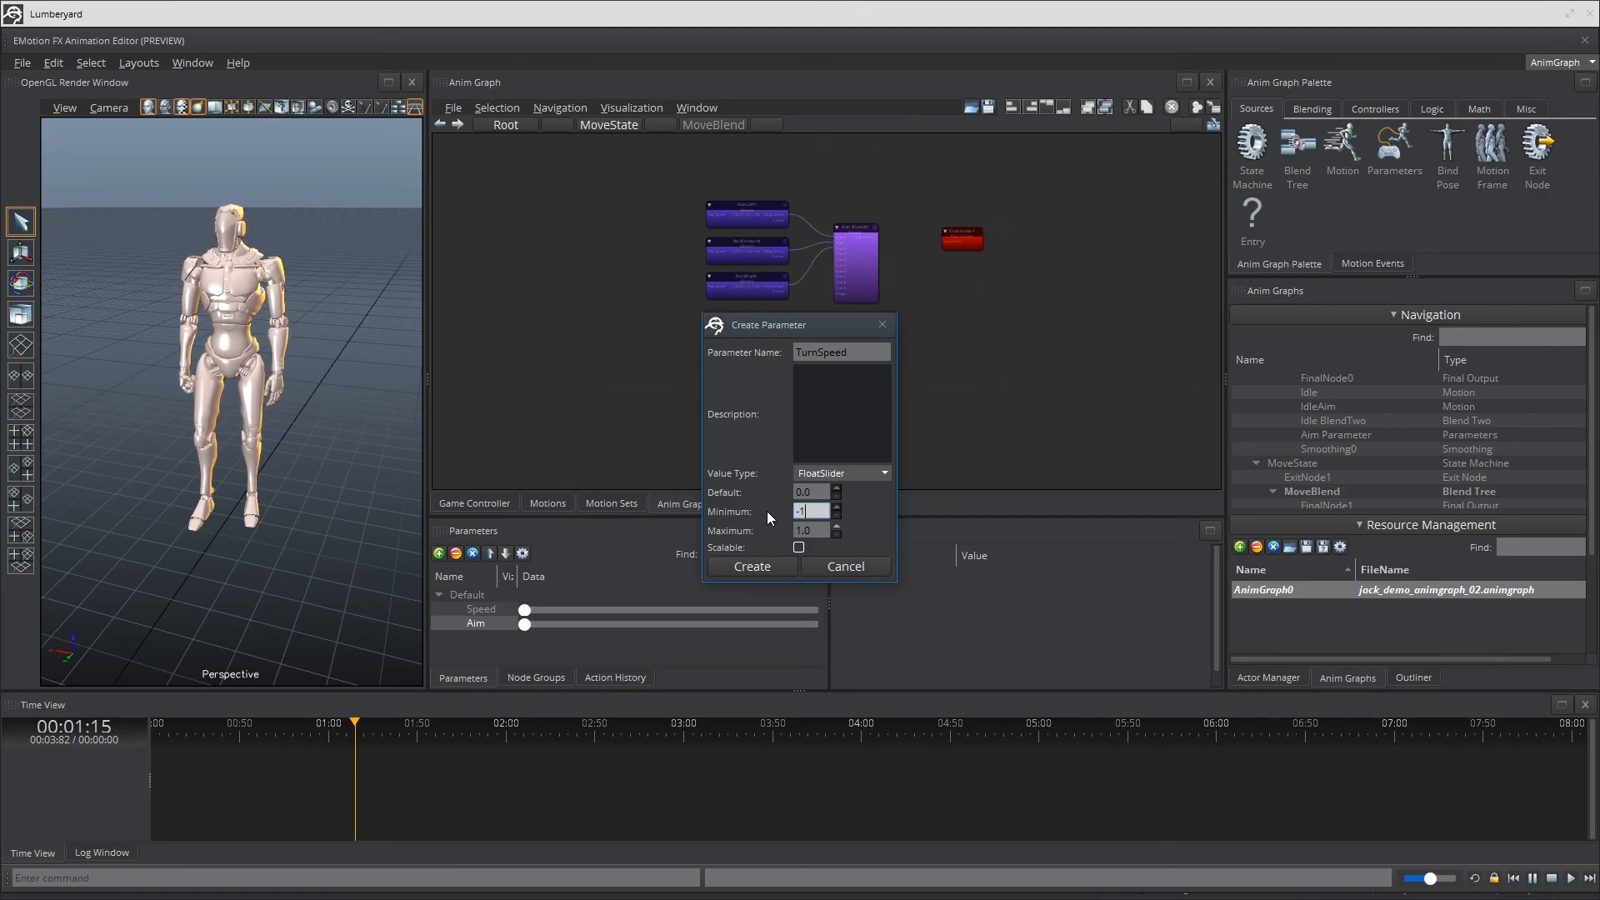
click(751, 567)
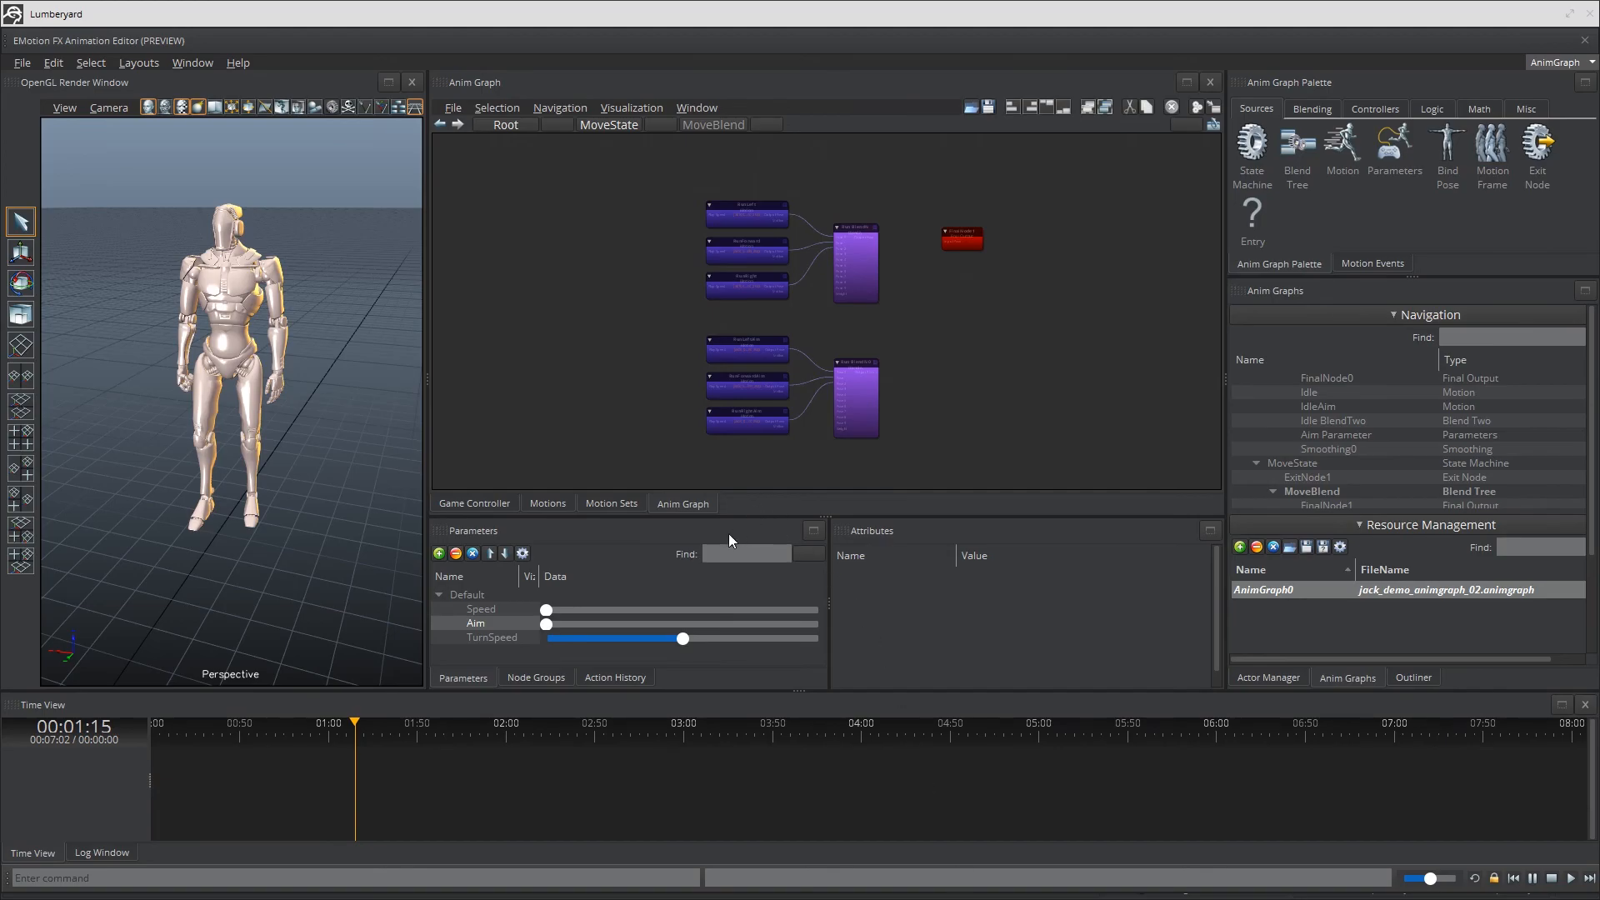
mouse_move(671, 590)
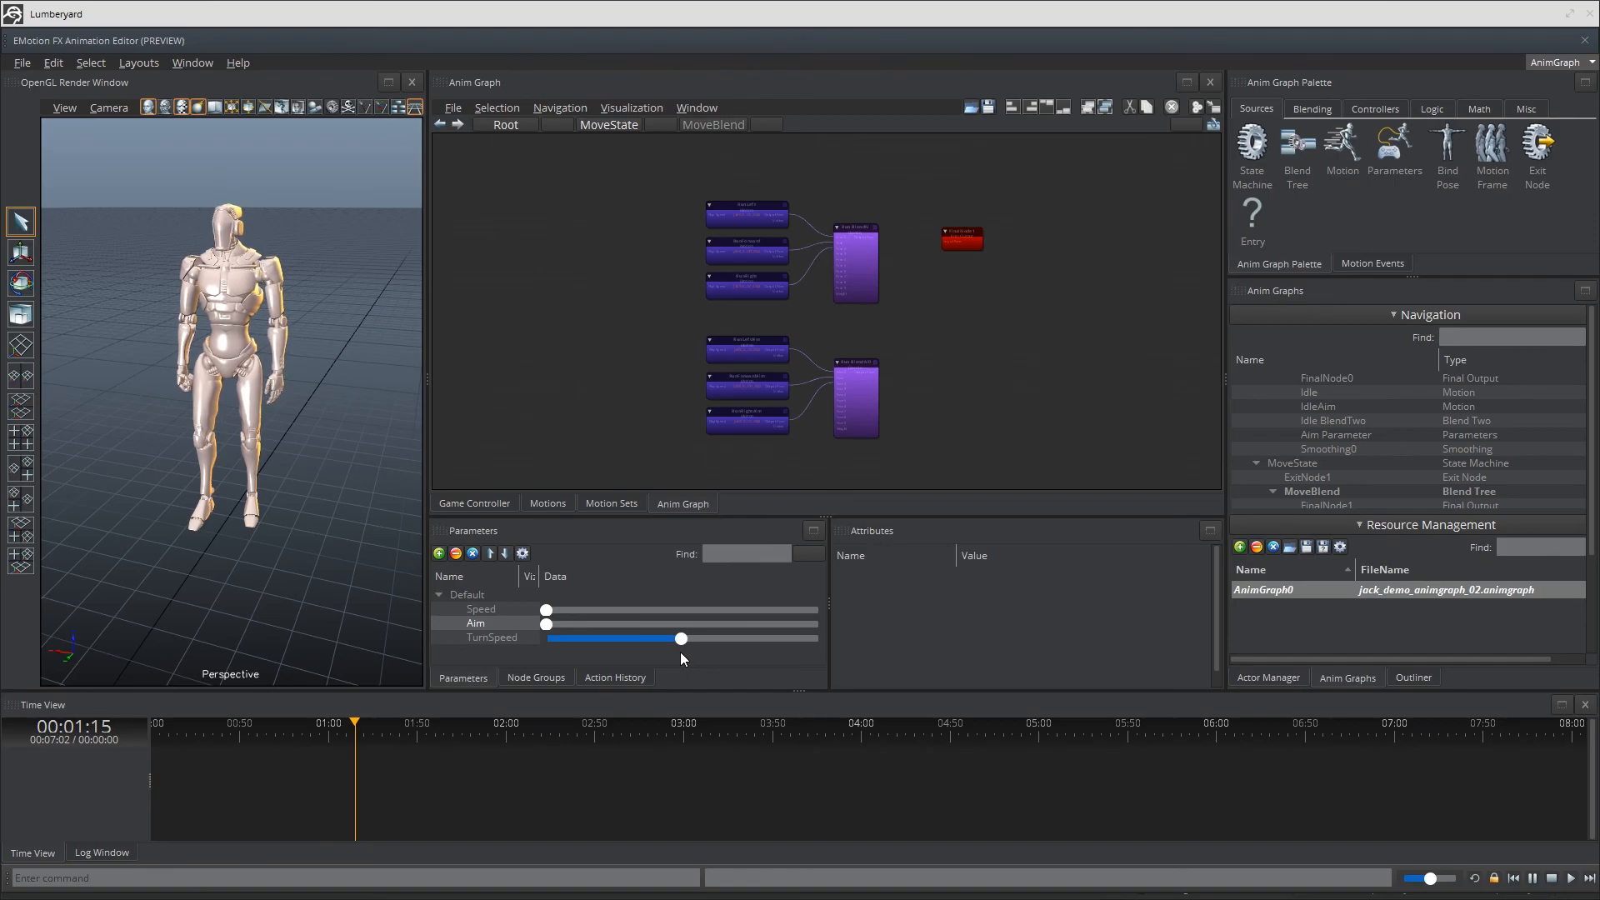
mouse_move(977, 526)
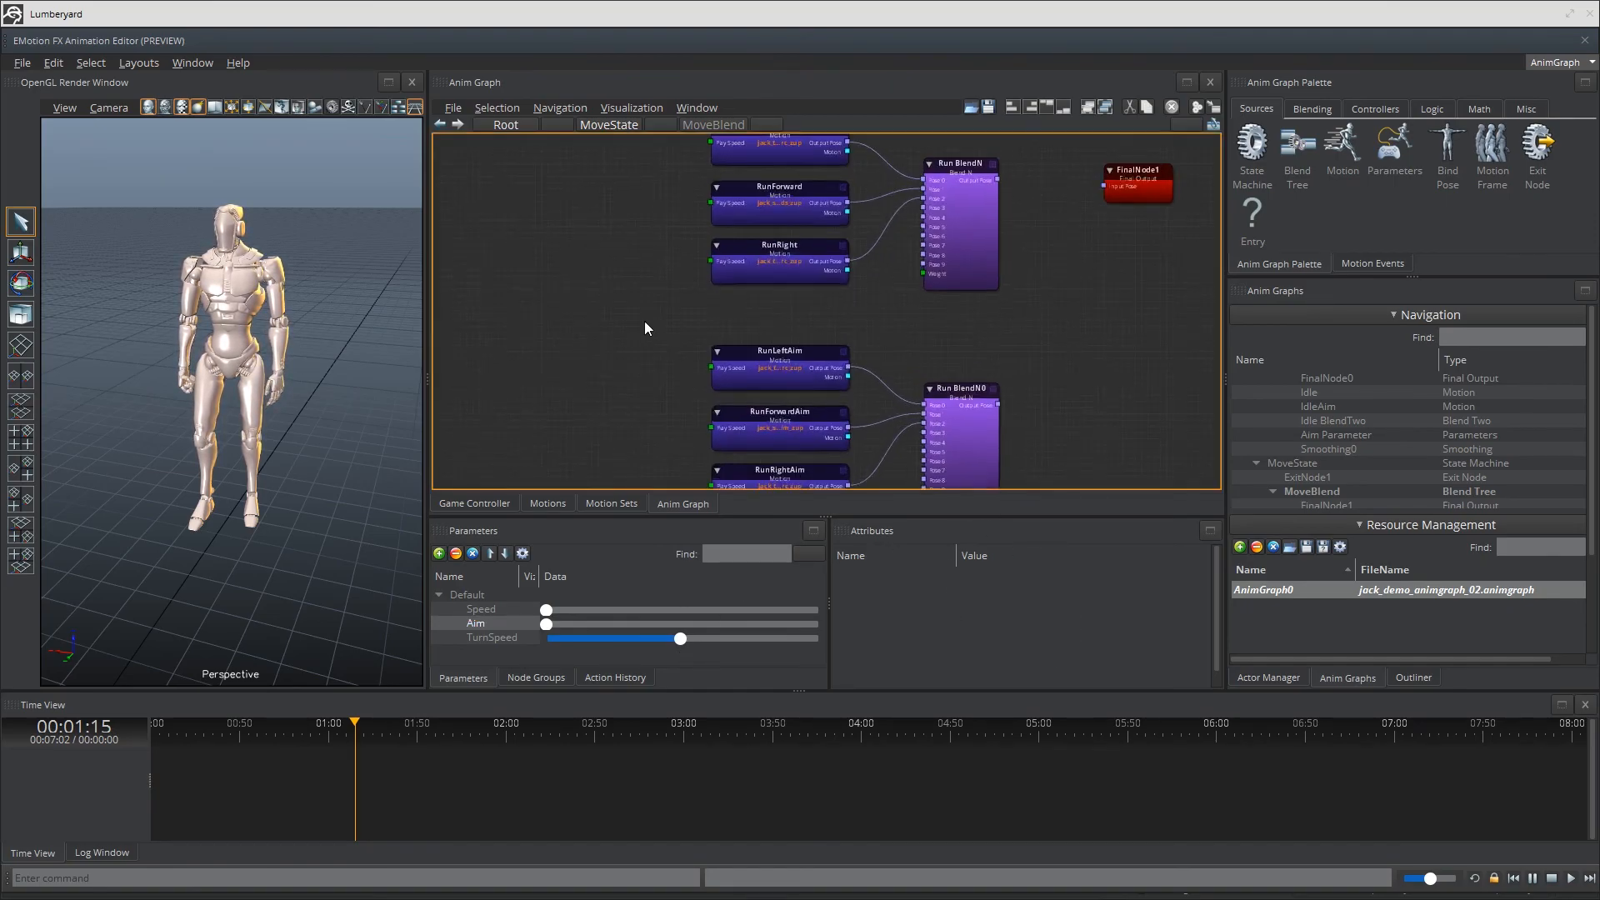
right_click(644, 327)
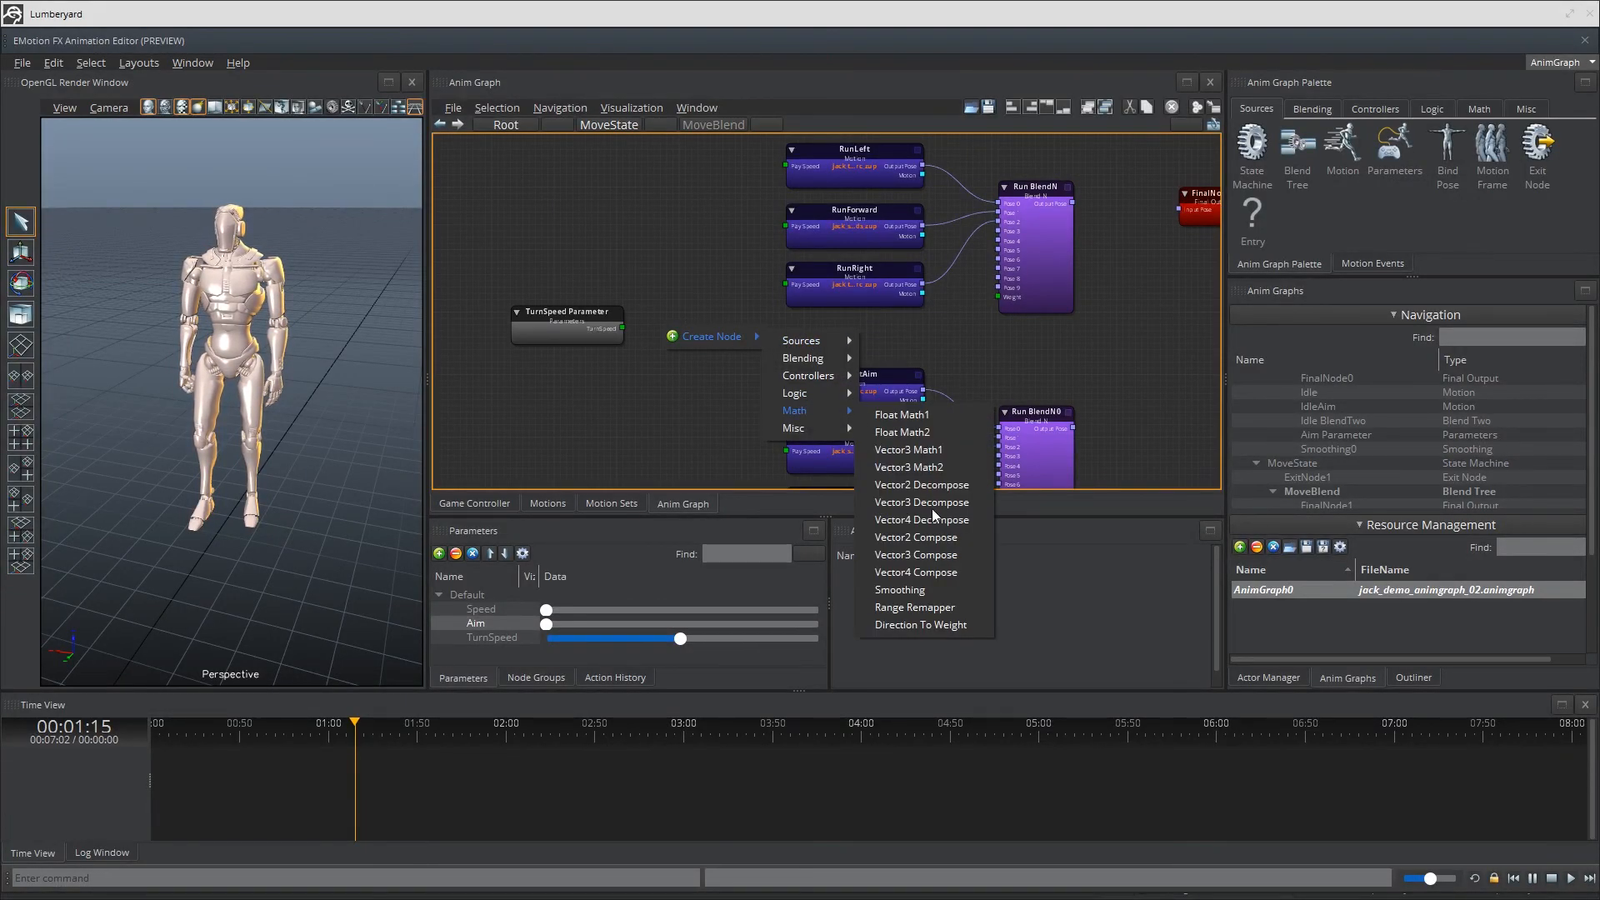
Add a Range Remapper with input minimum -1, named TurnSpeed Normalizer.
click(914, 606)
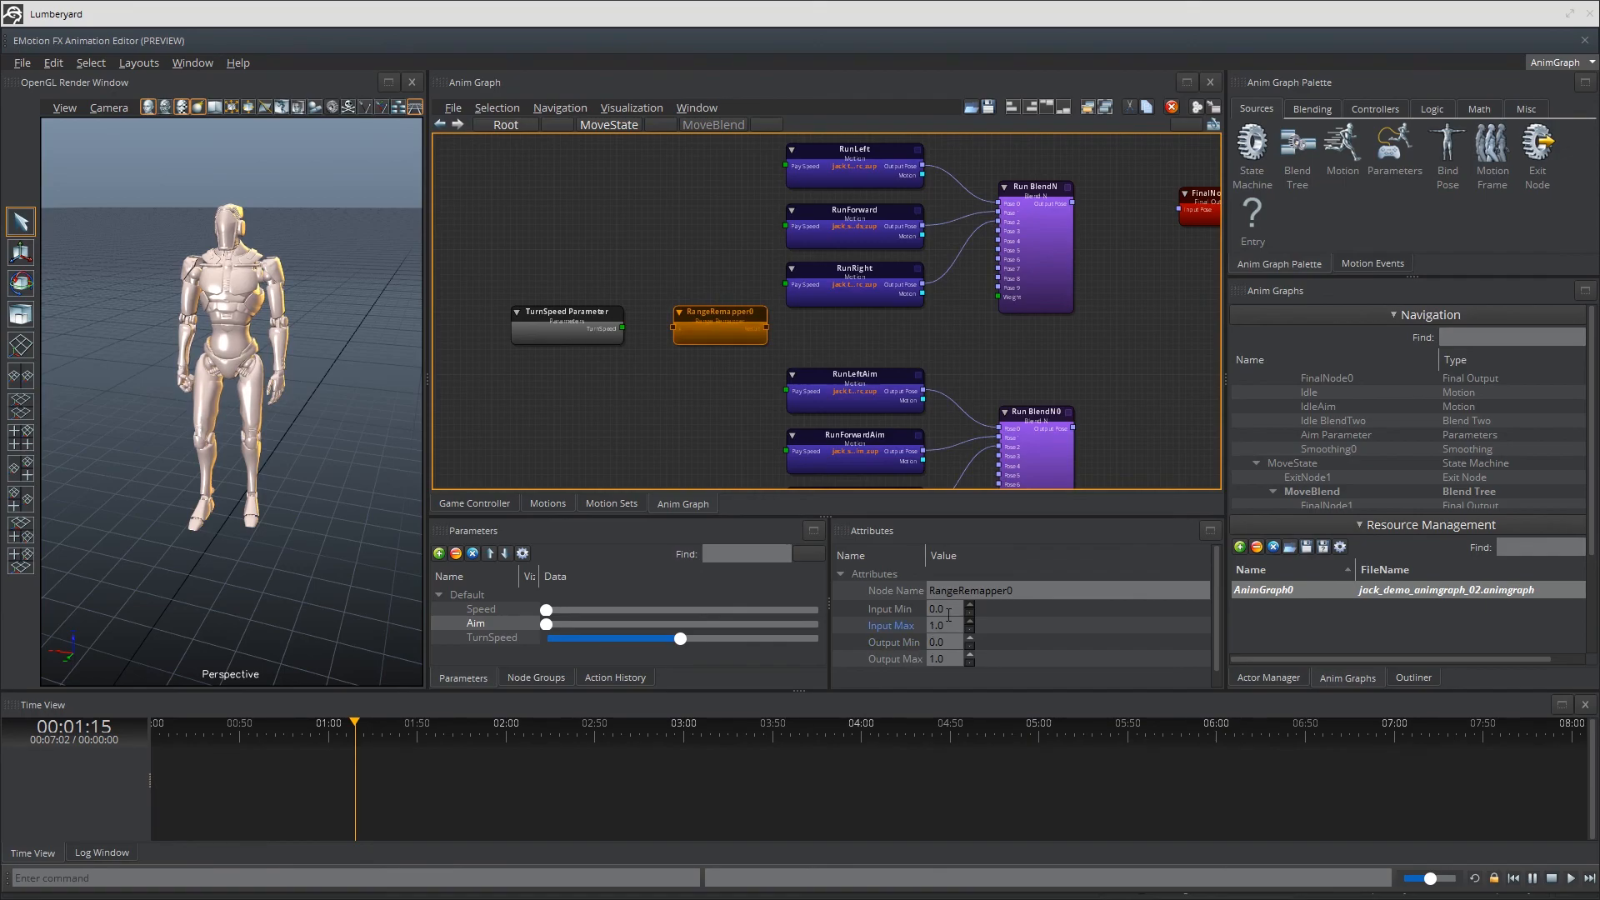
click(939, 609)
text(-1)
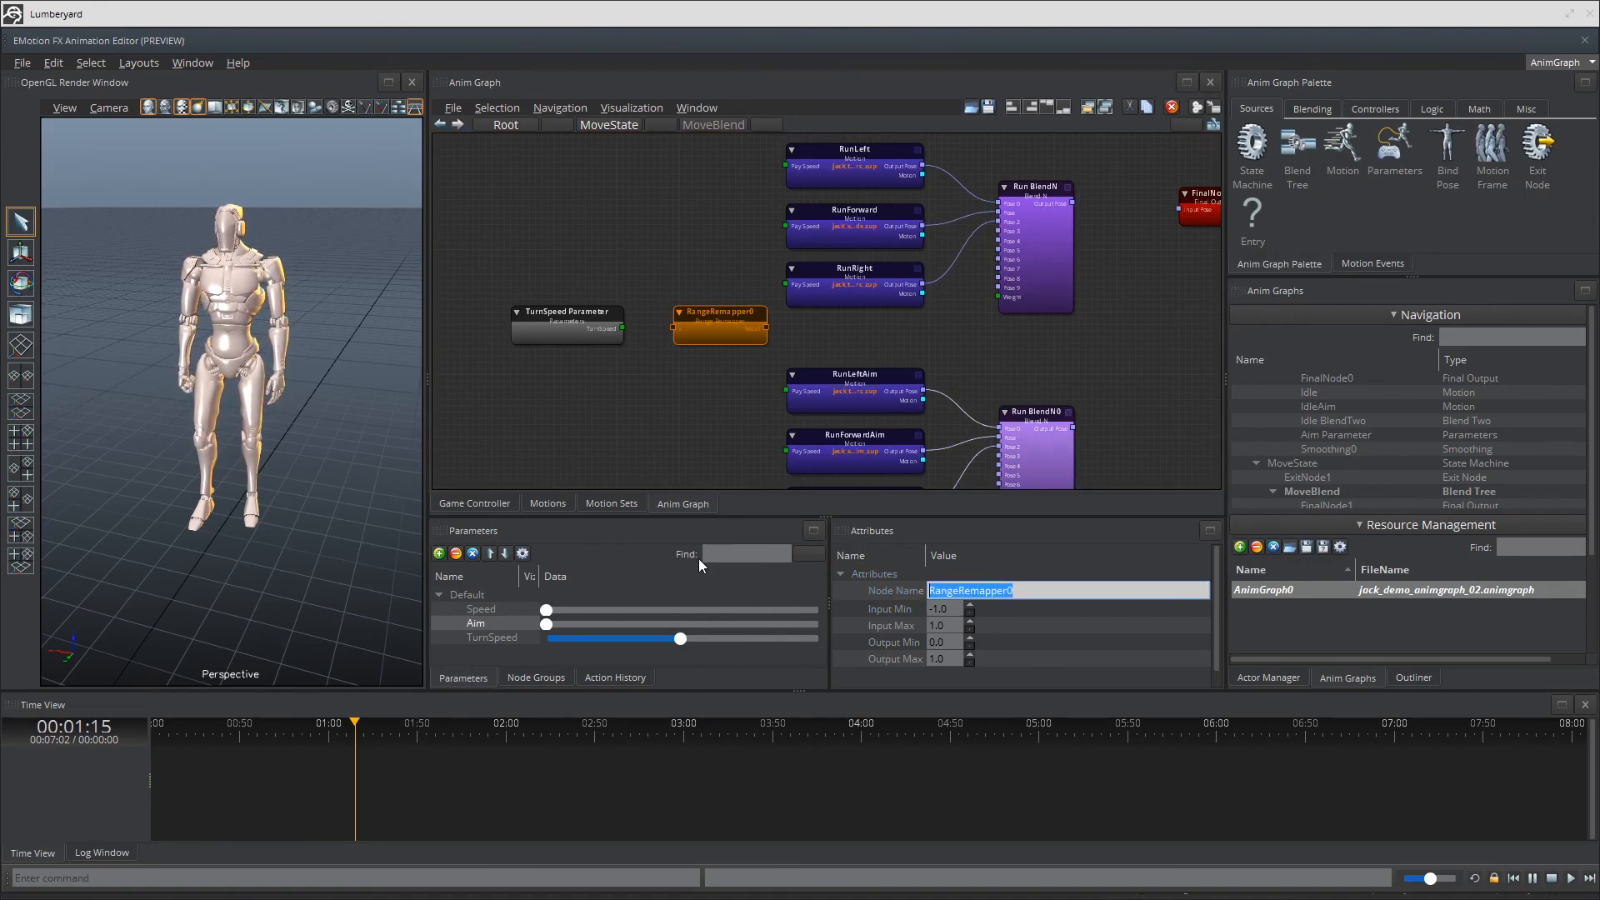
text(TurnSpeed Norma)
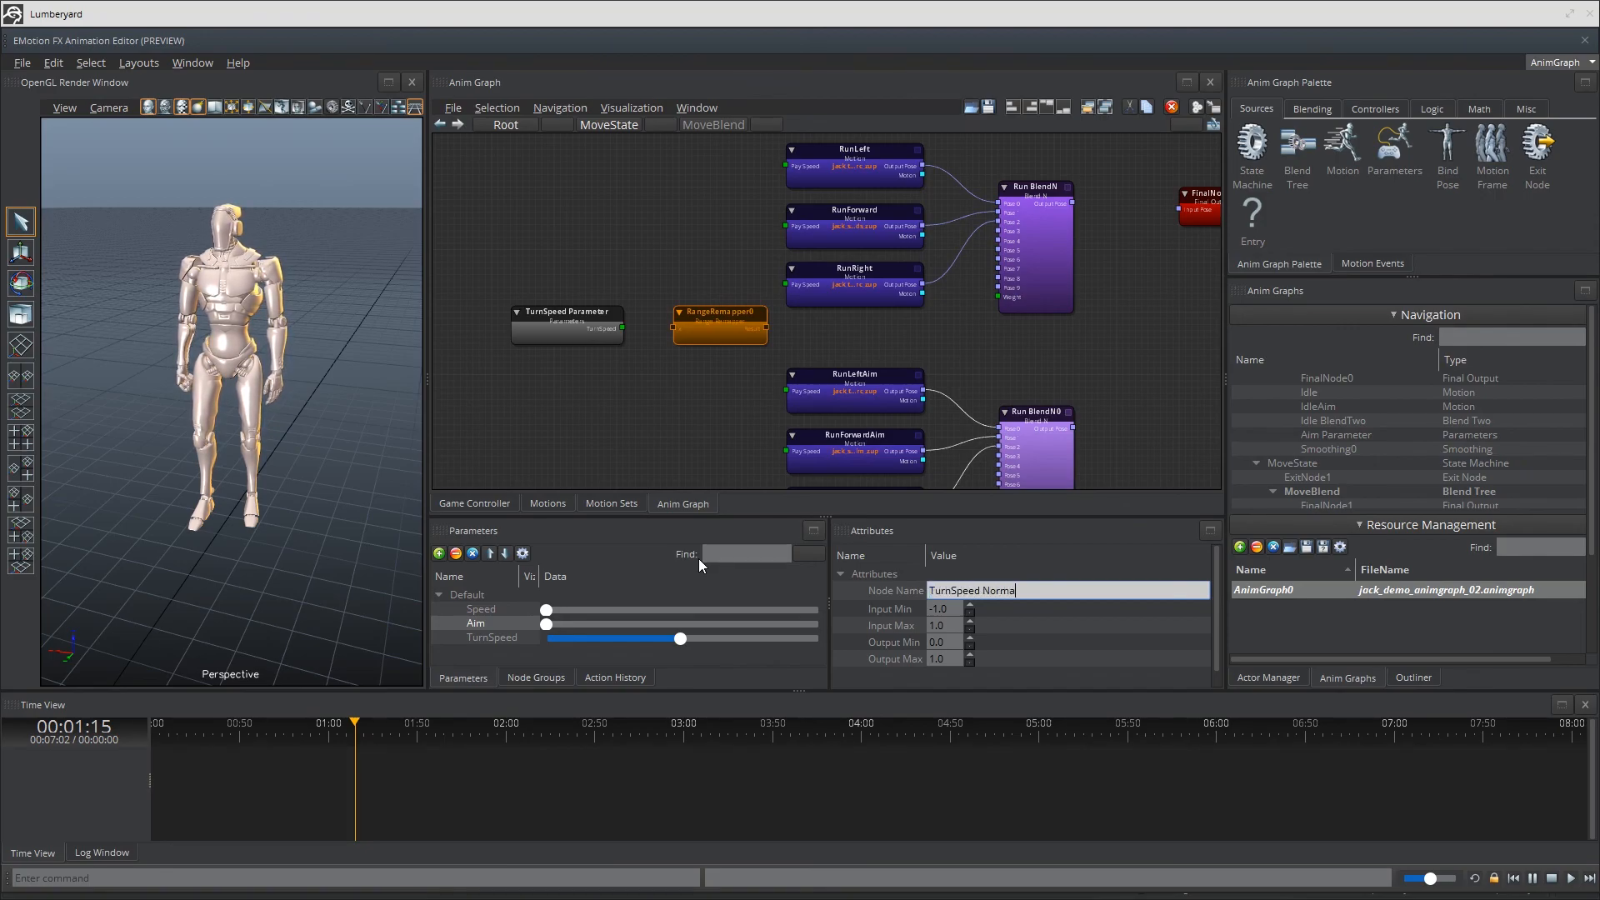
text(lizer)
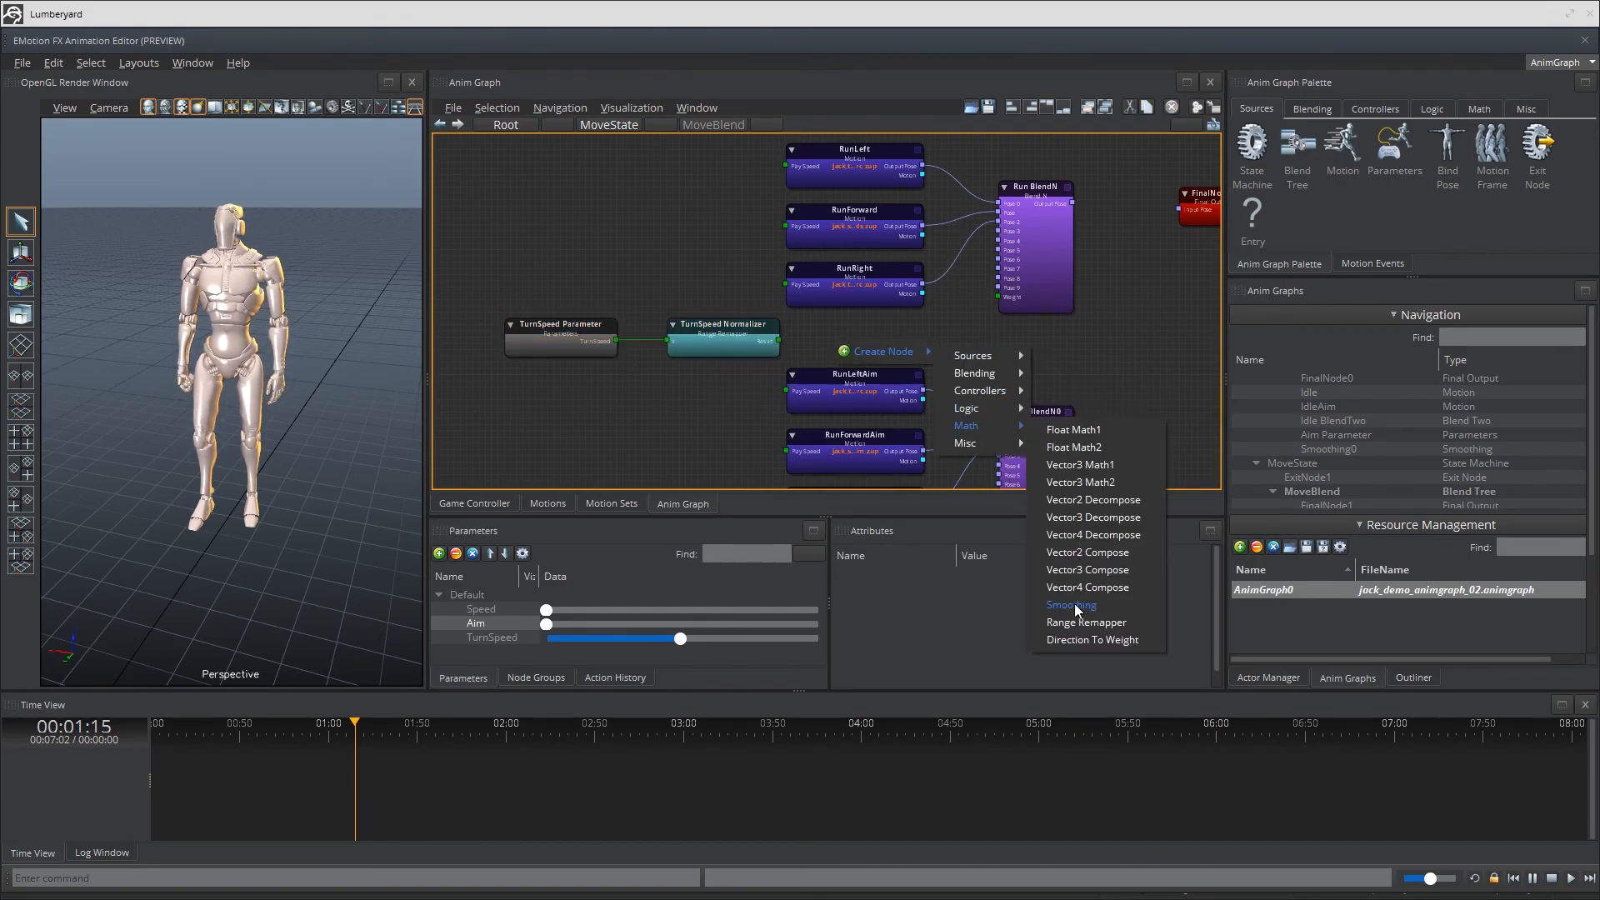
Place a Smoothing node after the TurnSpeed Normalizer.
click(1070, 604)
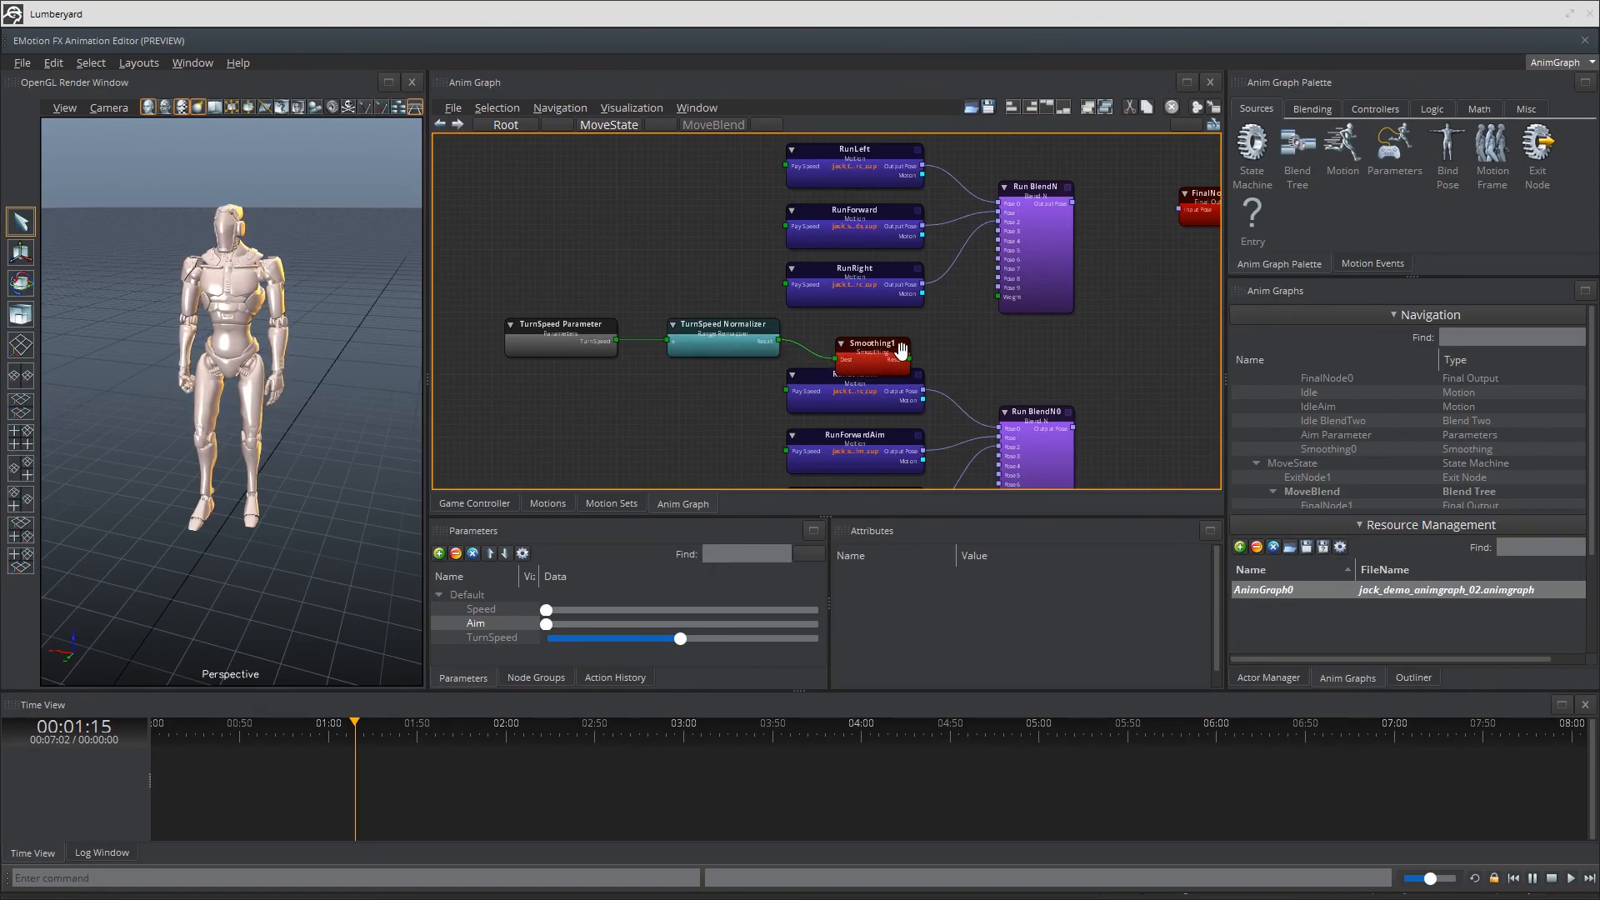
click(855, 369)
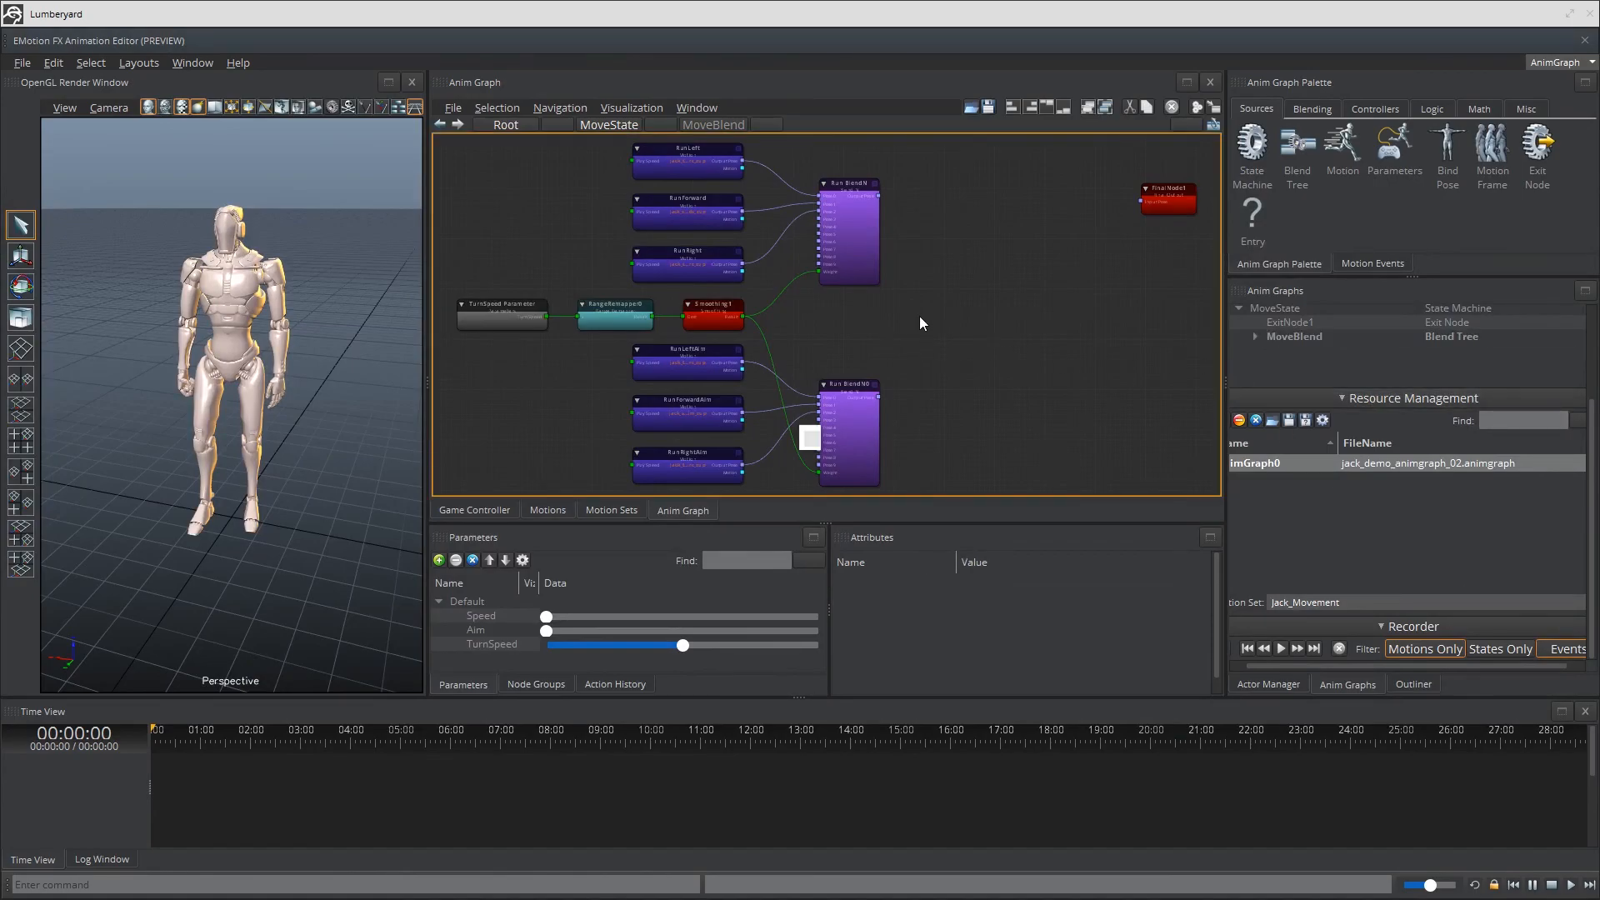
Add a Blend Two node with Event Track Based sync, named Run BlendTwo.
right_click(920, 323)
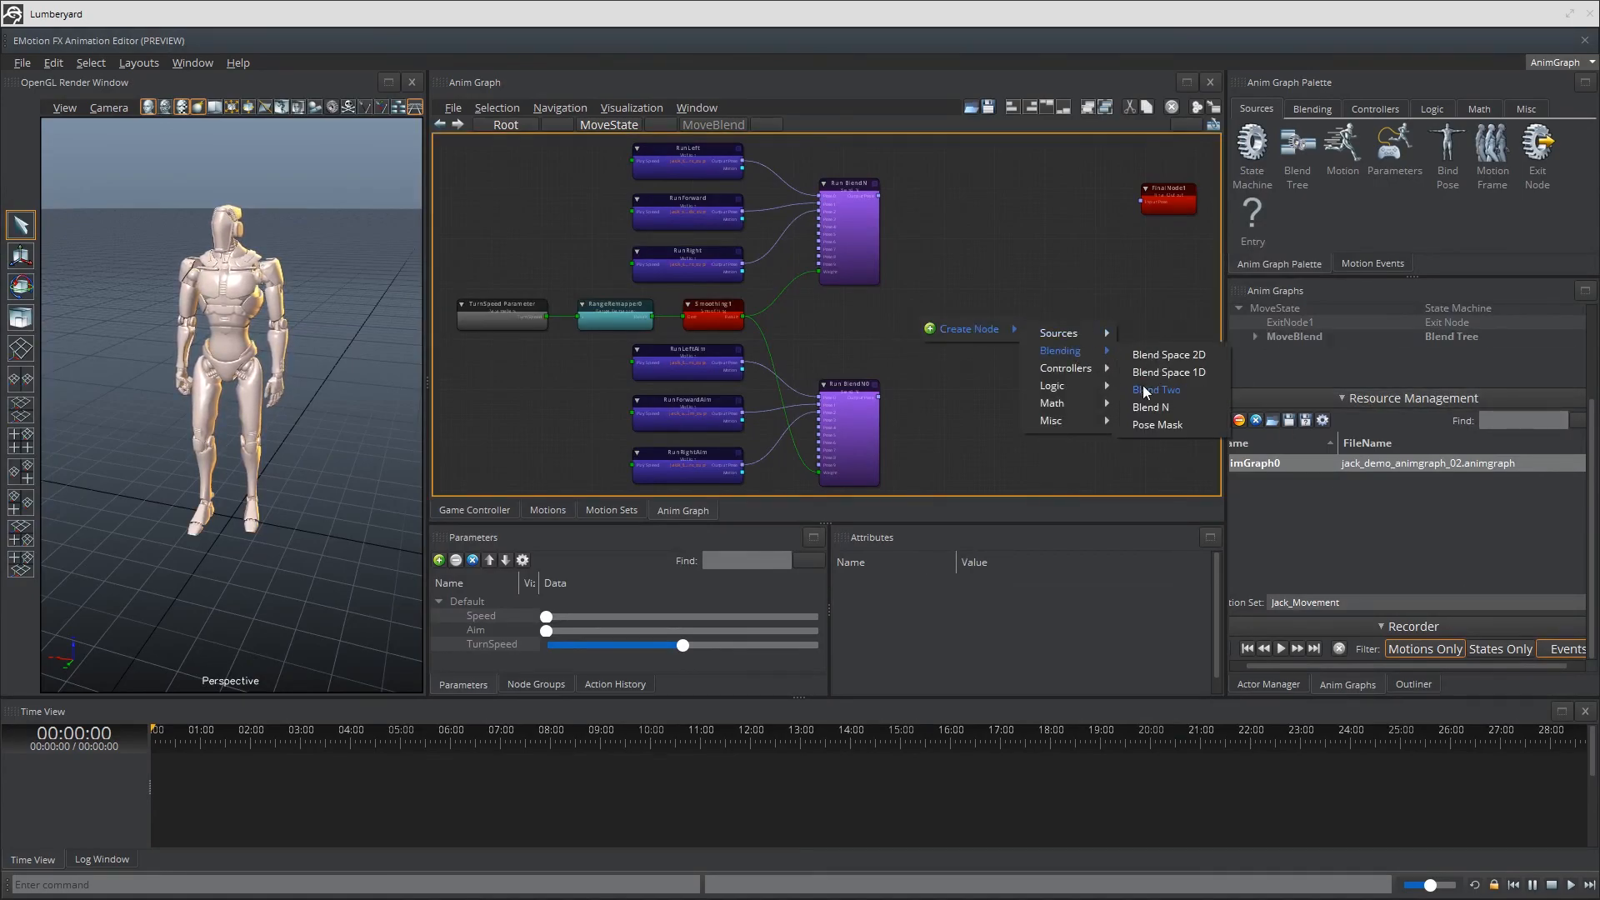
click(1154, 389)
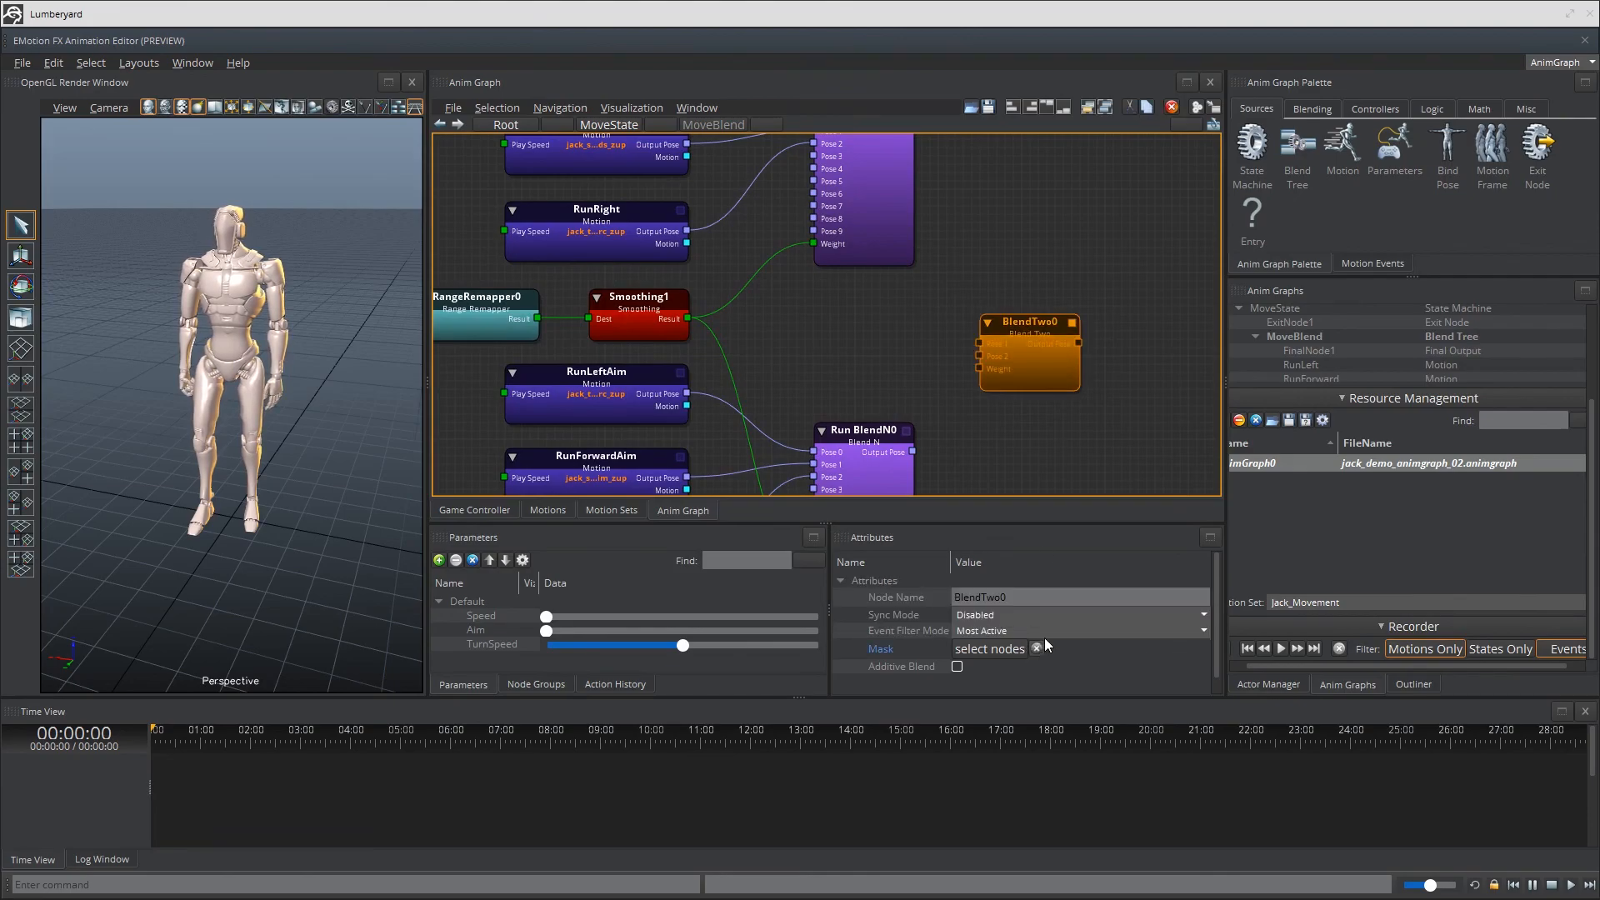
click(1078, 614)
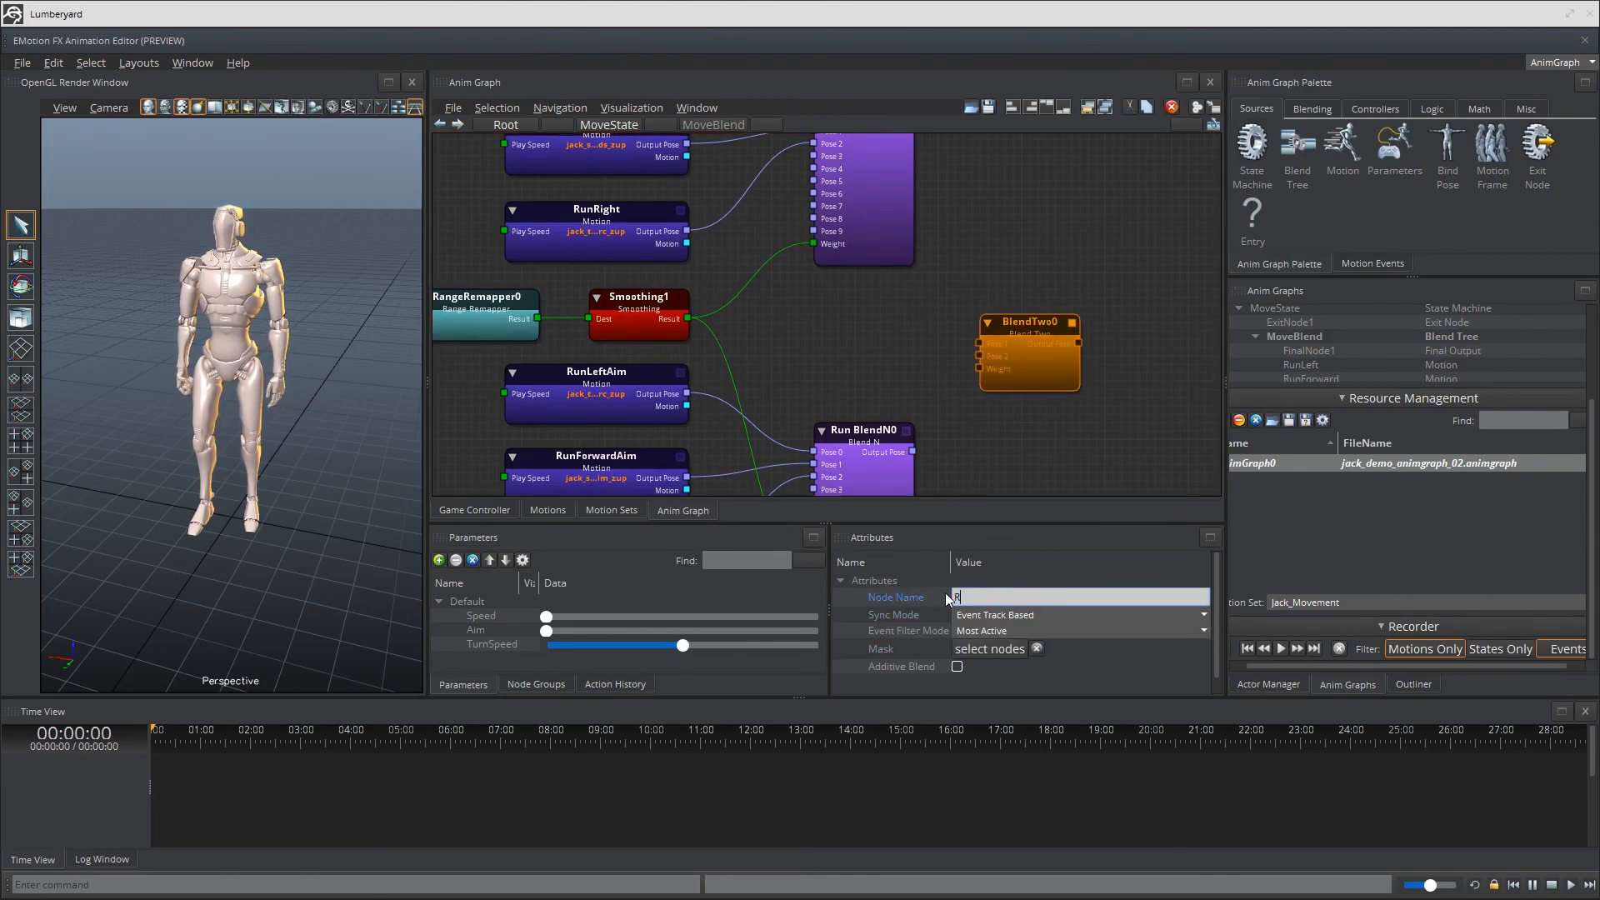
text(Run BlendTwo)
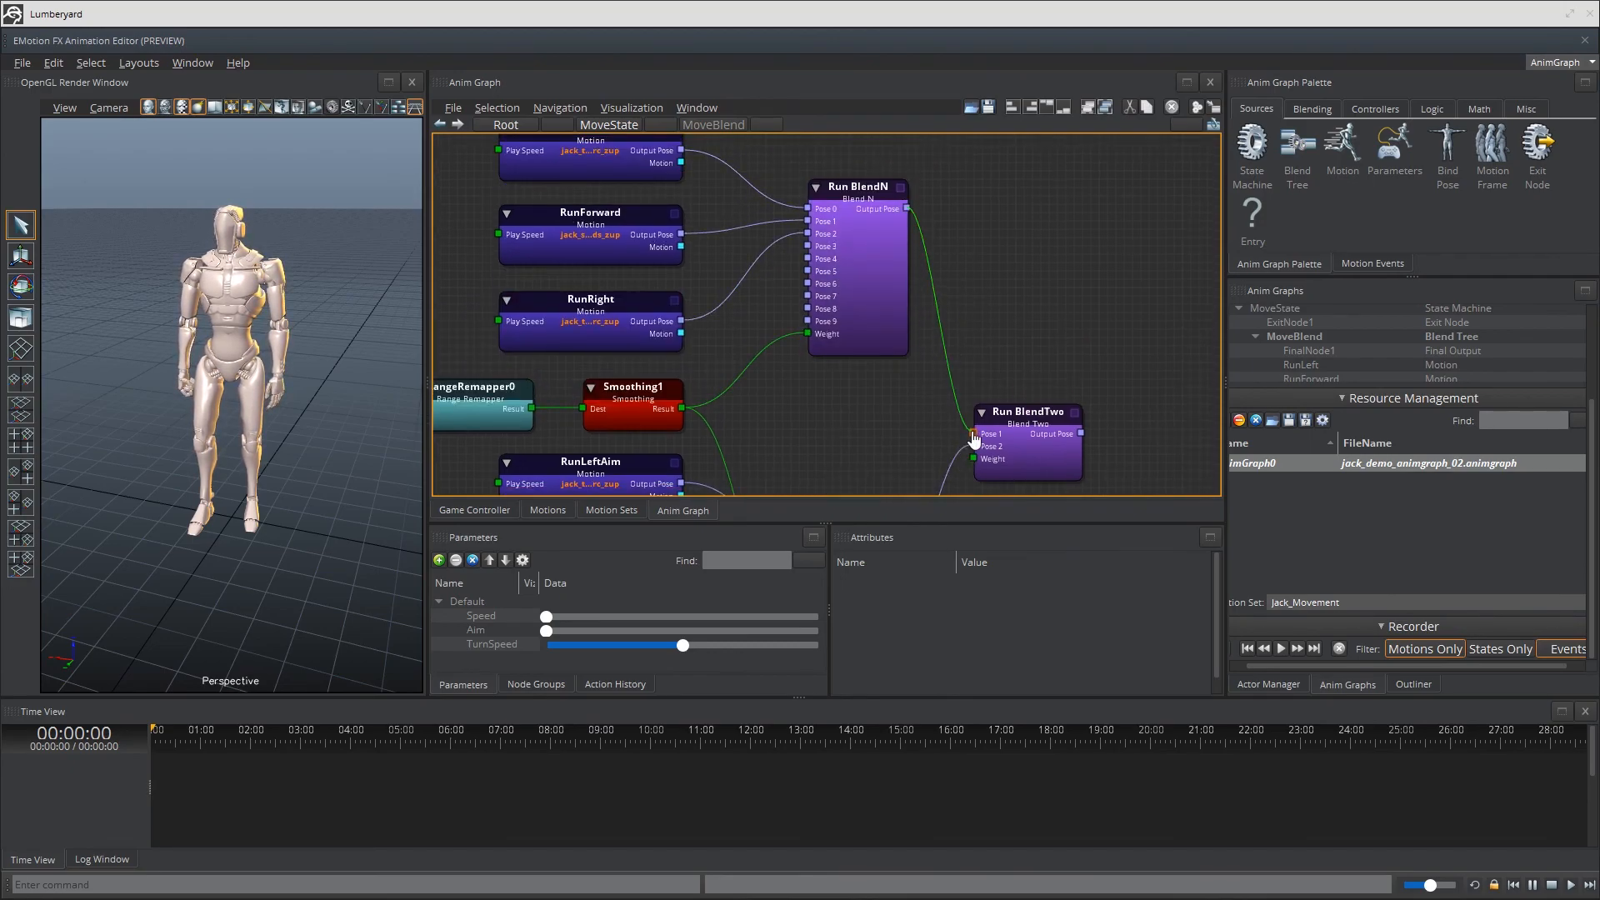
Wire the Run BlendN outputs into Run BlendTwo's poses, then deselect.
click(1027, 428)
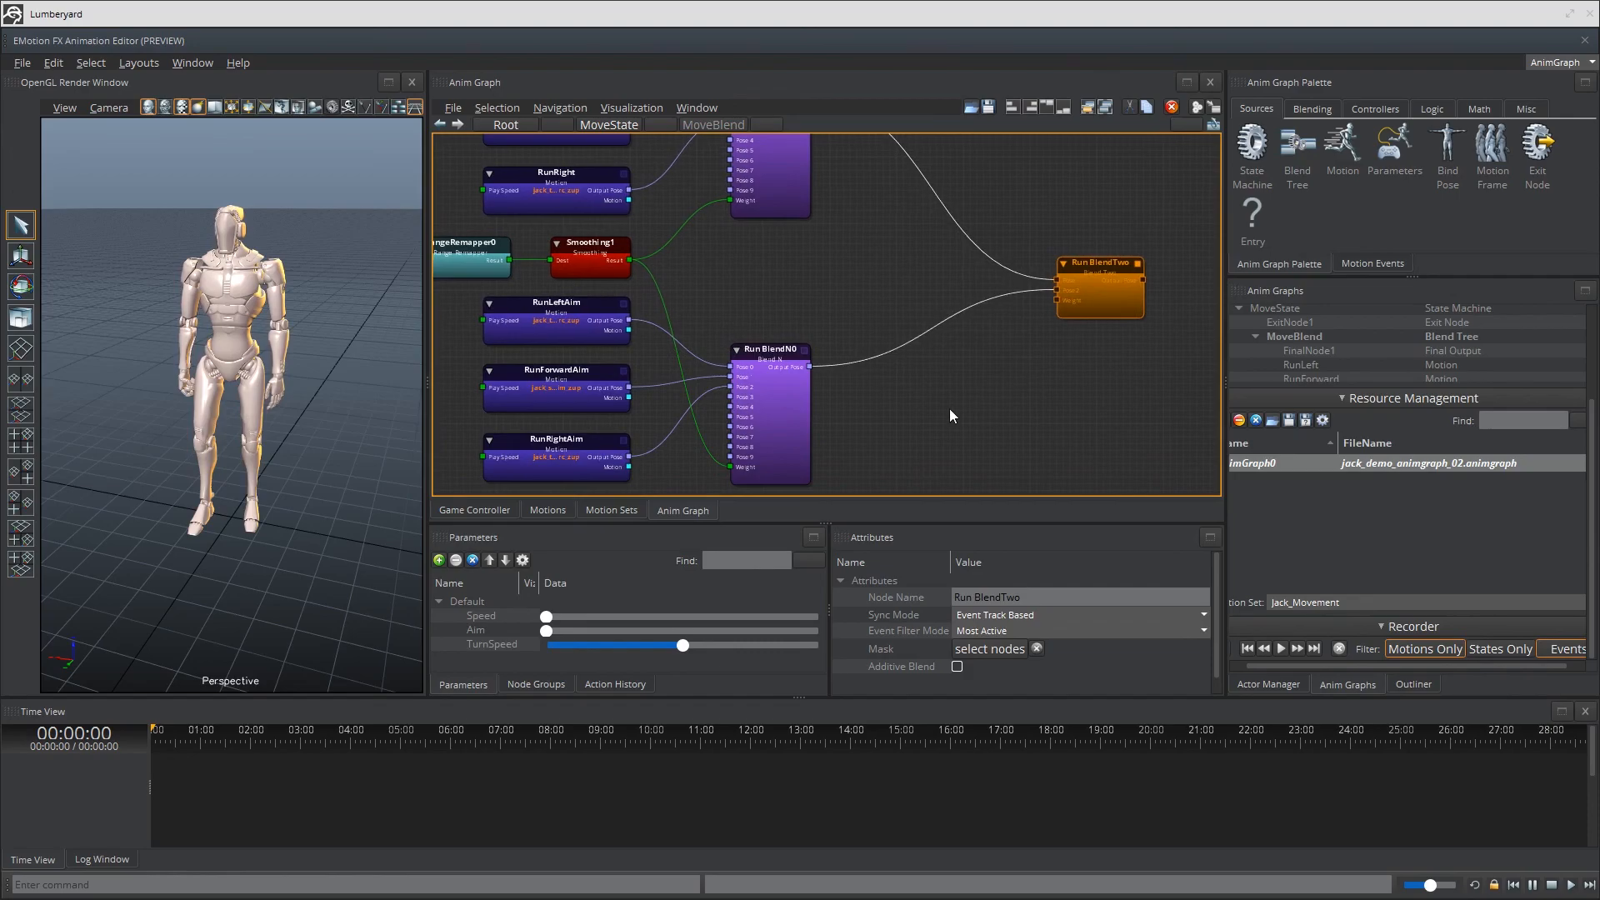
click(905, 401)
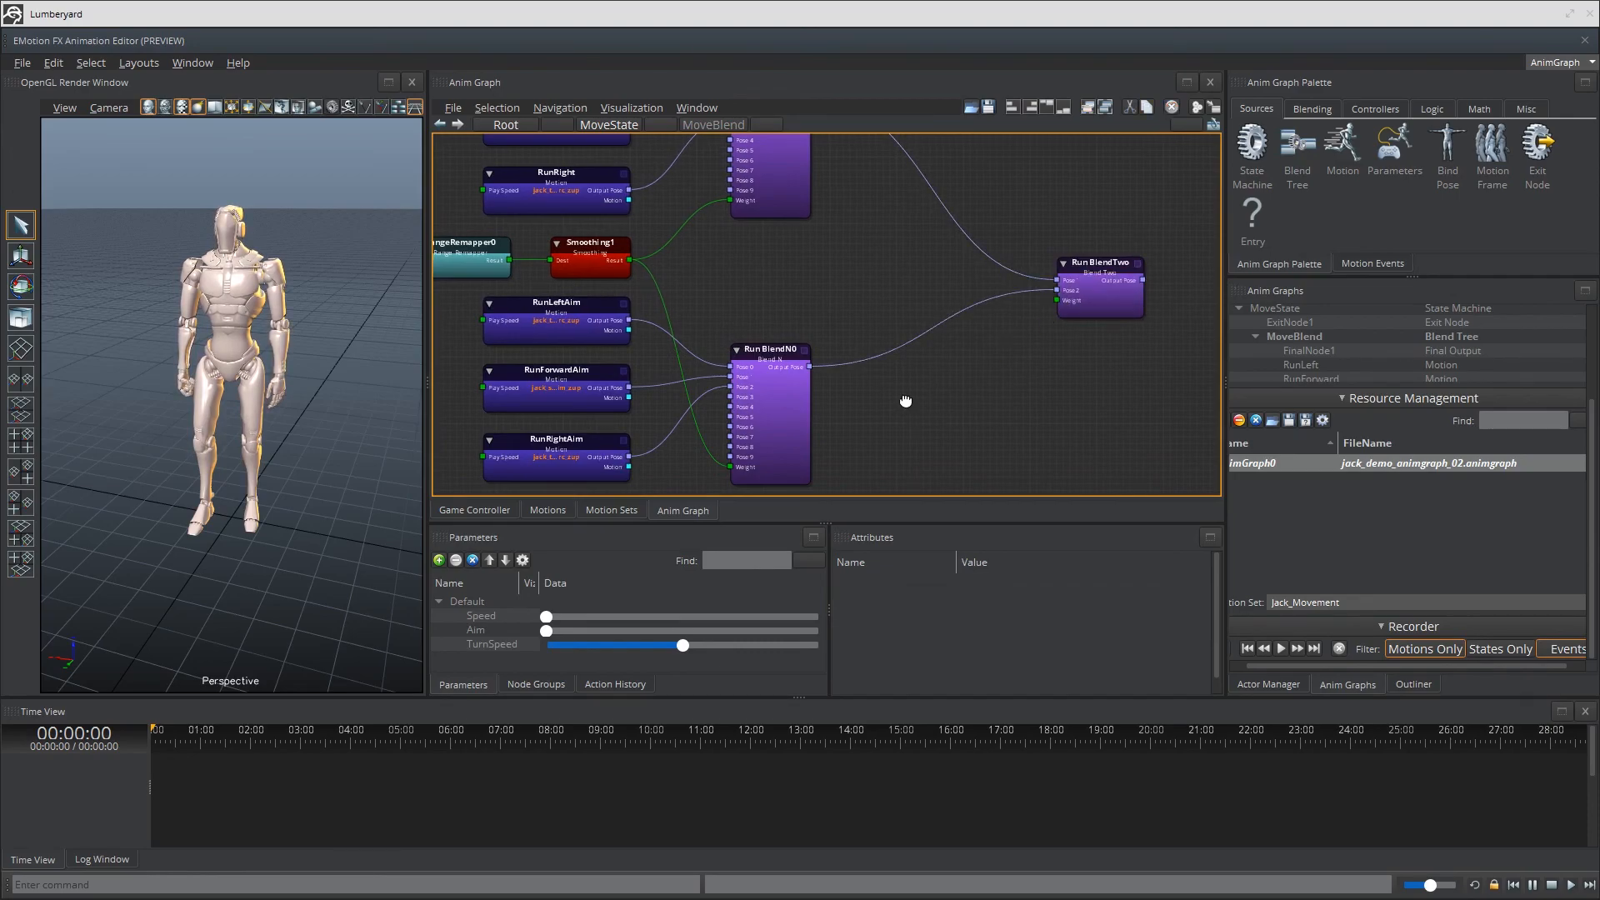
mouse_move(907, 406)
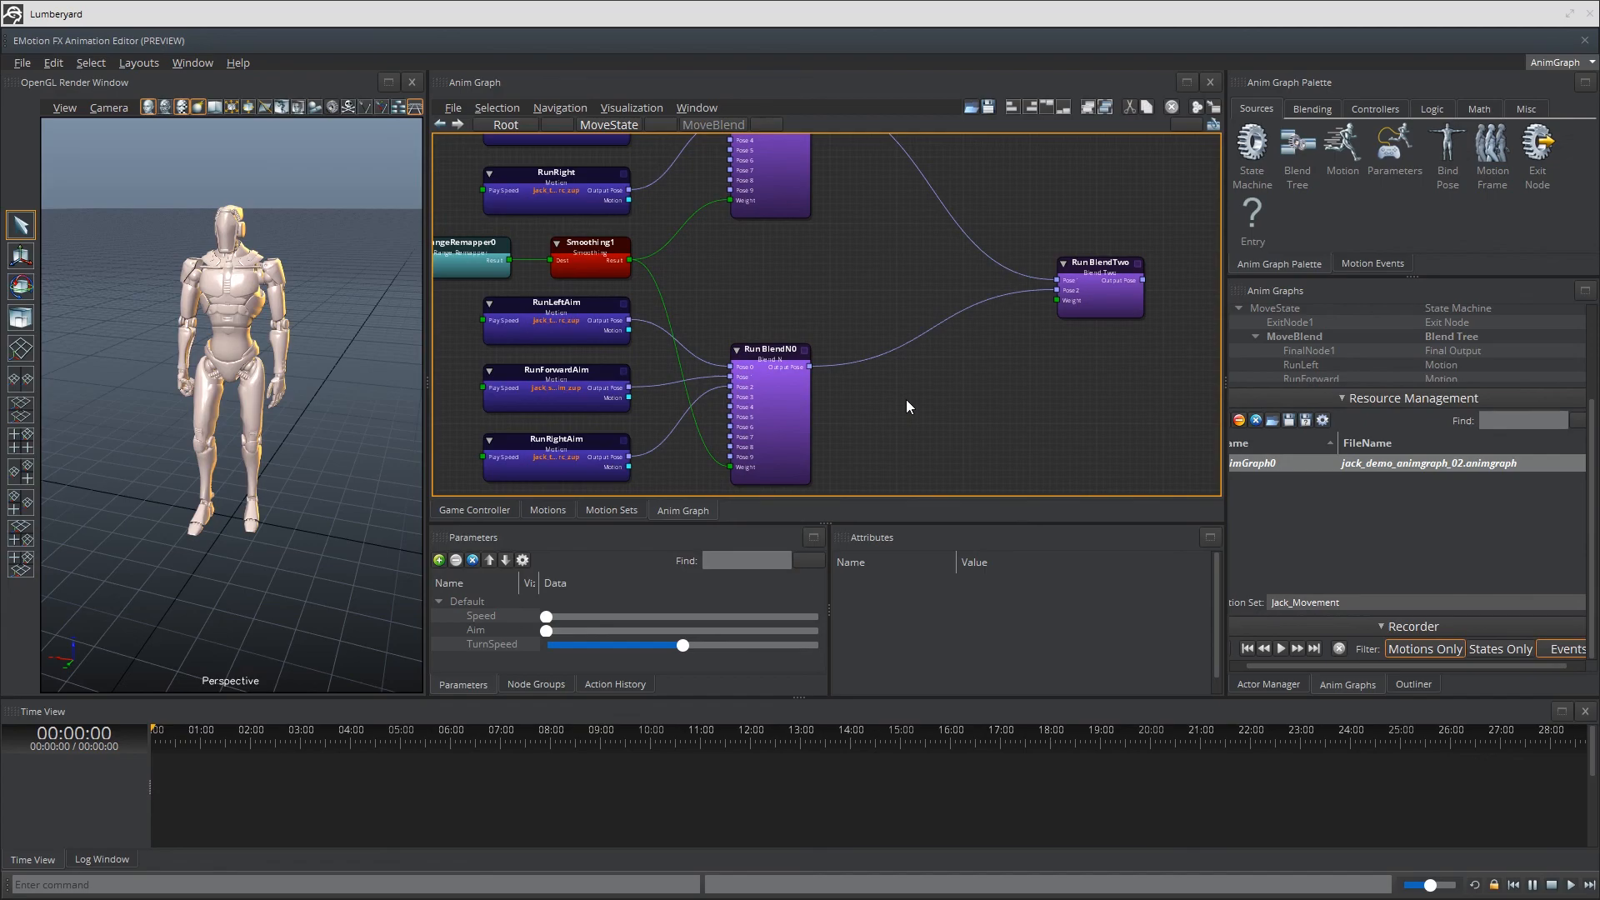
Rename Parameters0 to 'Aim Move Parameter' and mask its outputs to Aim only.
right_click(908, 409)
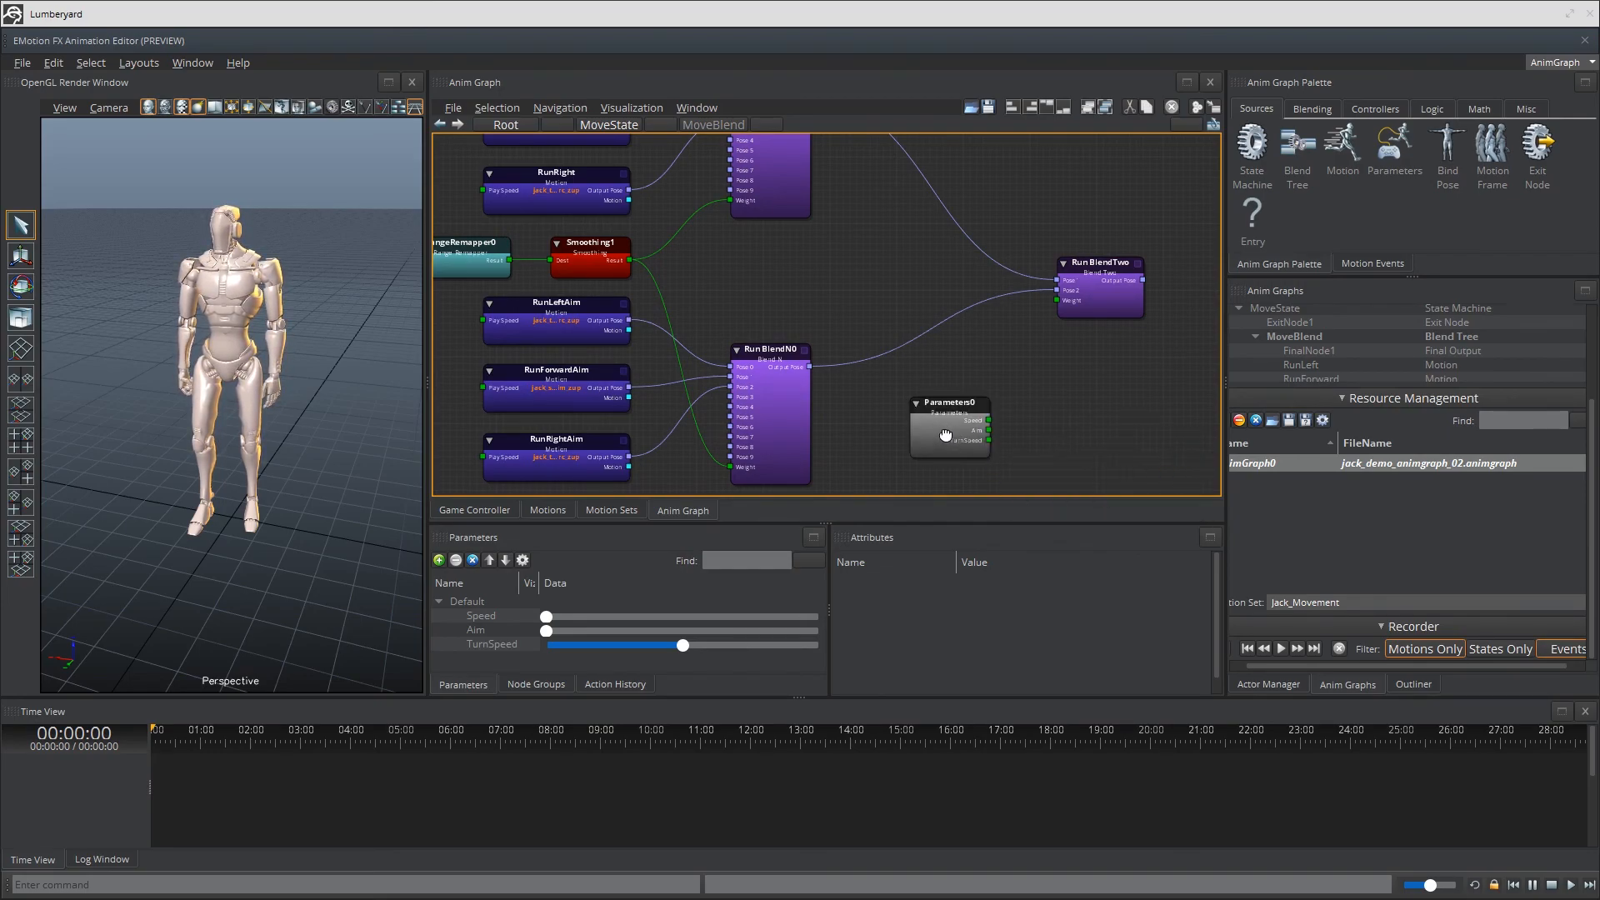
click(947, 433)
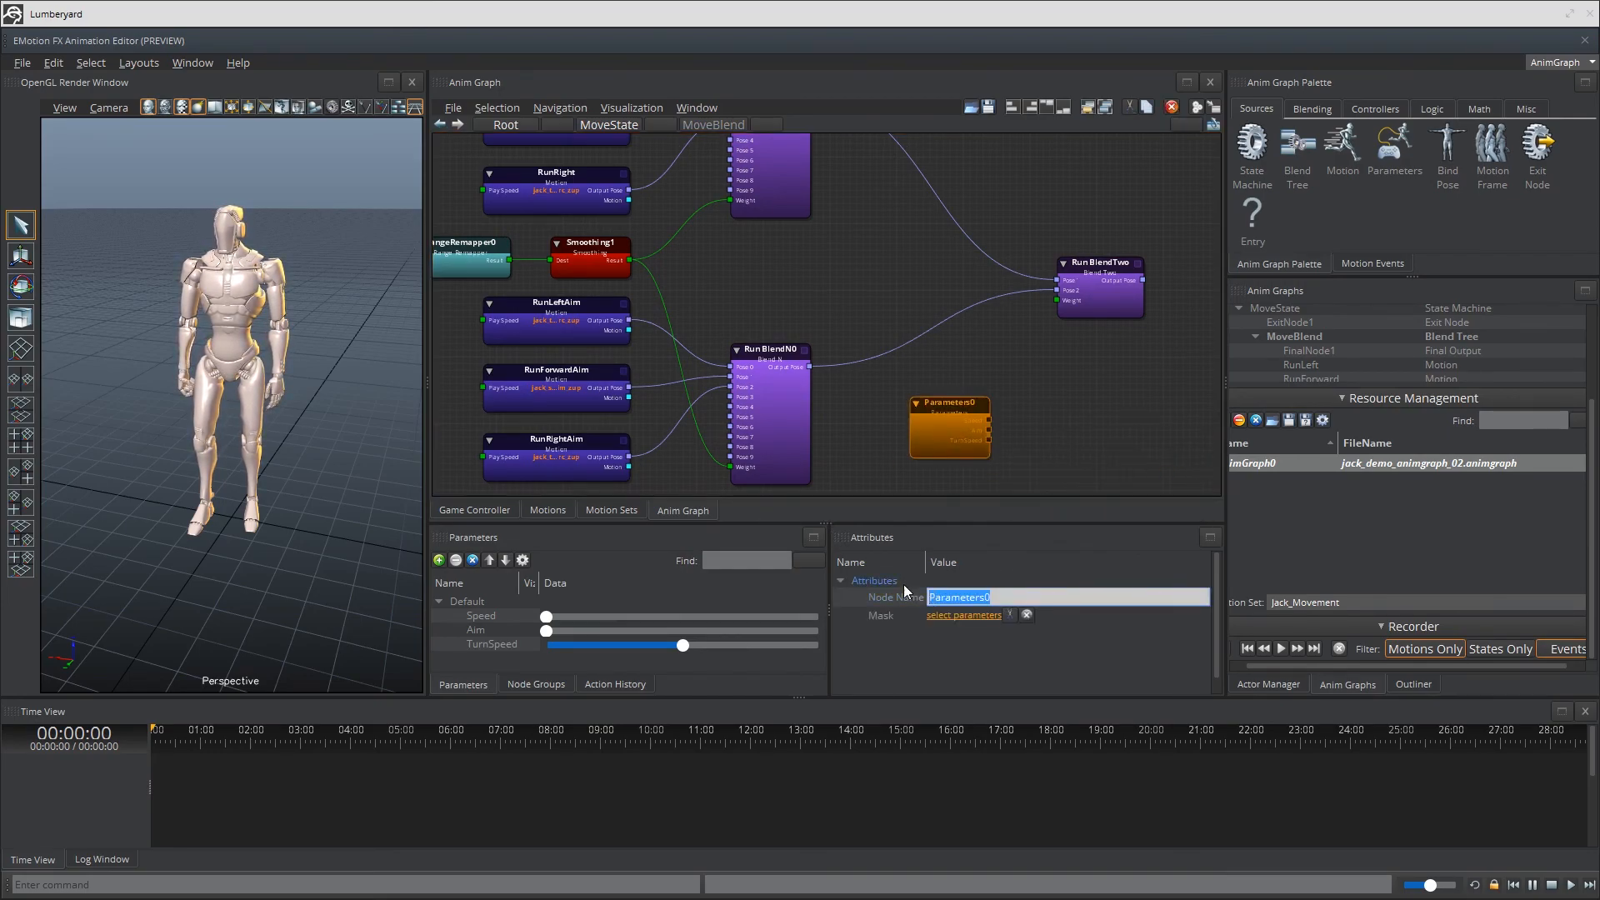
text(Aim)
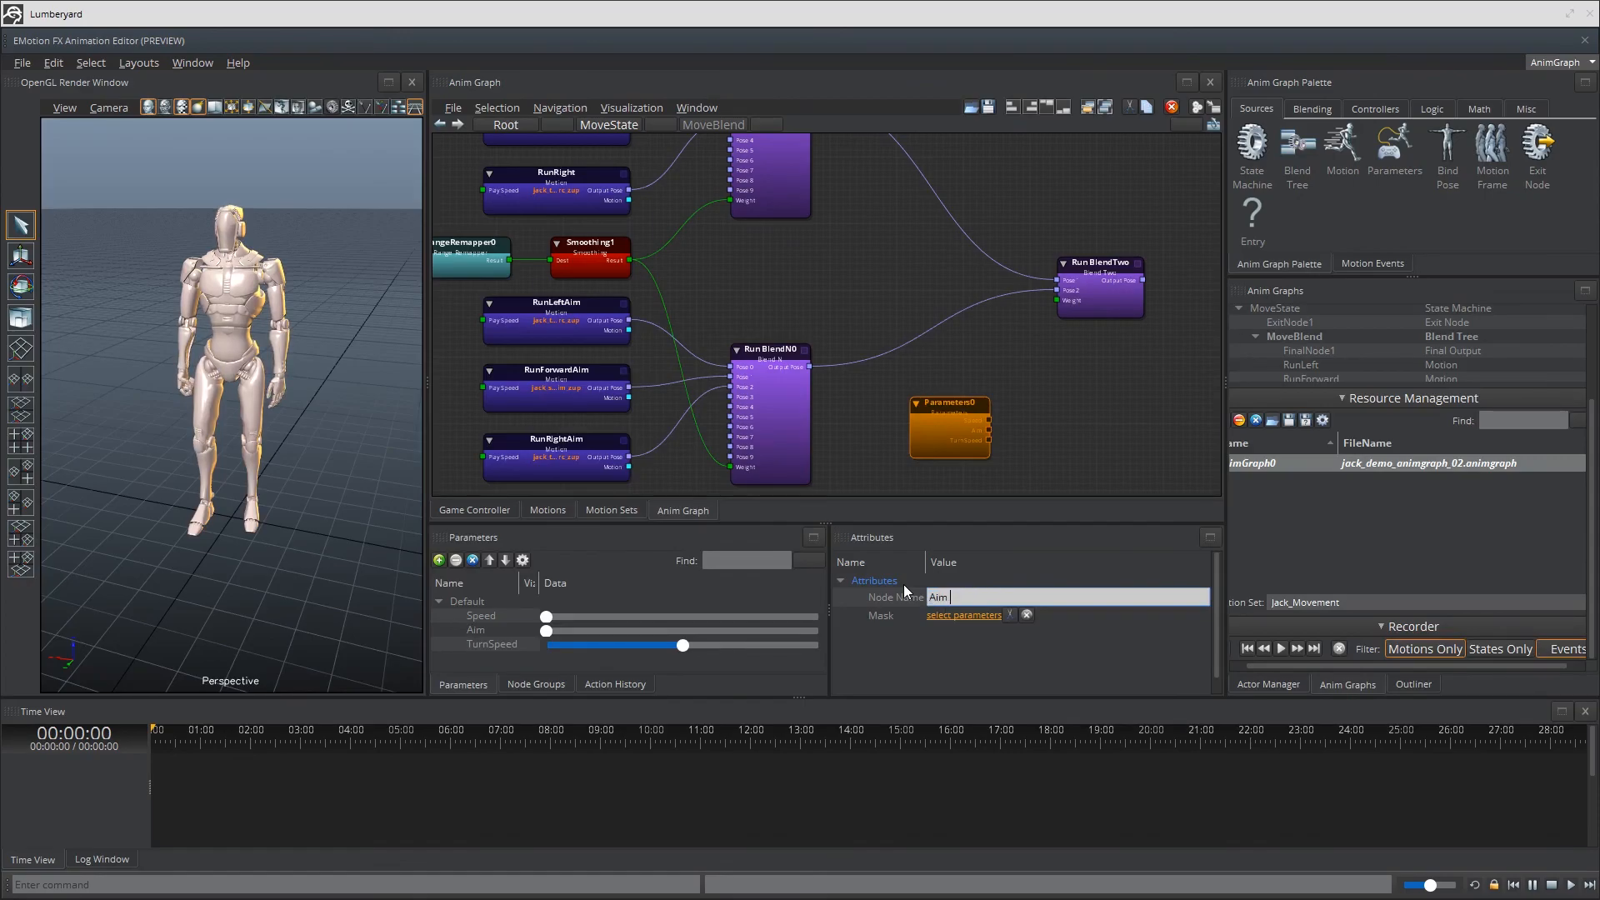
text(Parameter)
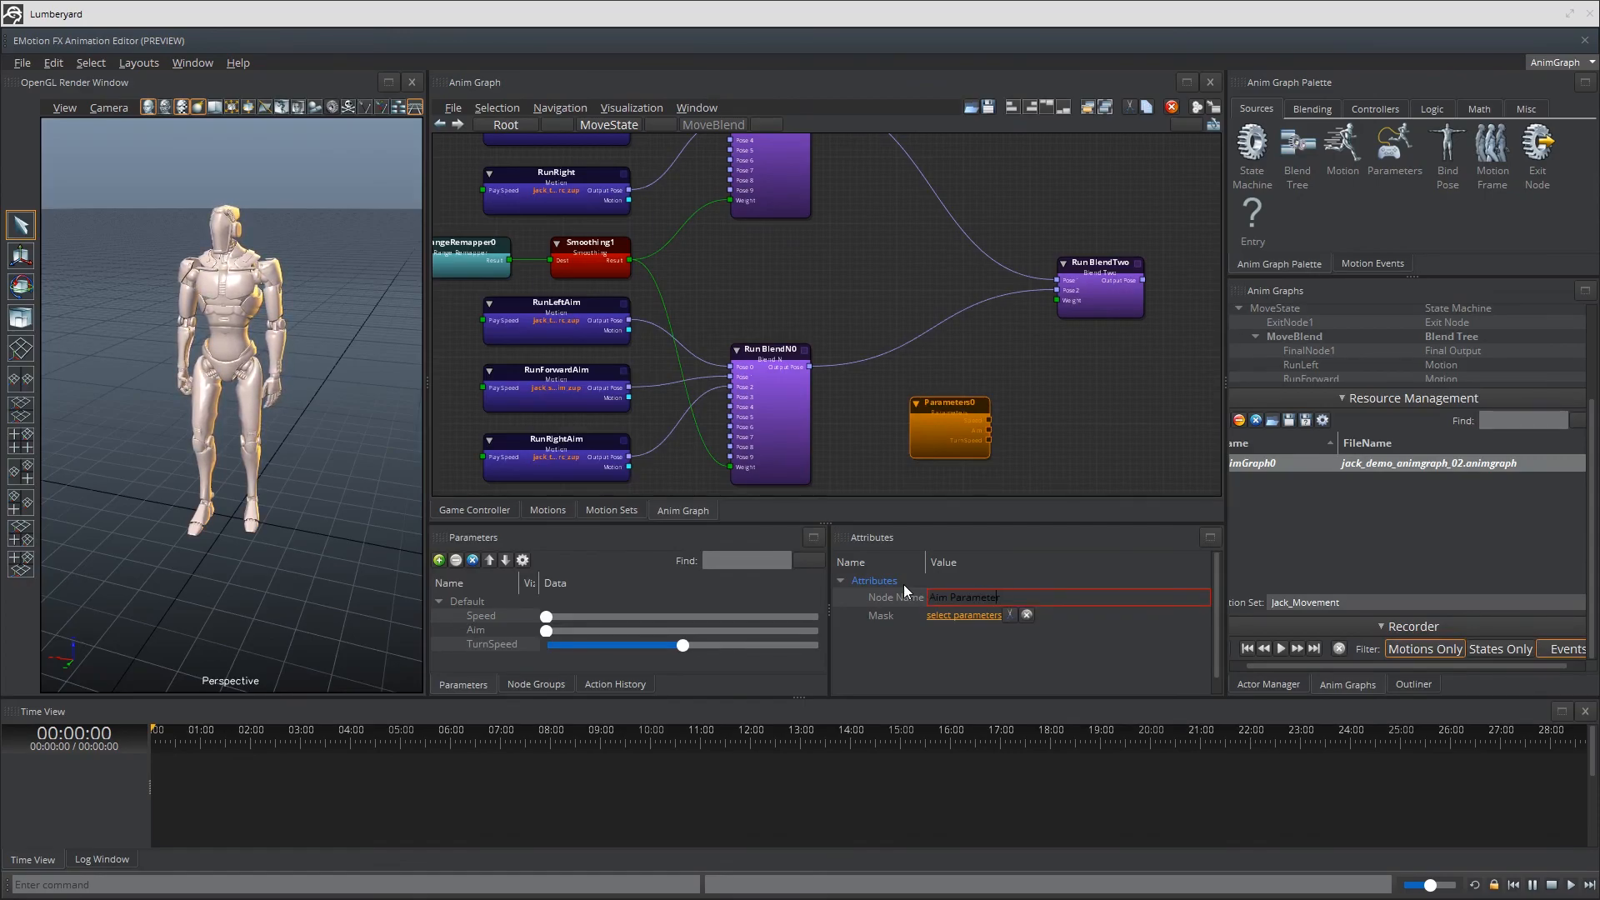
text(Move)
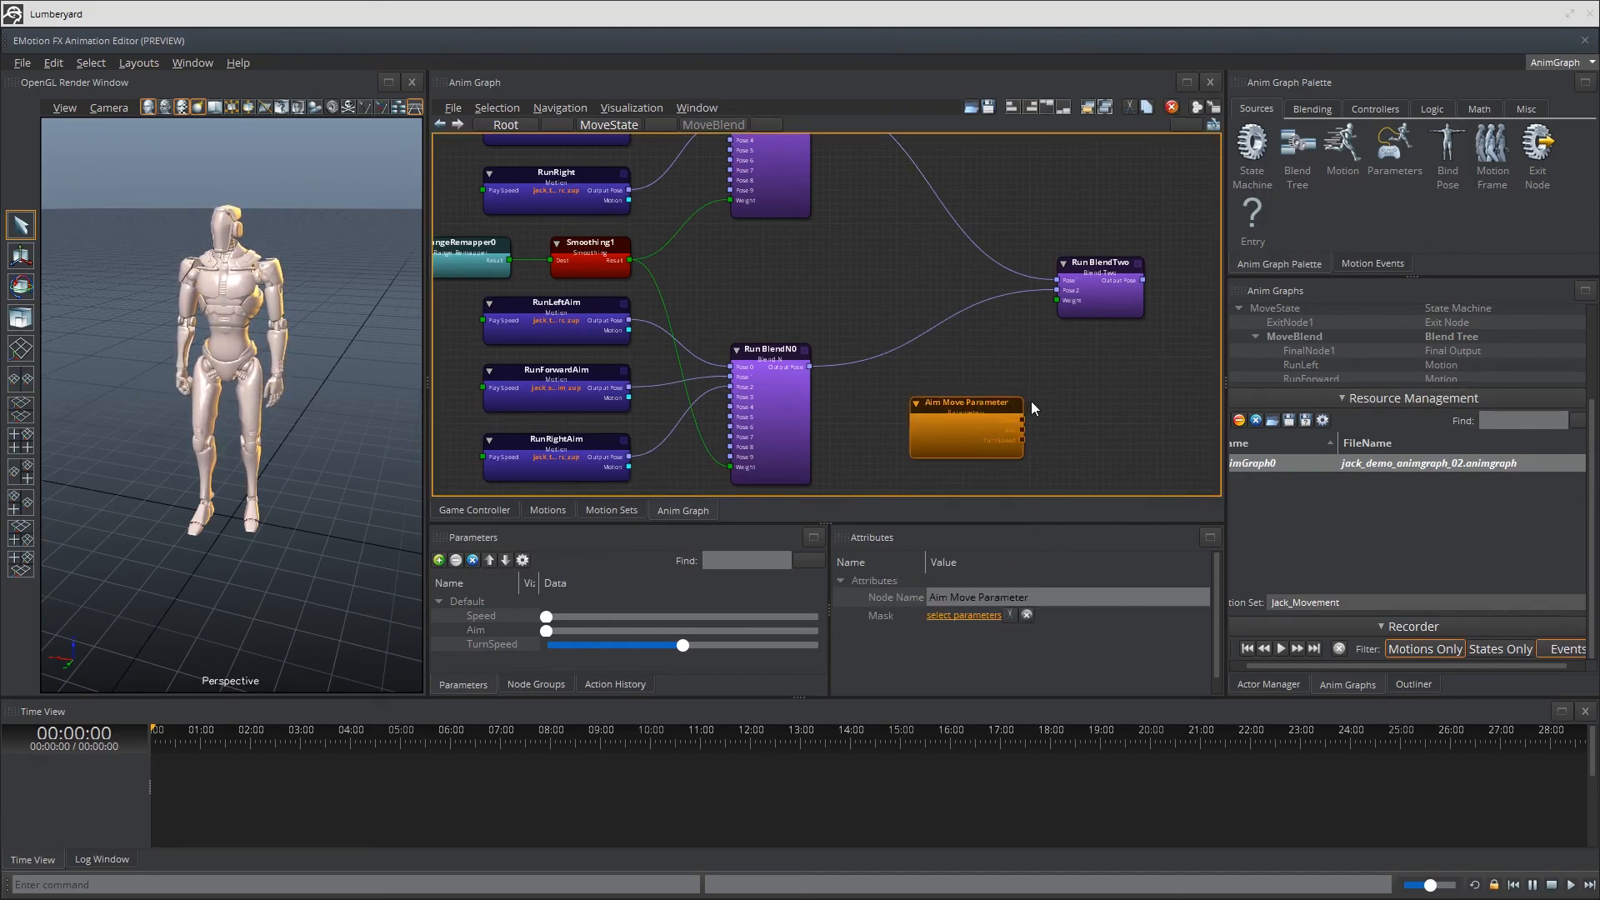
click(963, 614)
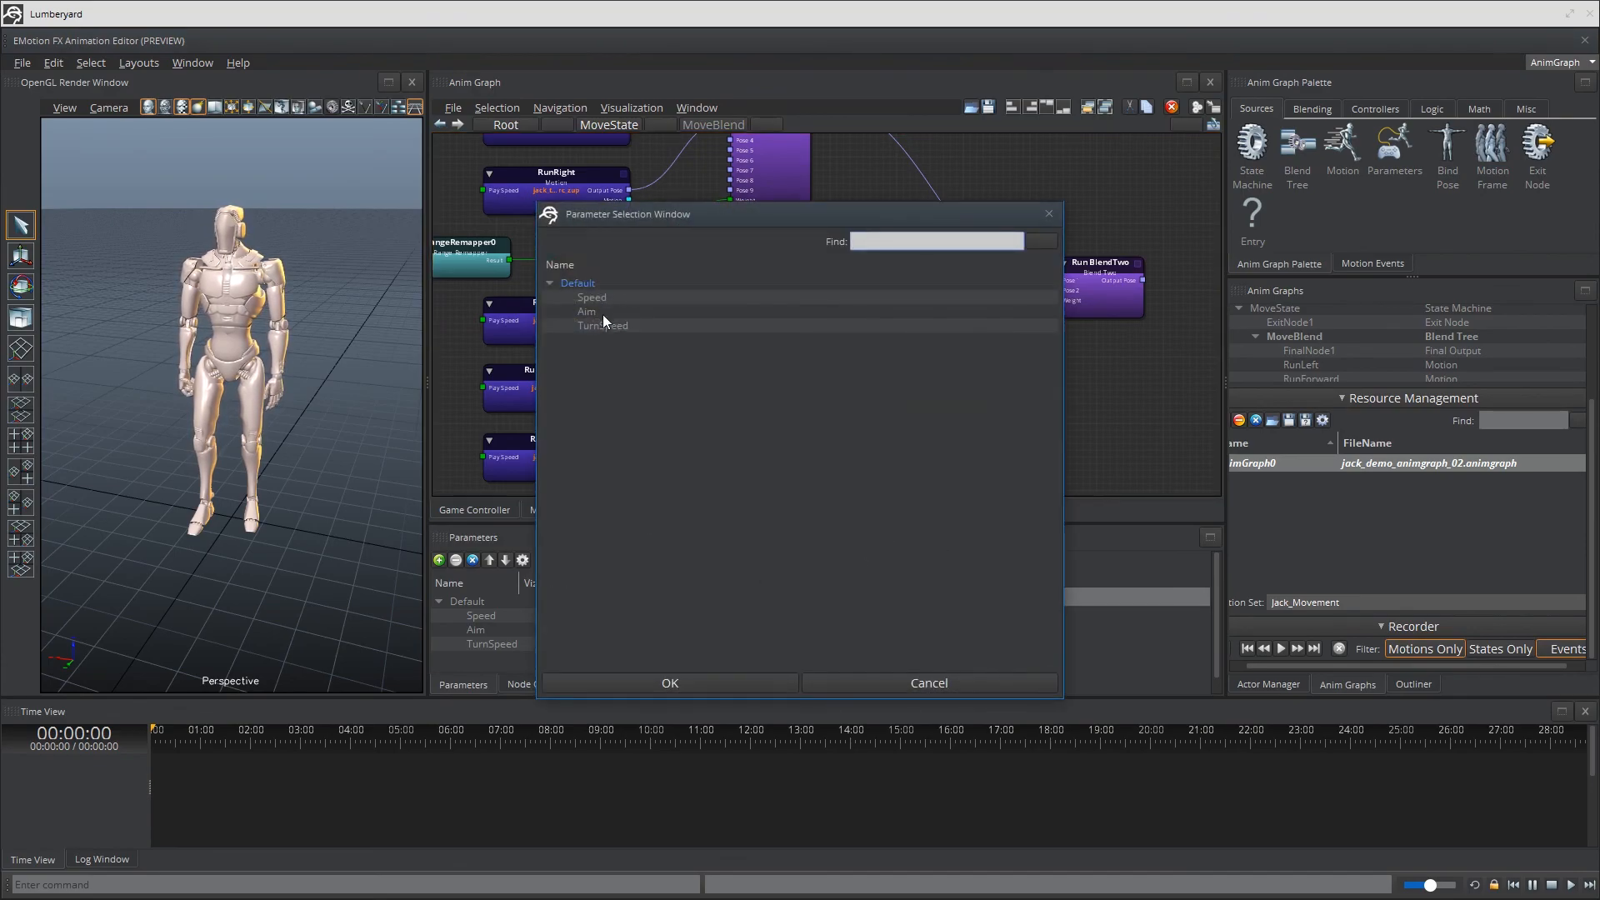
click(669, 683)
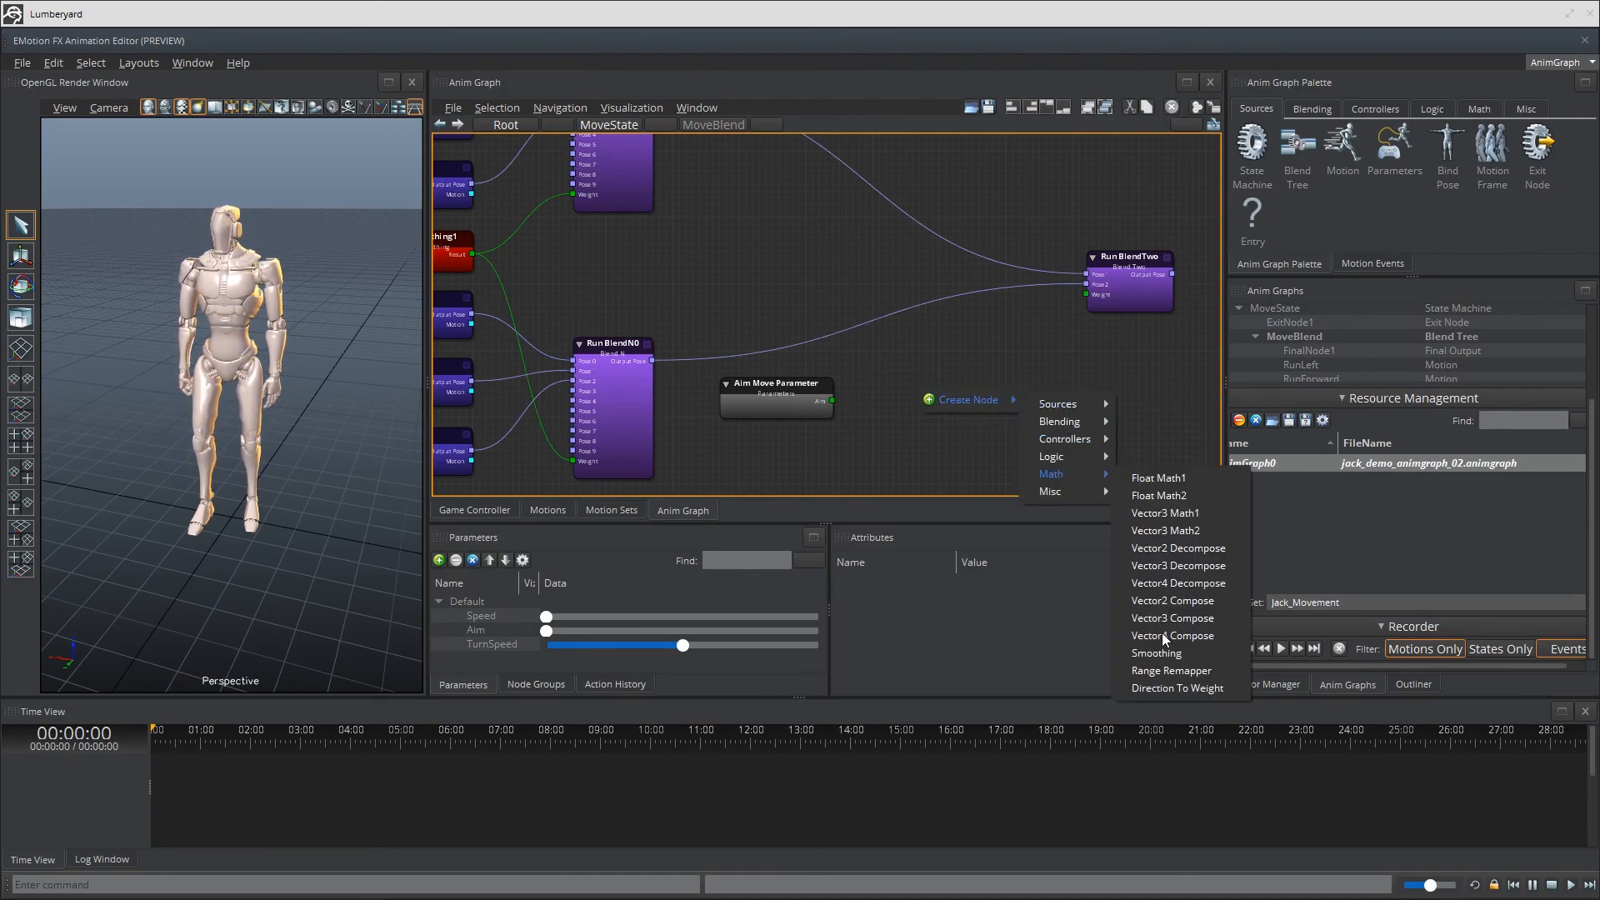
Add a Smoothing node from the Math node category.
click(1156, 652)
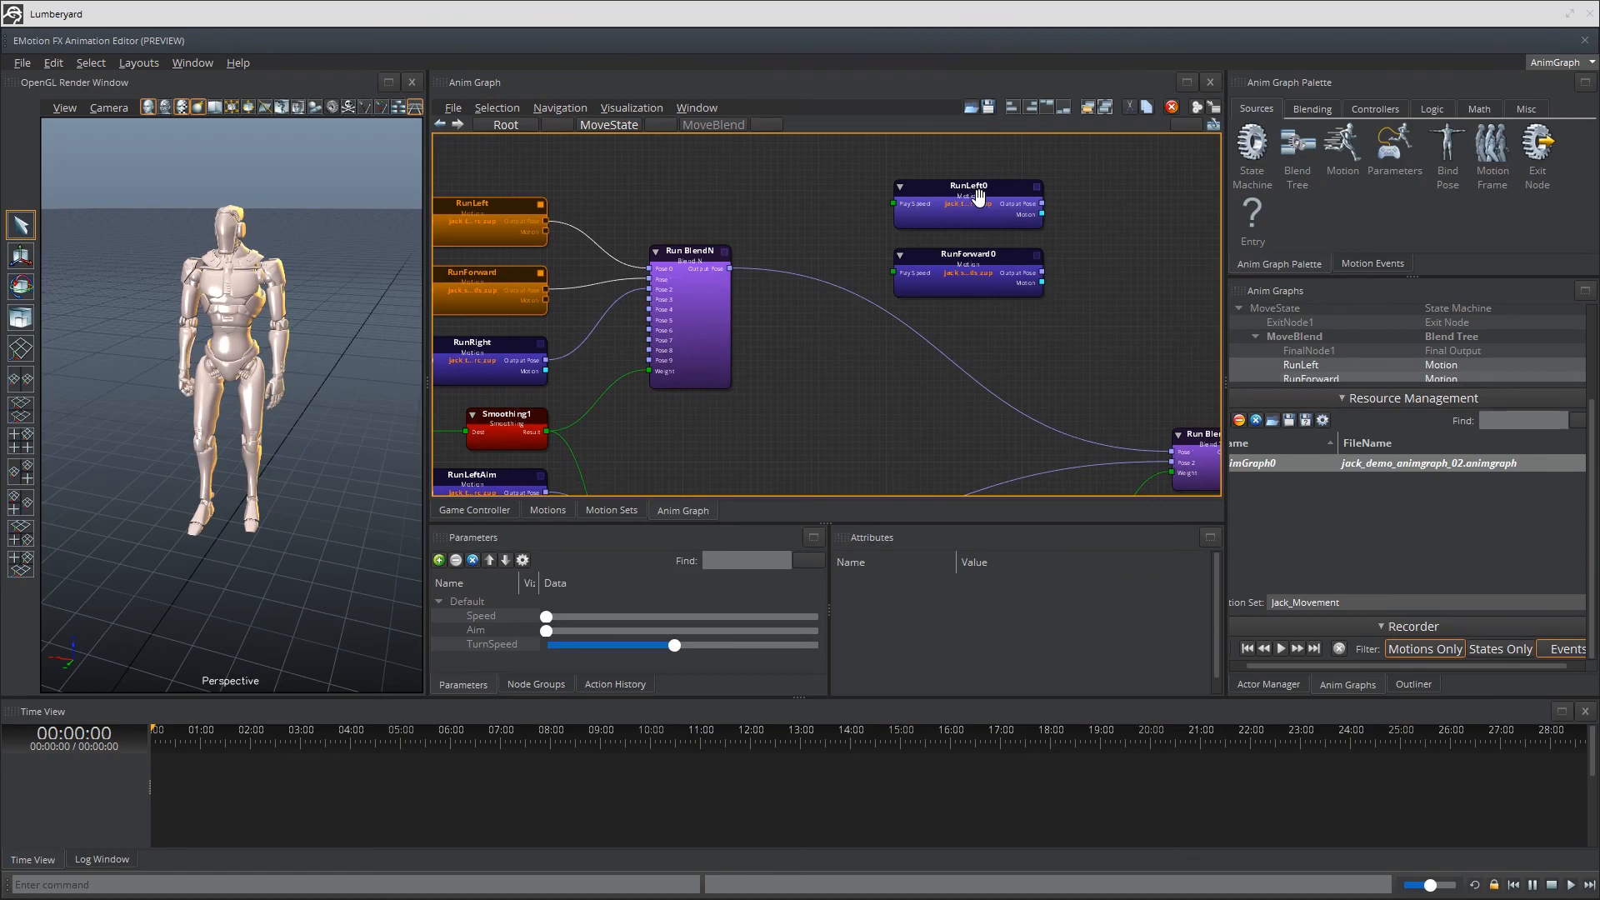
Pick a walk motion for the Walk node, filtering the list by 'walk'.
click(965, 186)
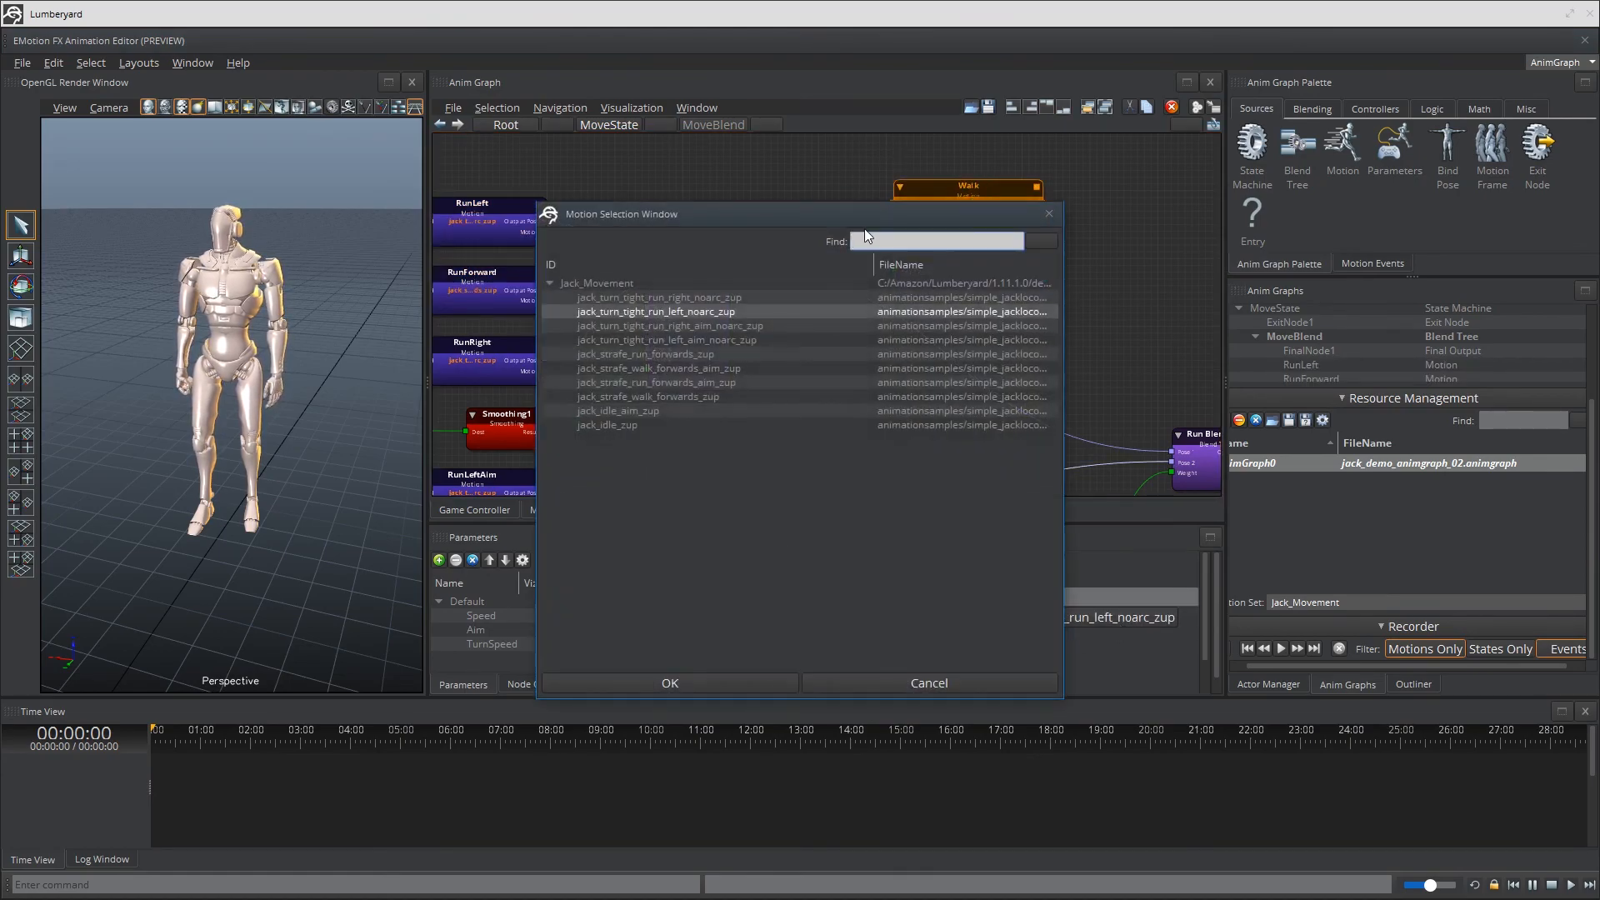
text(walk)
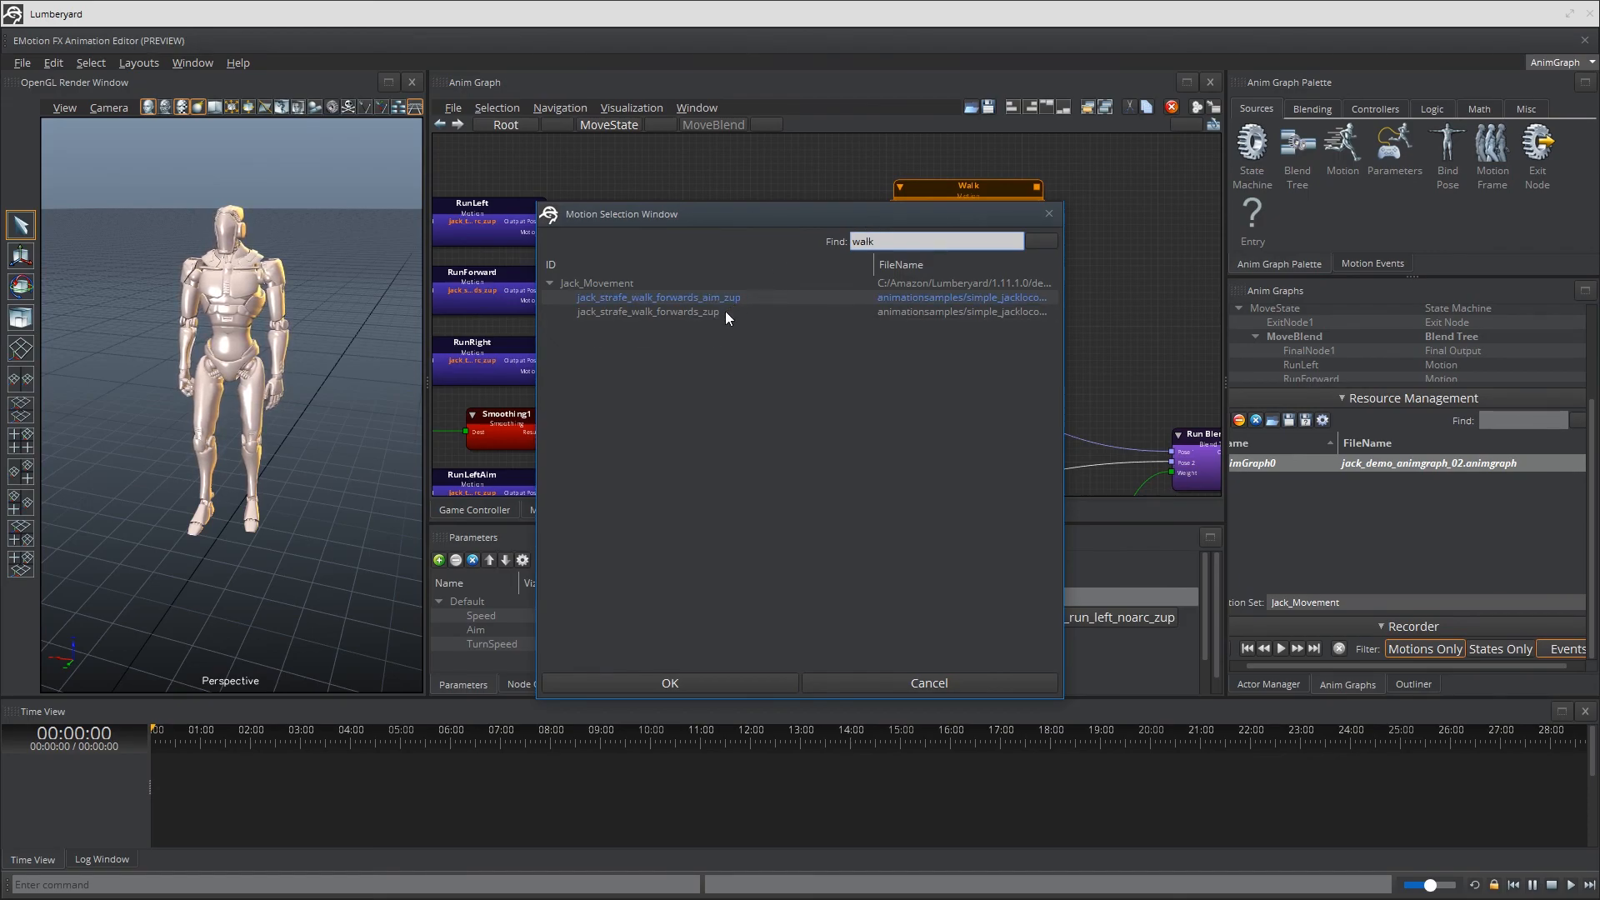
click(669, 682)
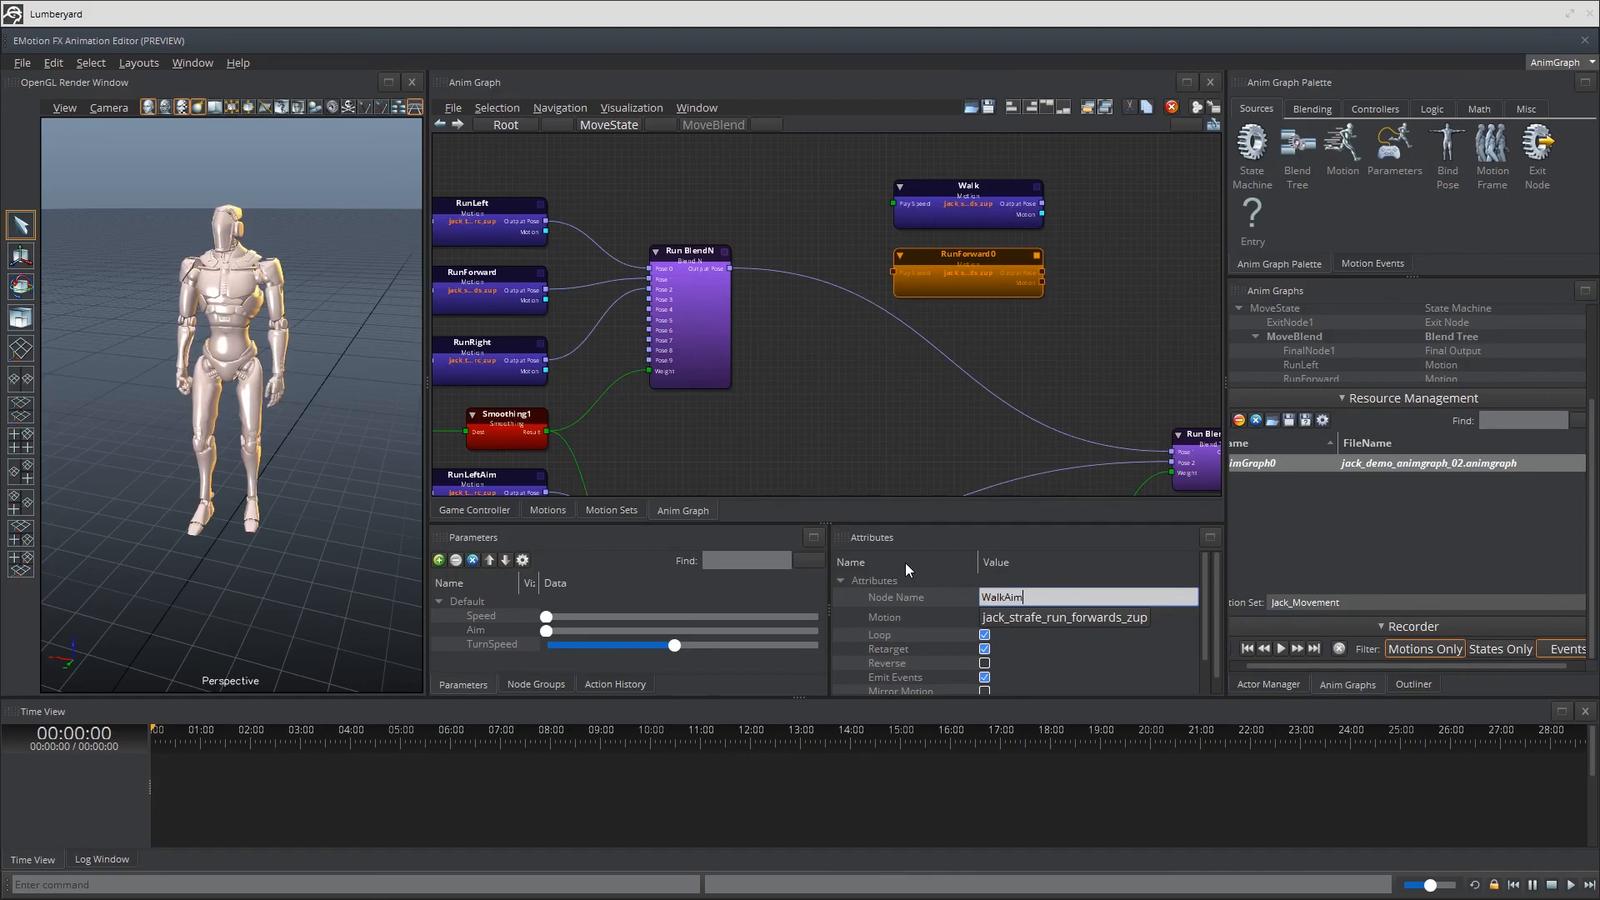
Filter the motion list by 'walk' to choose the WalkAim node's motion.
click(1063, 617)
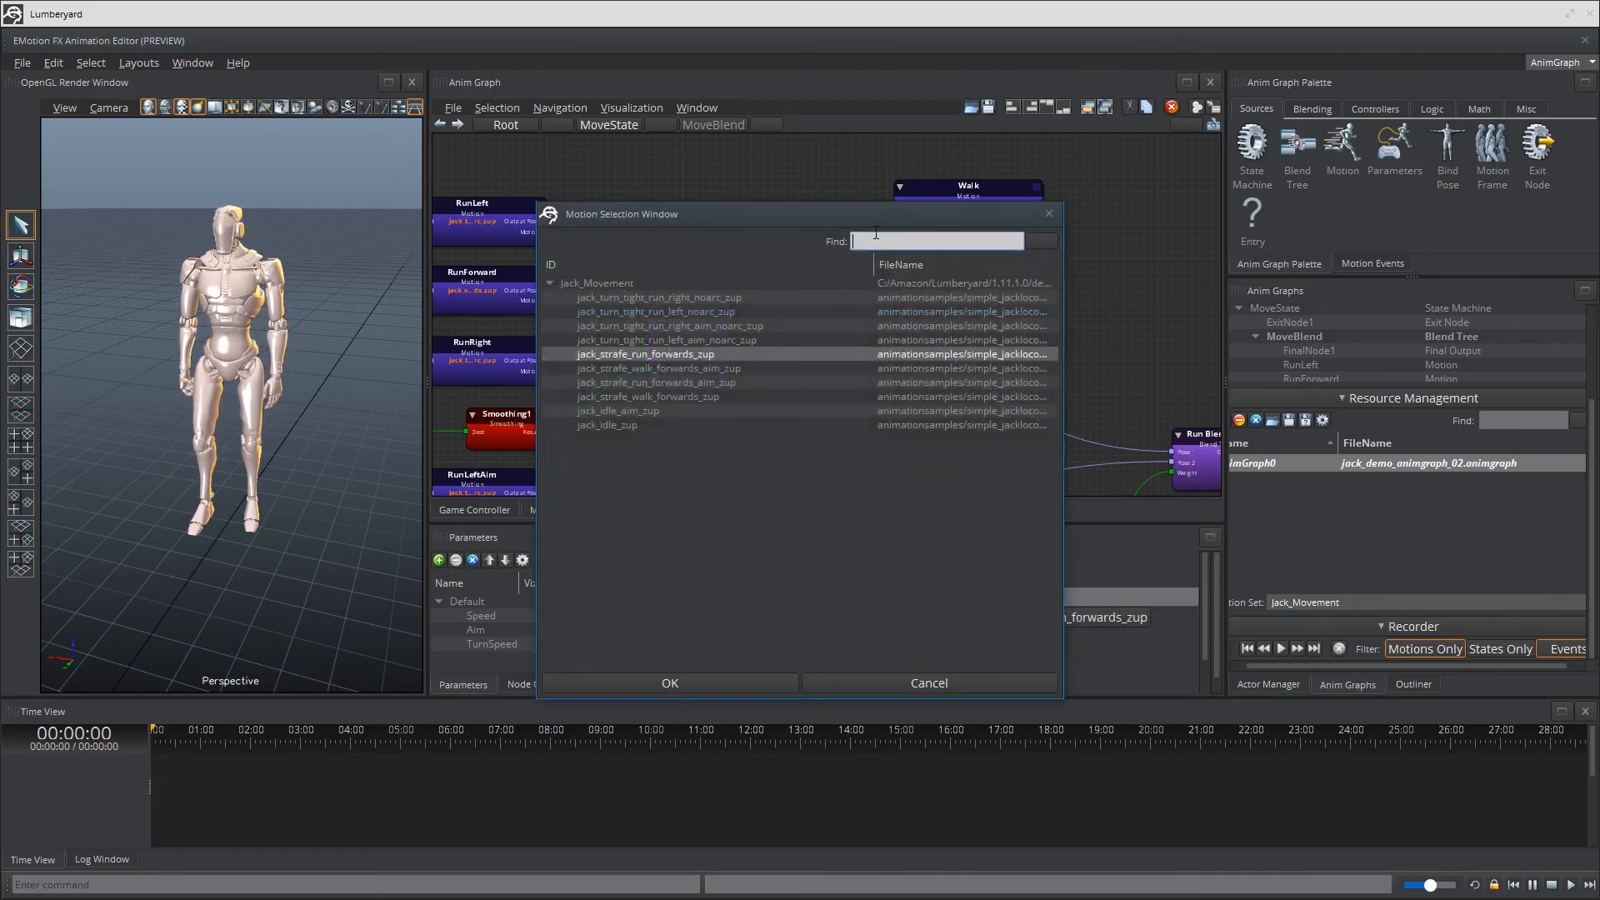
text(wl)
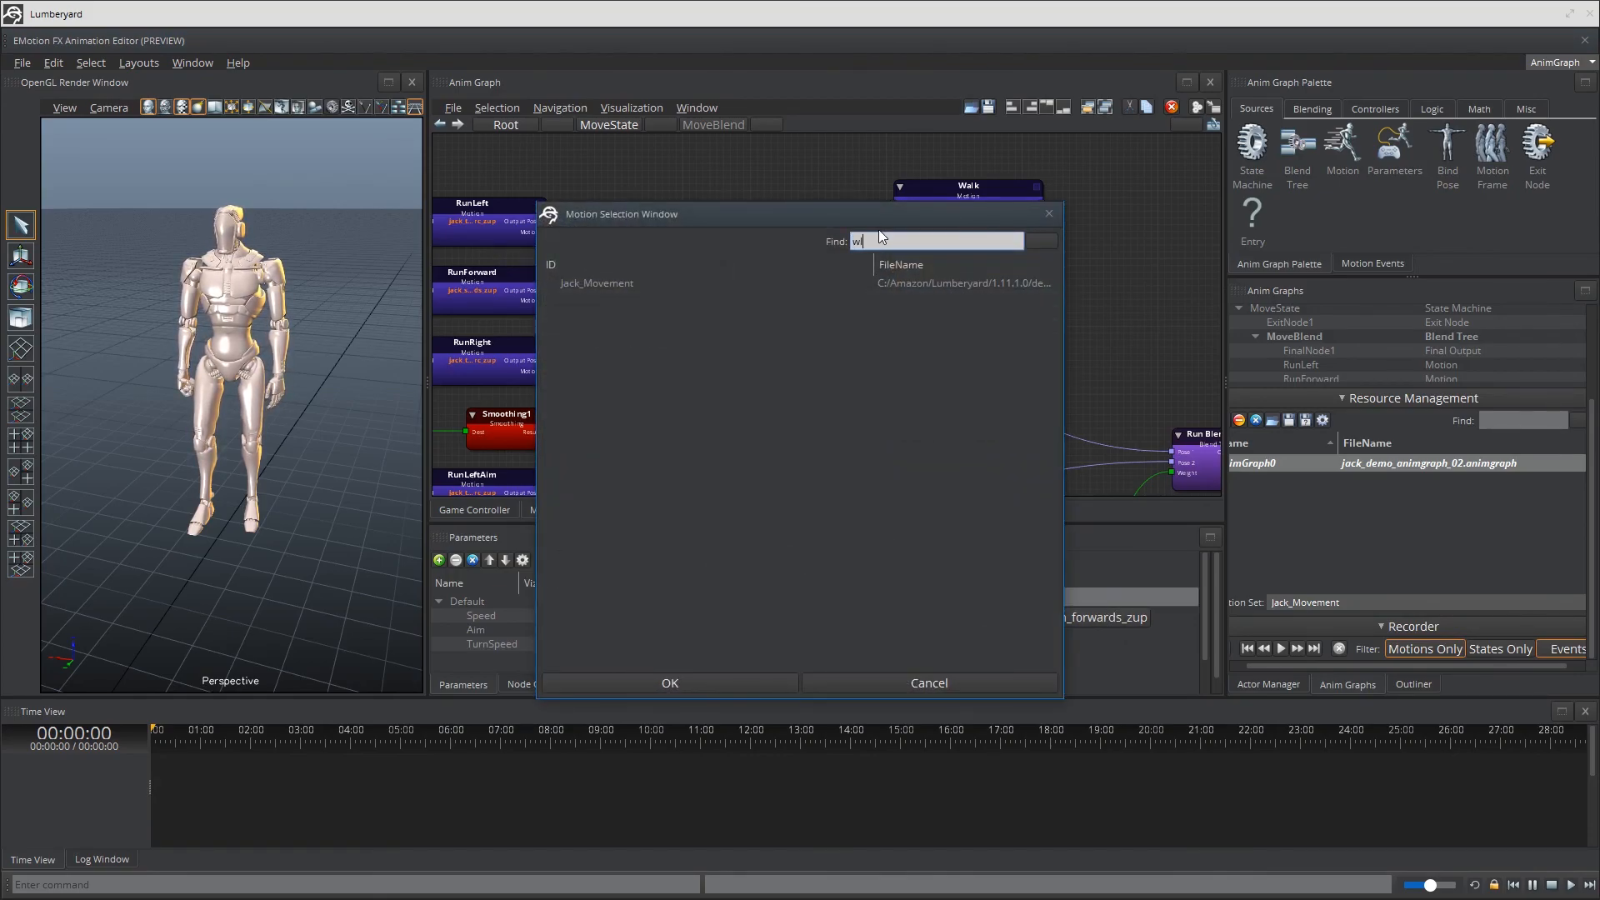
text(alk)
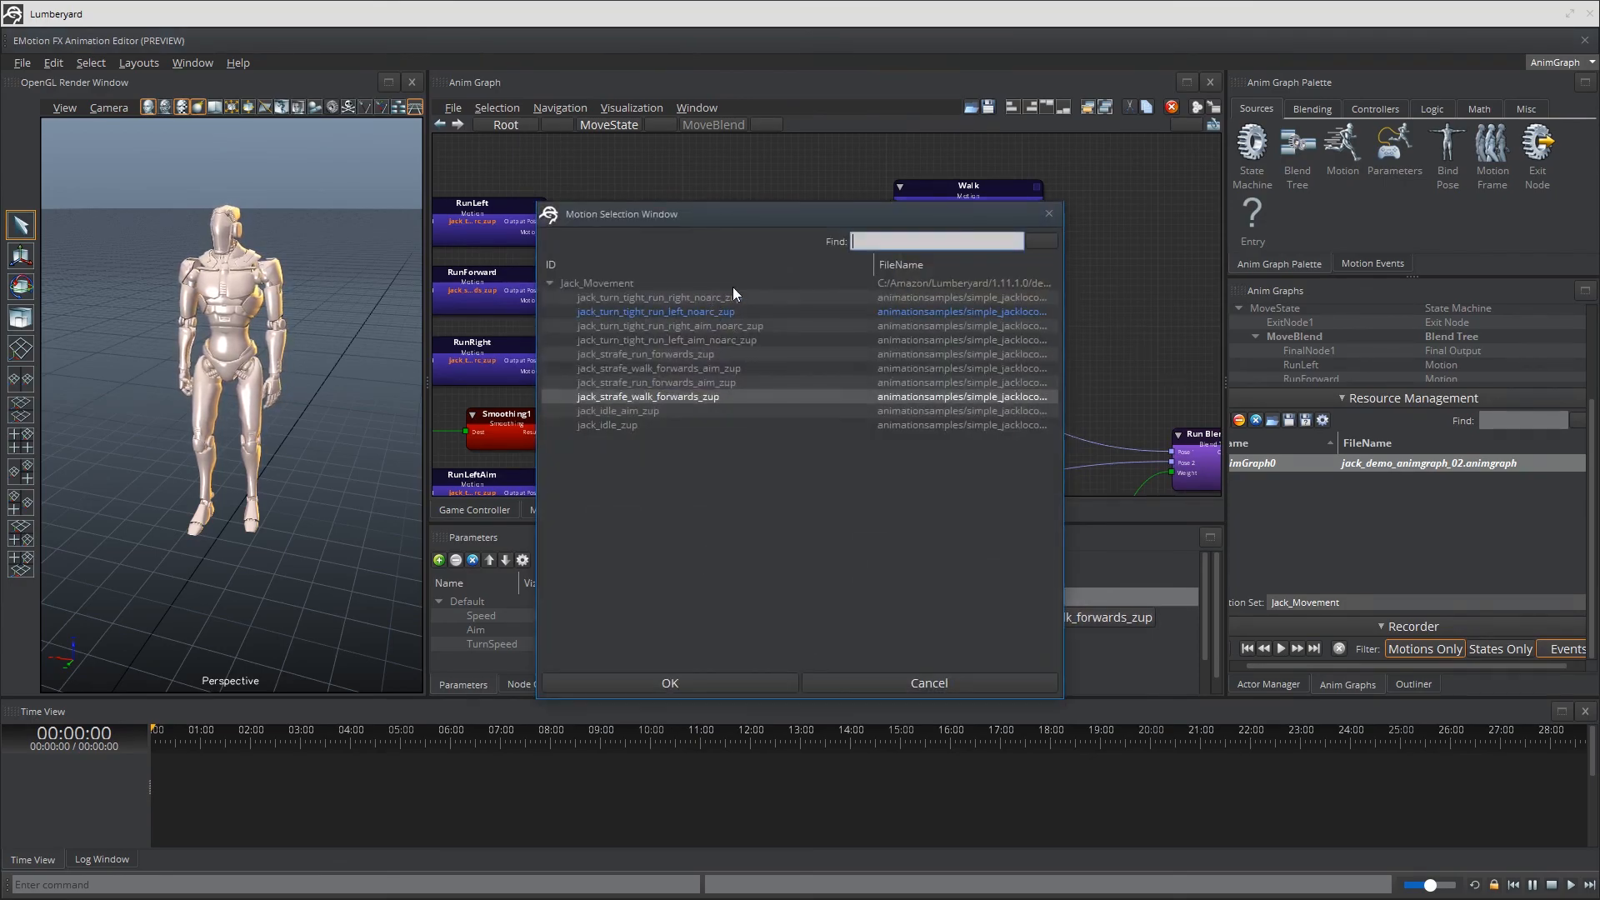
text(wa)
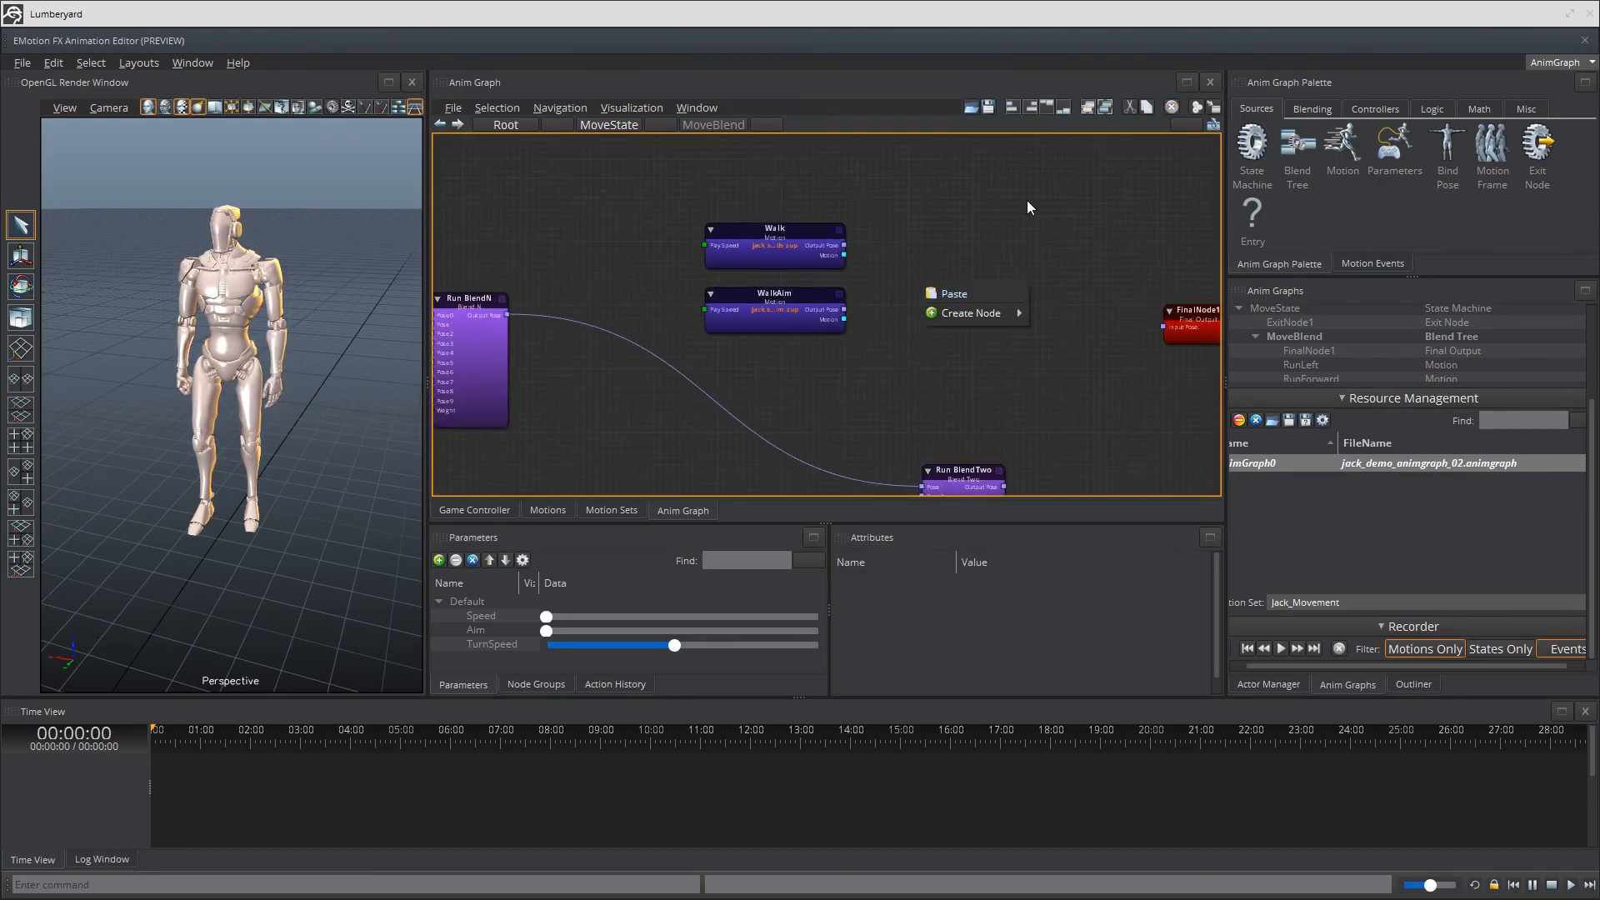
Create a Blend Two node and name it Walk BlendTwo.
click(960, 470)
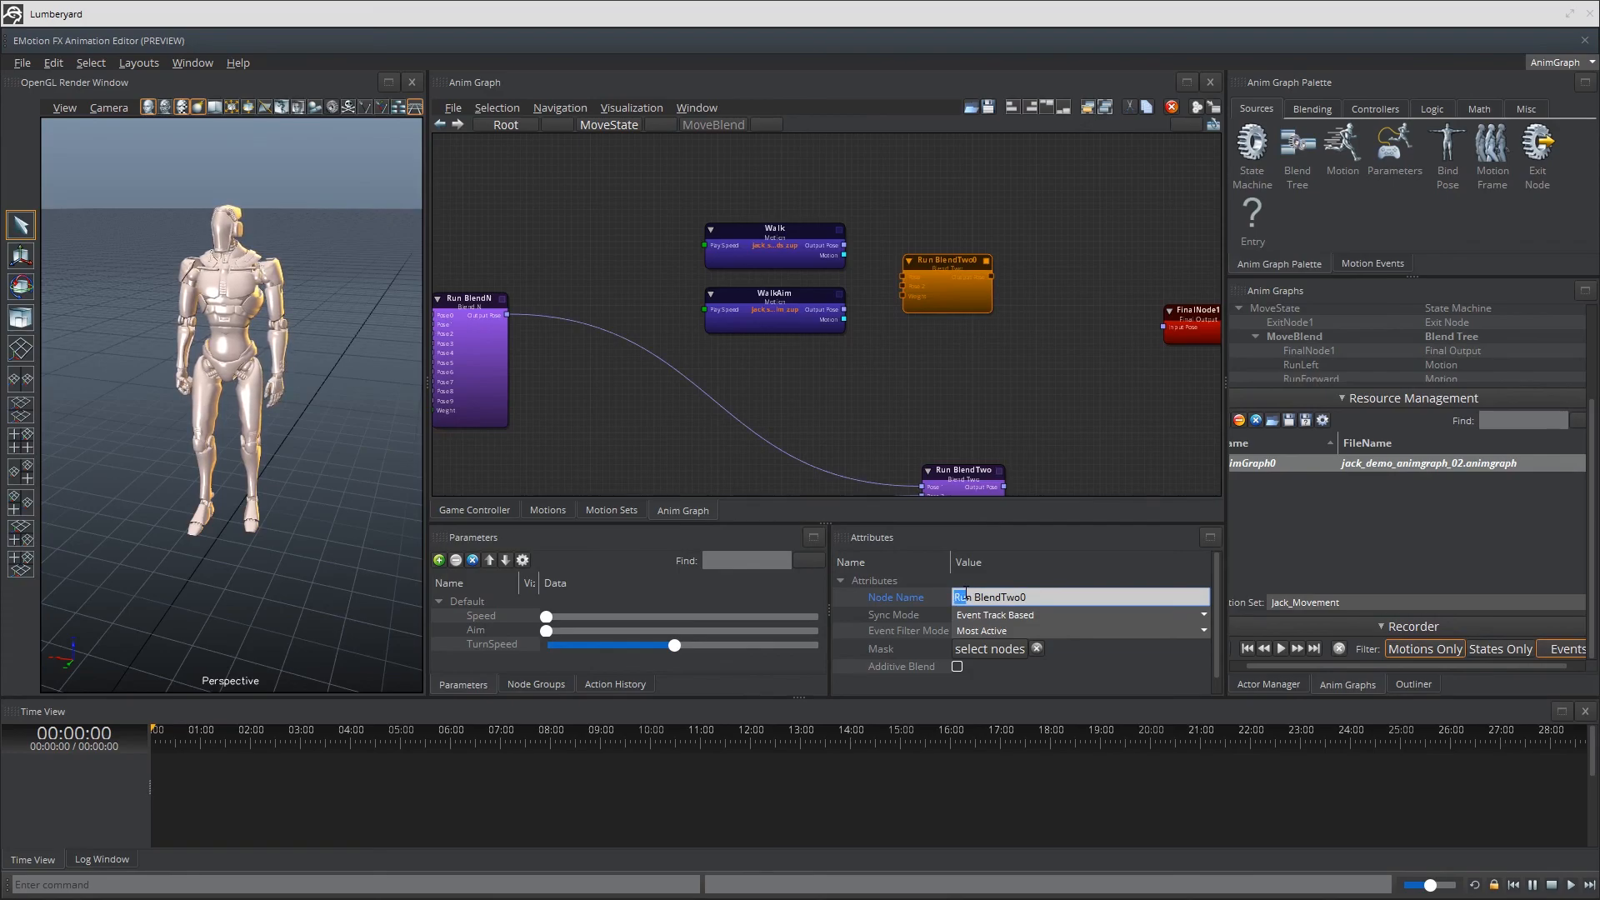
text(Walk)
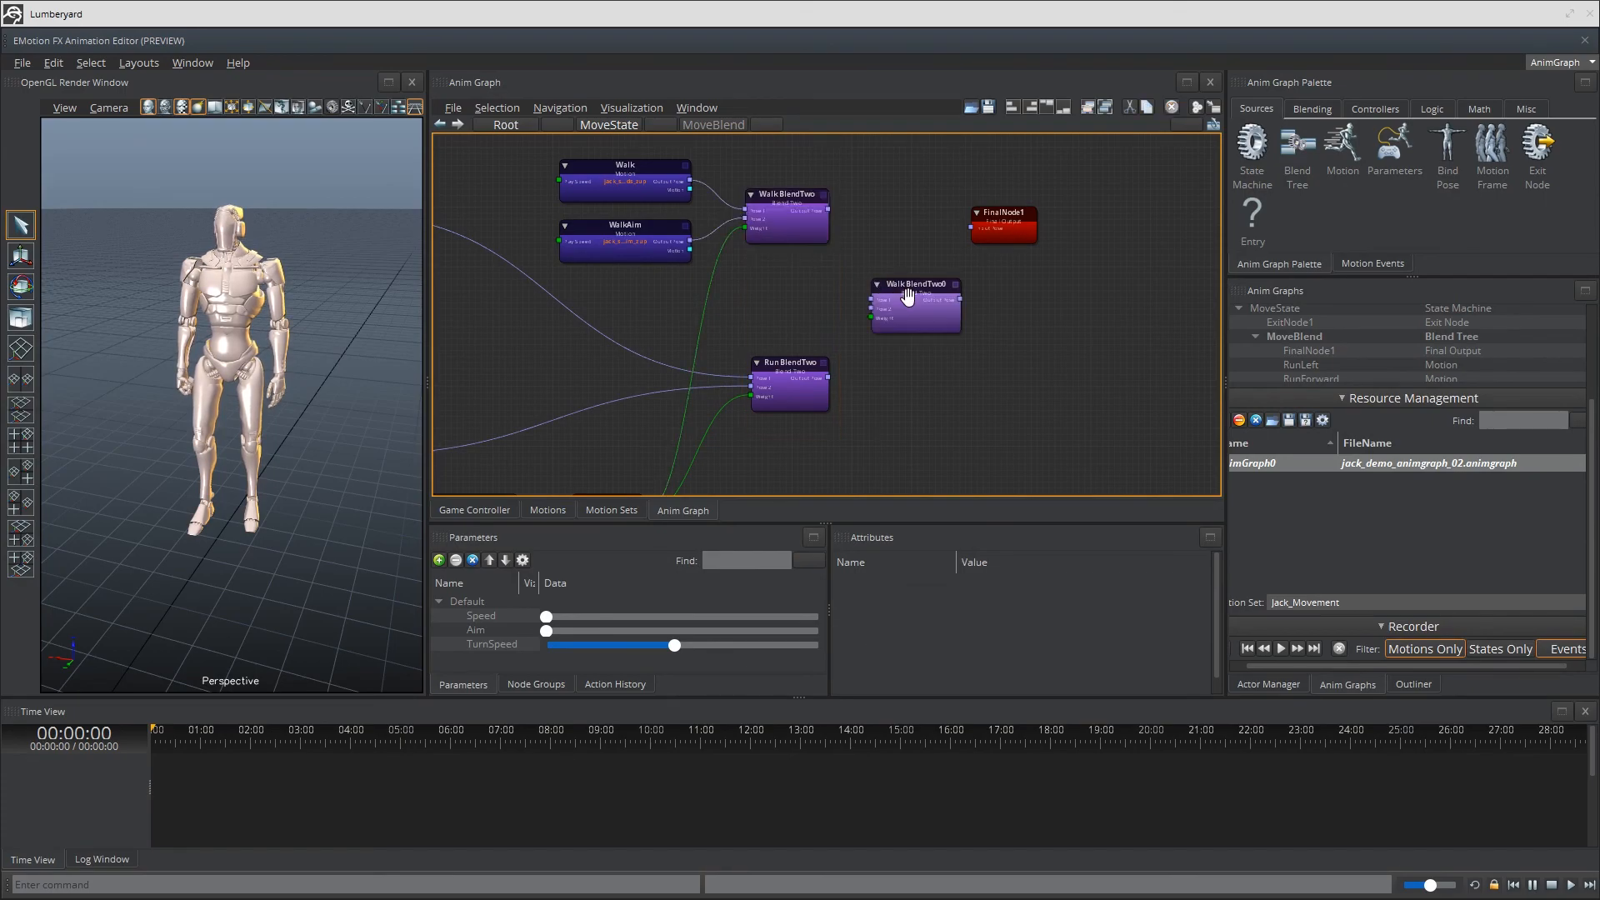
Rename the copied Walk BlendTwo0 node to 'Move BlendTwo'.
click(913, 306)
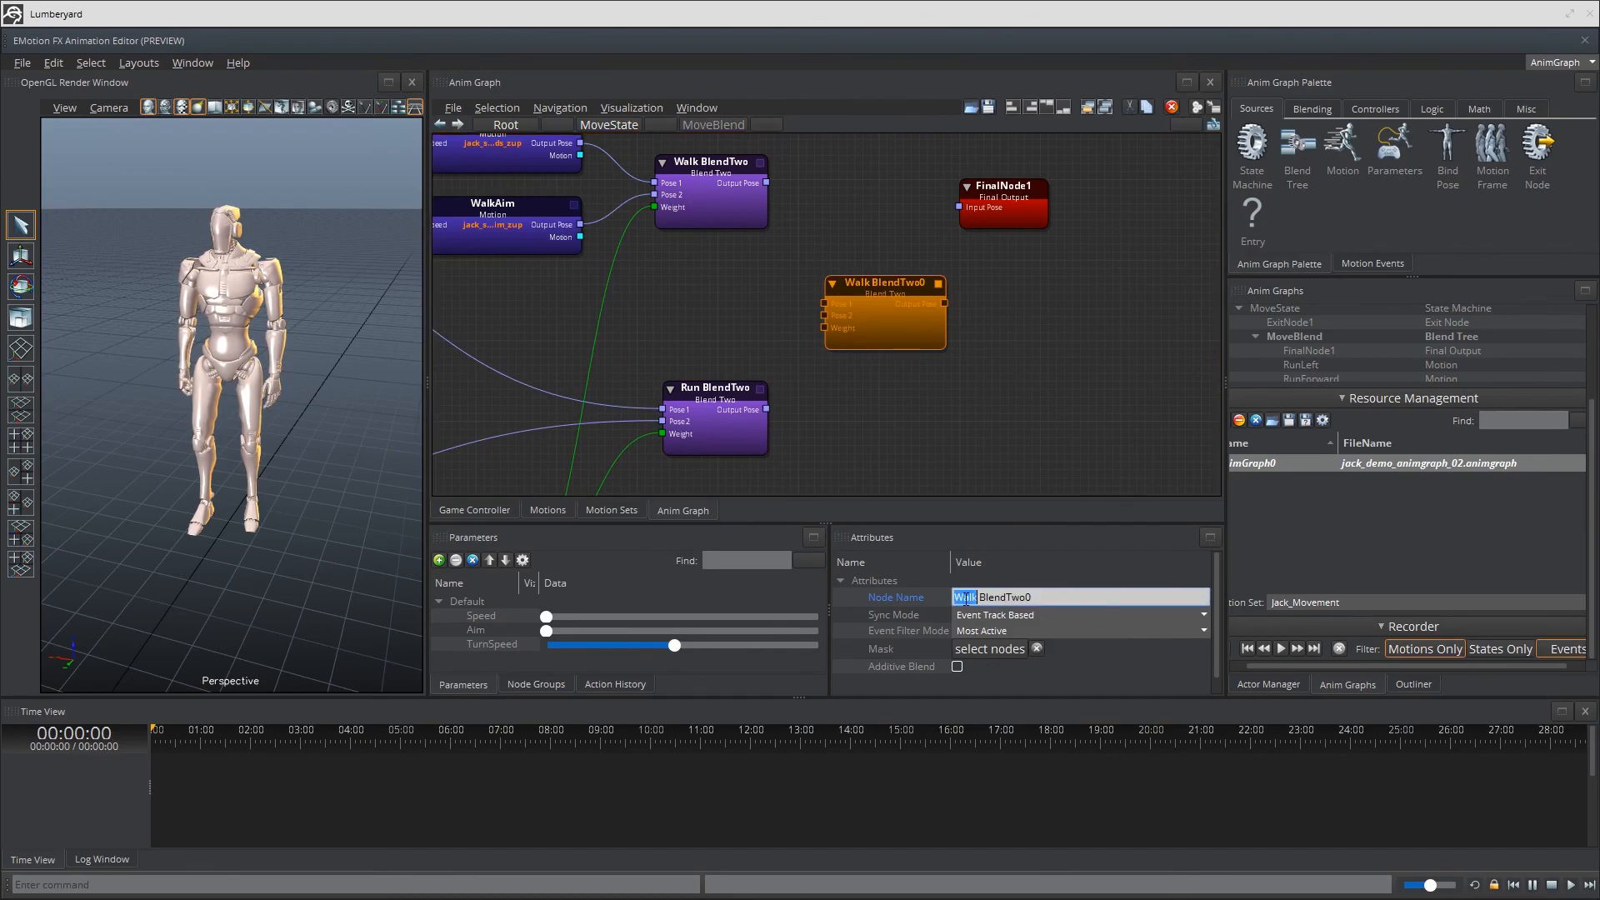
text(M)
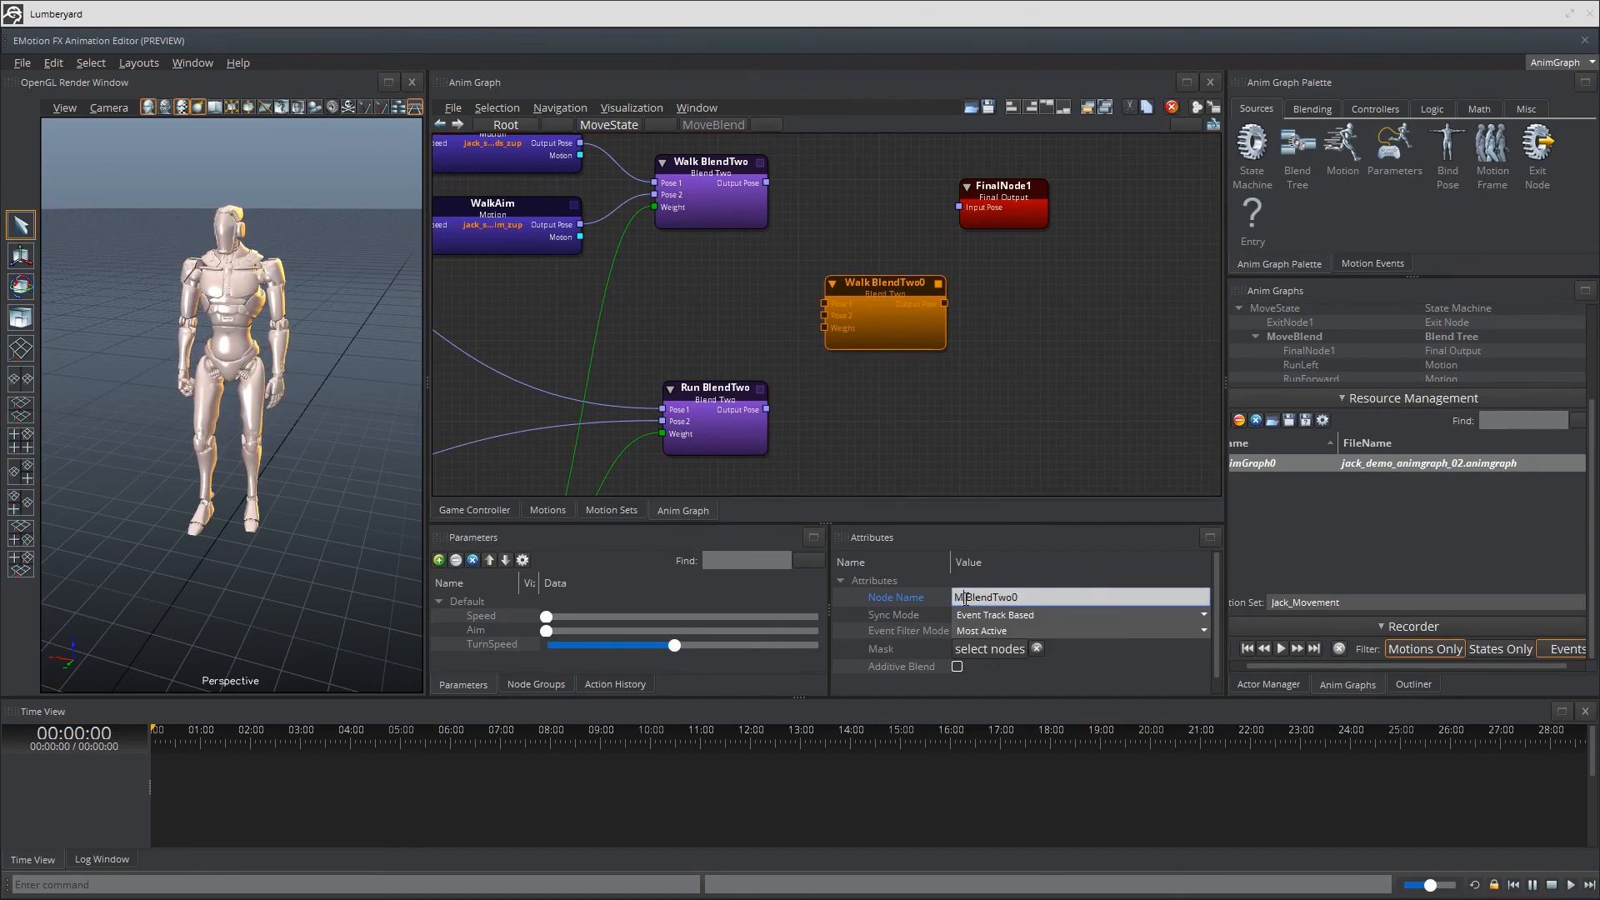
text(Move BlendTwo)
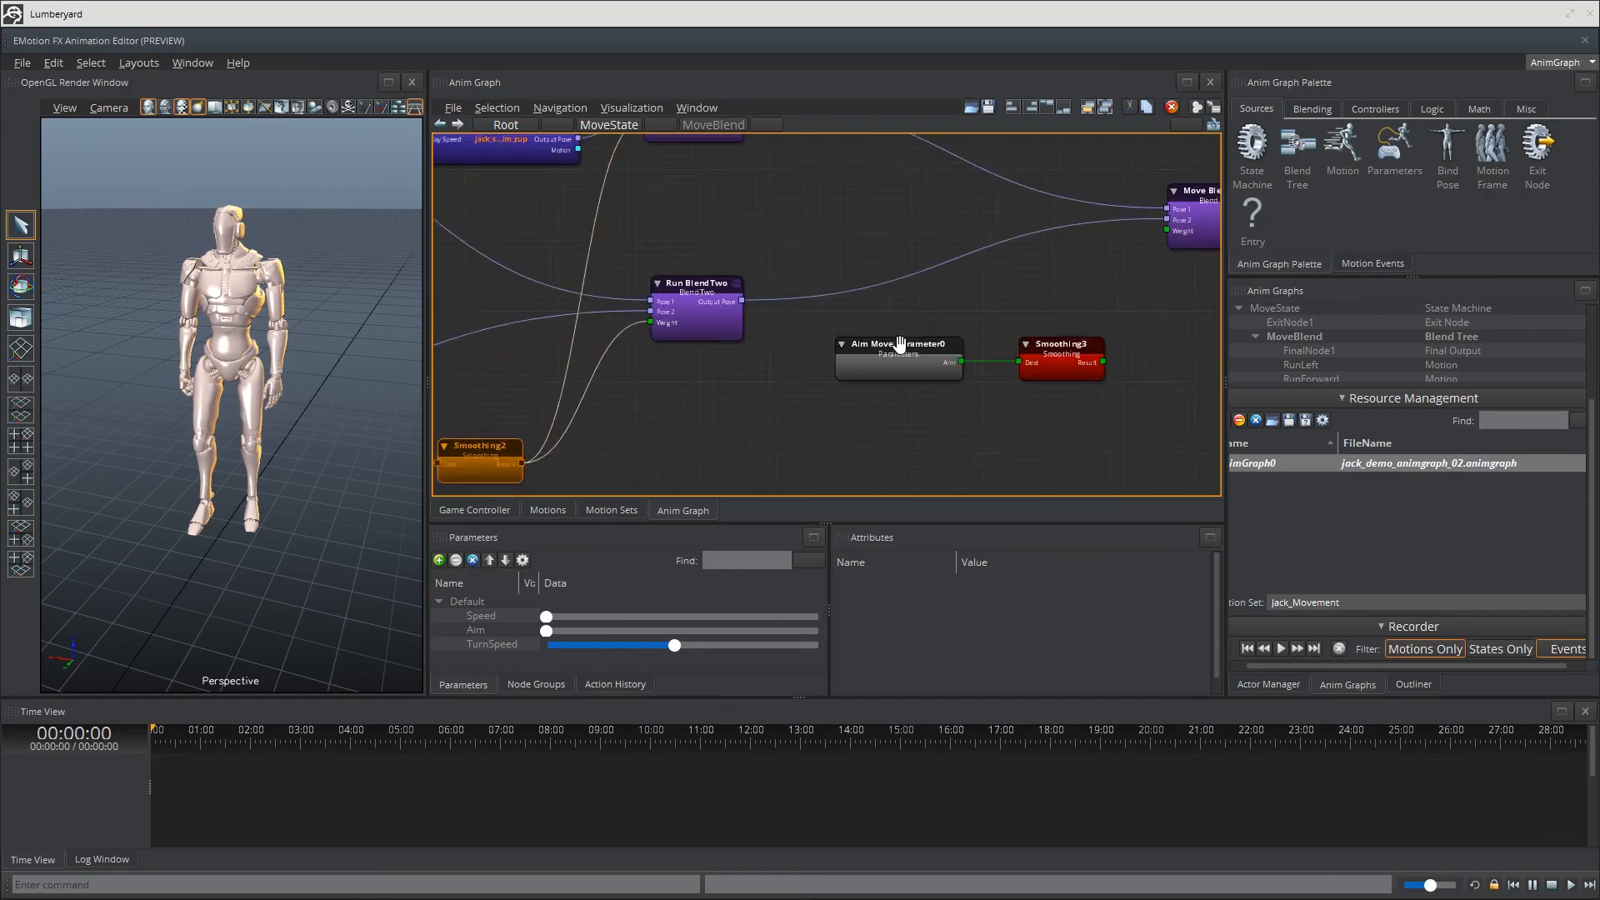
Select the copied parameter node to edit its attributes.
click(897, 343)
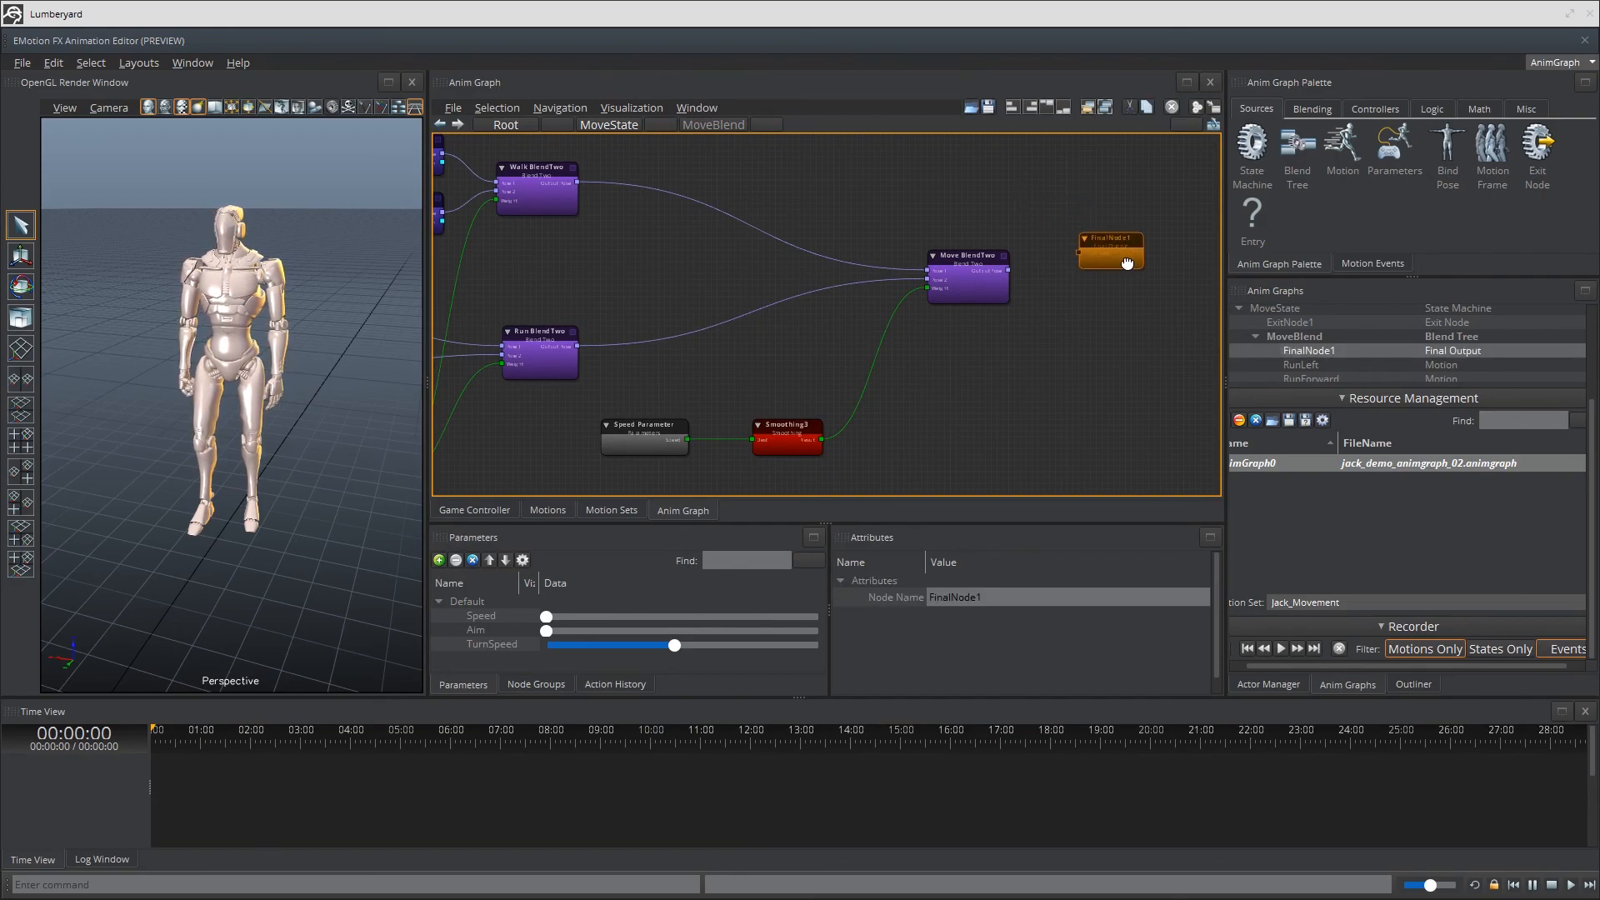
click(967, 278)
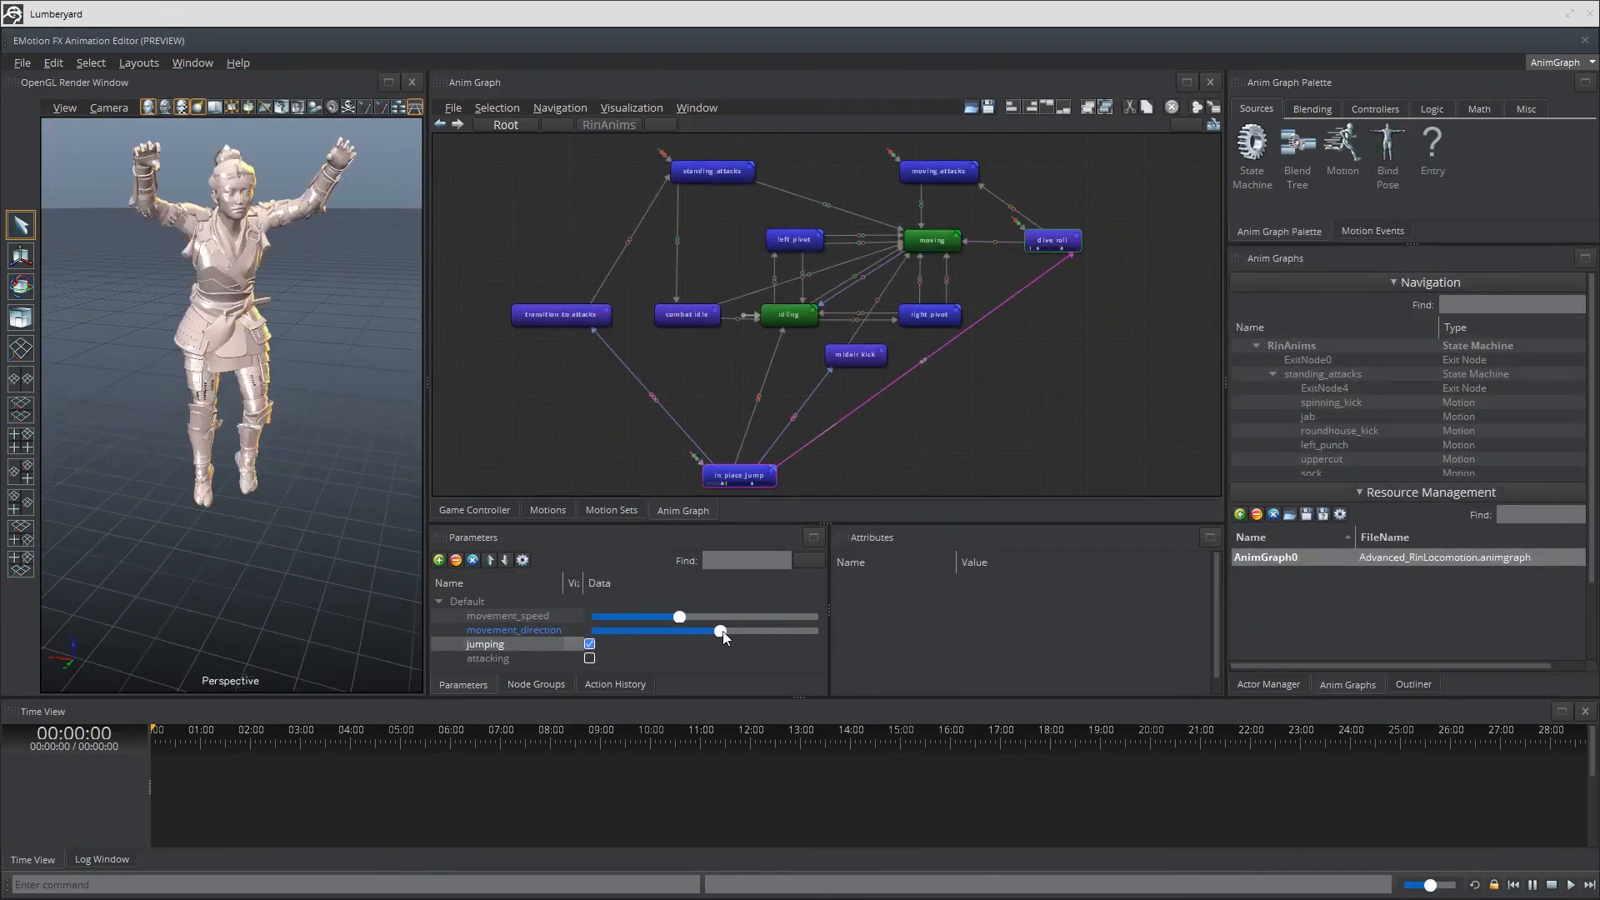
Untick jumping, tick attacking, then untick attacking in Parameters.
click(589, 658)
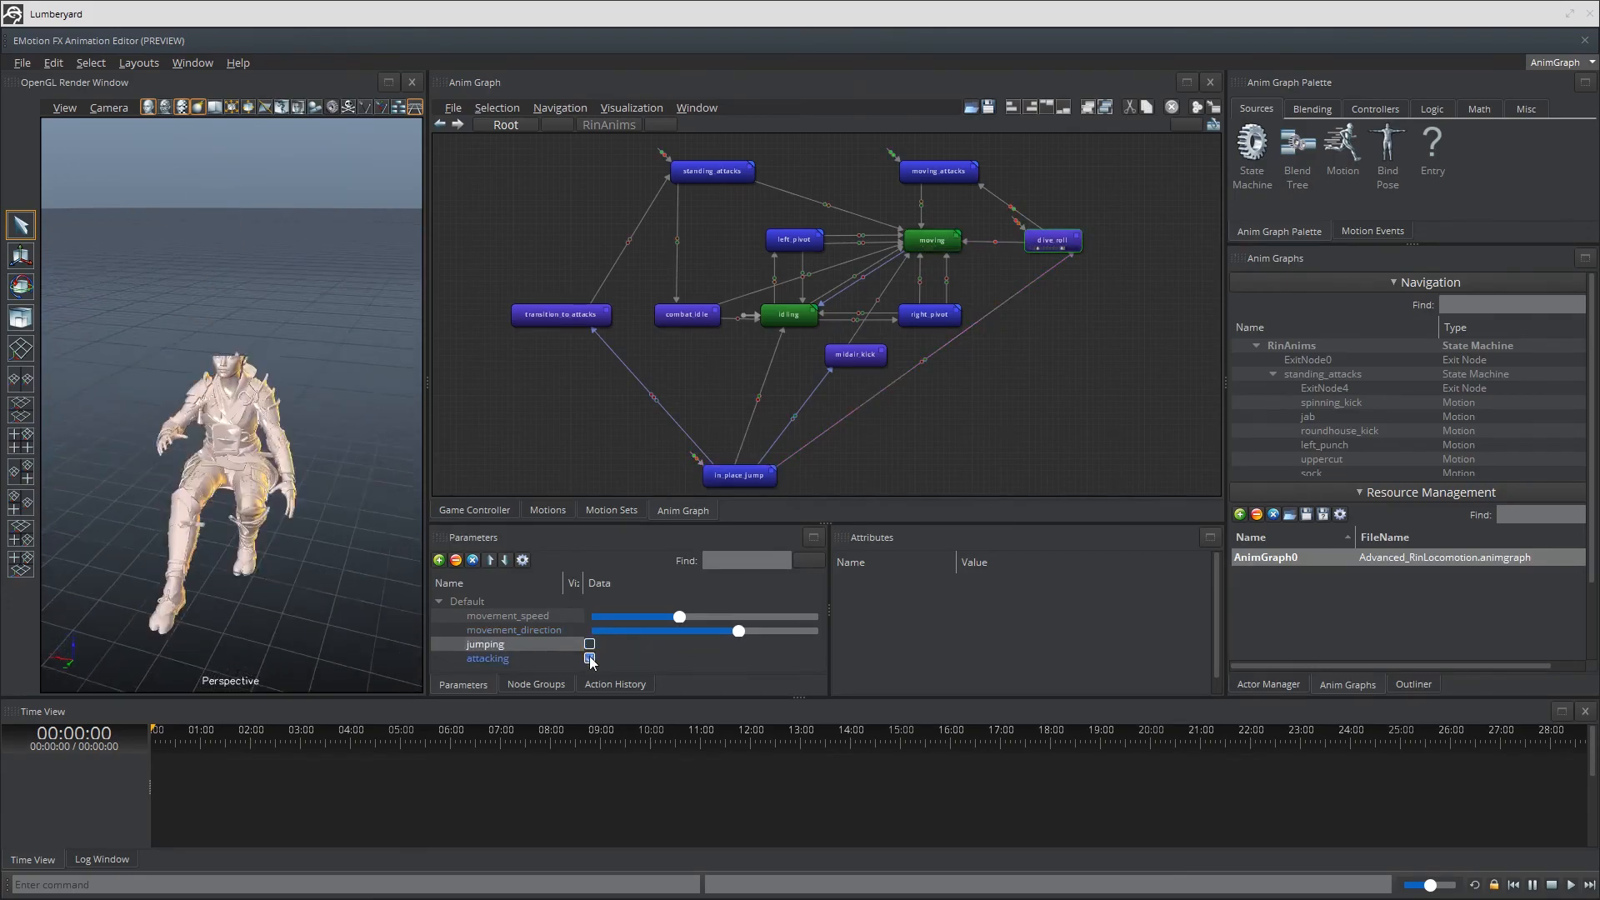
click(589, 660)
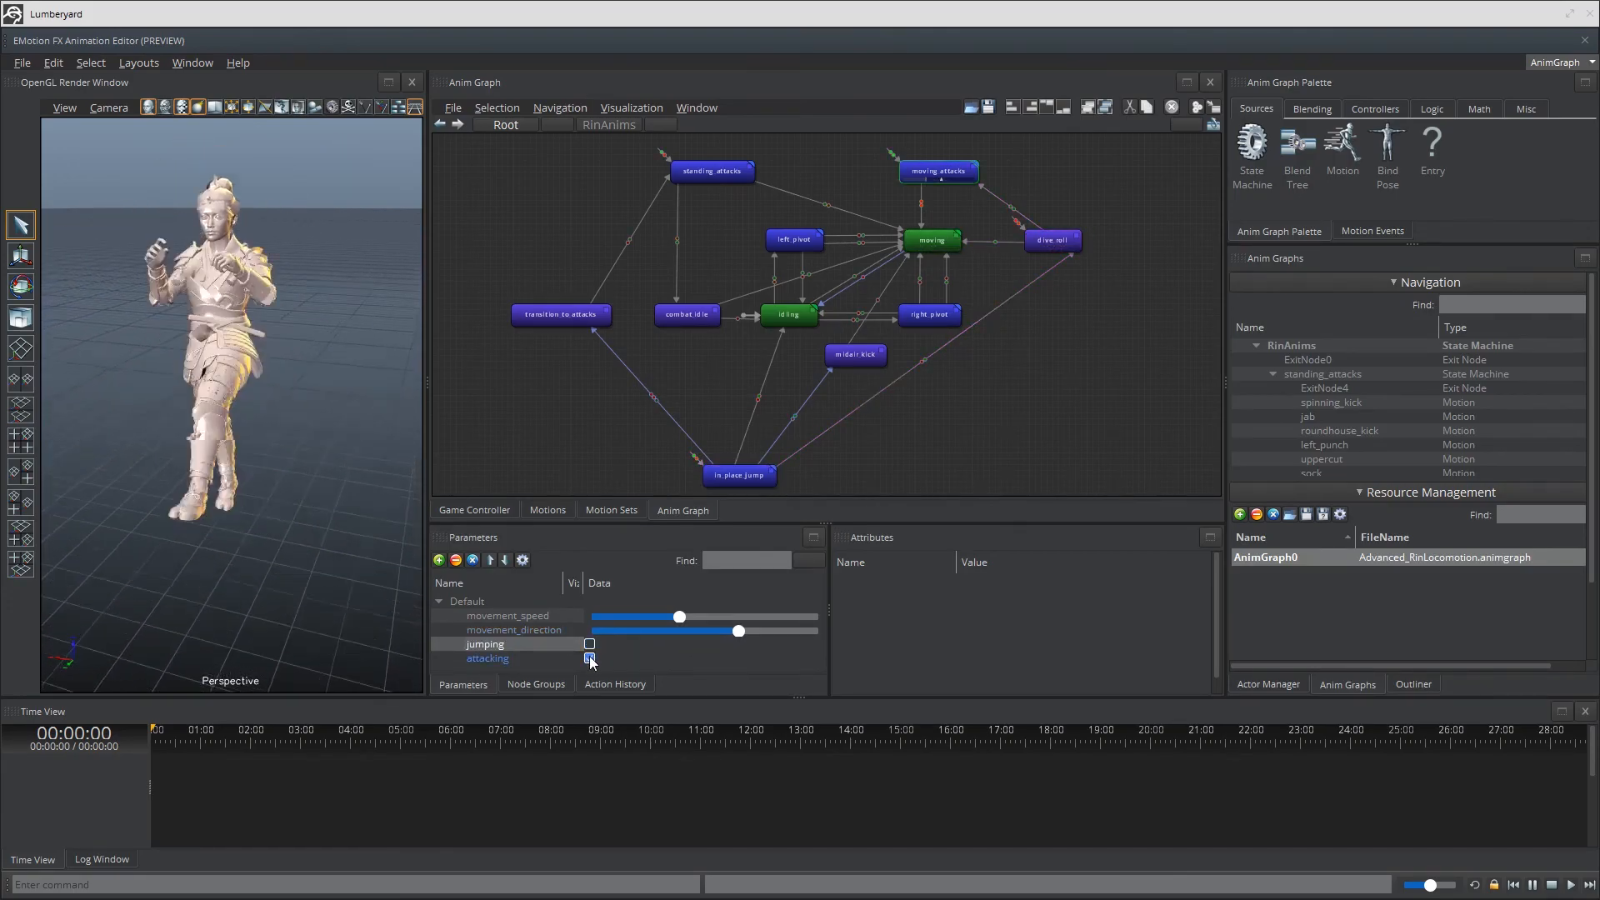
click(589, 661)
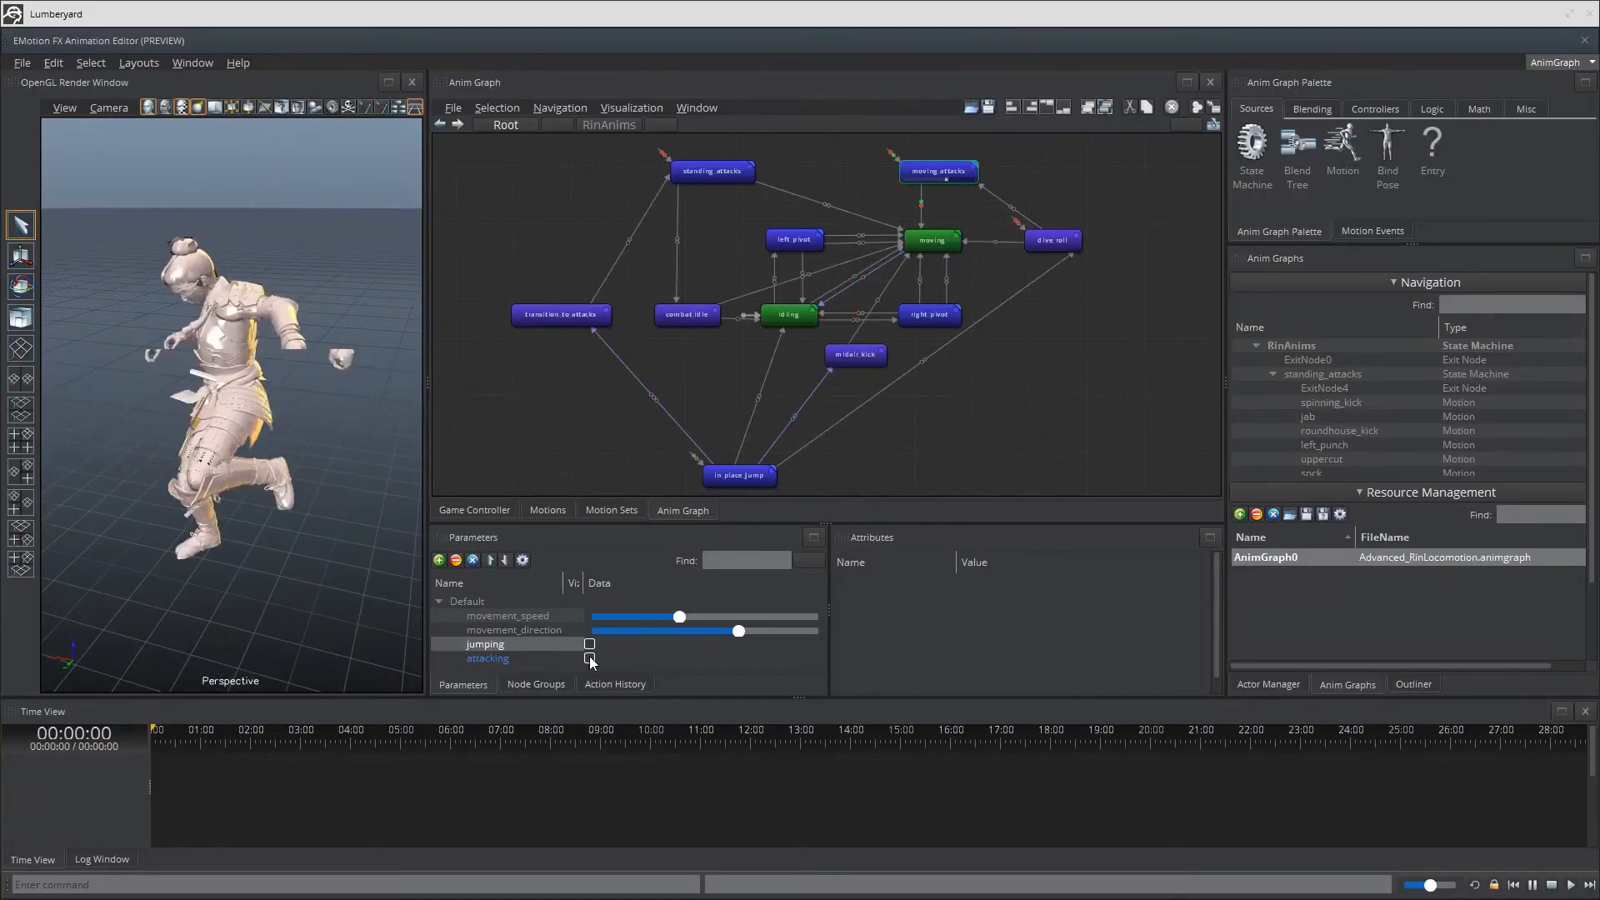